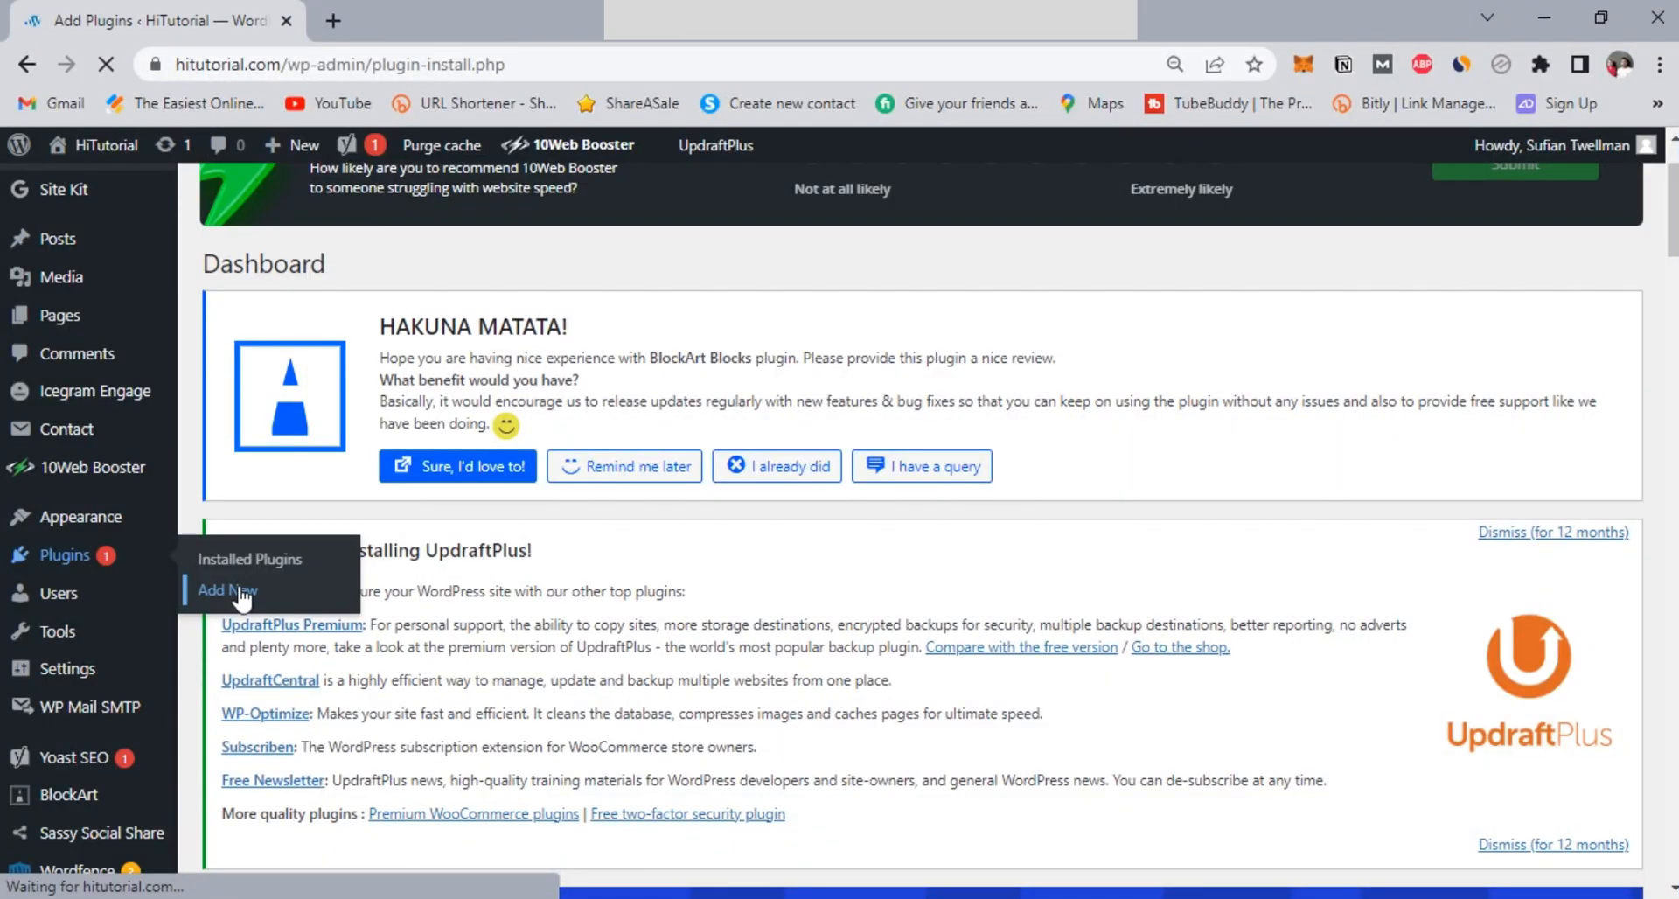
Step: Search the Add Plugins page for 'All-in-One WP Migration'
left_click(226, 589)
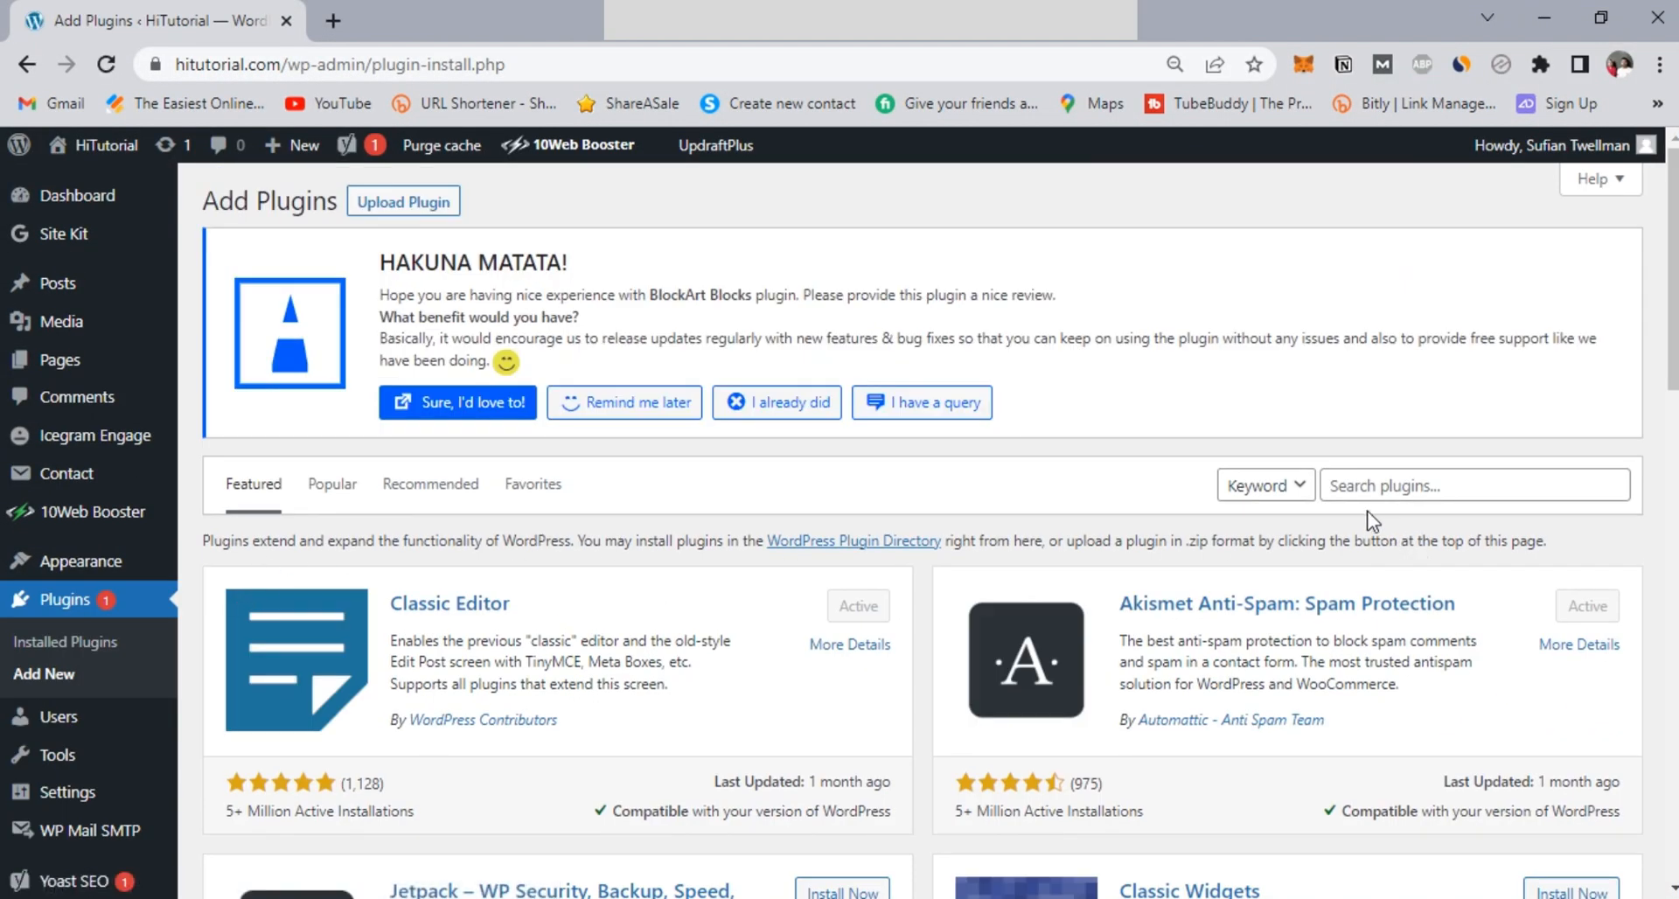
left_click(1473, 485)
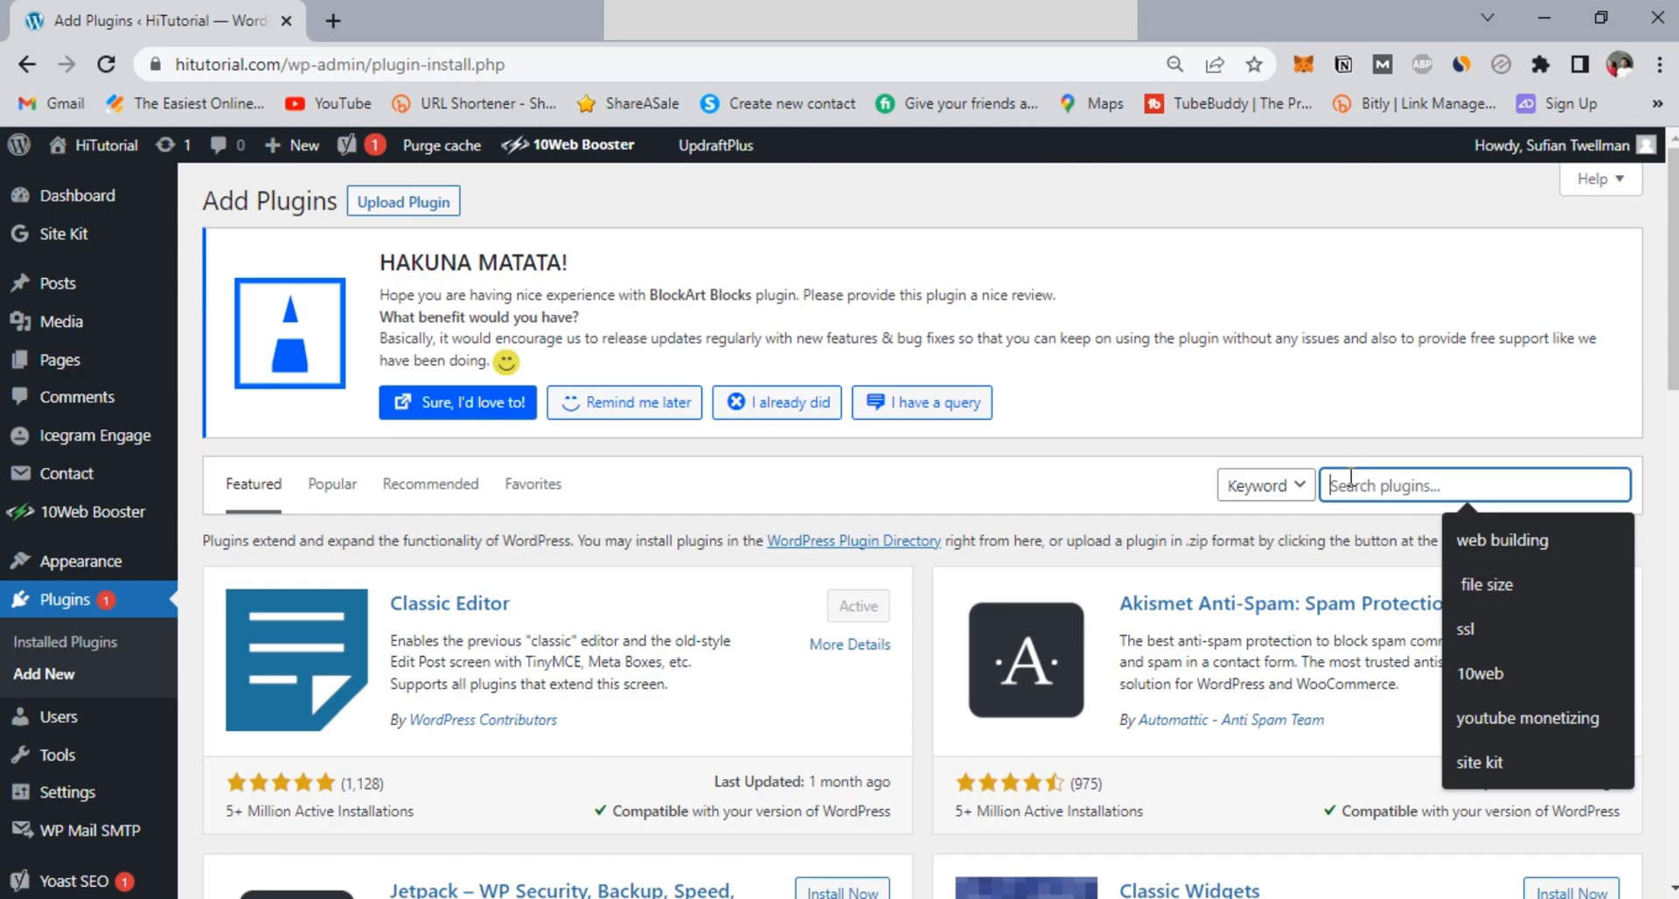
type("All")
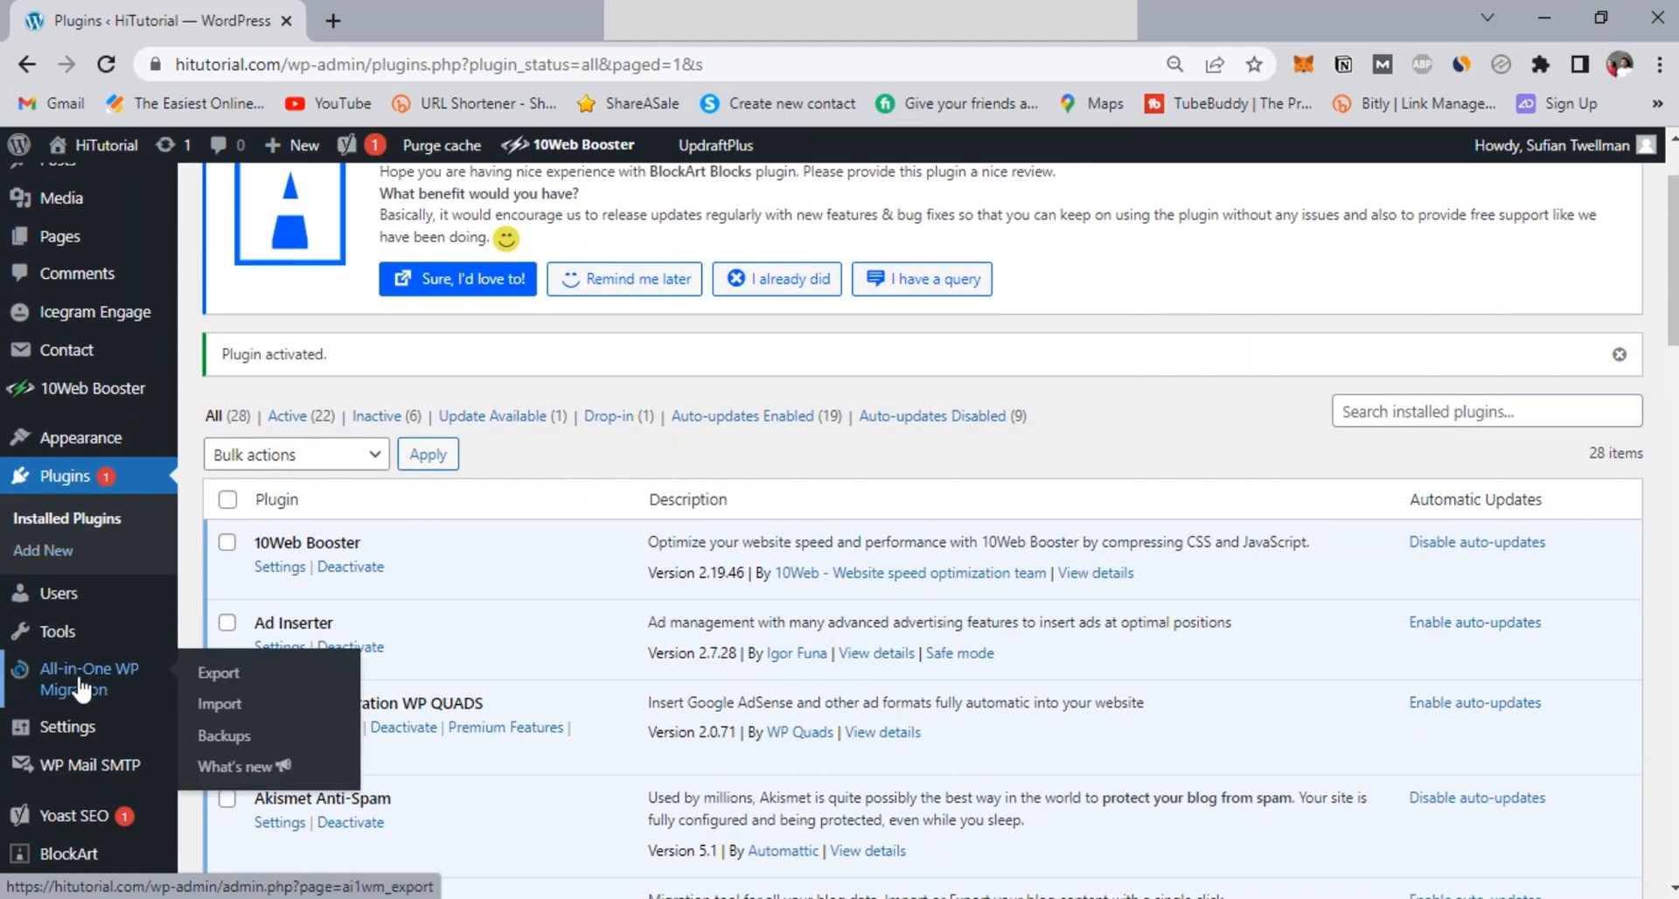
mouse_move(80, 687)
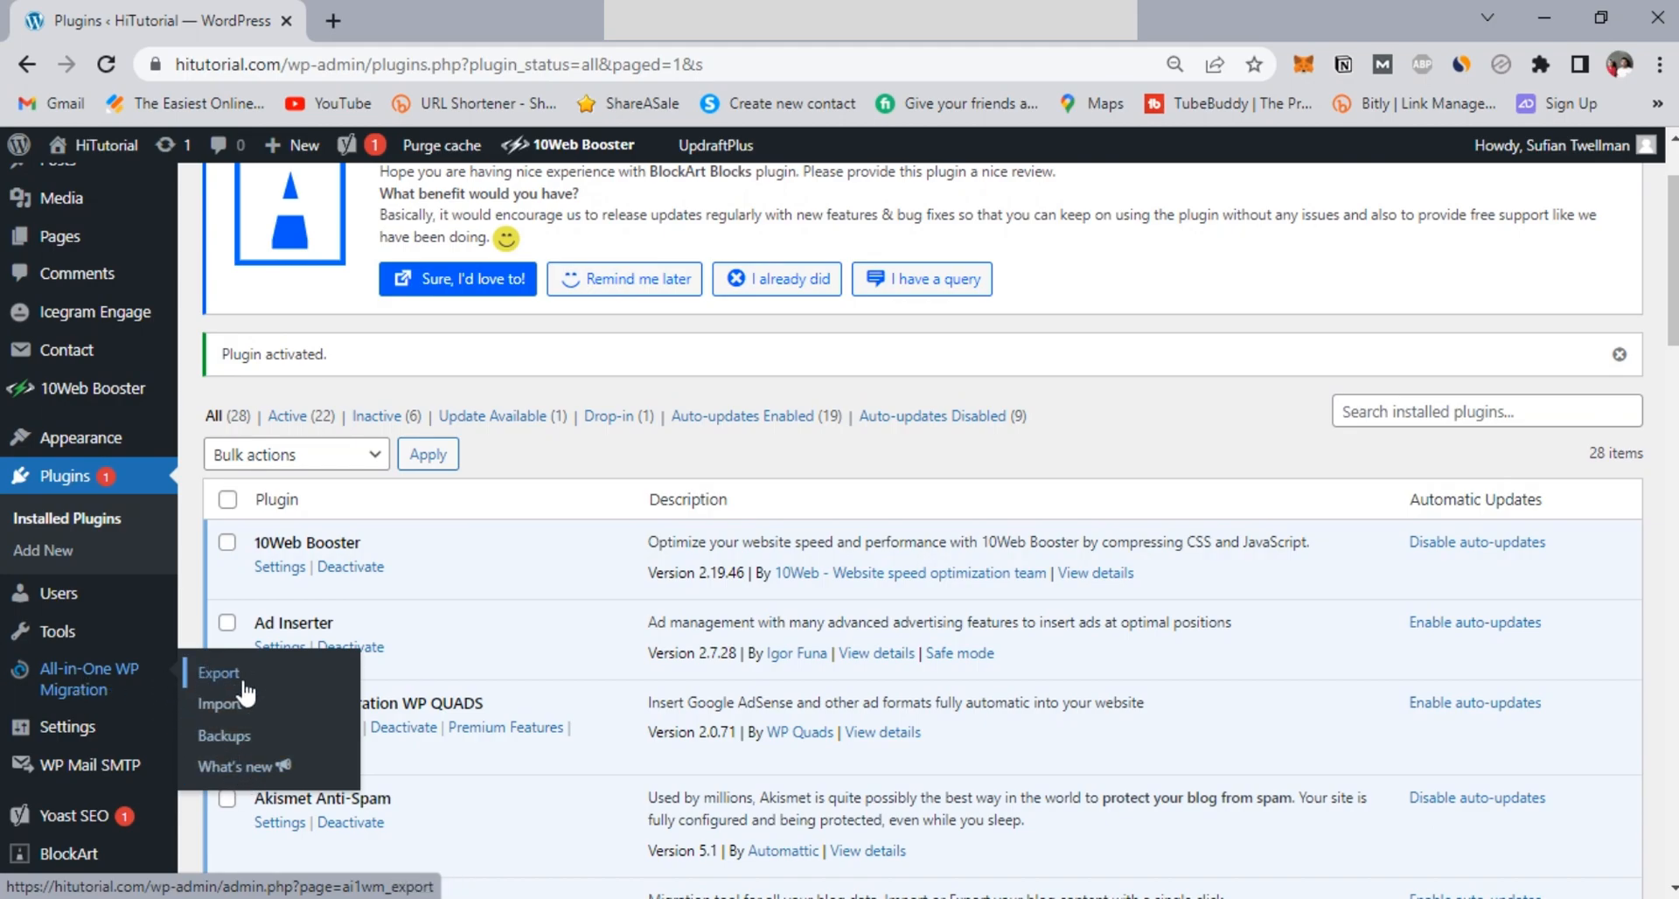
Step: Show the Export Site page with its find-and-replace database fields expanded
left_click(217, 673)
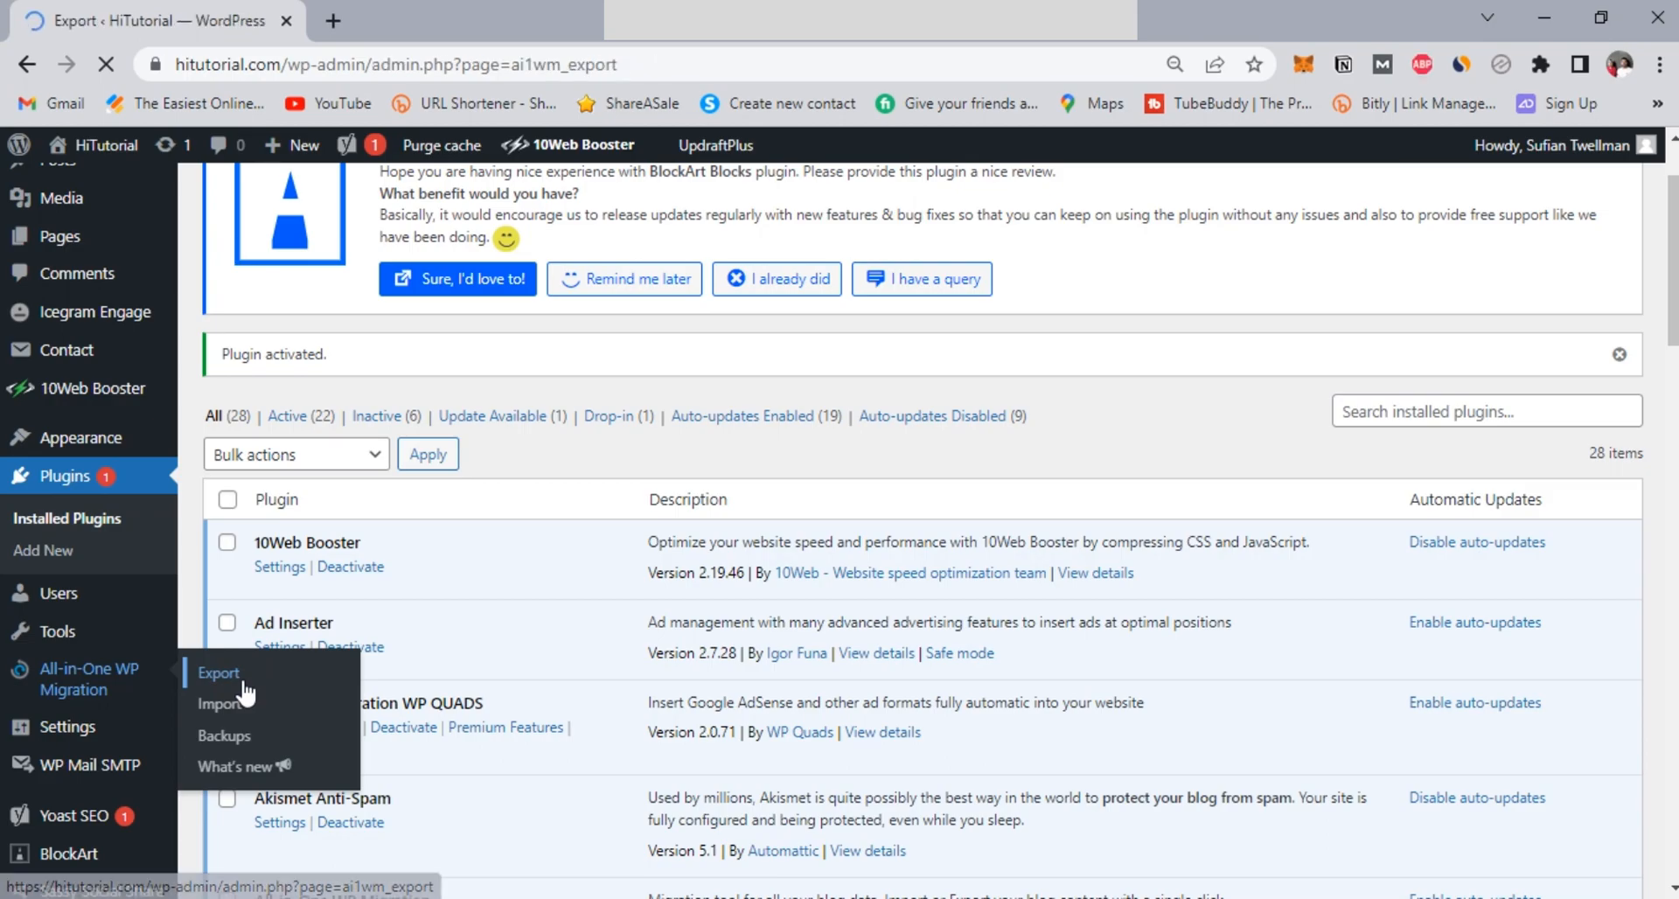
left_click(219, 672)
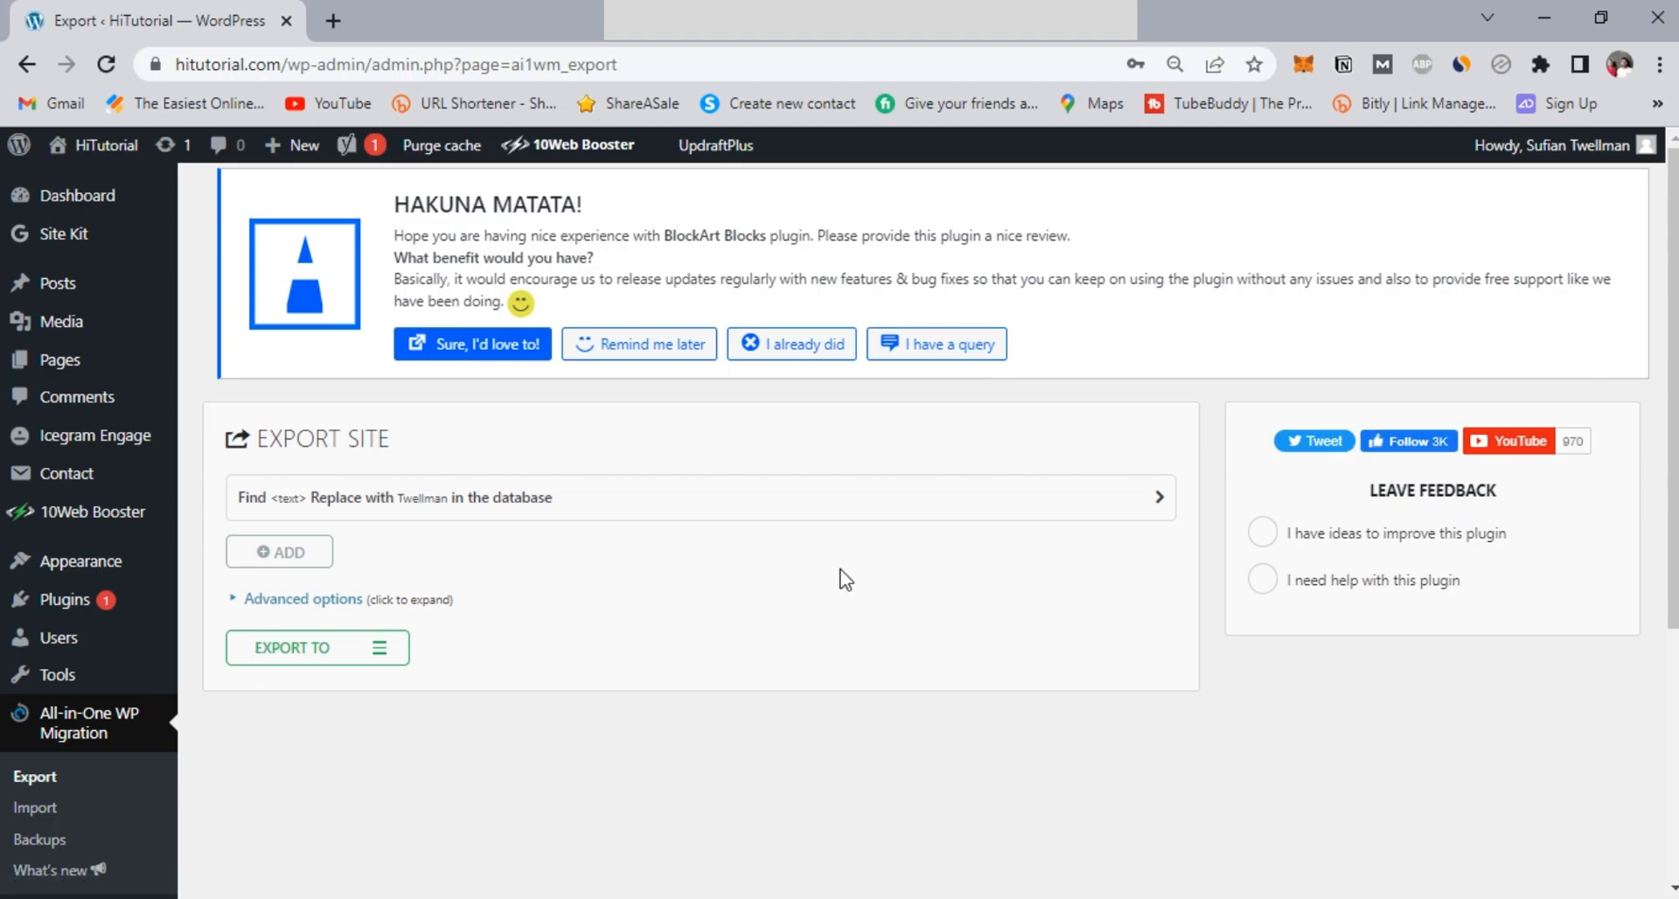
left_click(1158, 497)
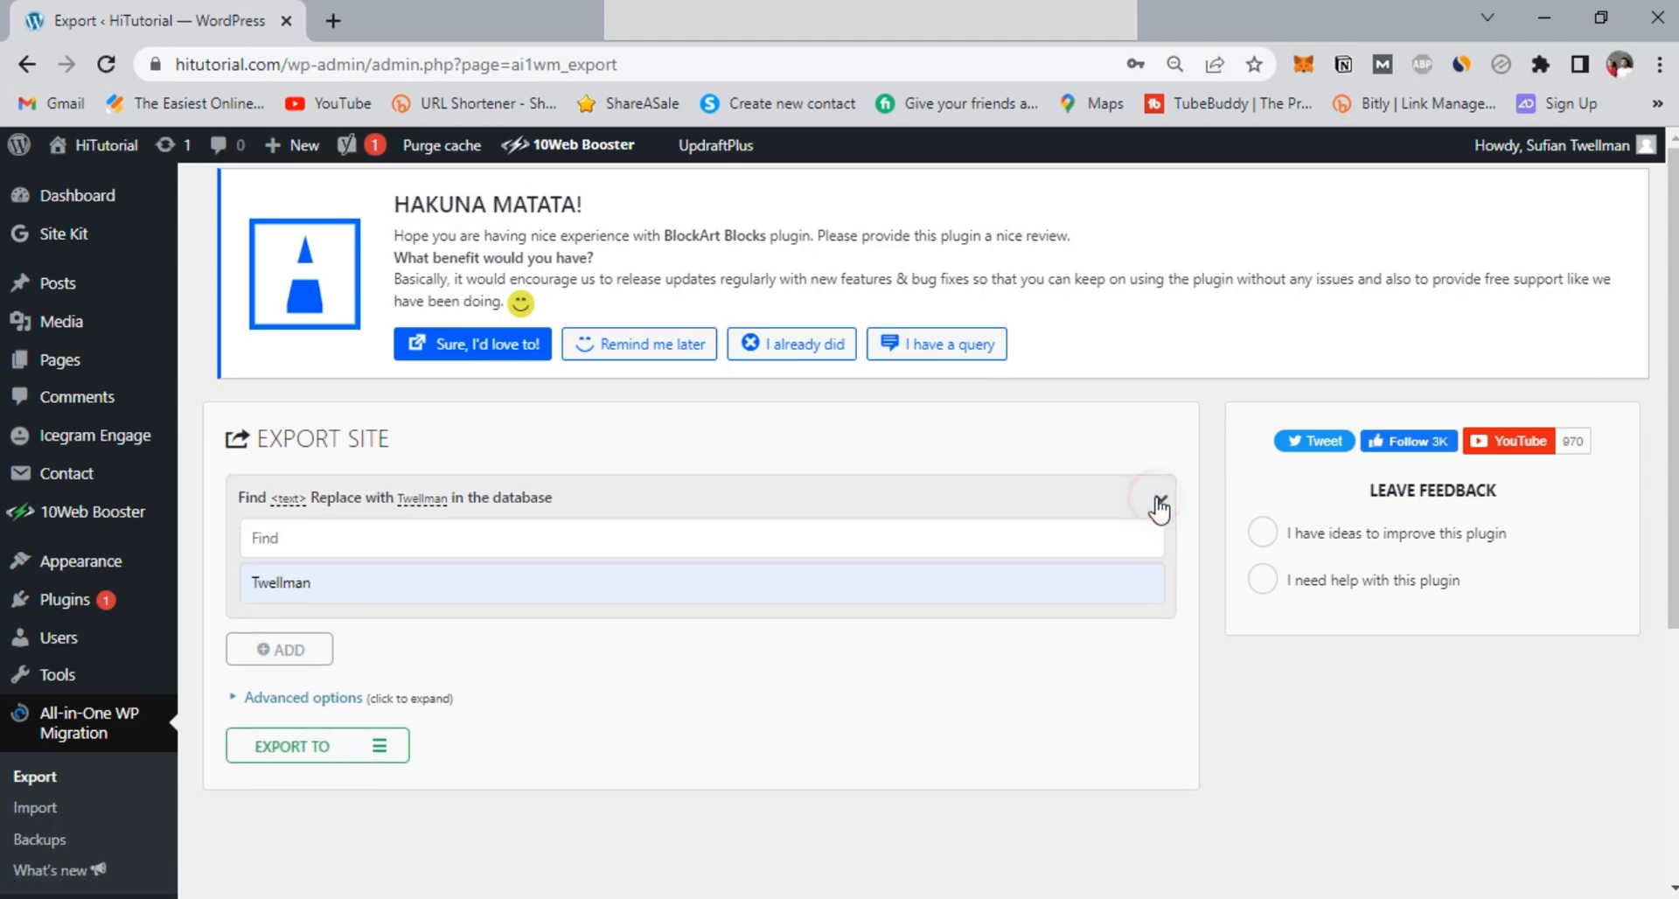
left_click(265, 441)
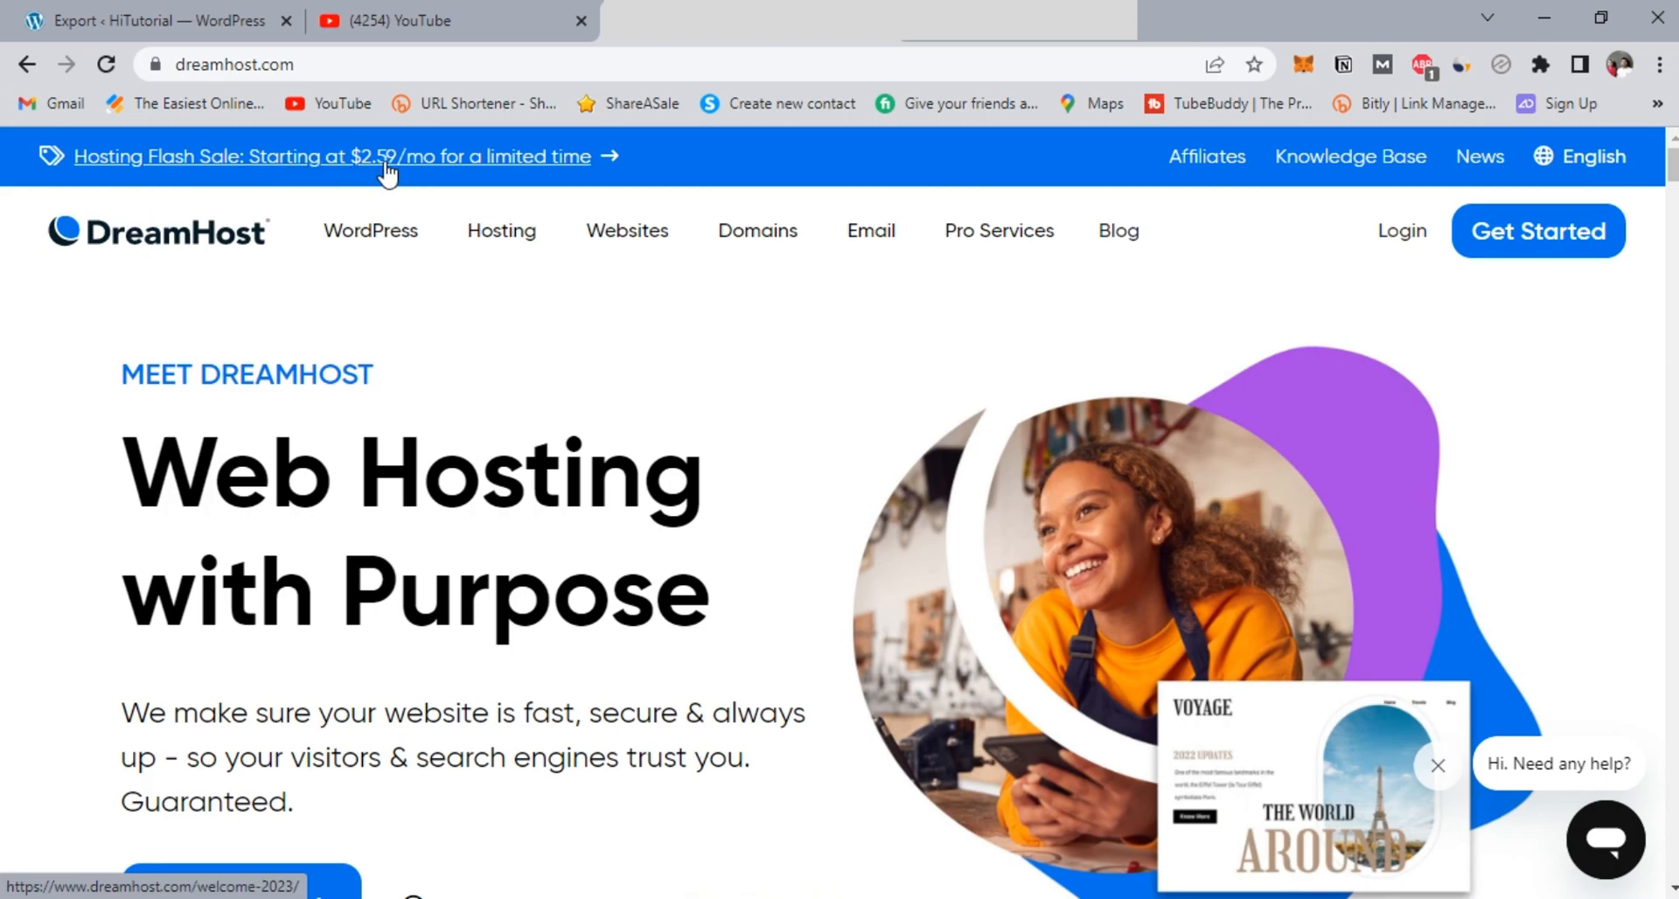
Step: Browse the DreamHost homepage deals and show the Hosting menu's plan types
scroll("down", 3)
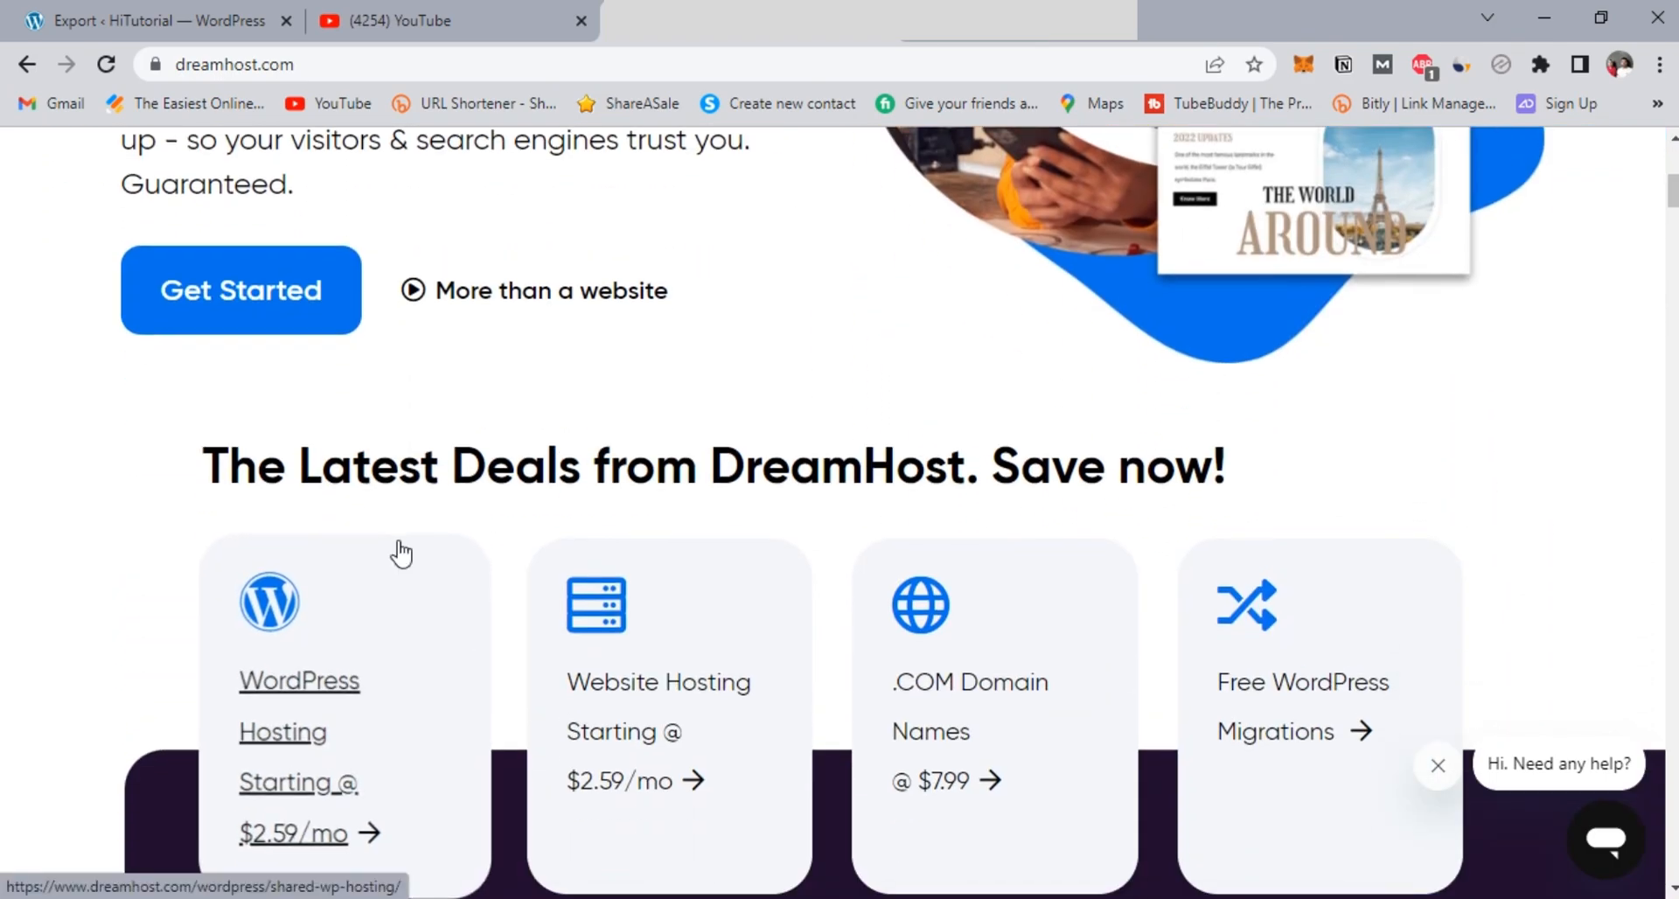
scroll("down", 3)
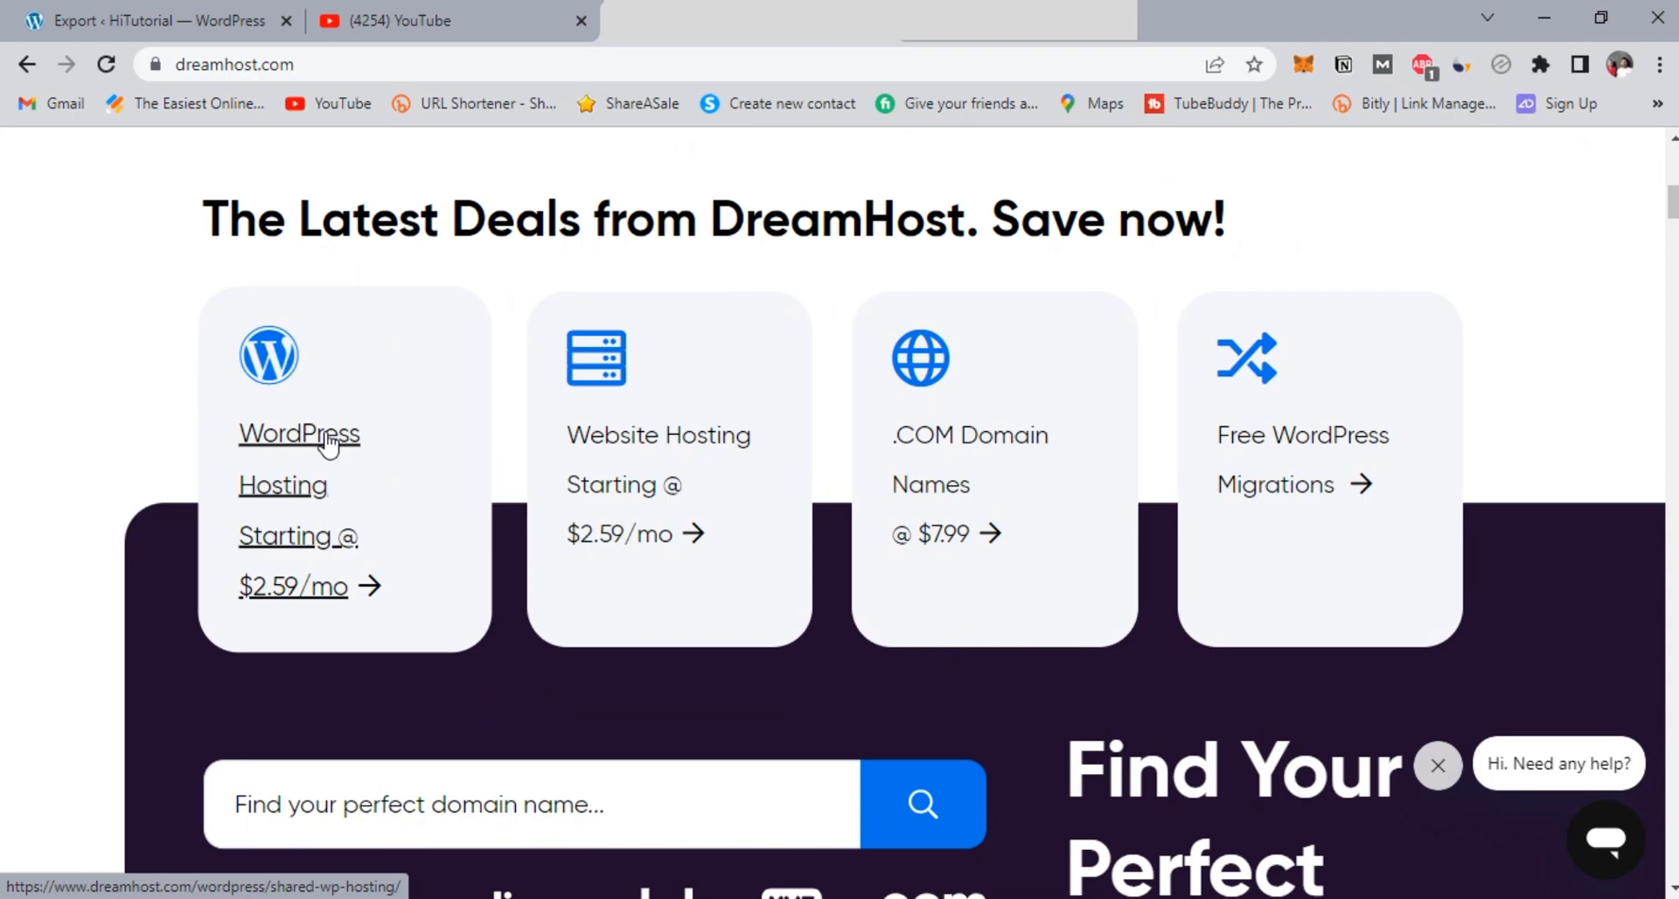
mouse_move(626, 450)
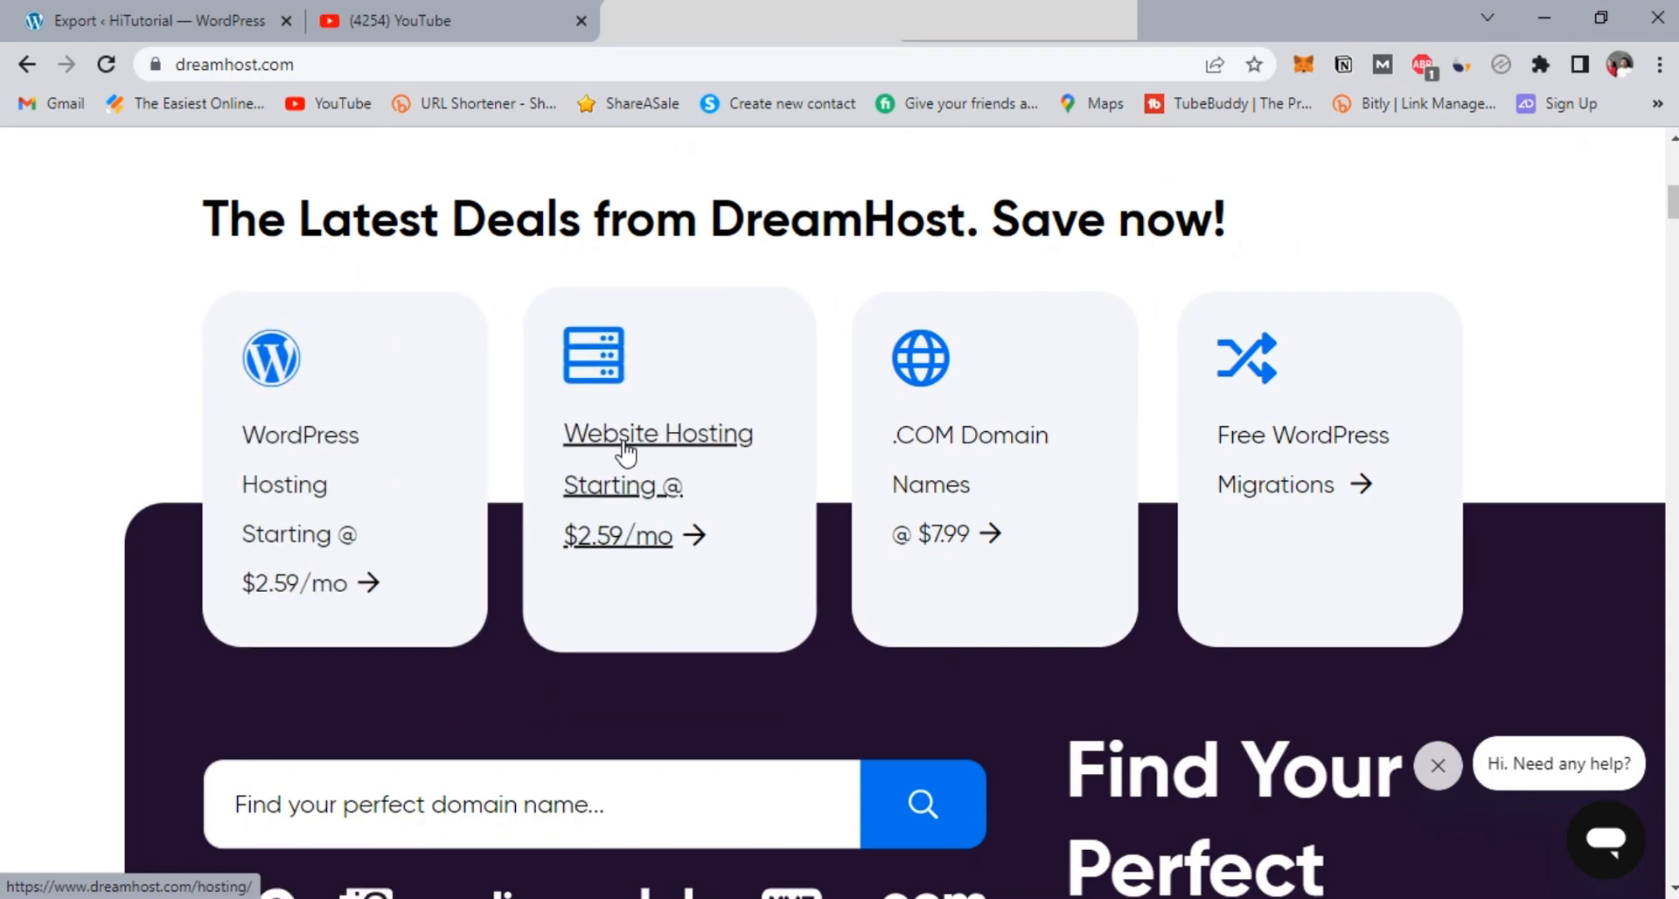
mouse_move(369, 474)
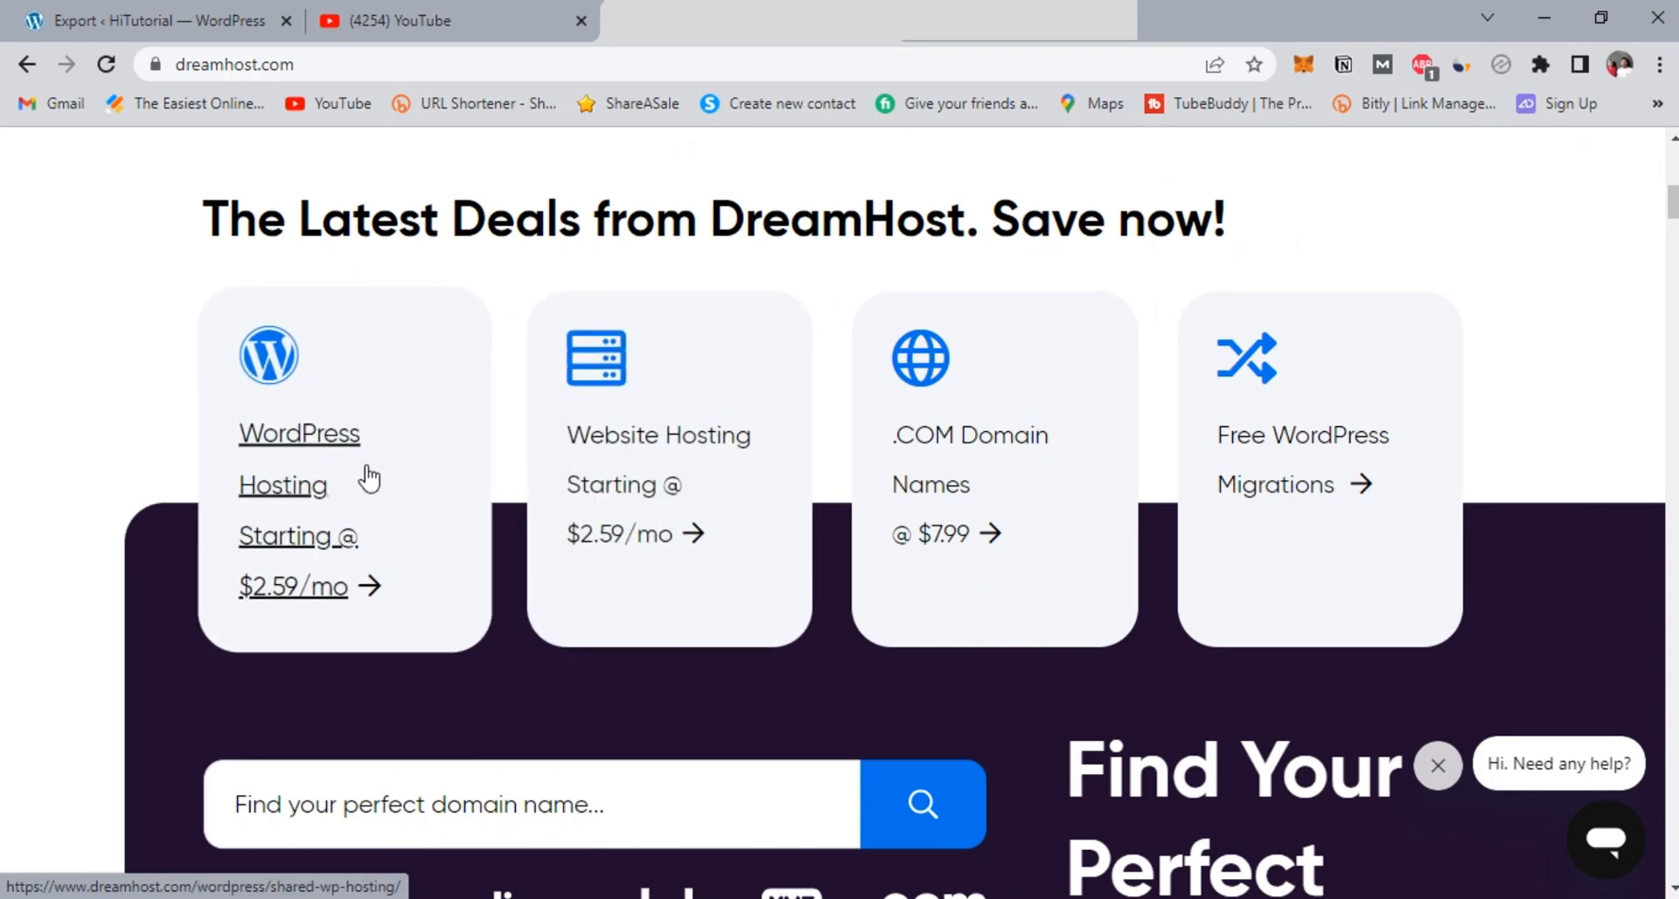
left_click(500, 230)
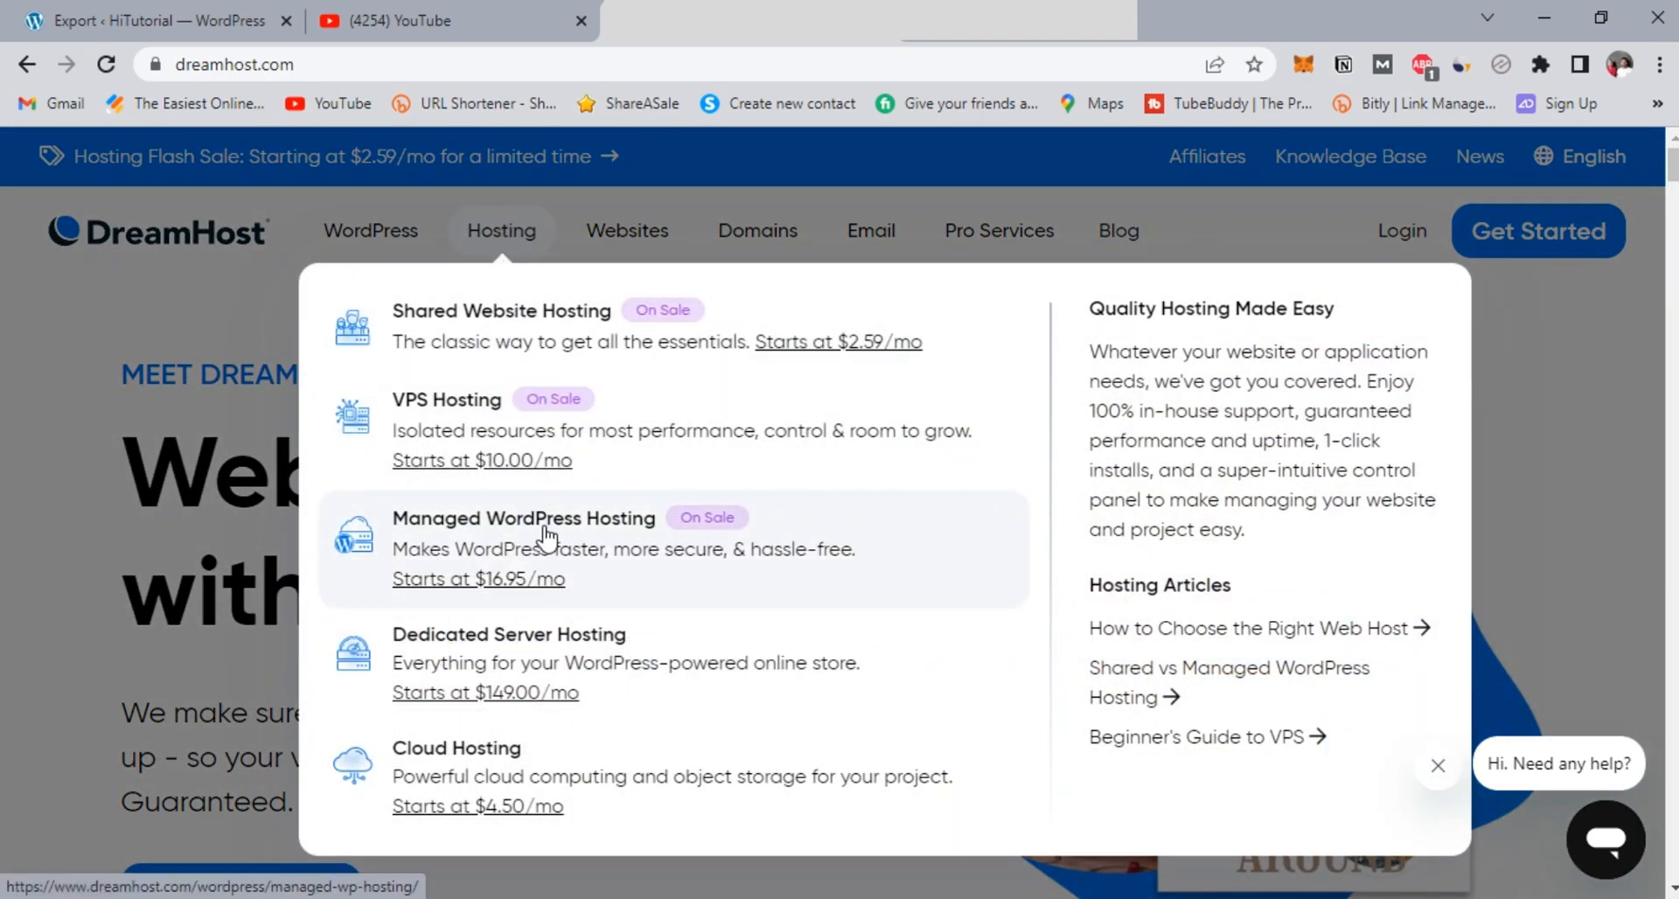
mouse_move(556, 326)
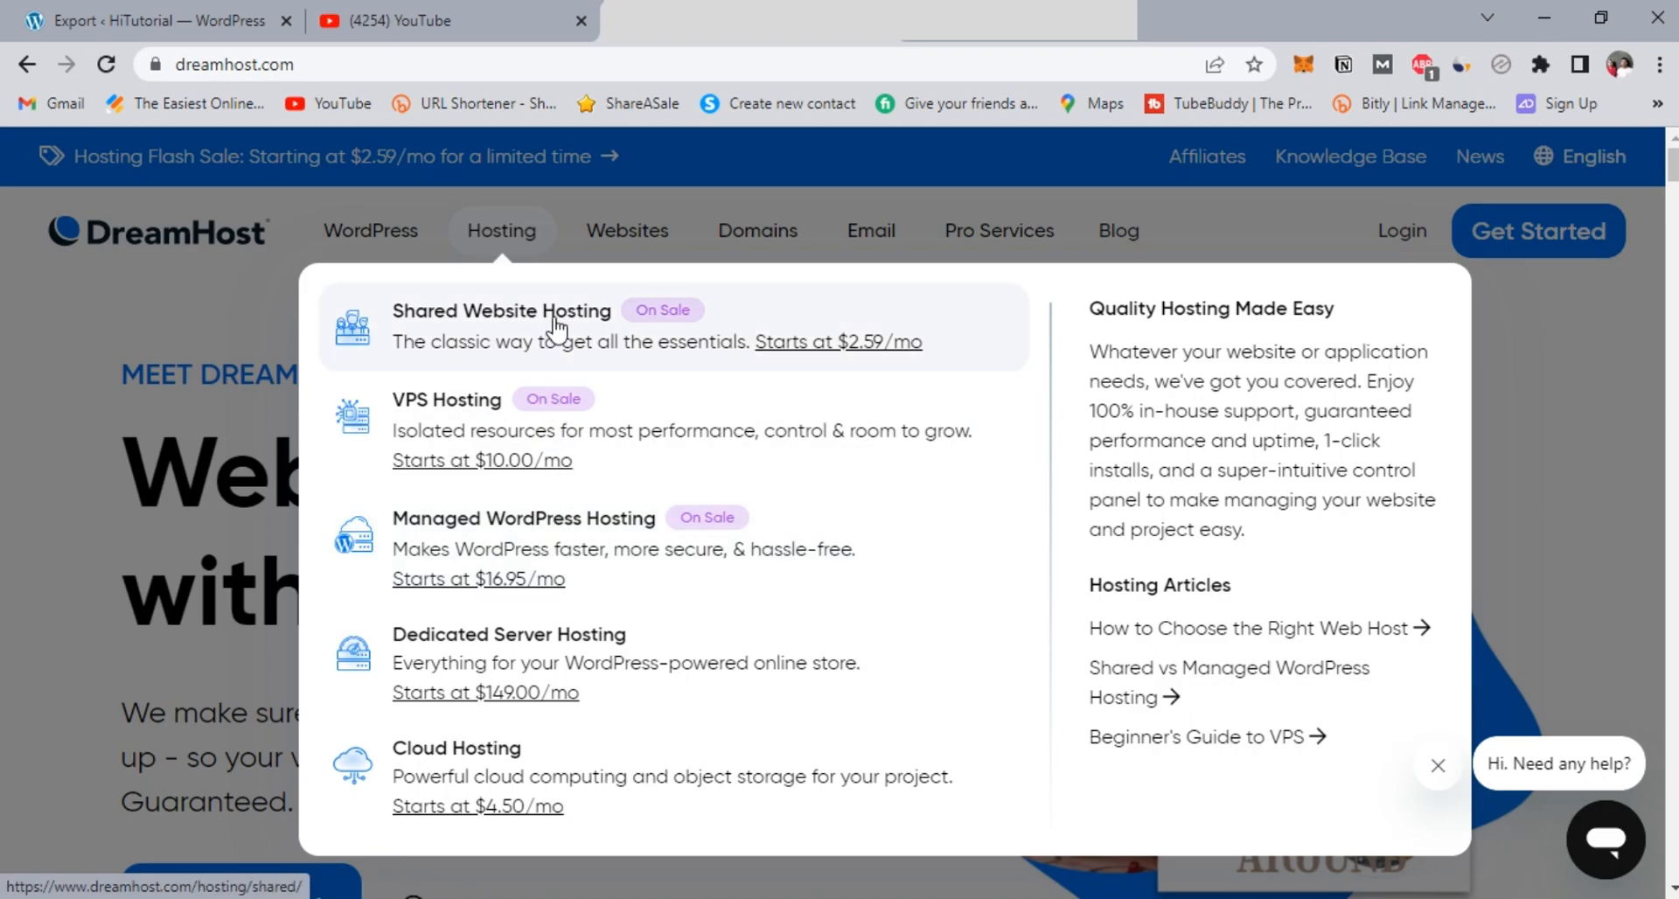
left_click(500, 311)
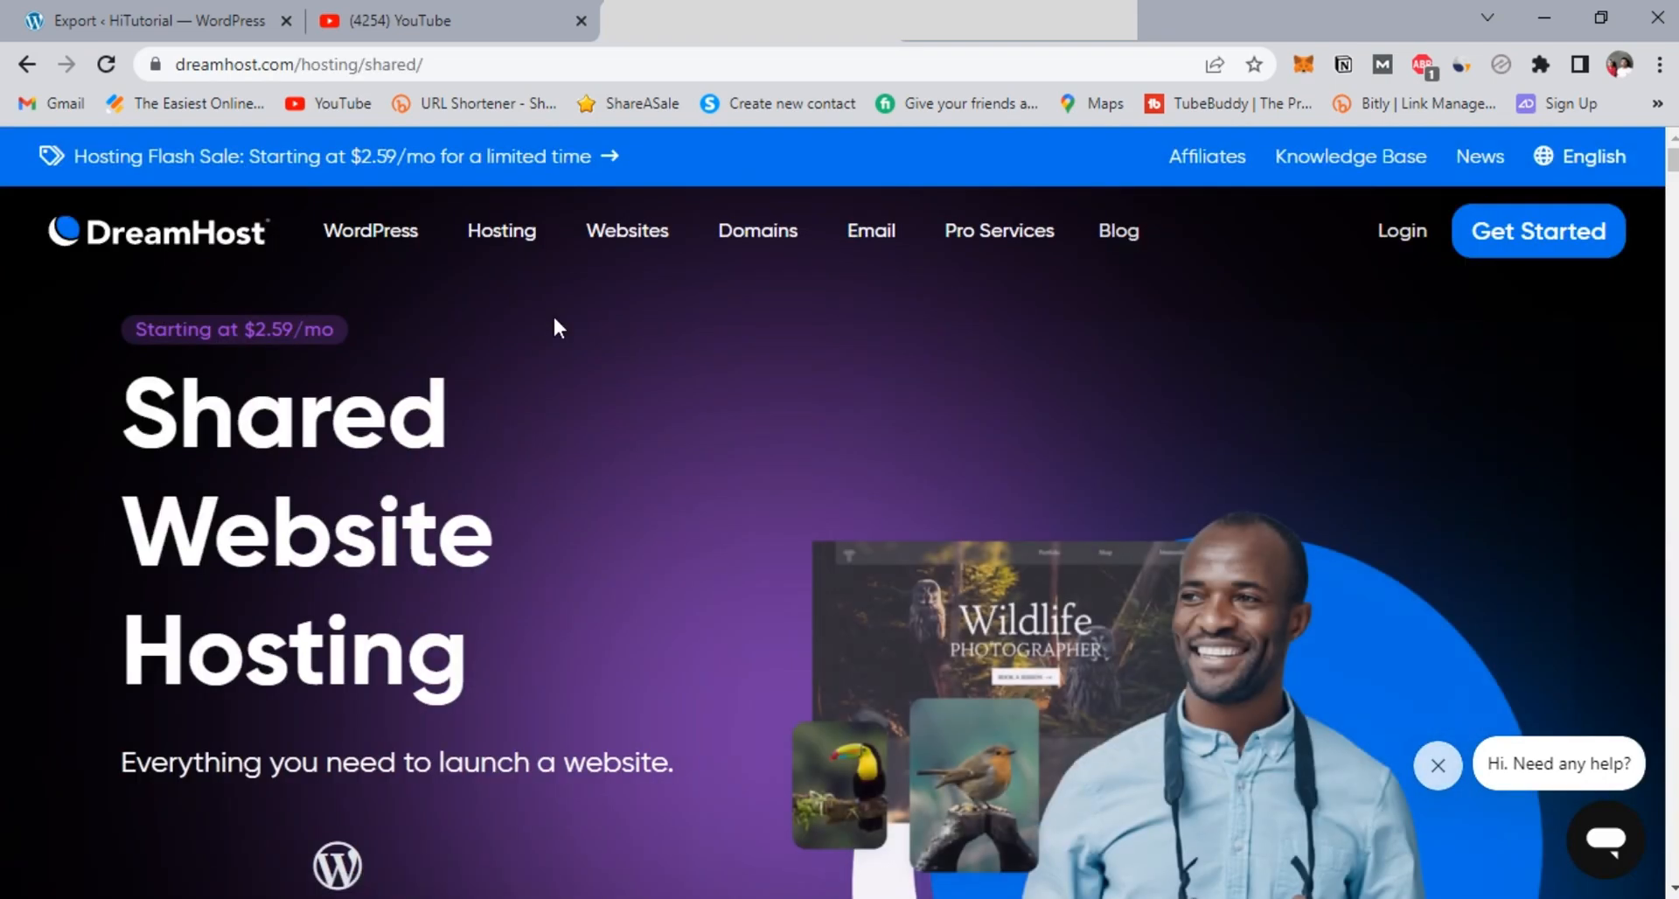
scroll("down", 3)
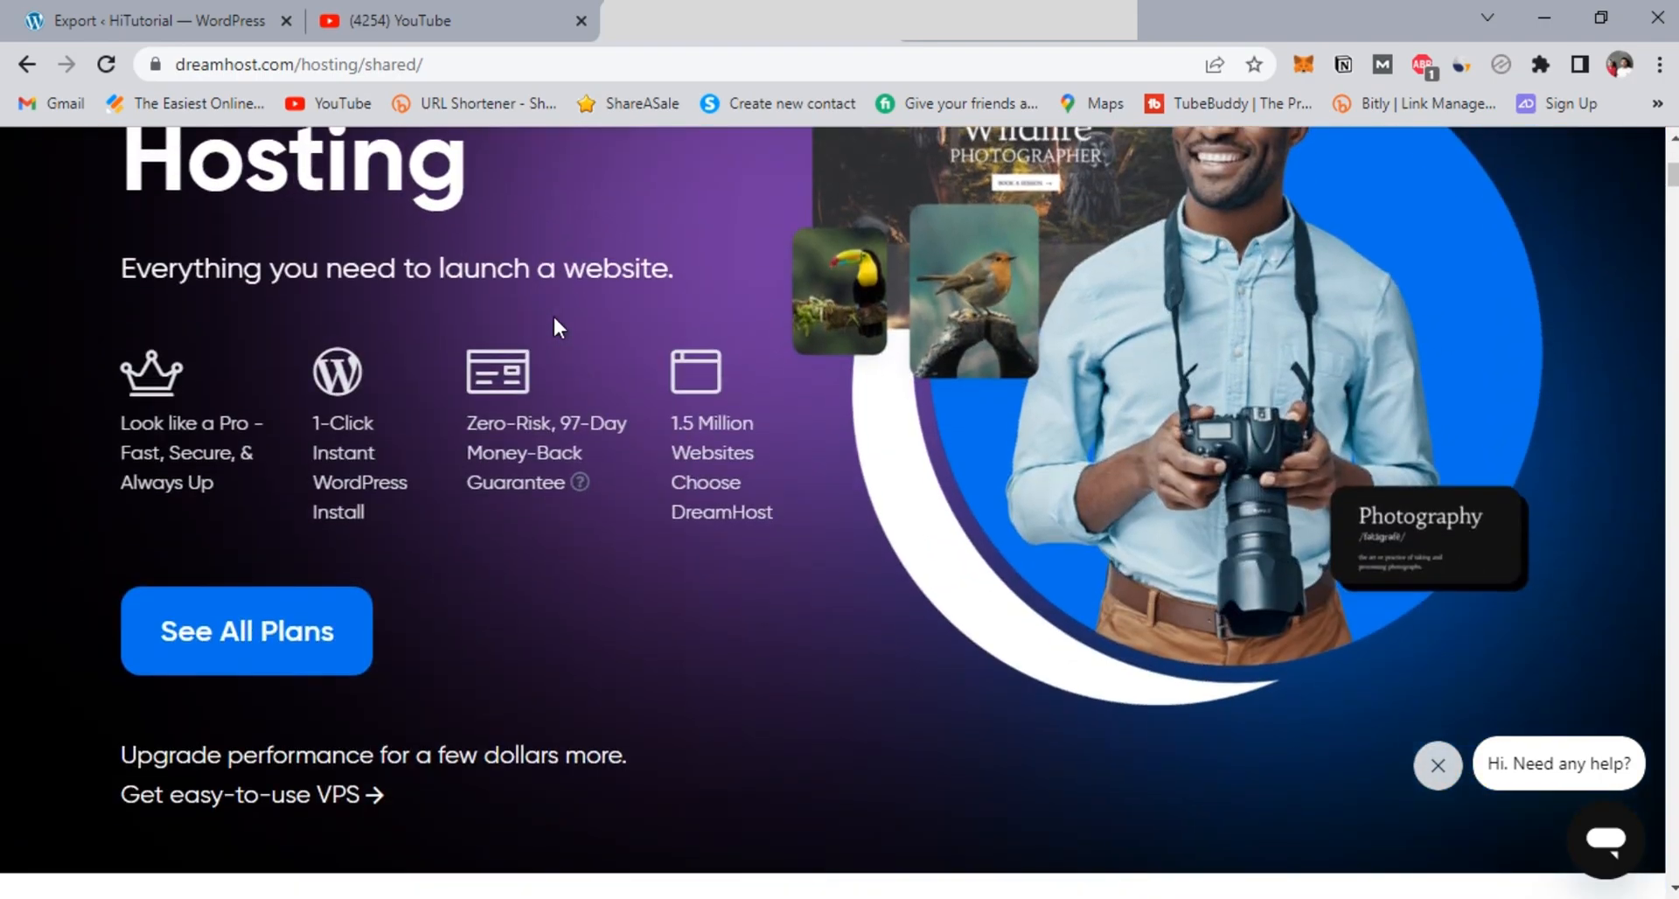
scroll("down", 3)
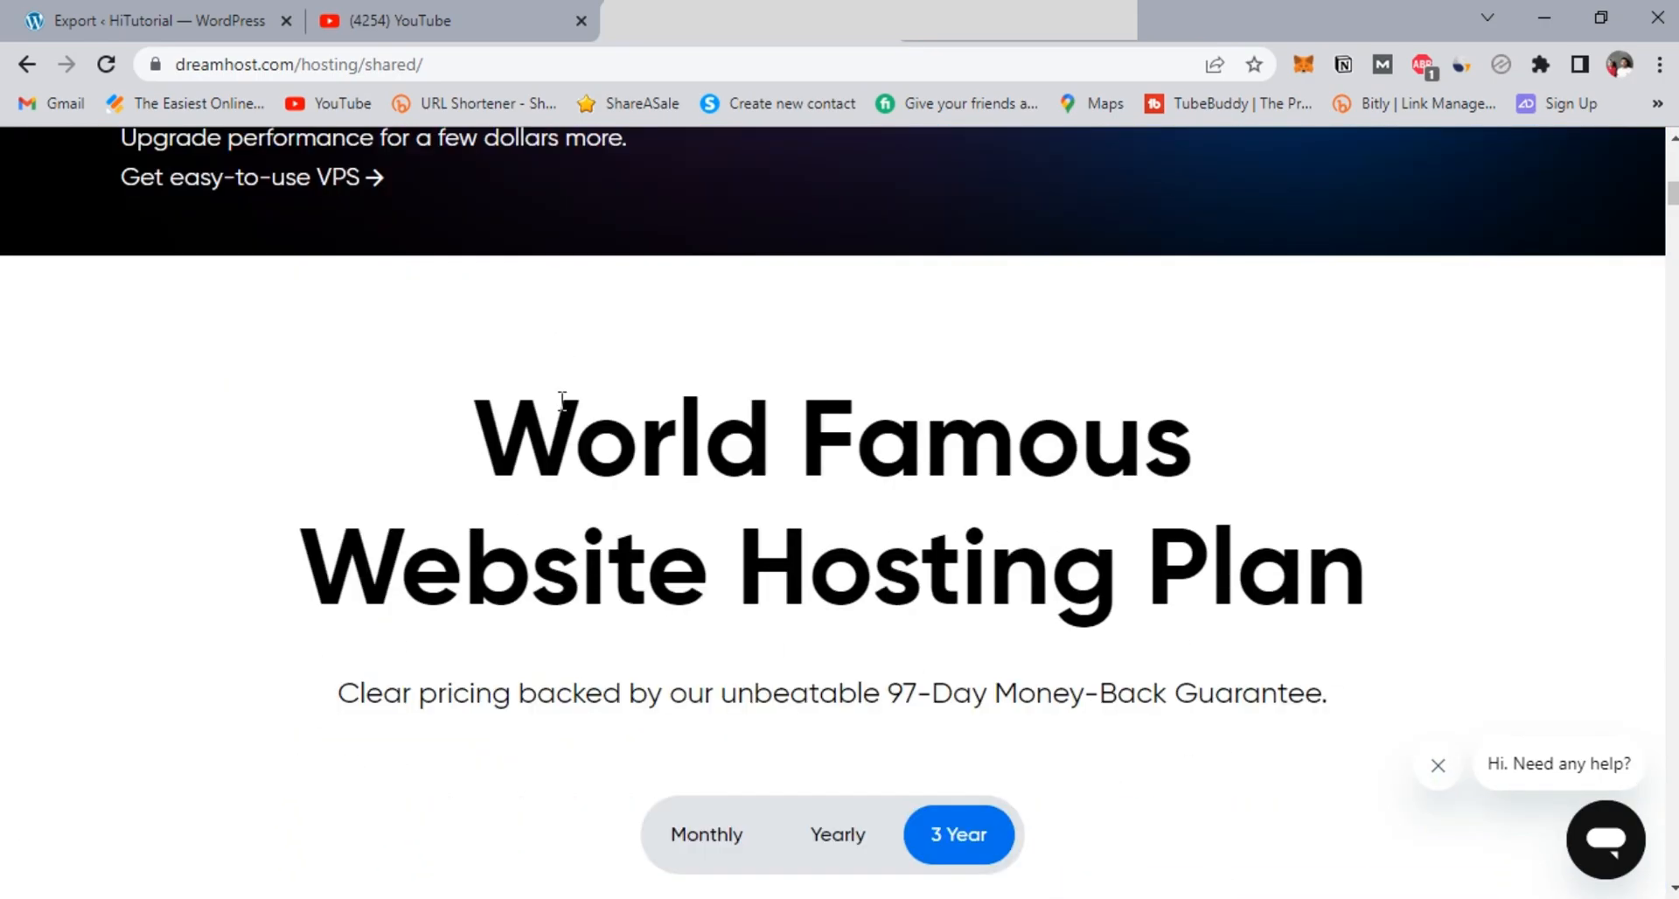
scroll("down", 3)
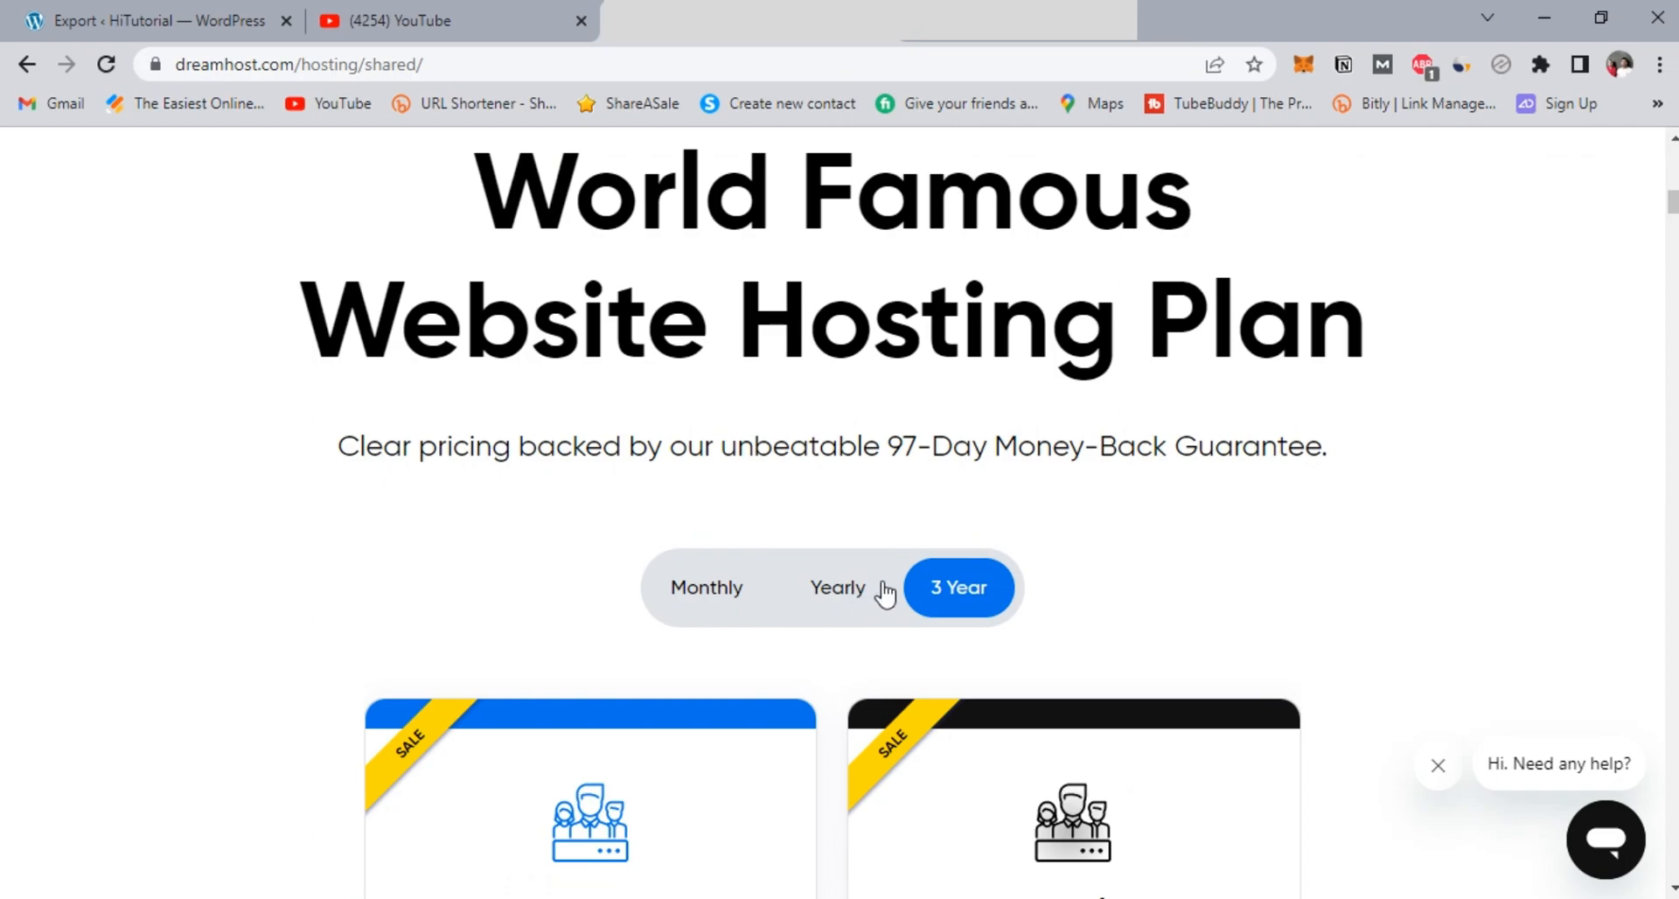
scroll("down", 3)
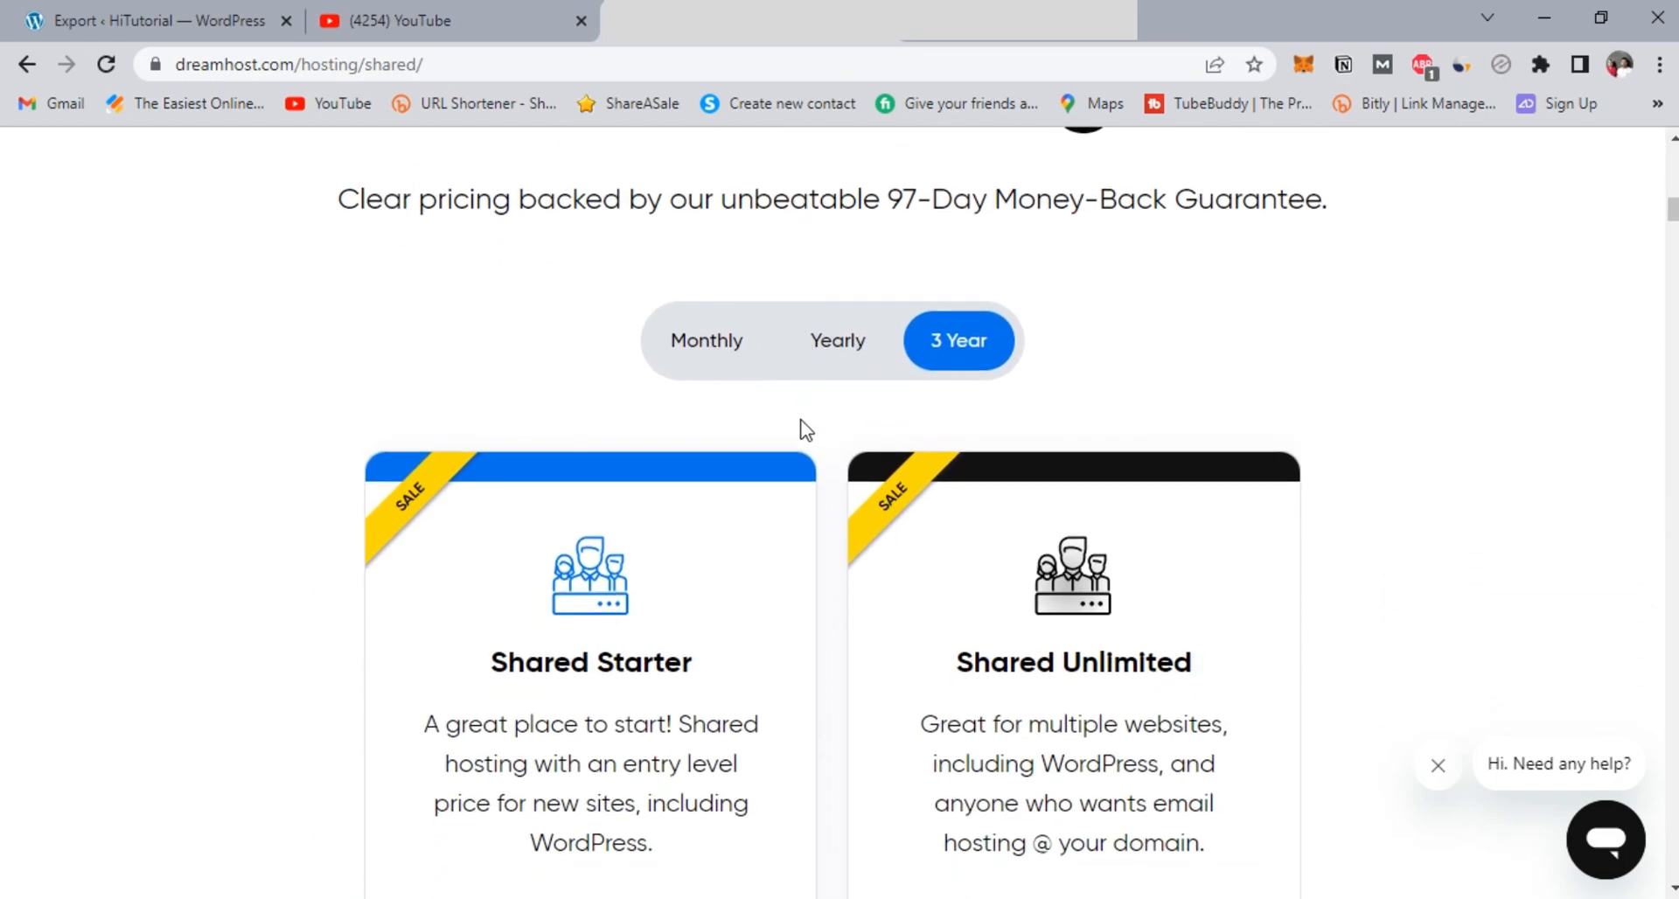
scroll("down", 3)
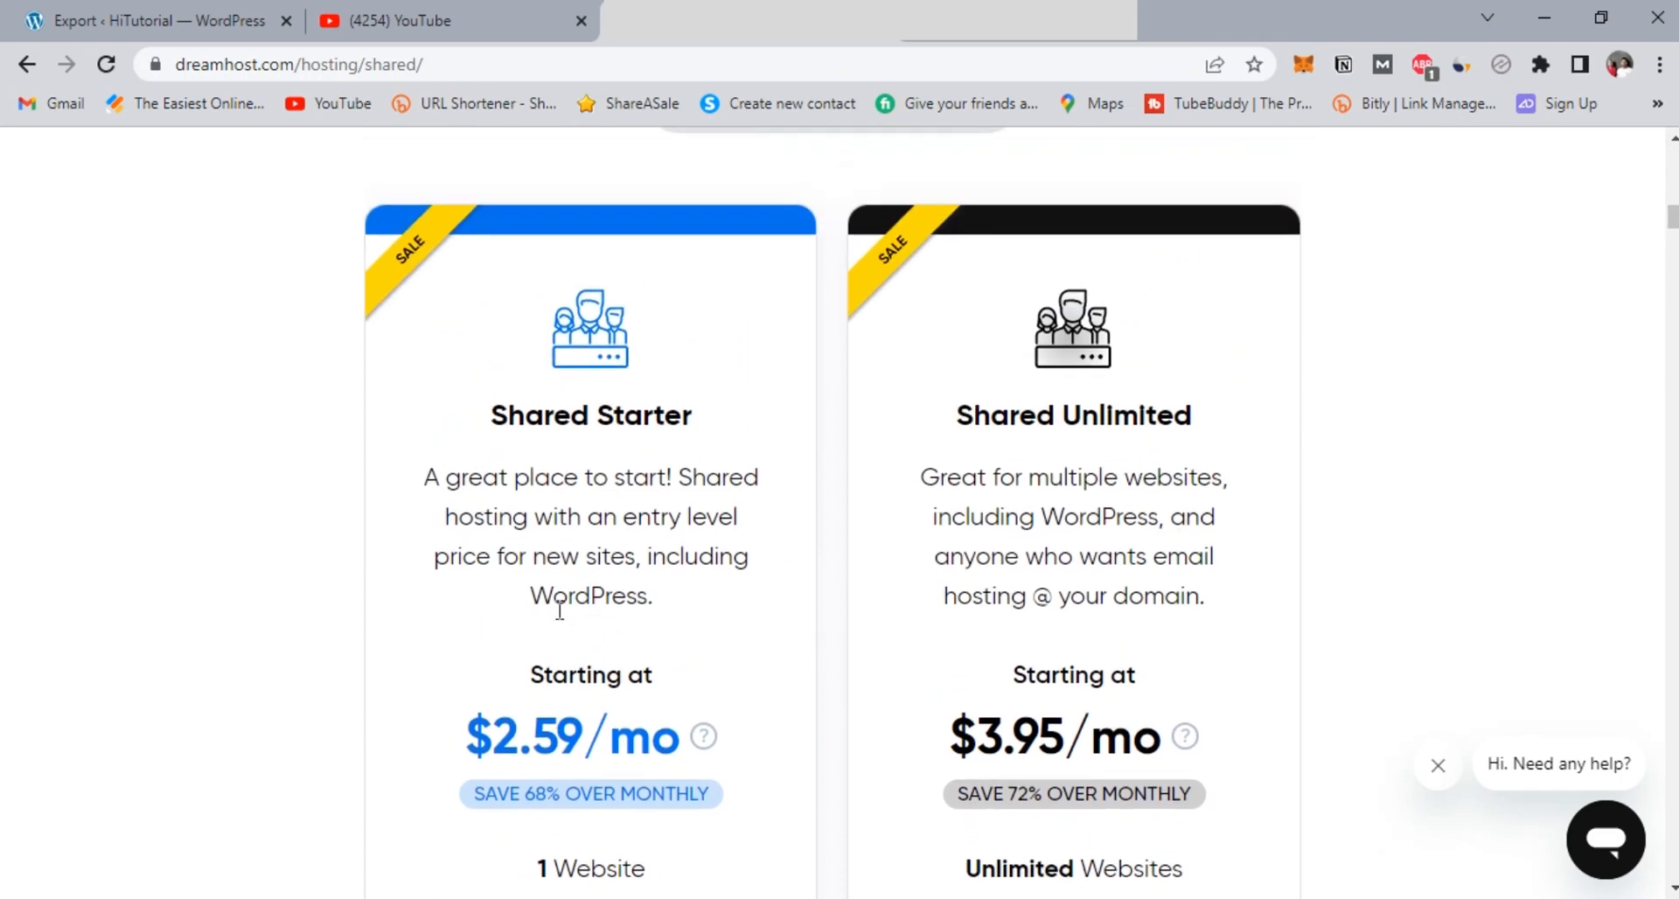
scroll("down", 3)
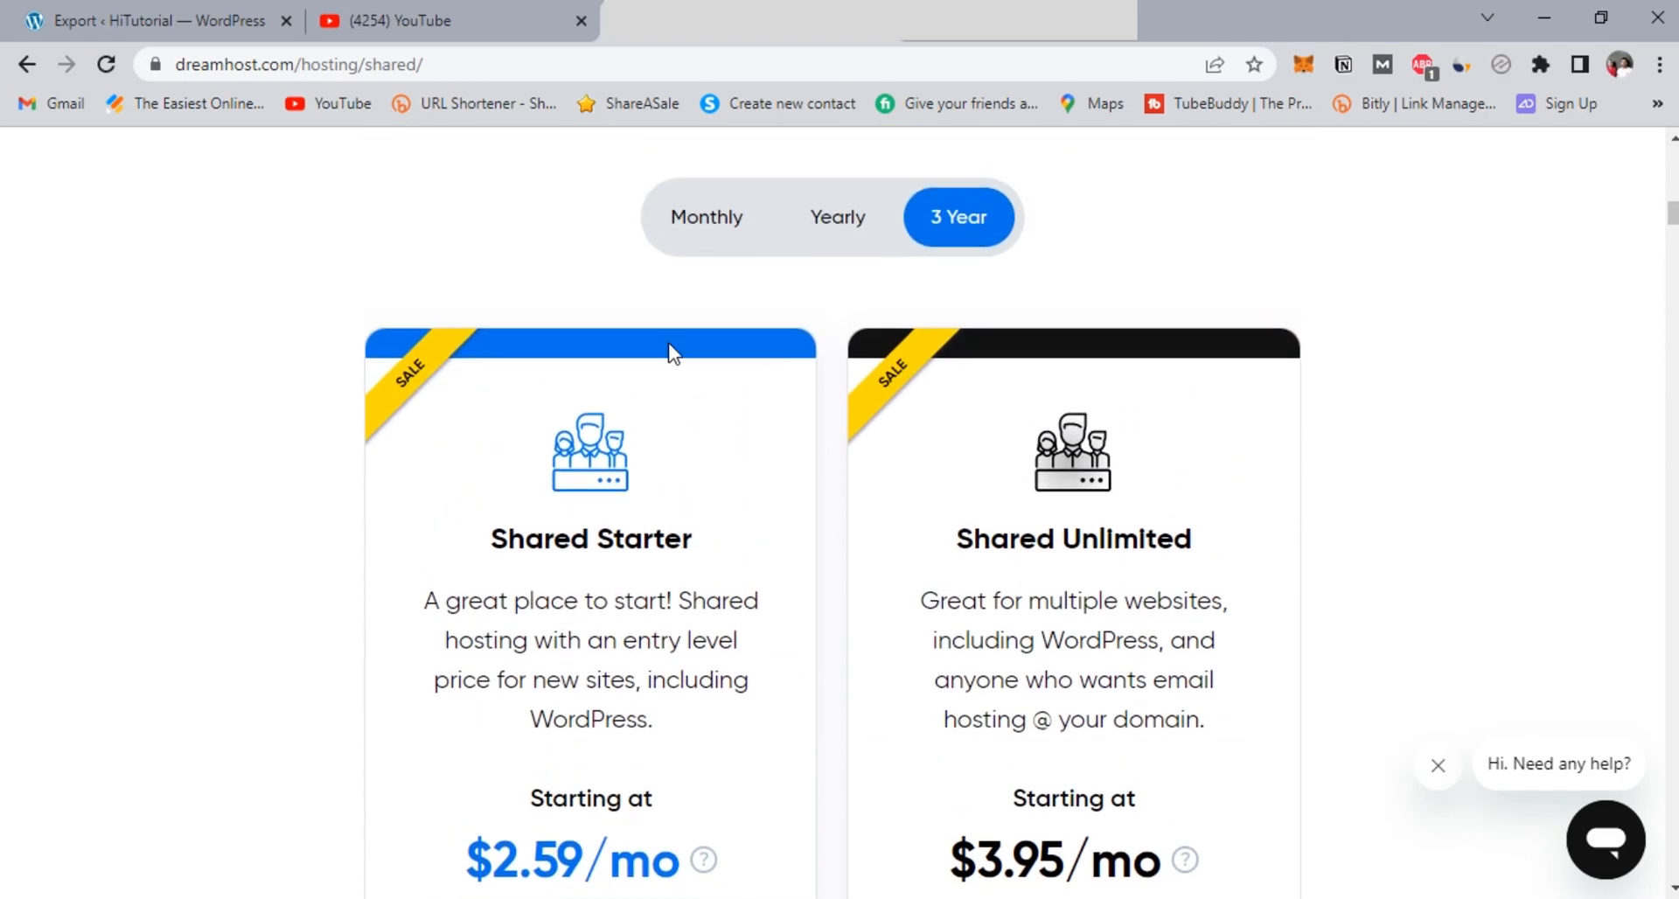
left_click(836, 216)
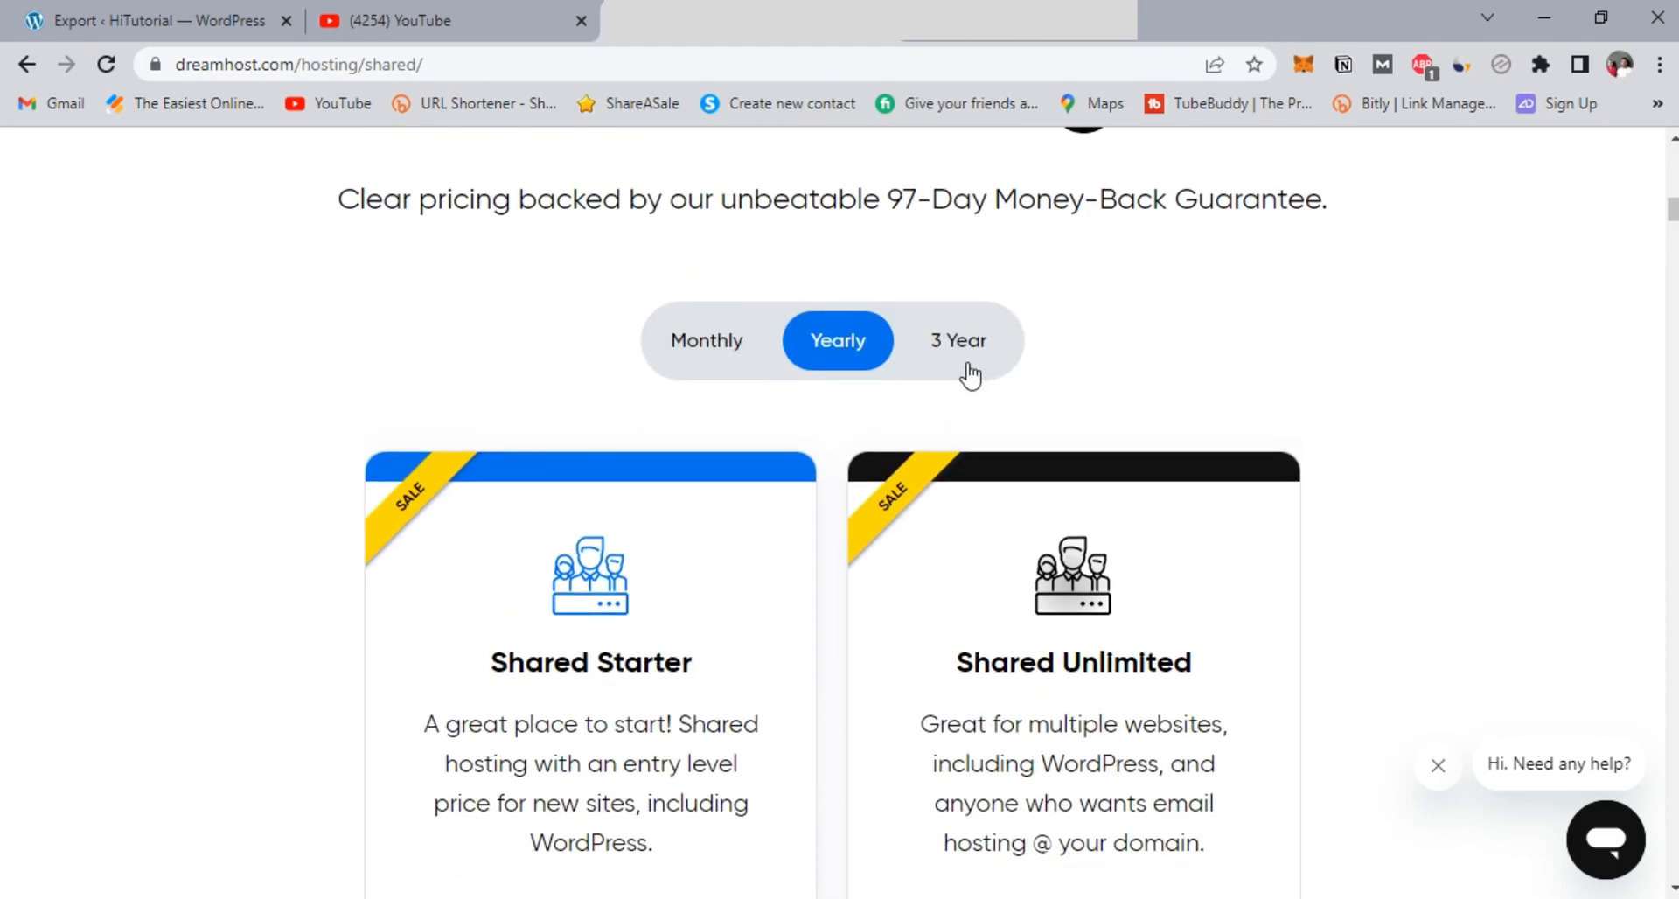
left_click(706, 340)
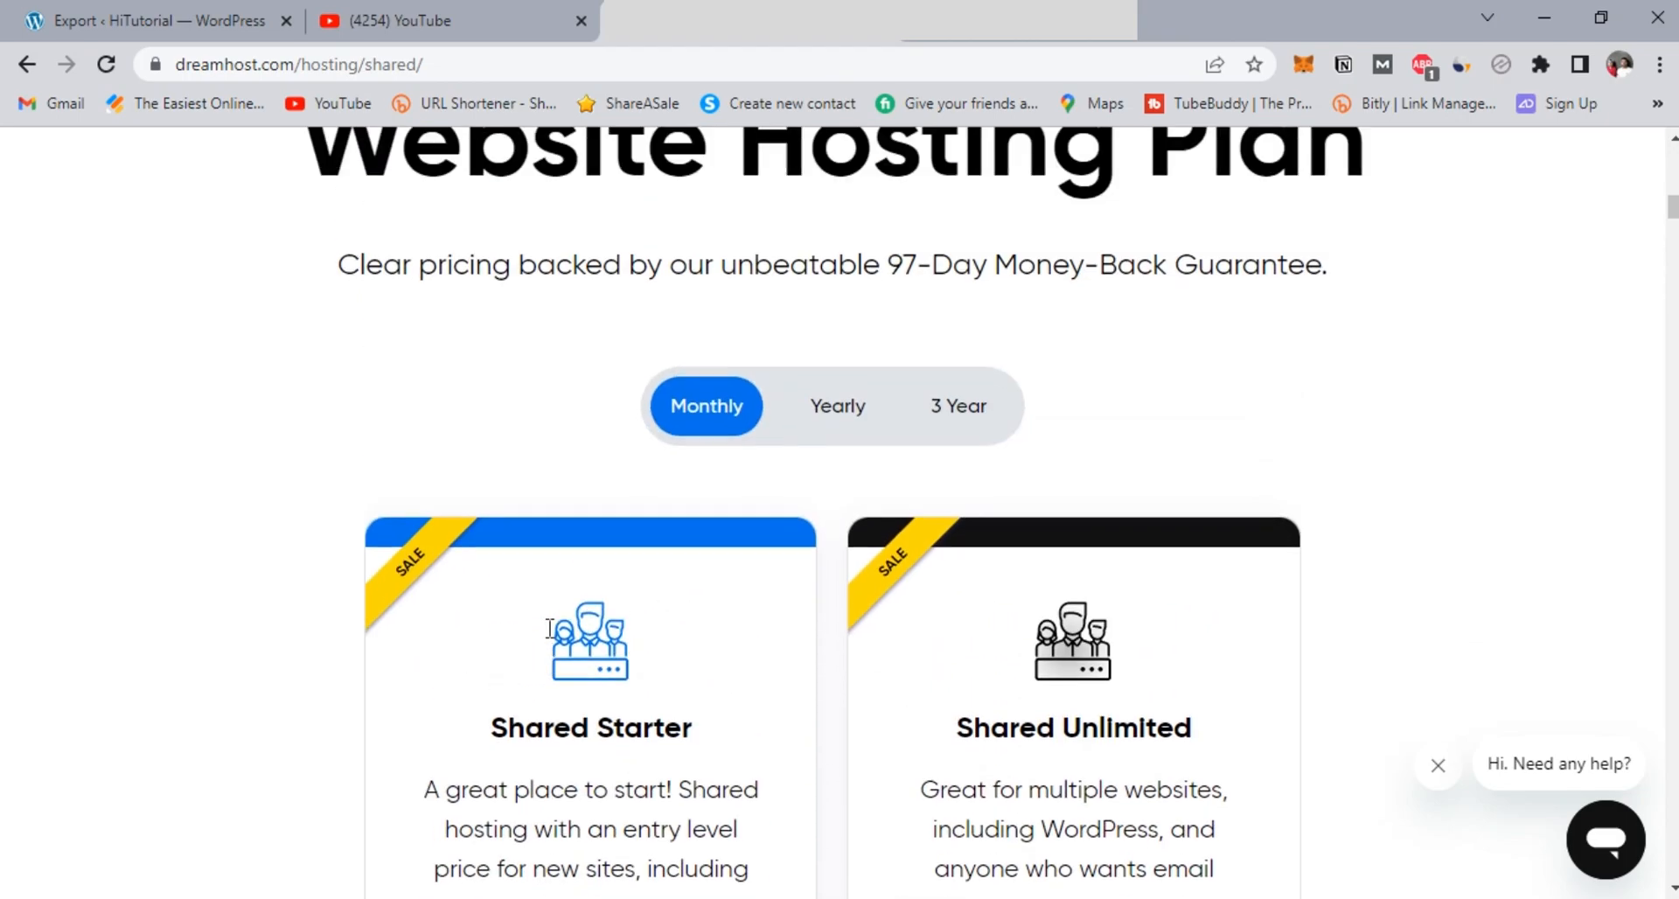
left_click(956, 406)
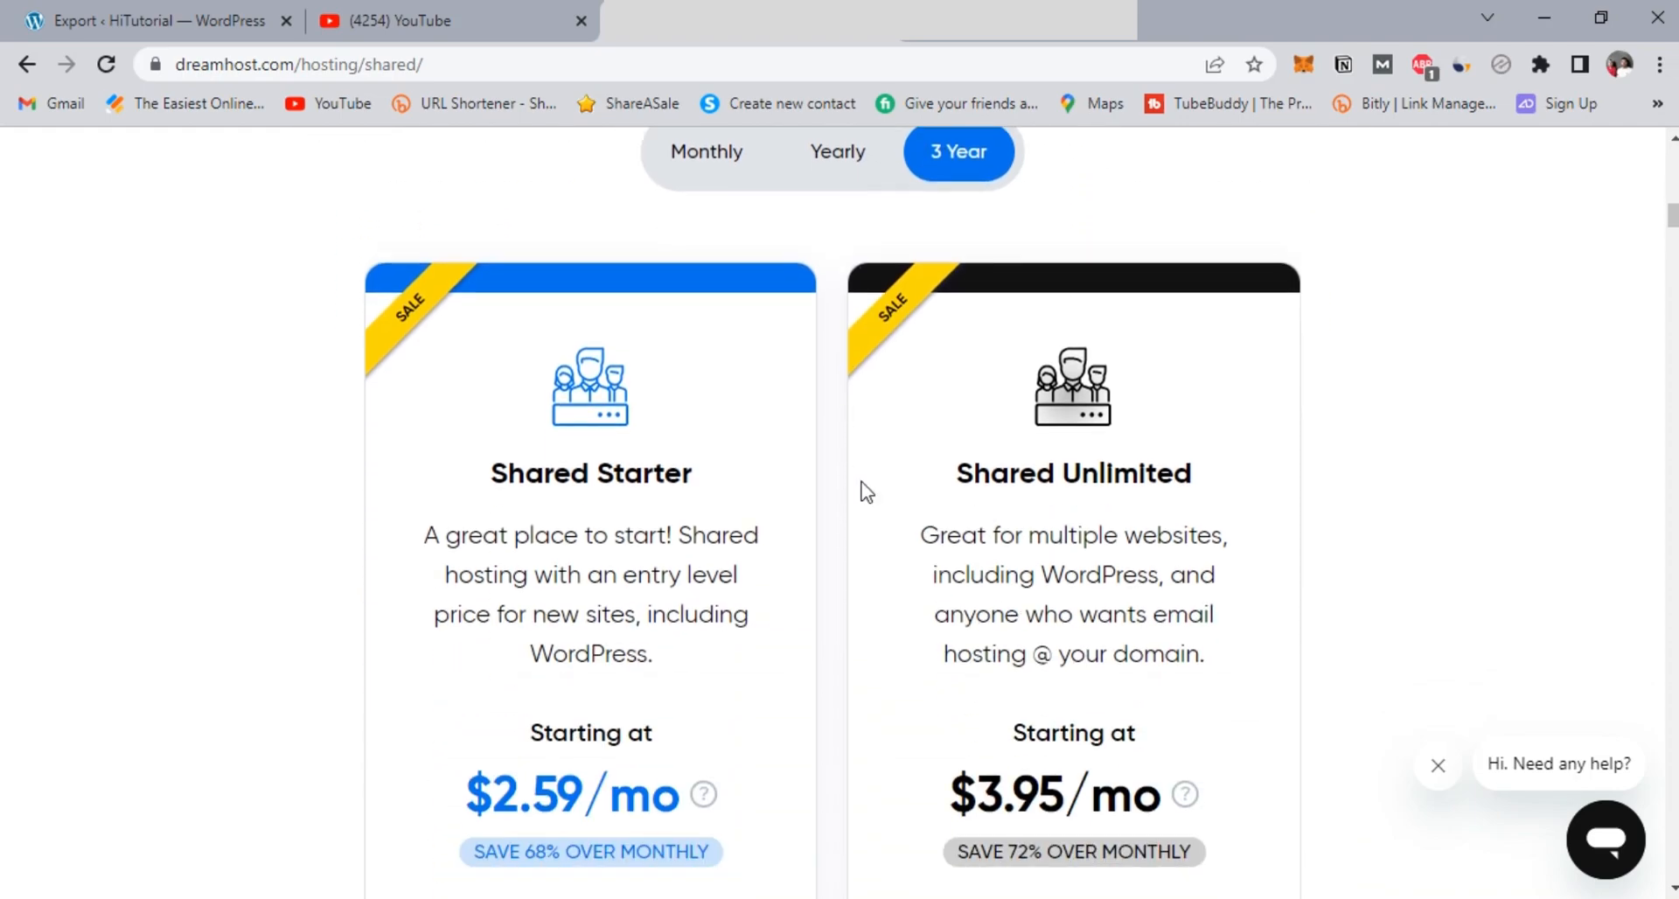
scroll("down", 3)
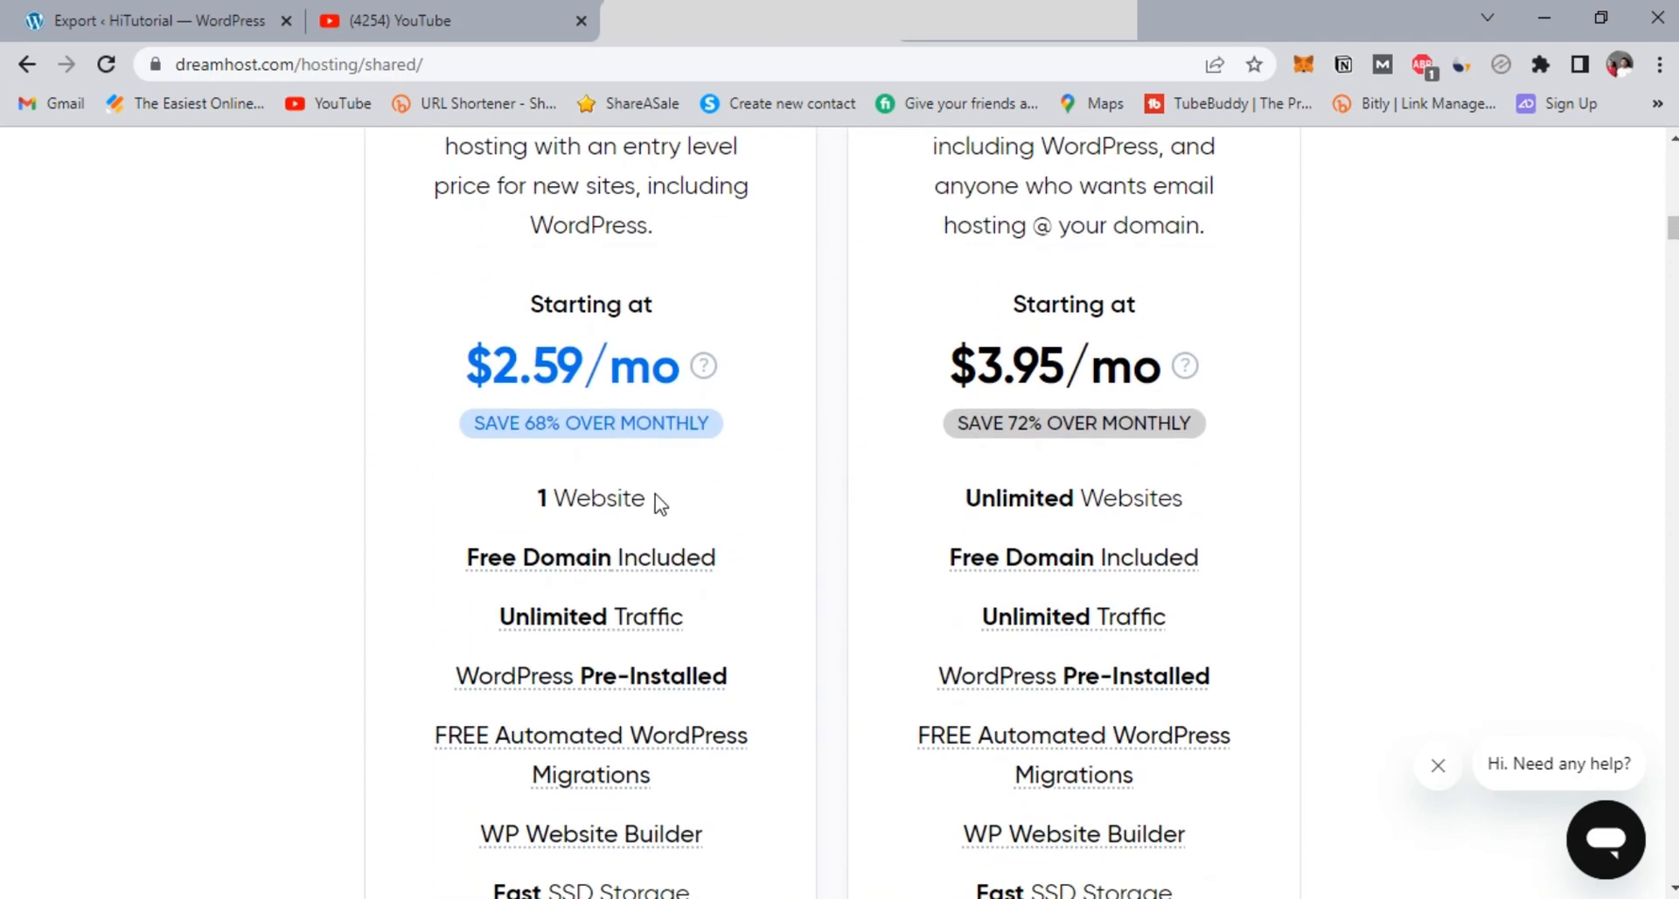
mouse_move(626, 496)
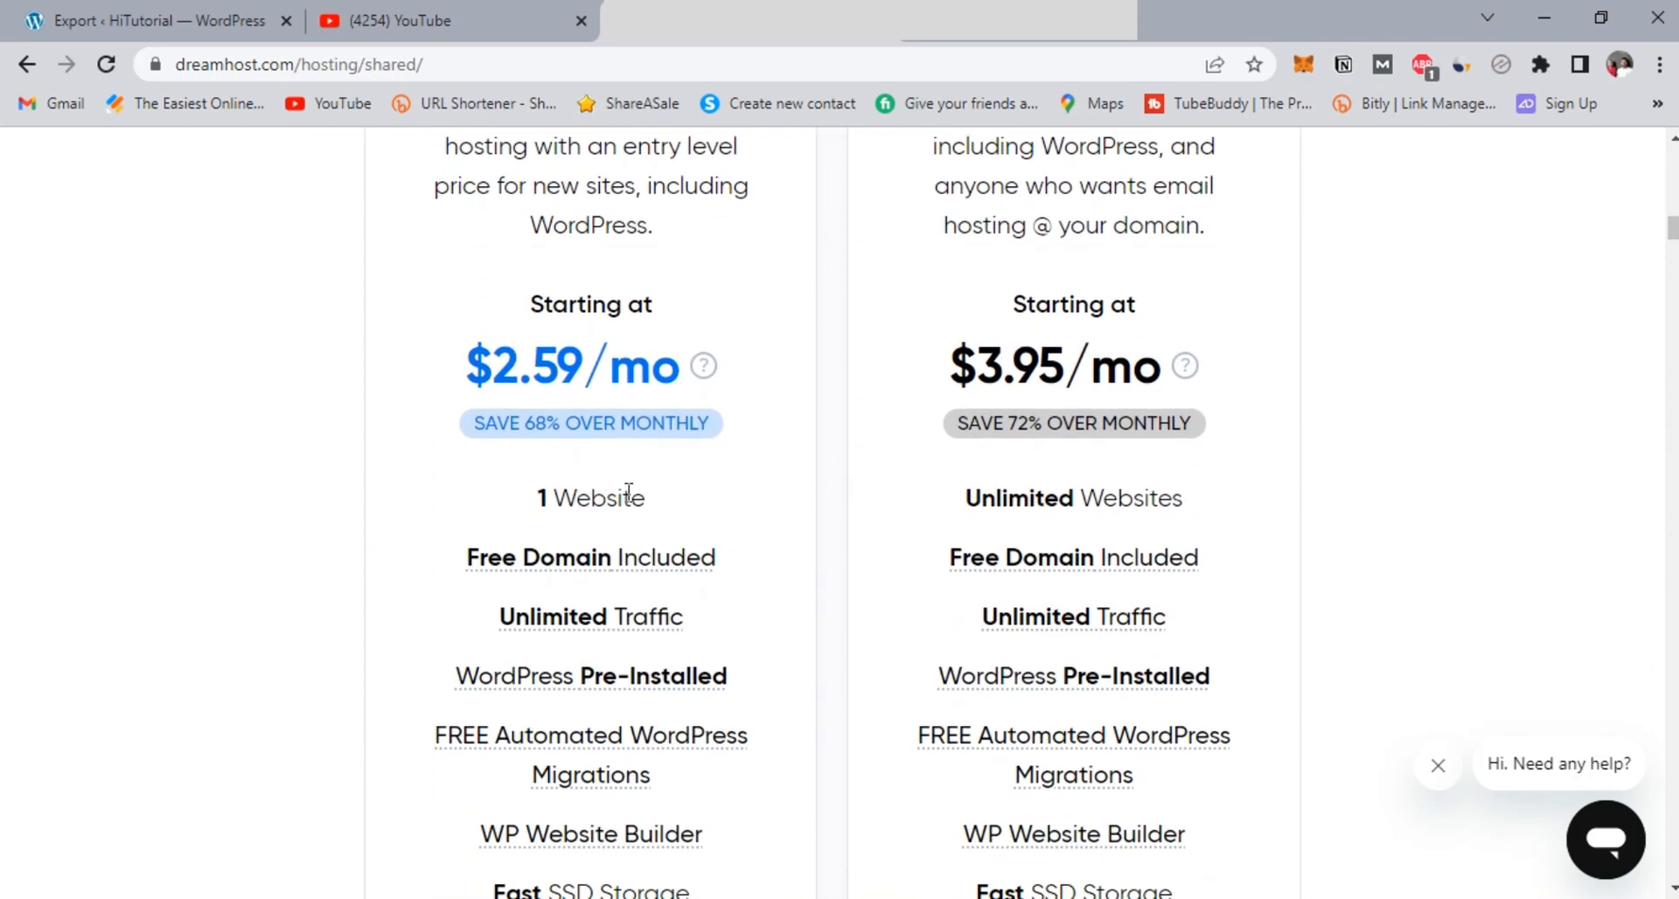
mouse_move(568, 558)
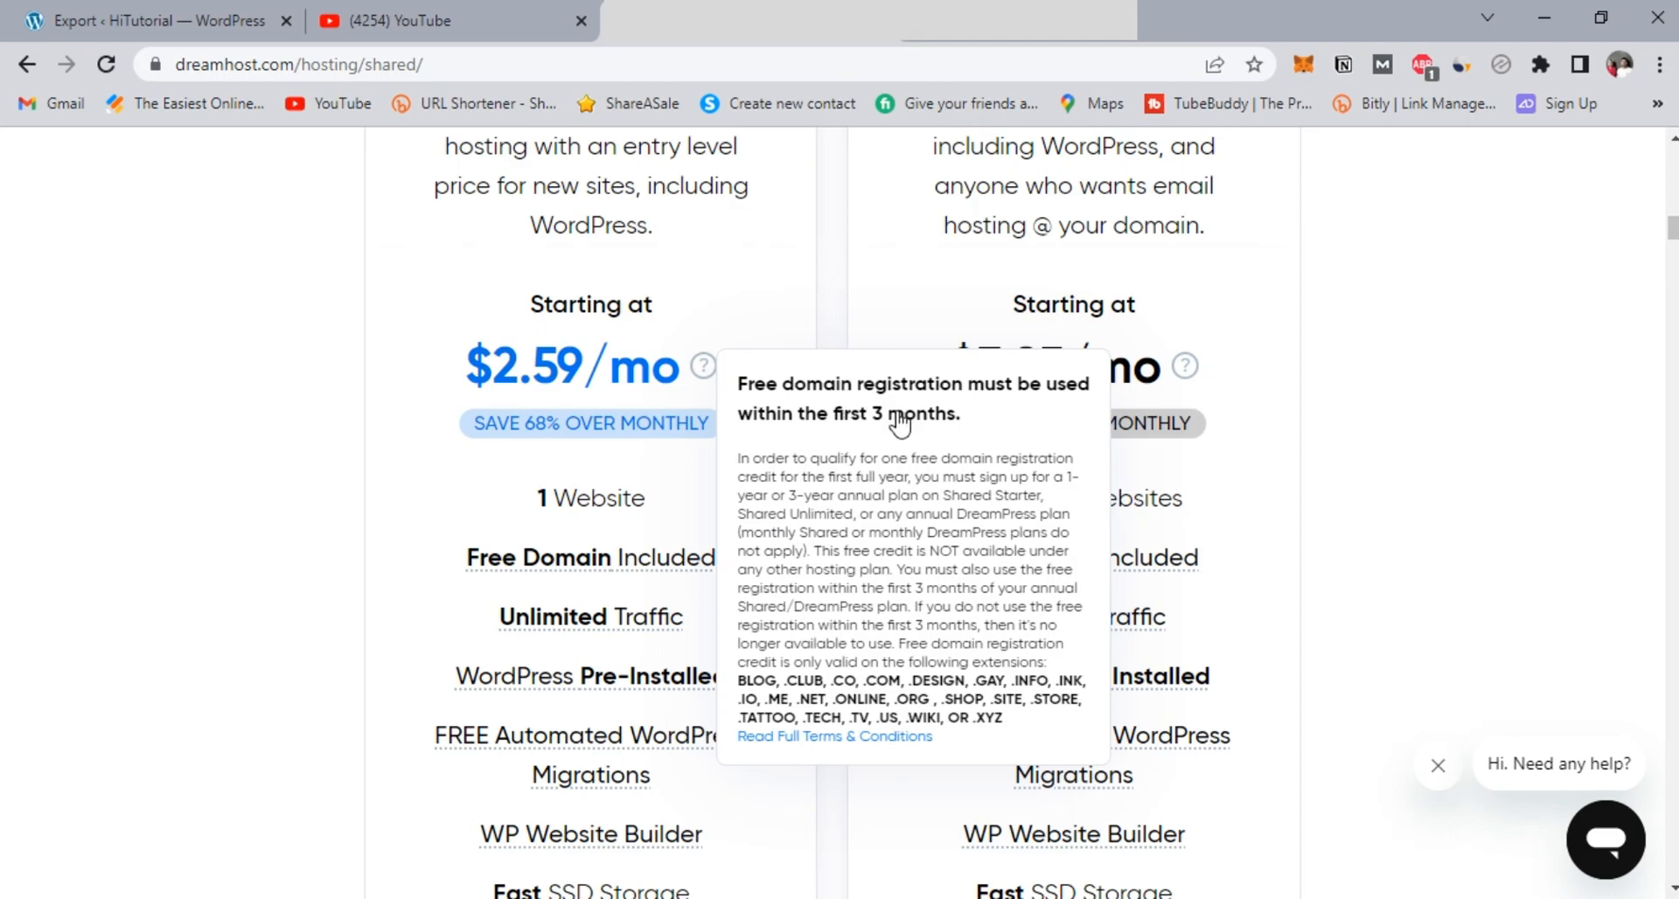
mouse_move(760, 708)
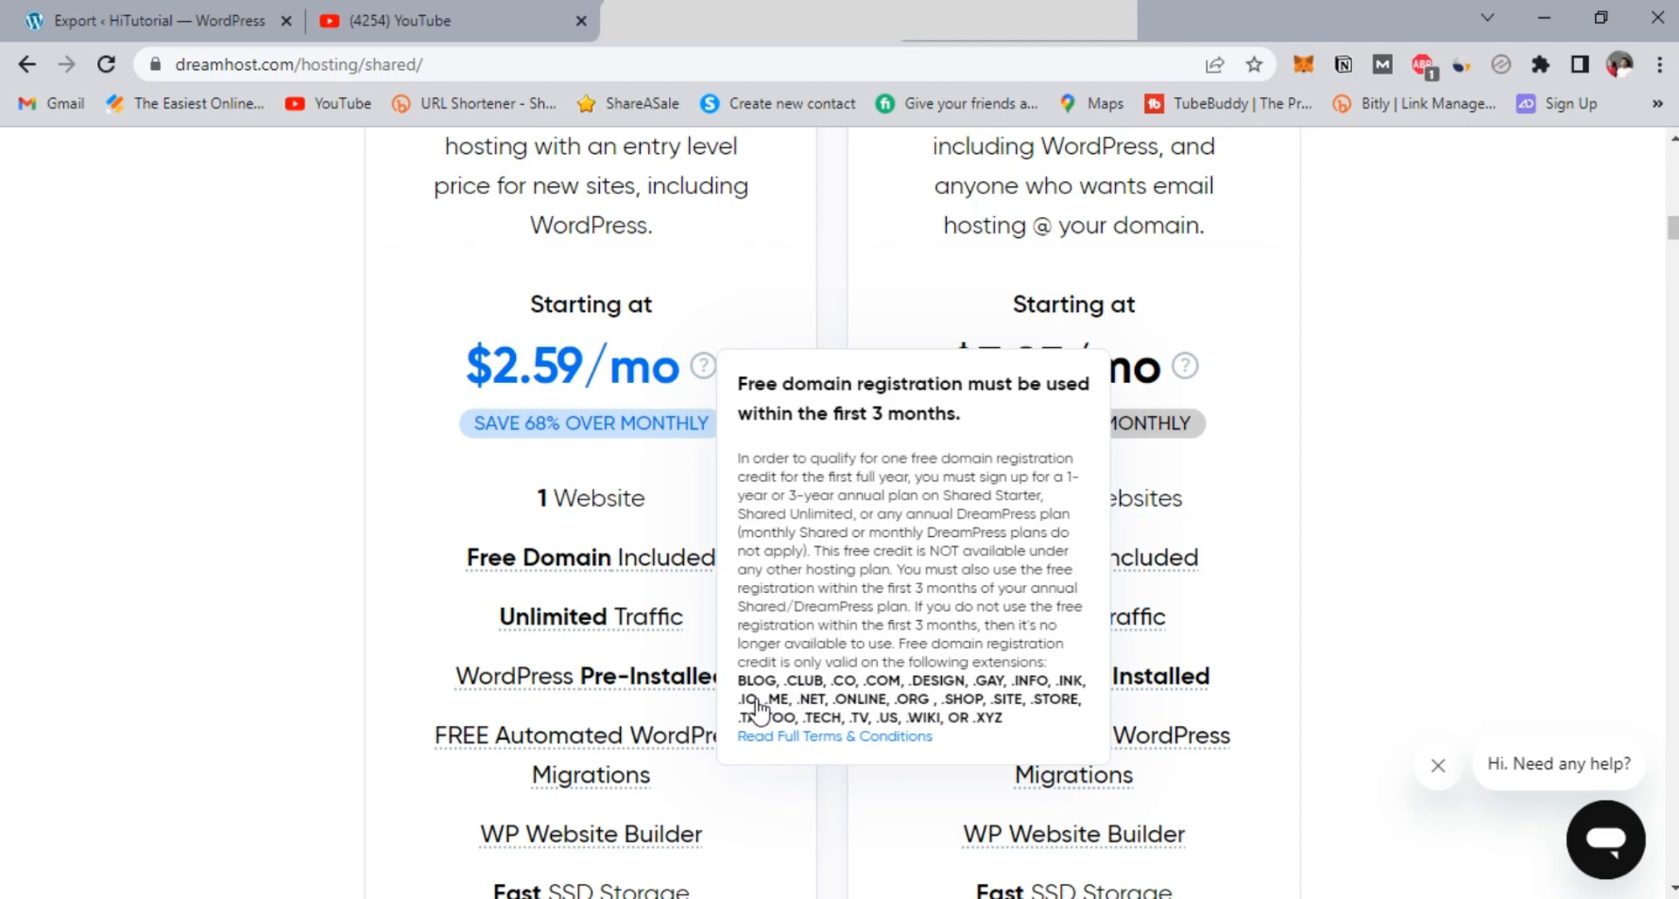
mouse_move(948, 676)
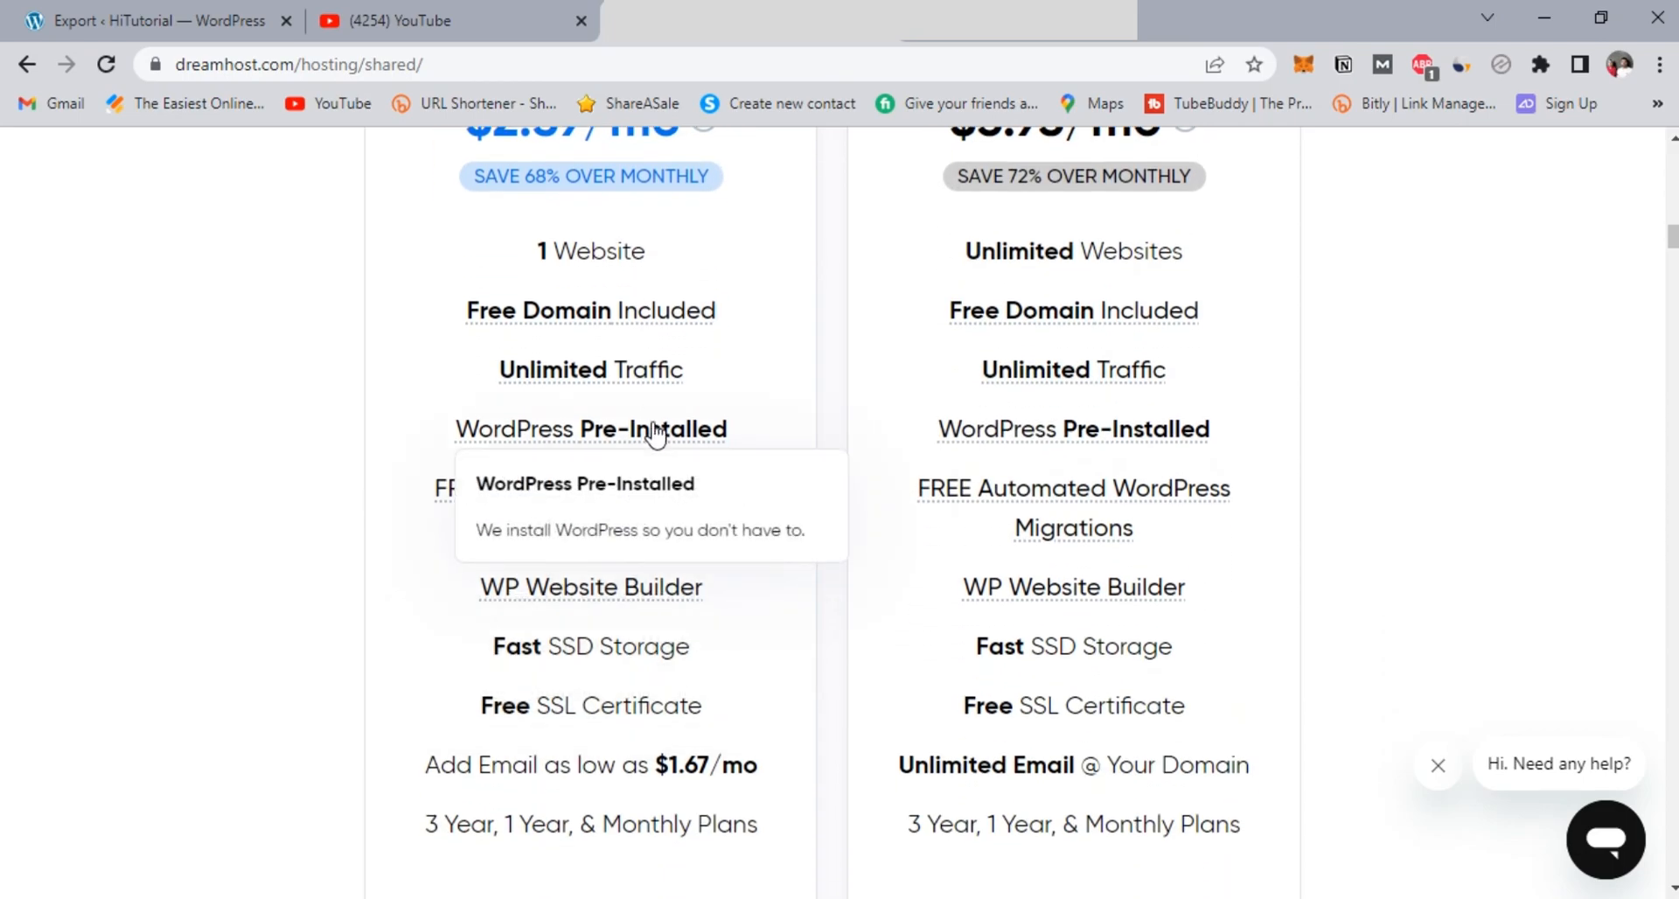
mouse_move(182, 544)
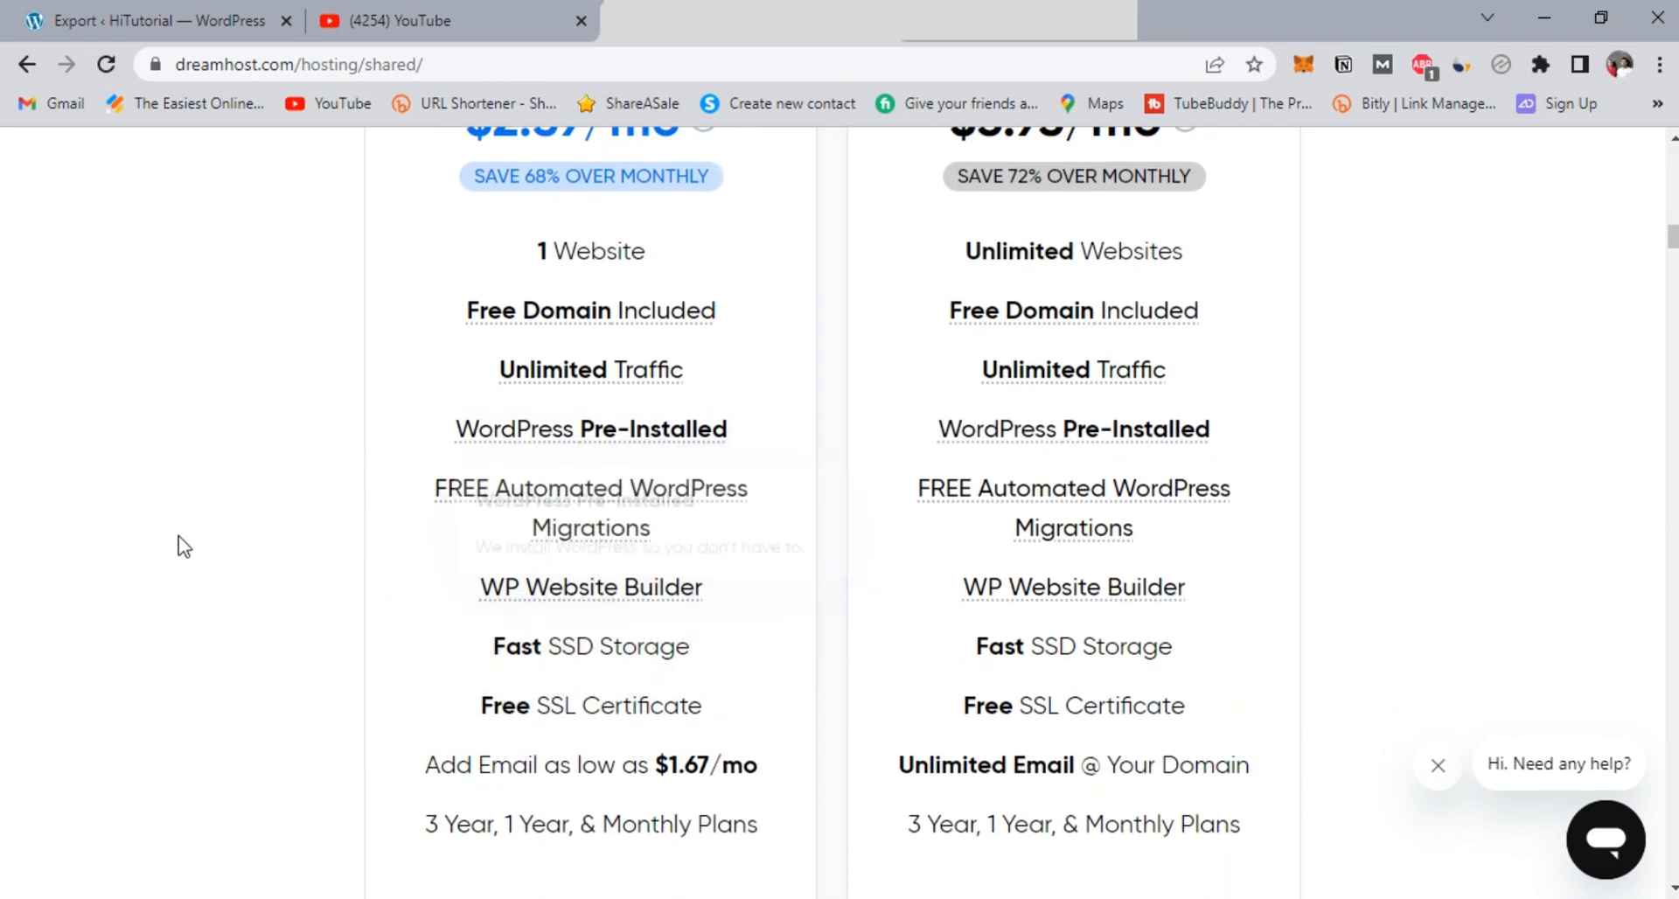
mouse_move(557, 494)
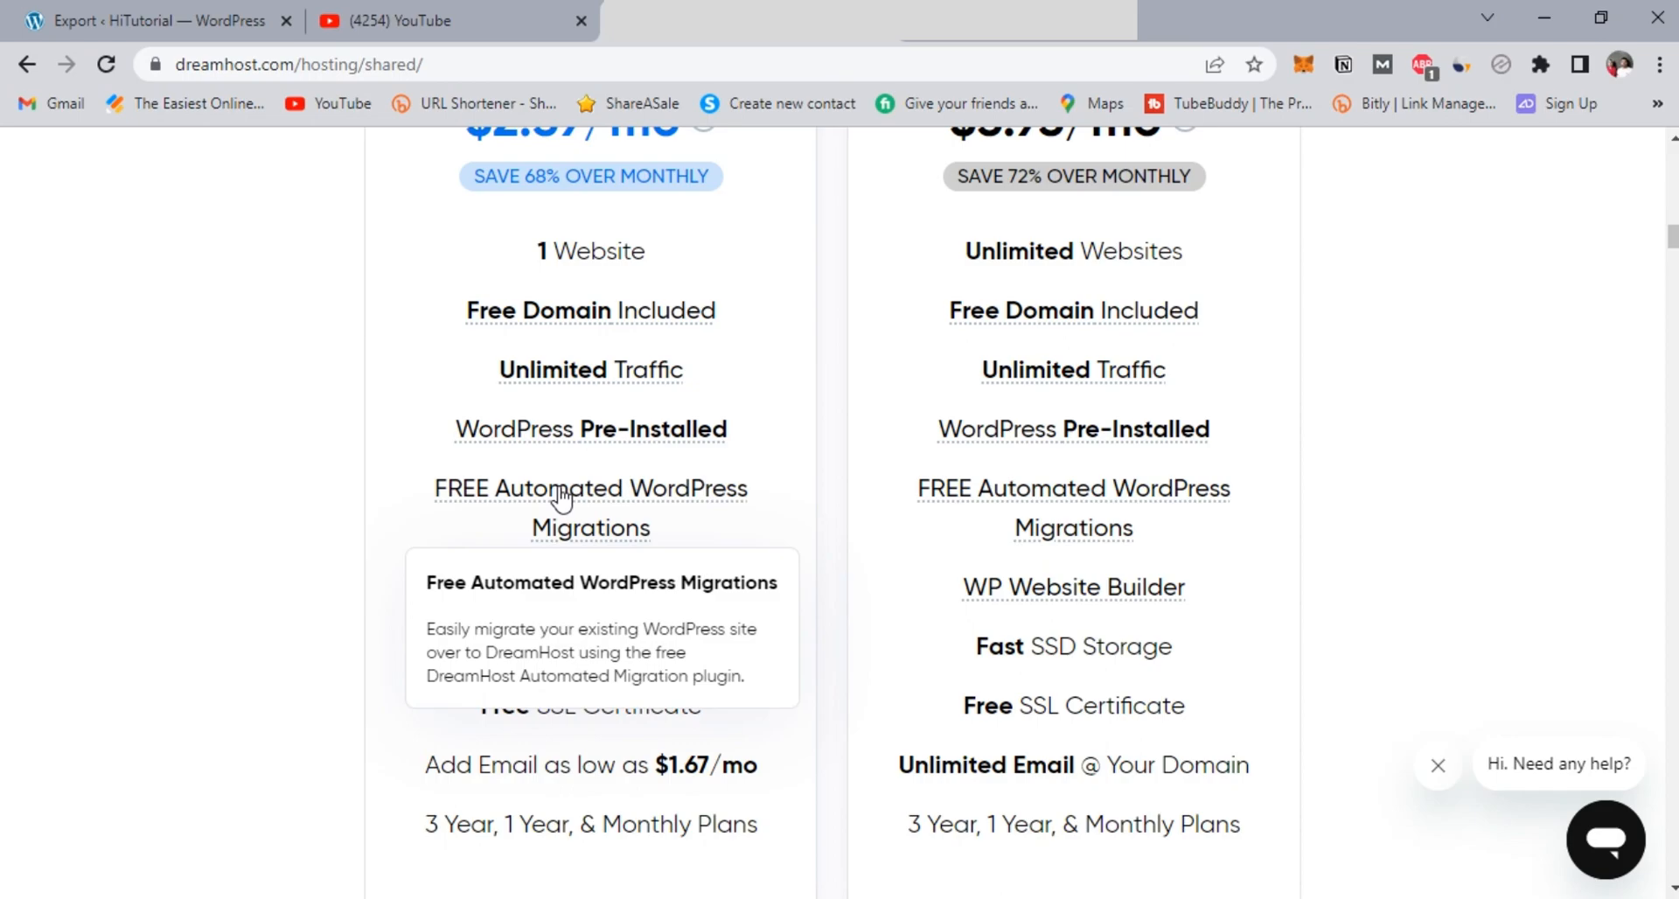
mouse_move(606, 541)
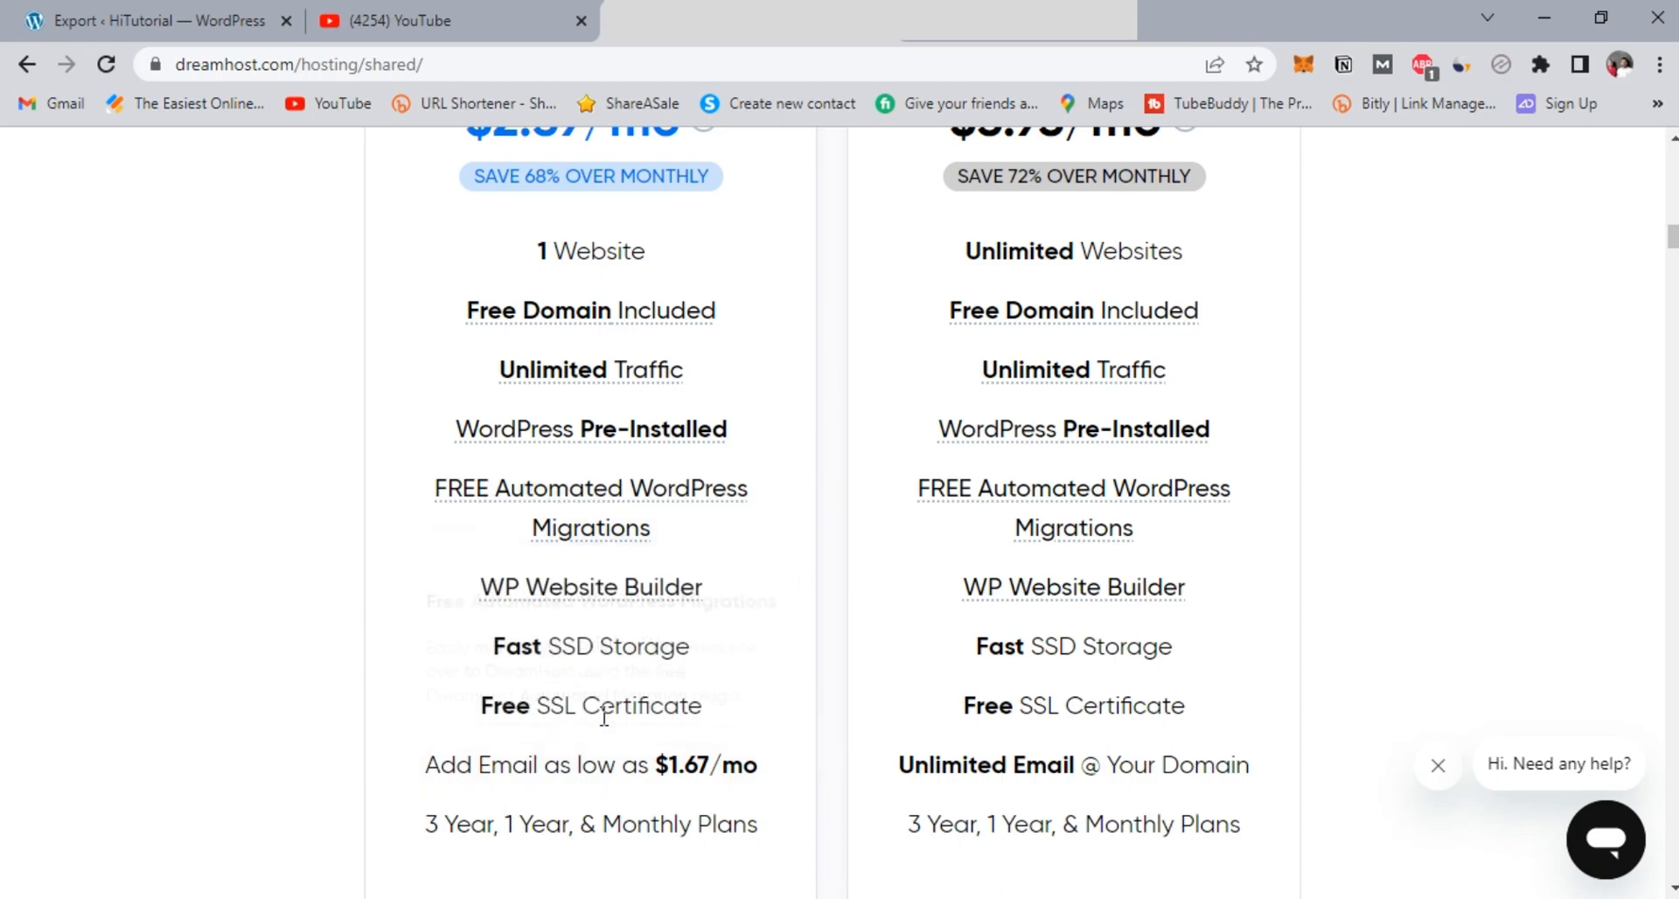
scroll("down", 3)
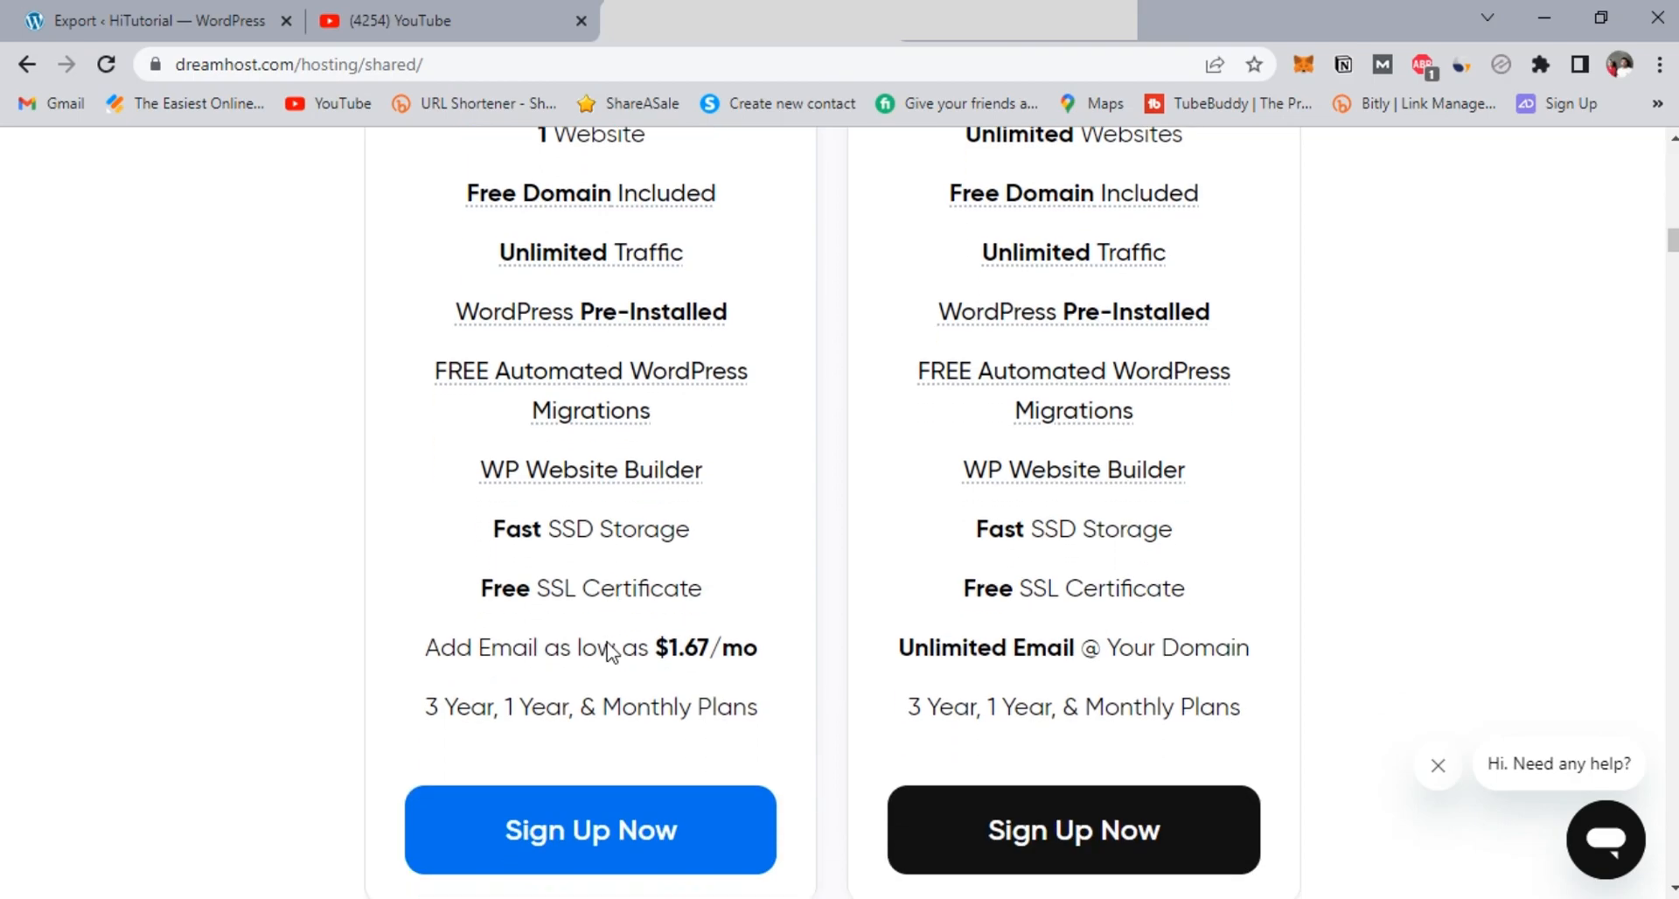
scroll("down", 3)
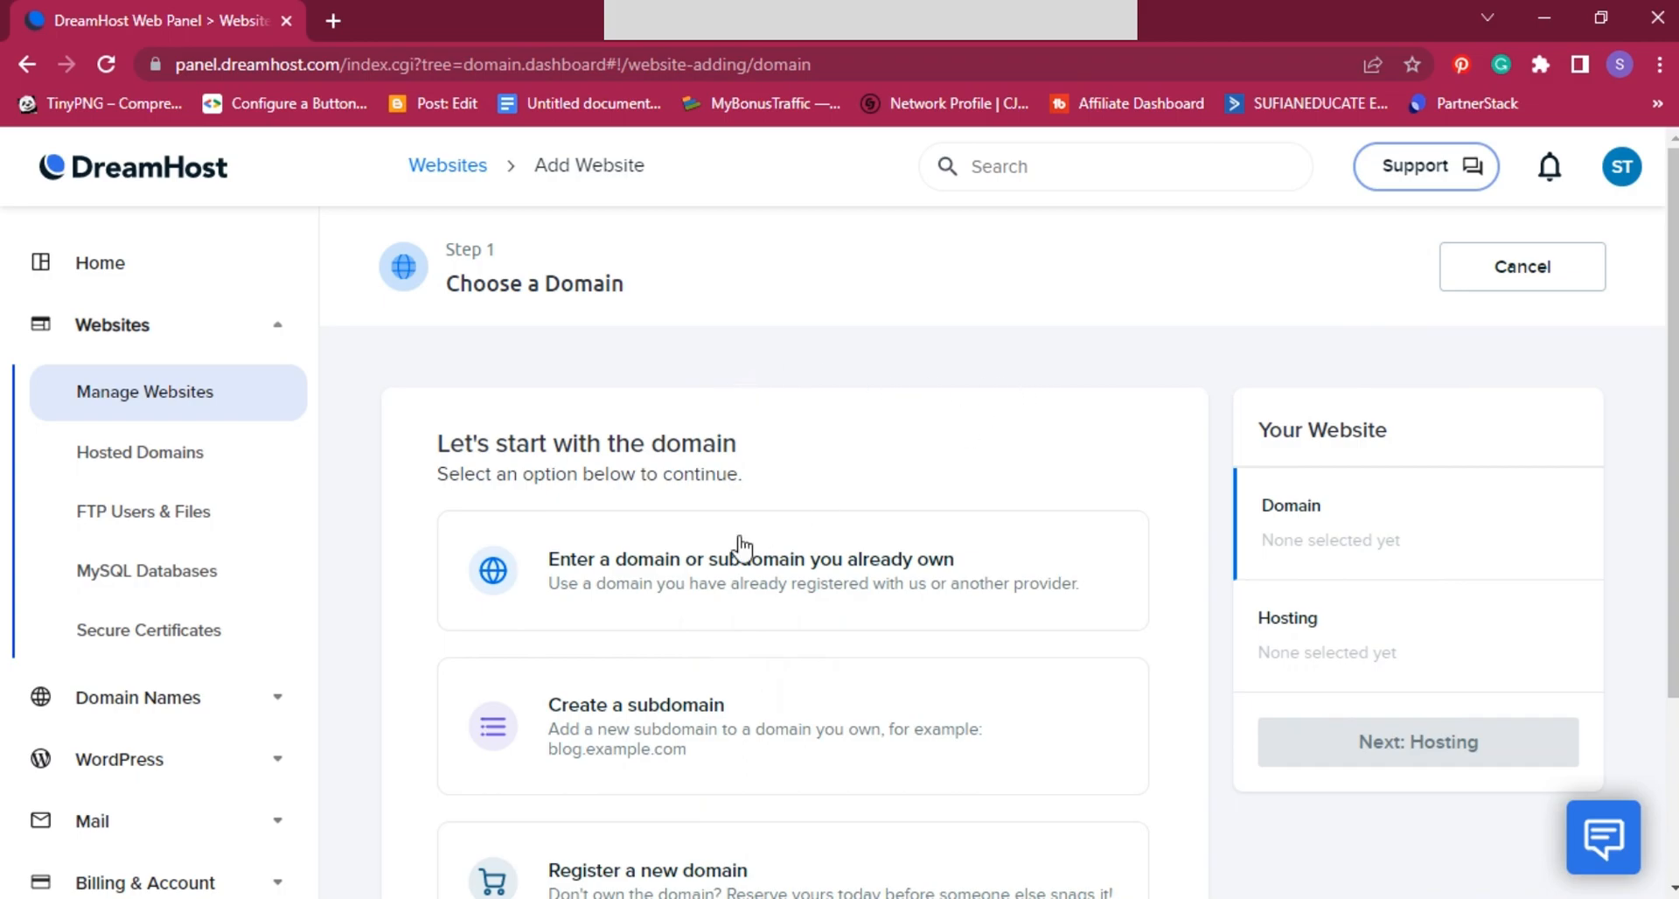
mouse_move(1345, 479)
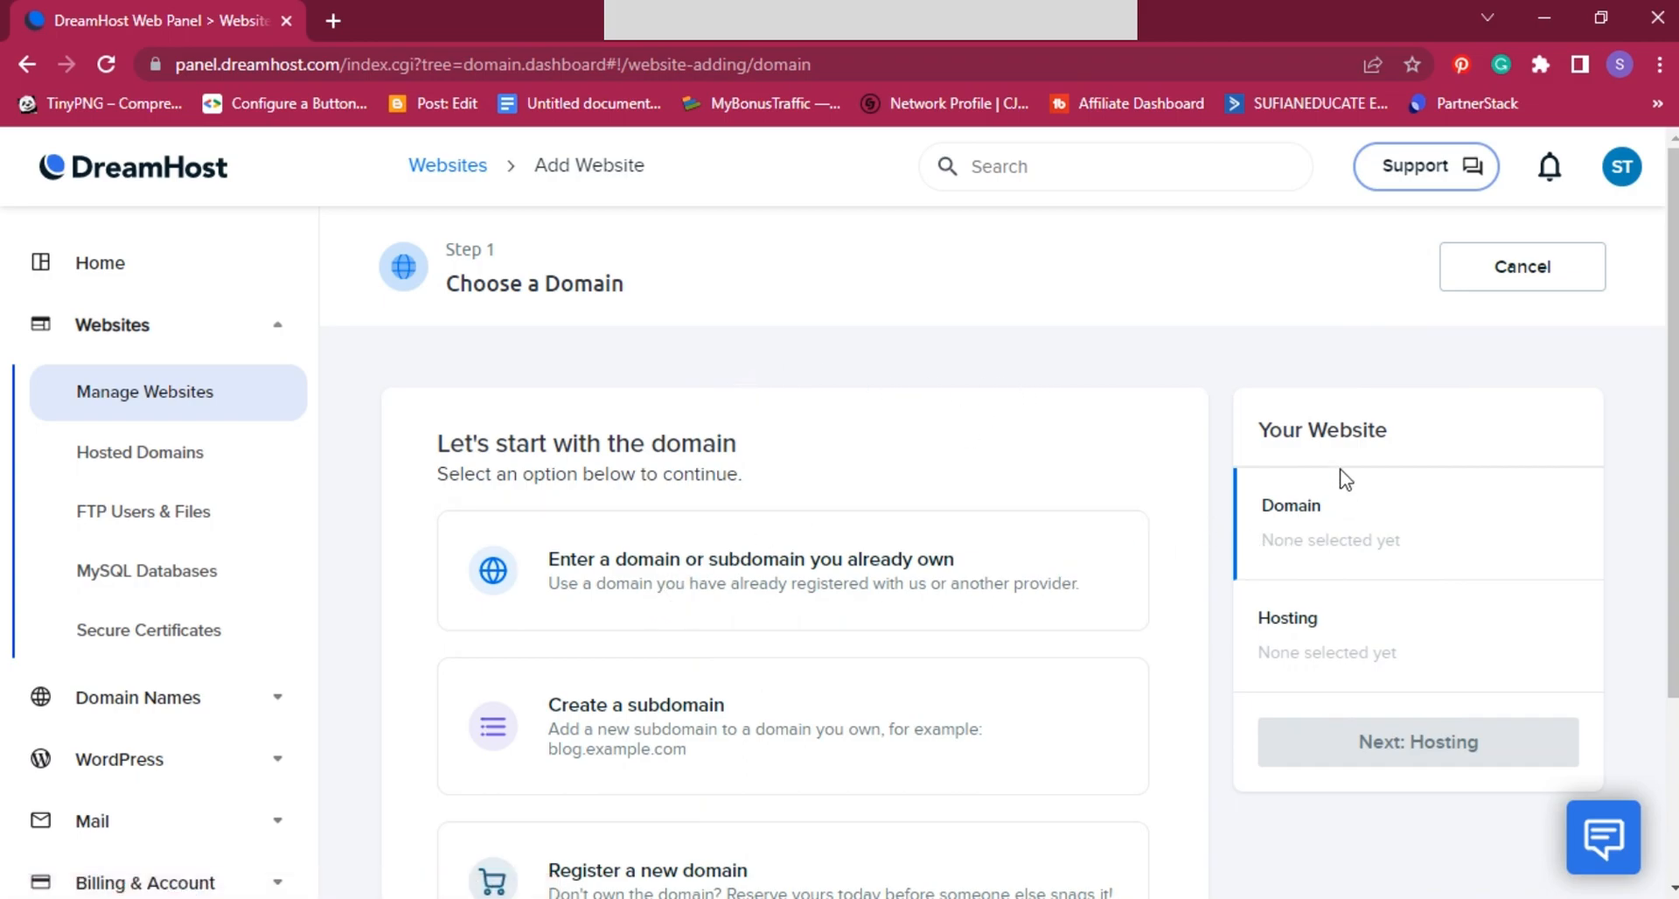
Step: Add the already-owned domain hitutorial.com as the new website's domain
scroll("down", 3)
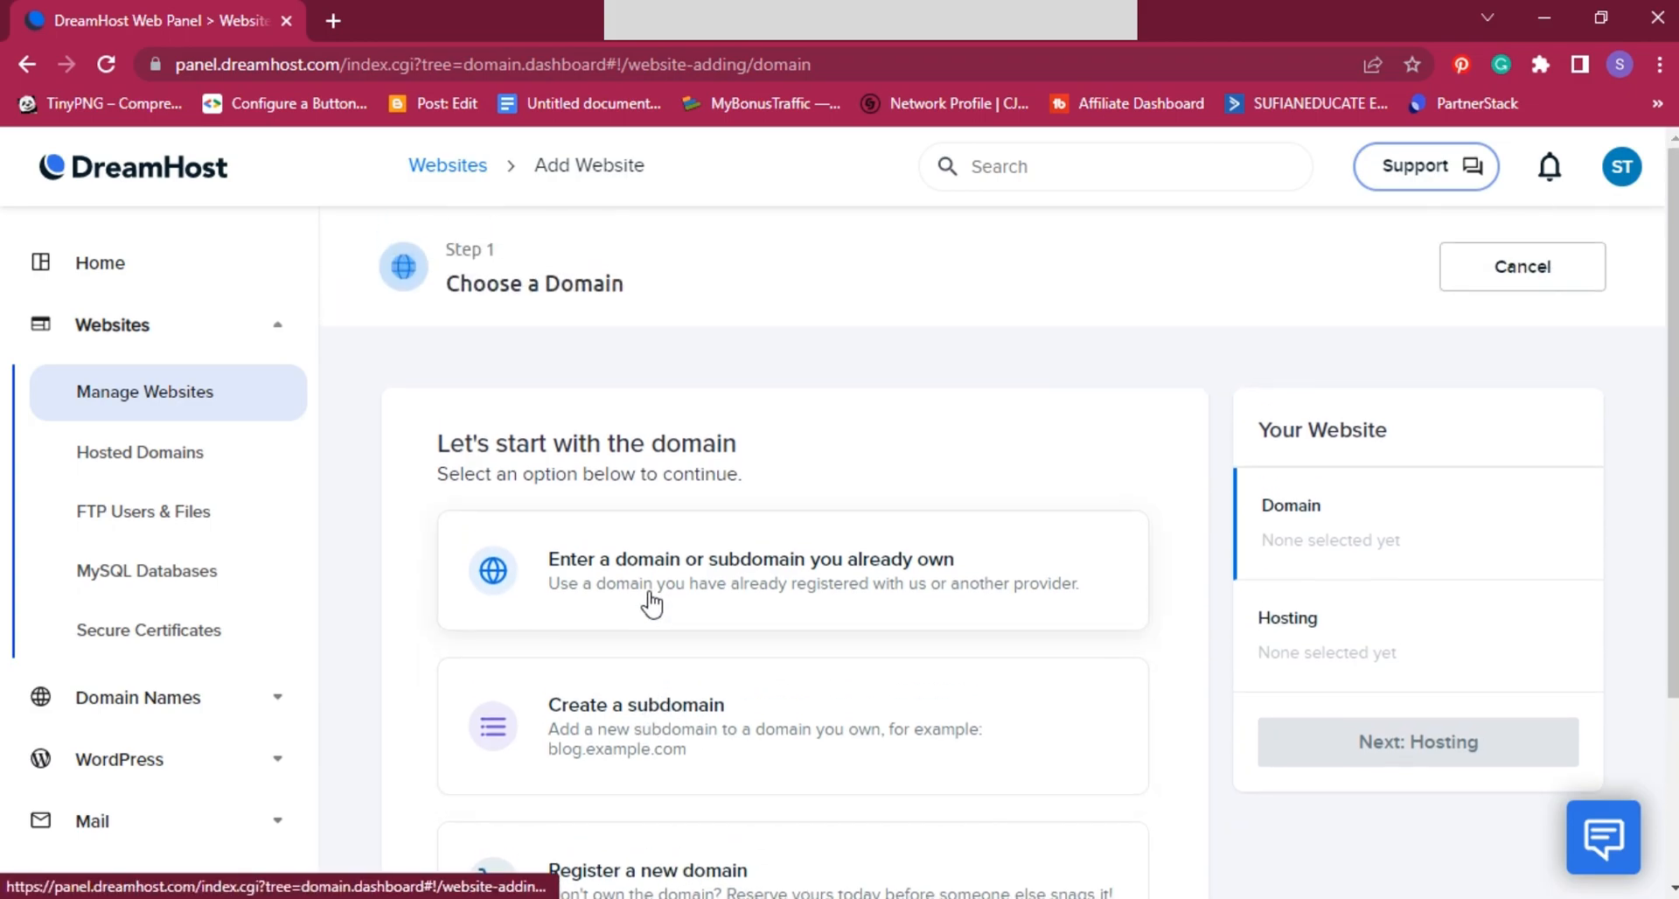
mouse_move(527, 654)
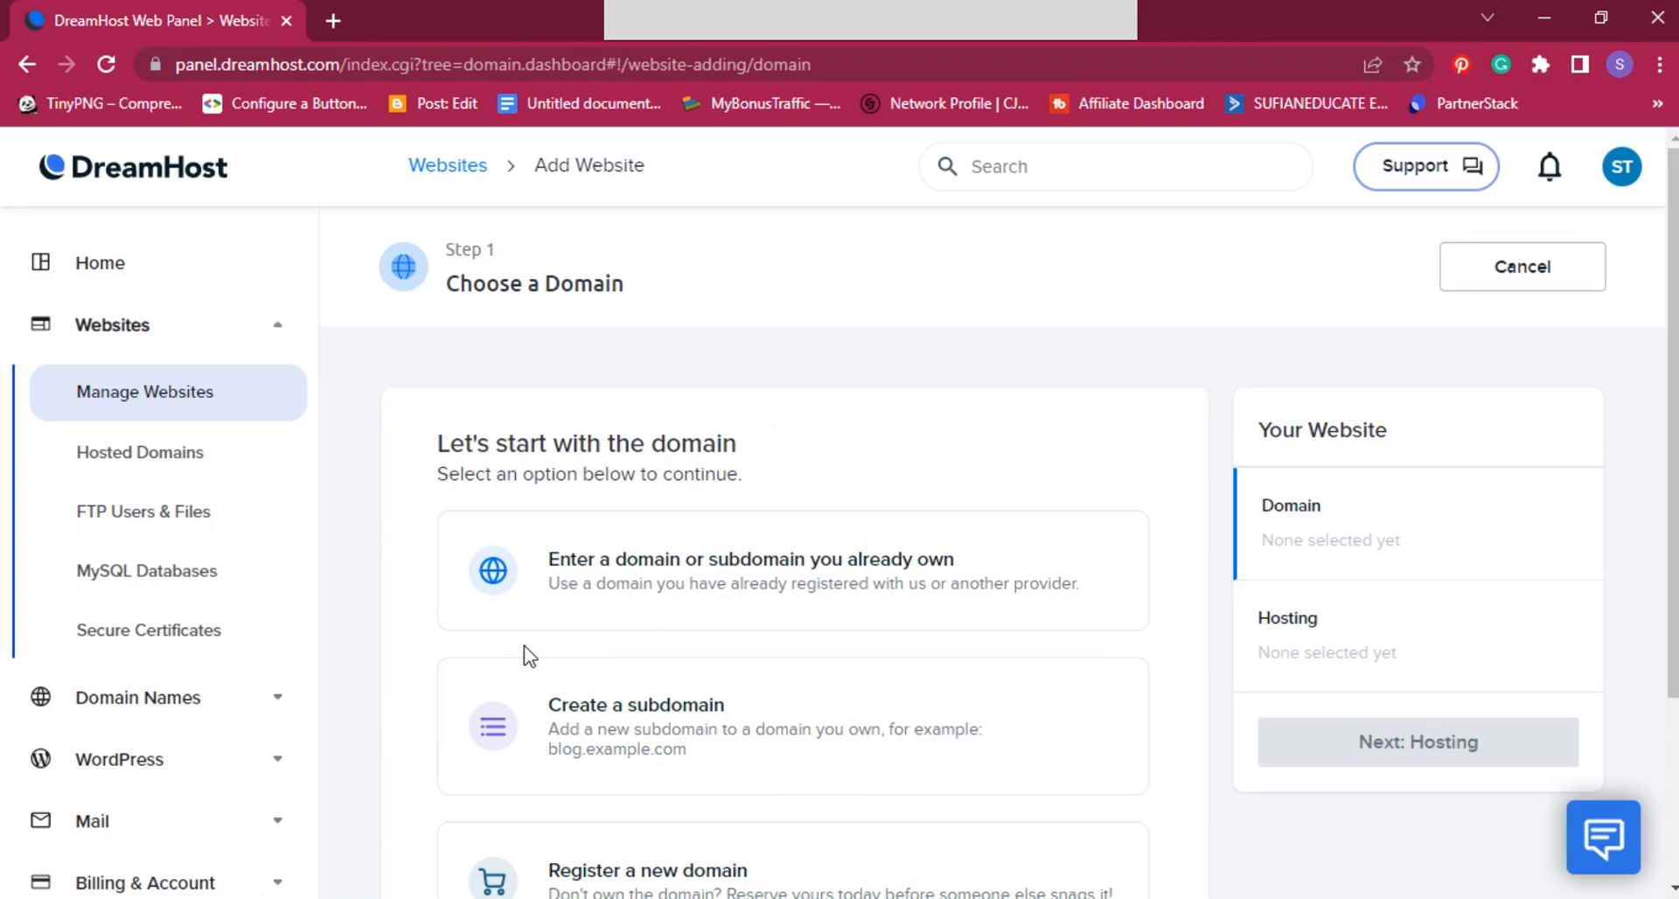
left_click(749, 570)
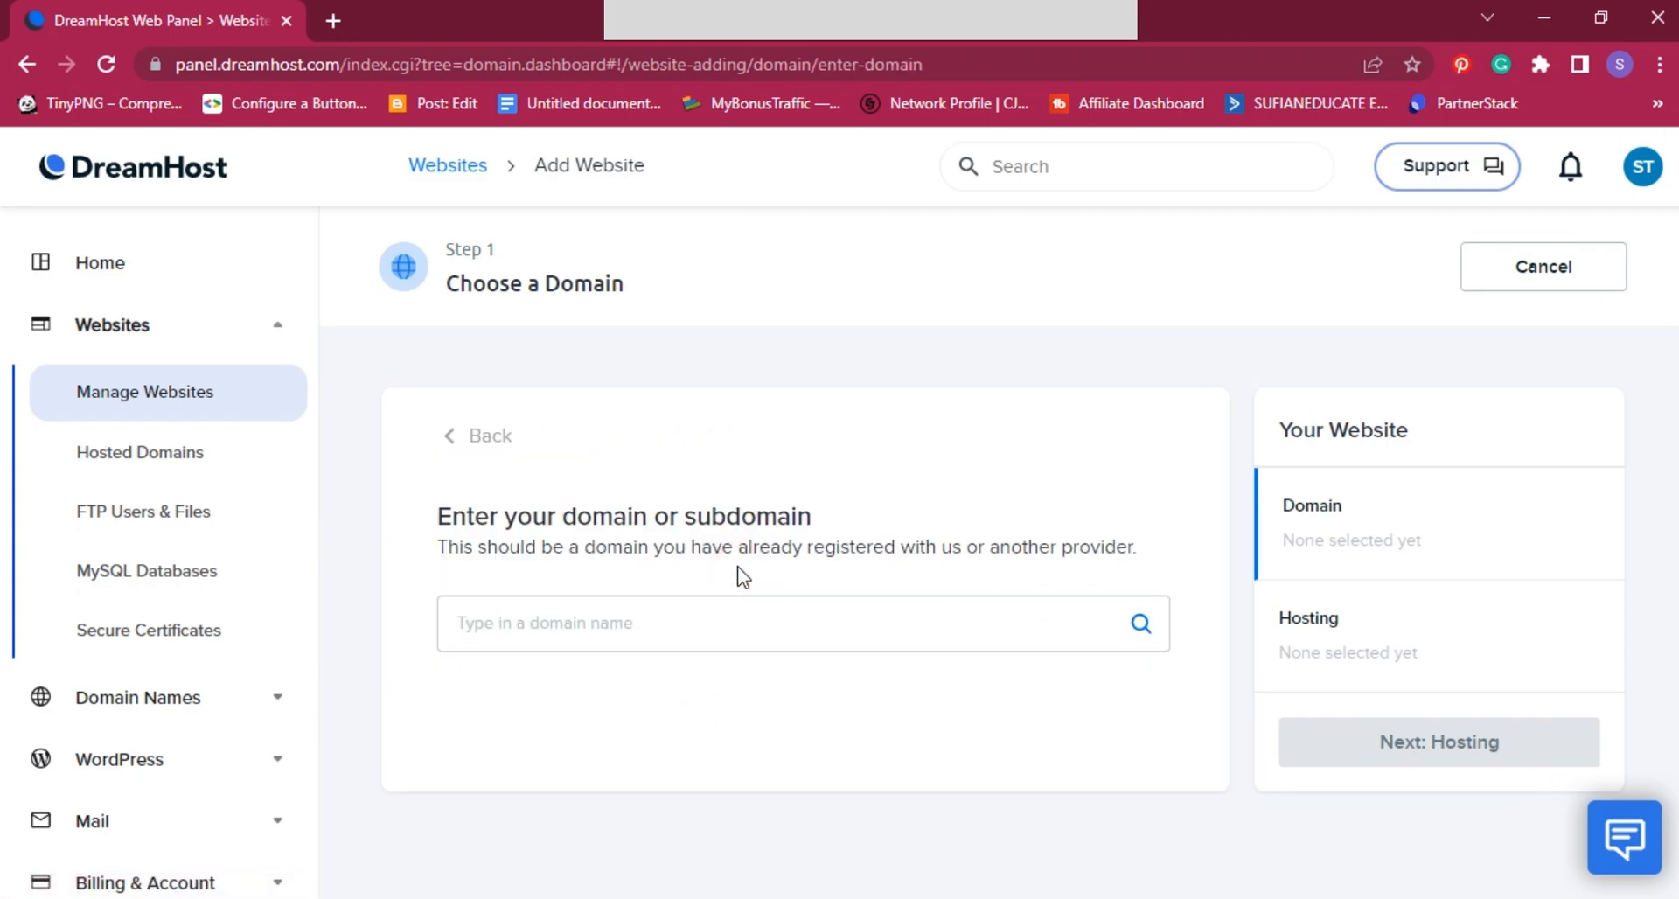
left_click(802, 622)
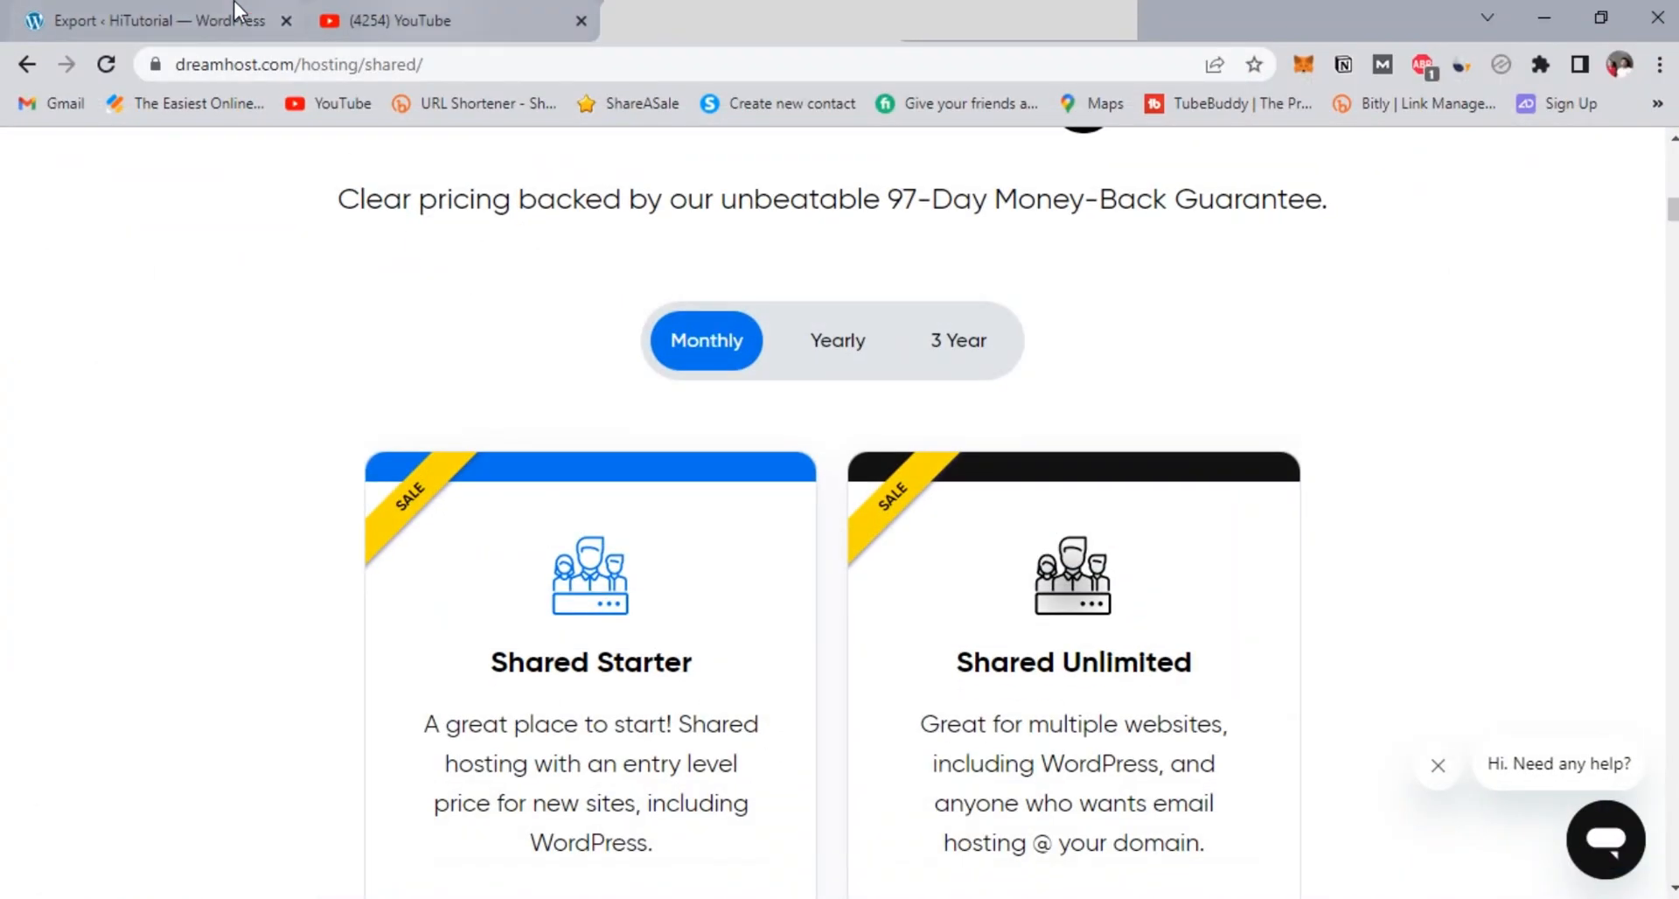
left_click(149, 20)
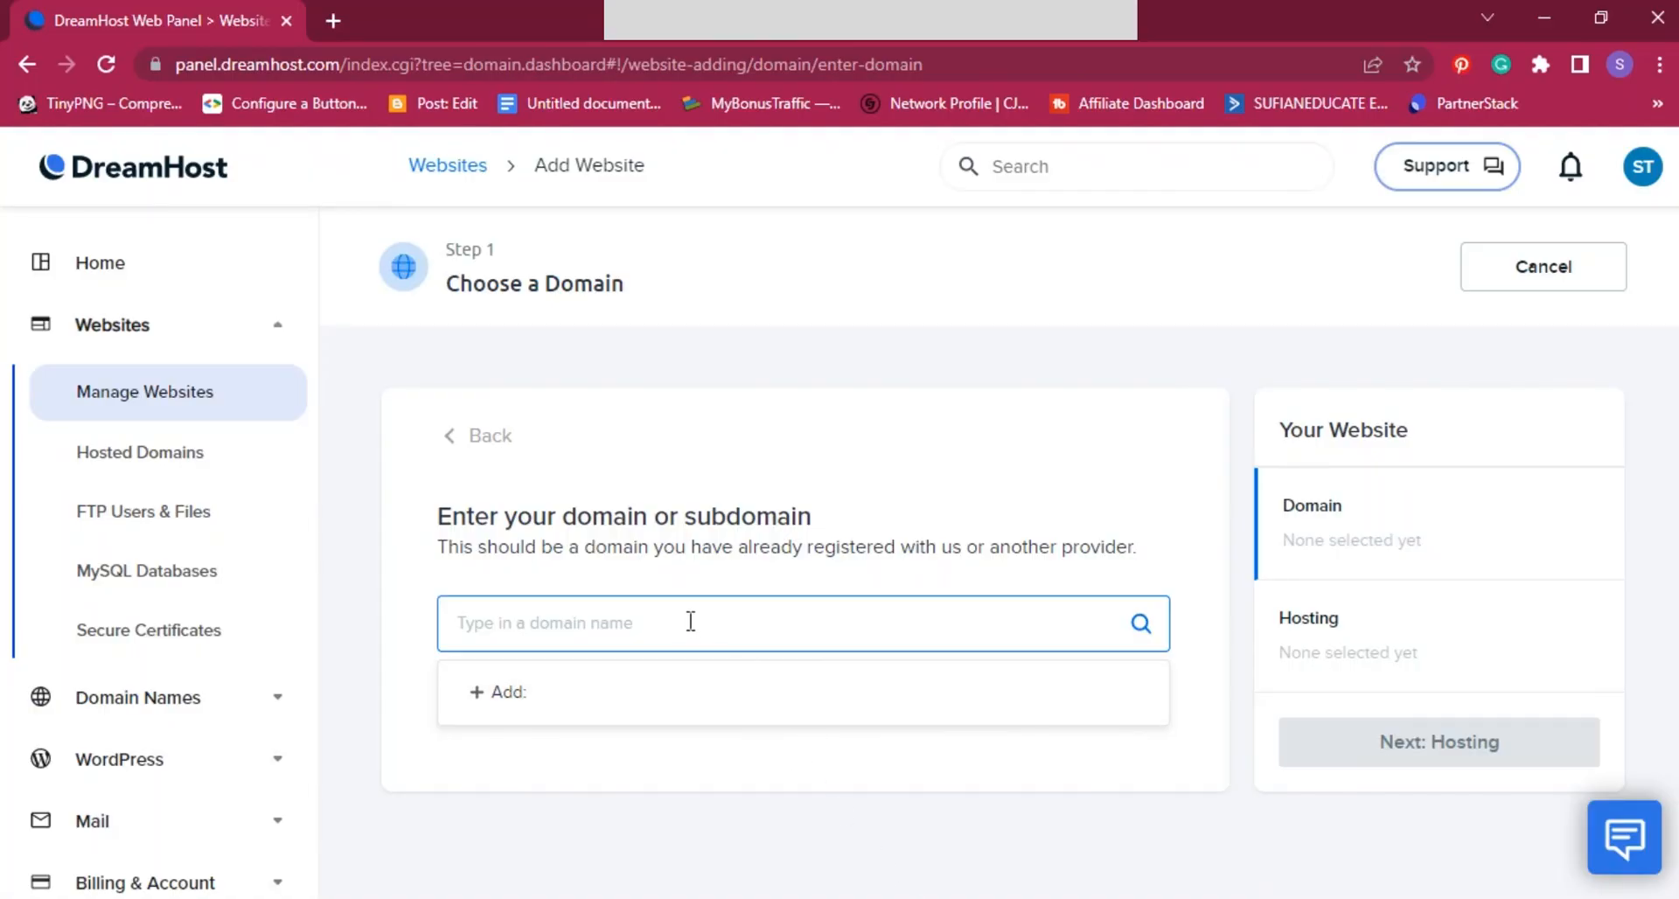
right_click(690, 622)
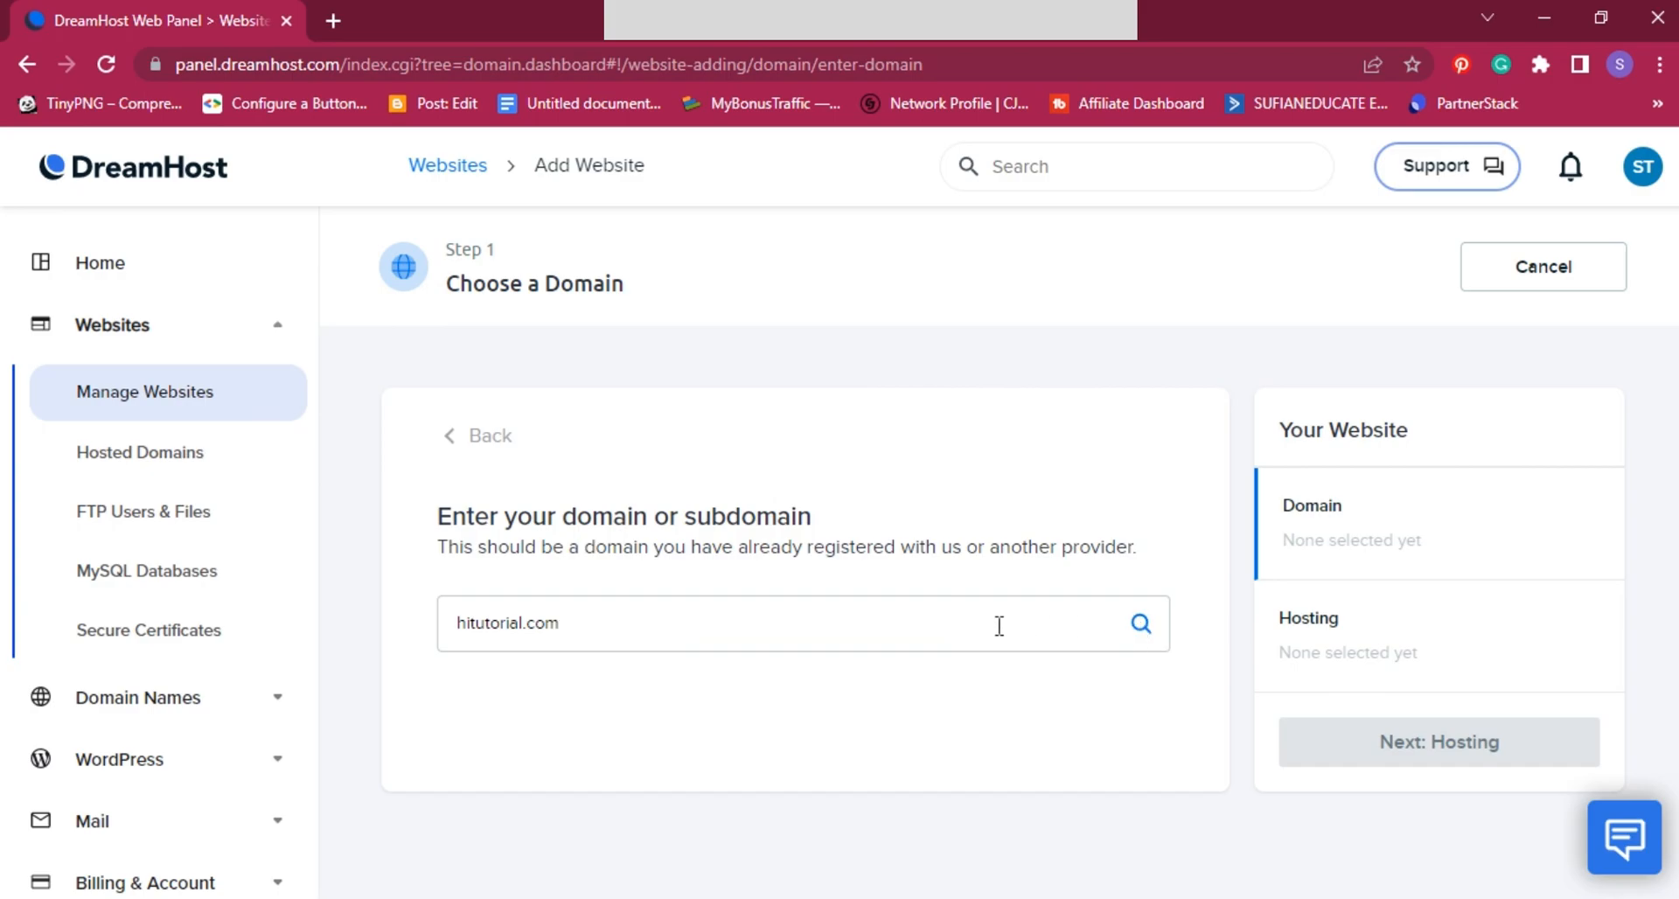
left_click(1140, 622)
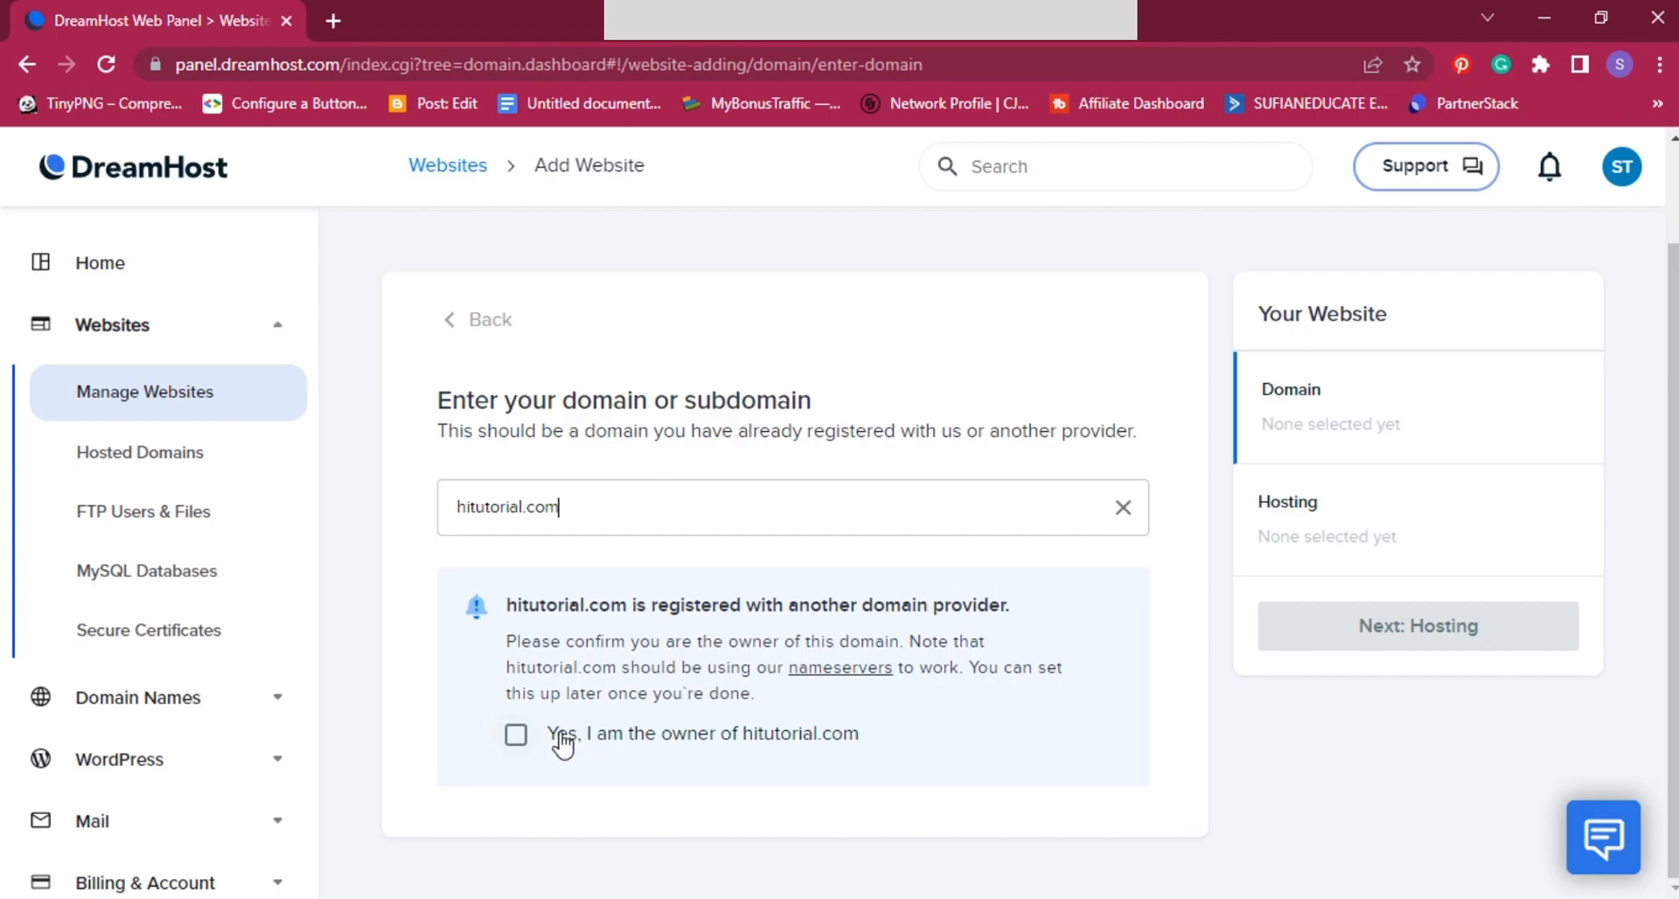
Step: Confirm ownership of hitutorial.com and continue to Select a Hosting Plan
left_click(516, 734)
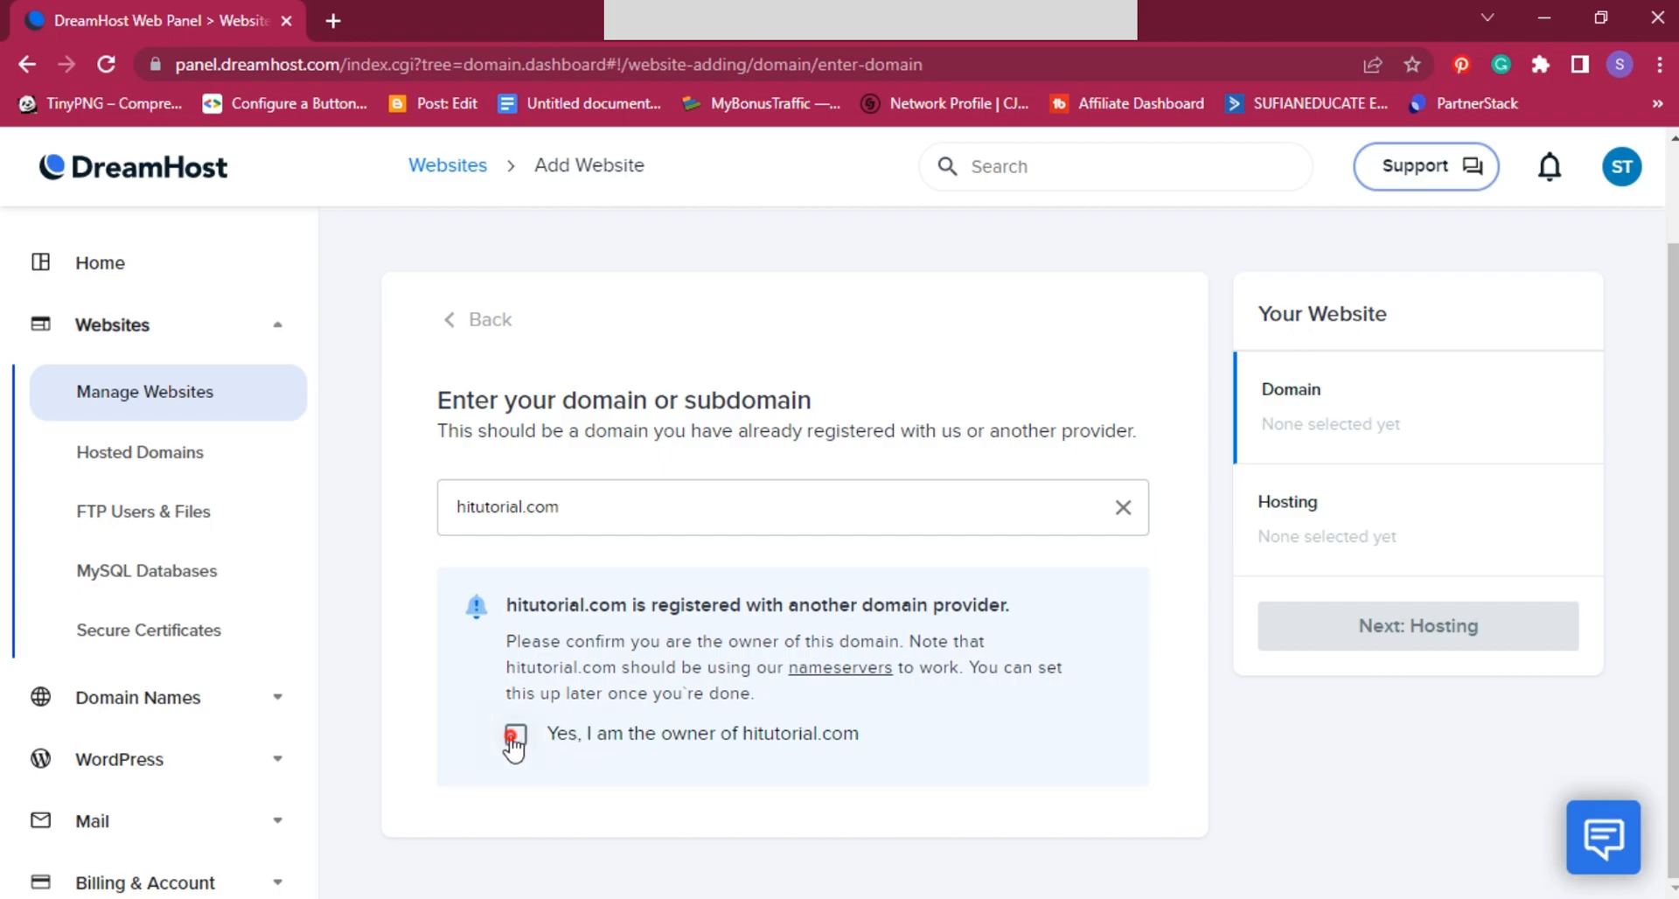
left_click(515, 735)
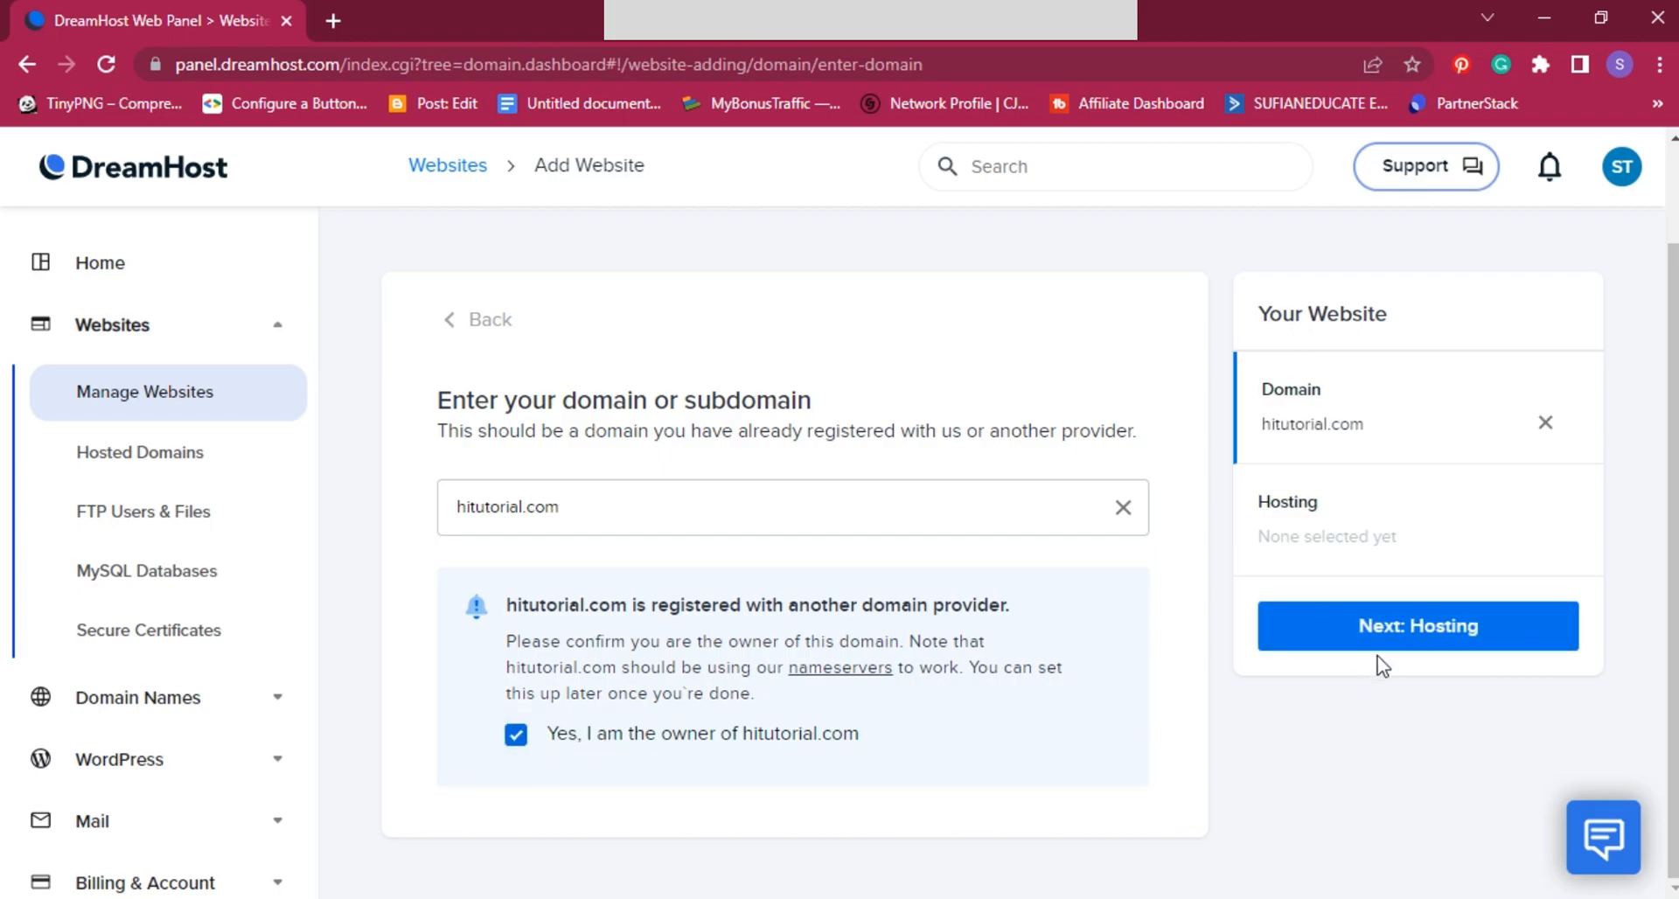
left_click(1417, 626)
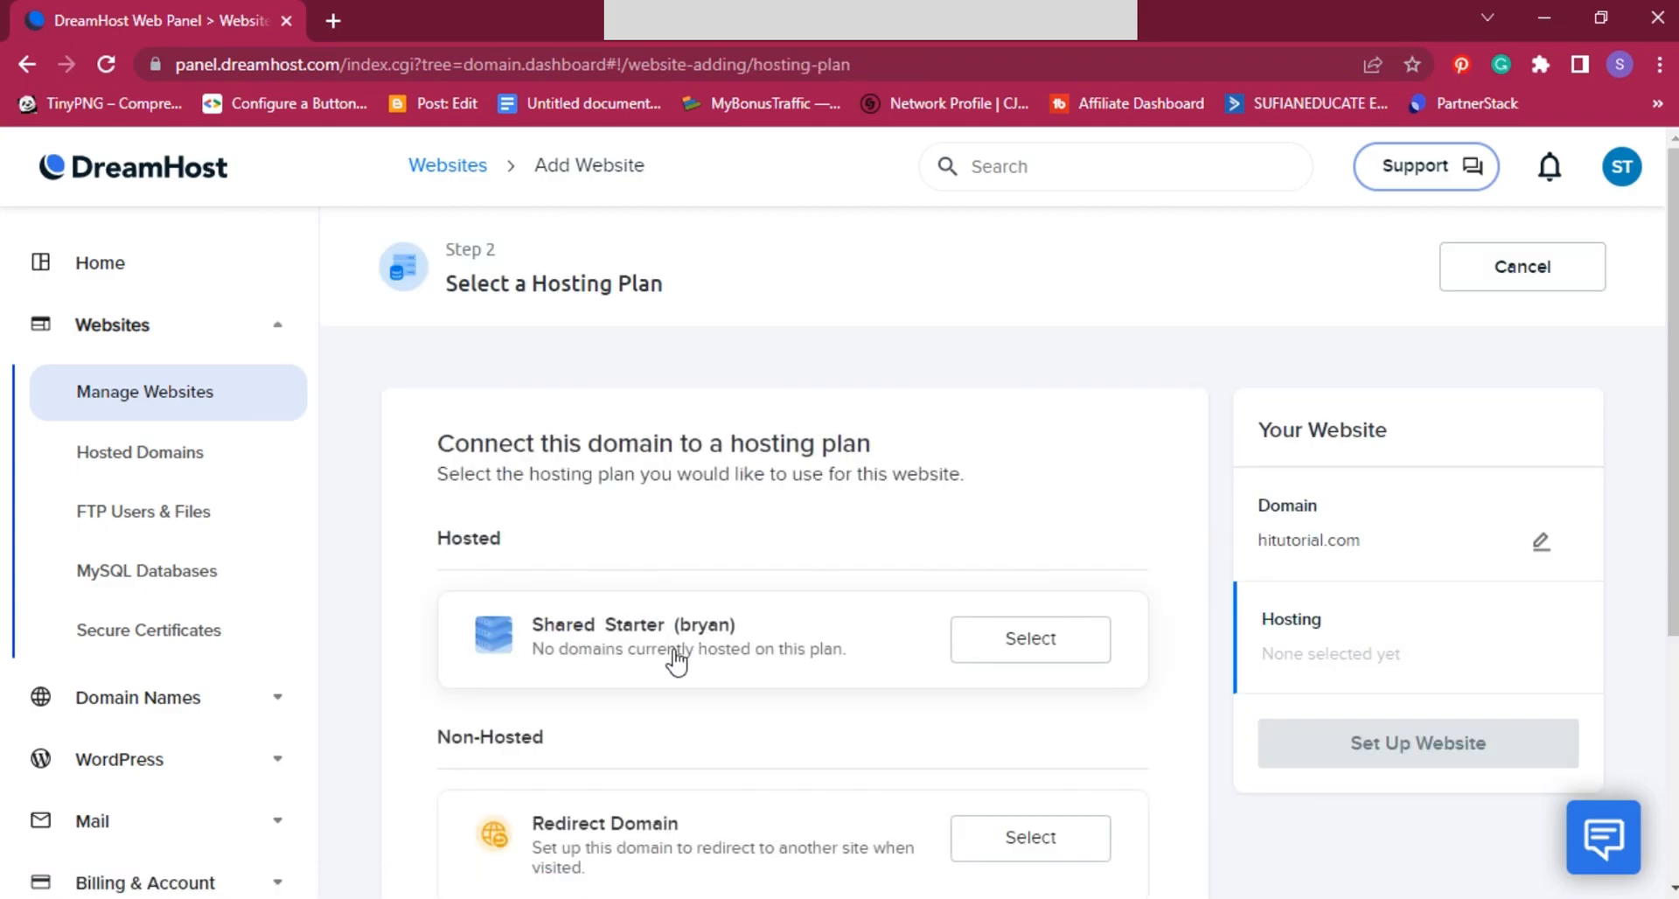
Step: Set up hitutorial.com on the Shared Starter hosting plan
left_click(1029, 637)
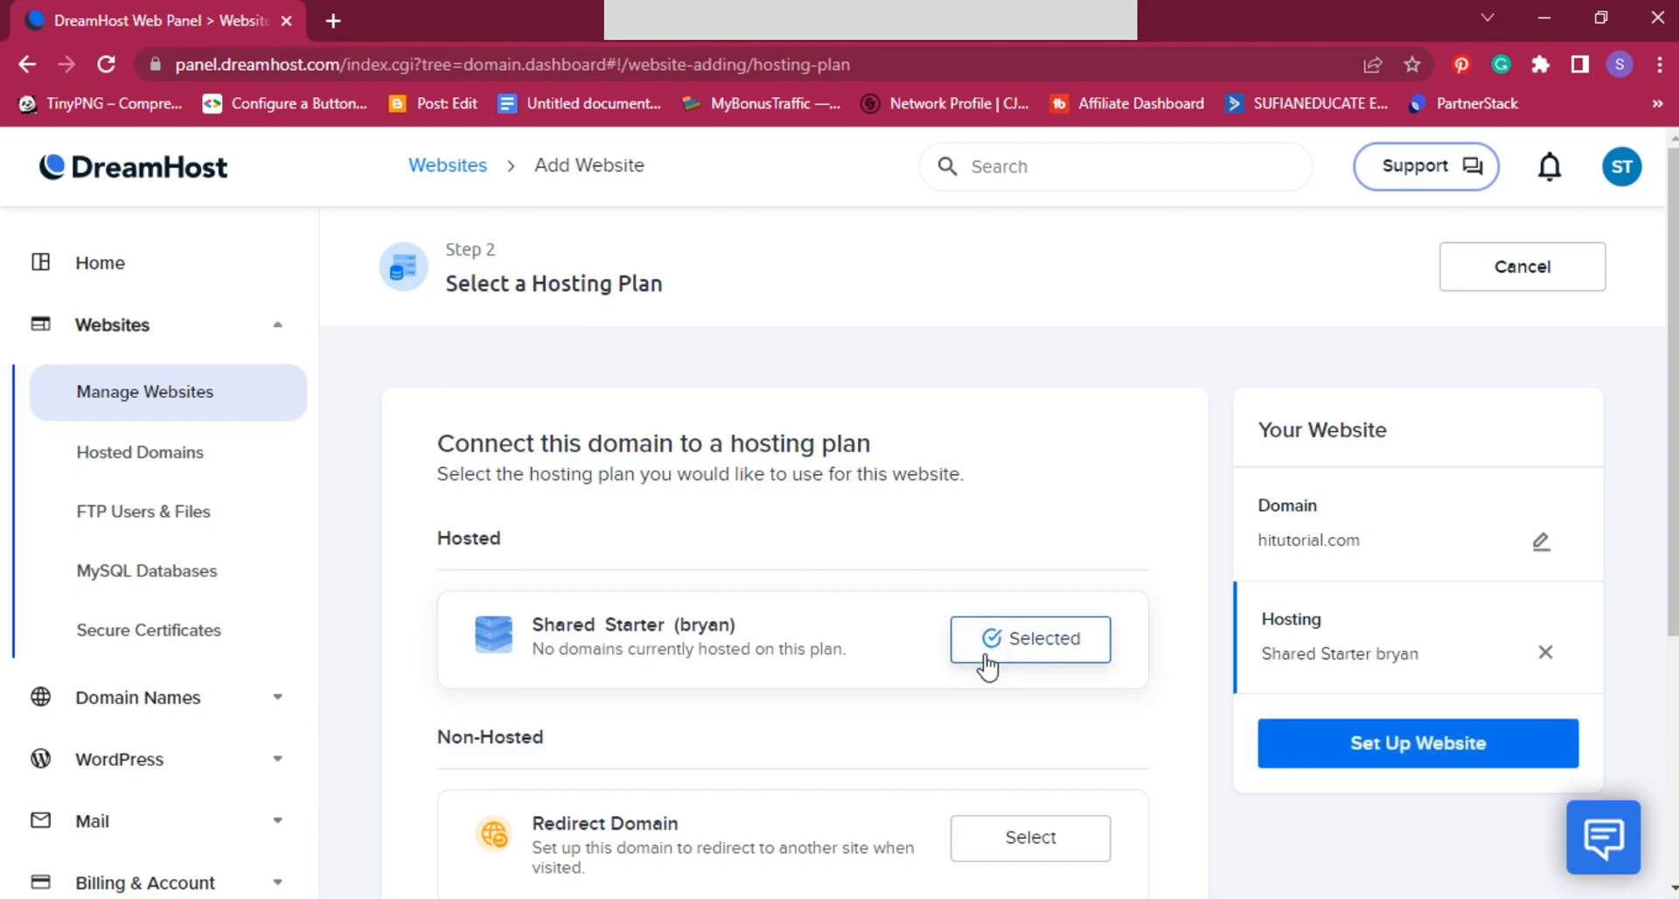
mouse_move(907, 672)
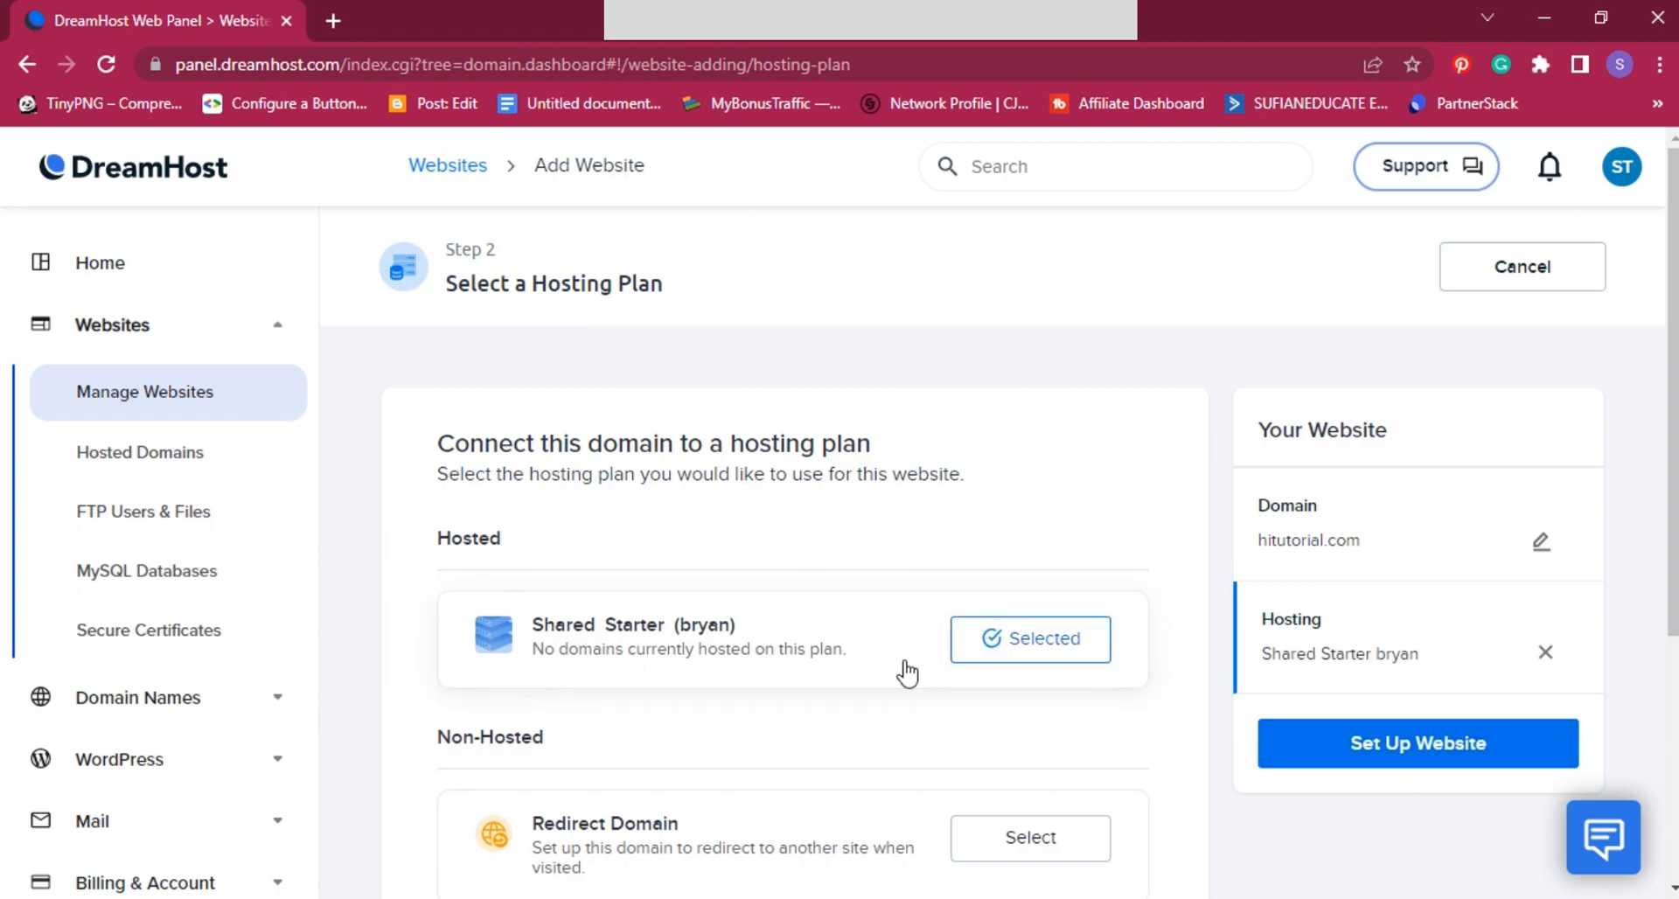
scroll("down", 3)
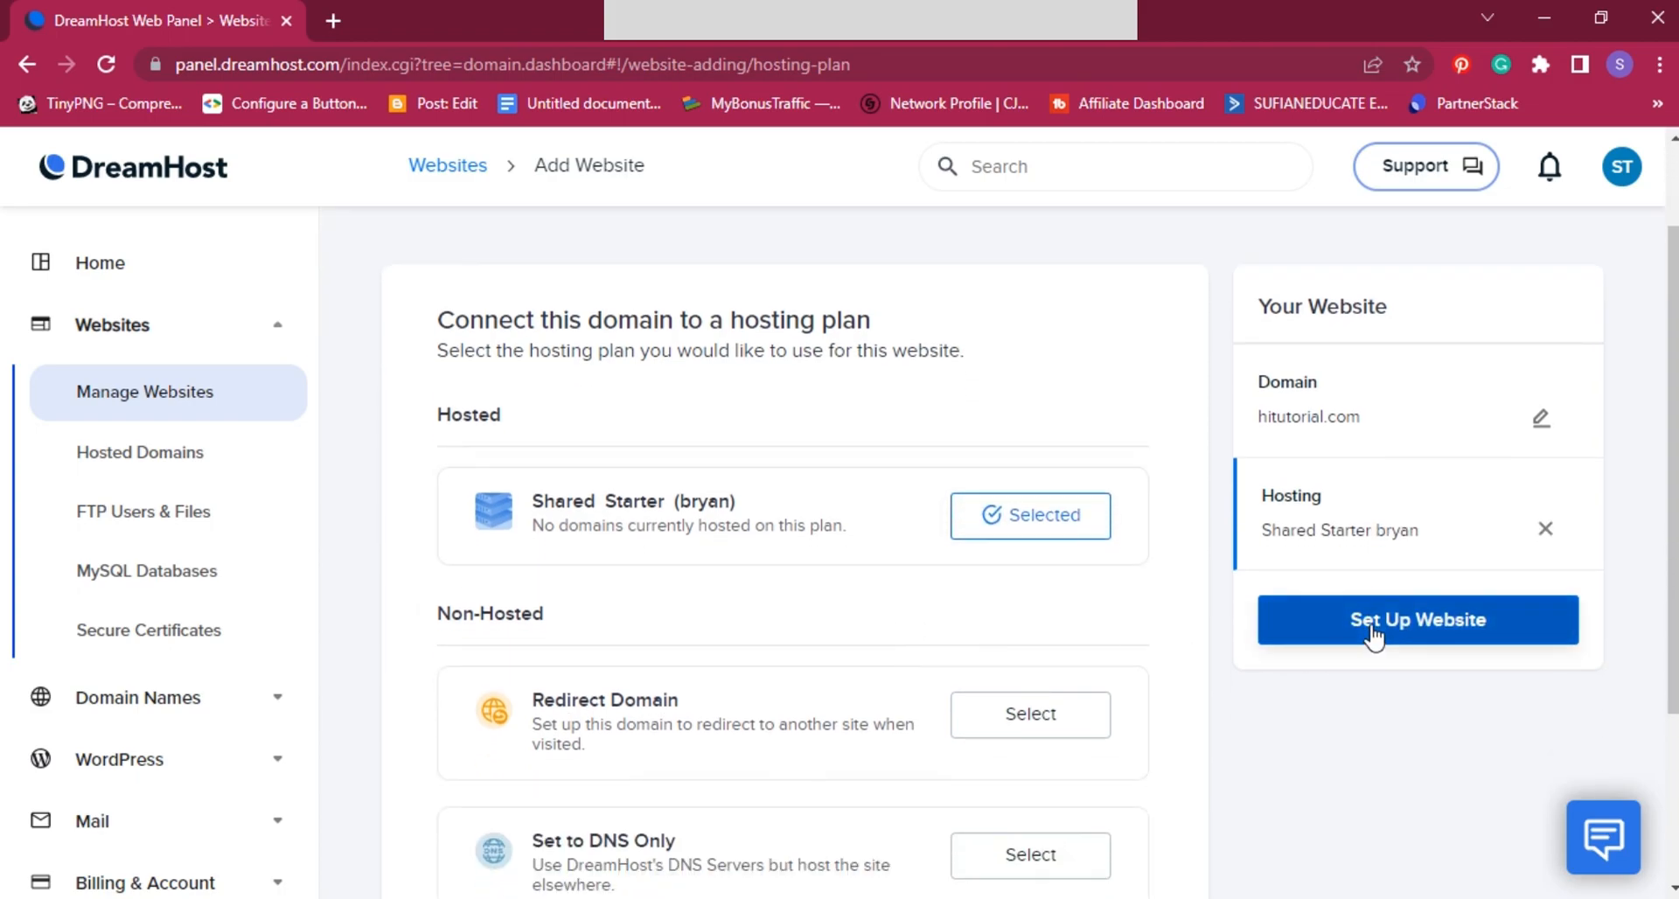
left_click(1416, 618)
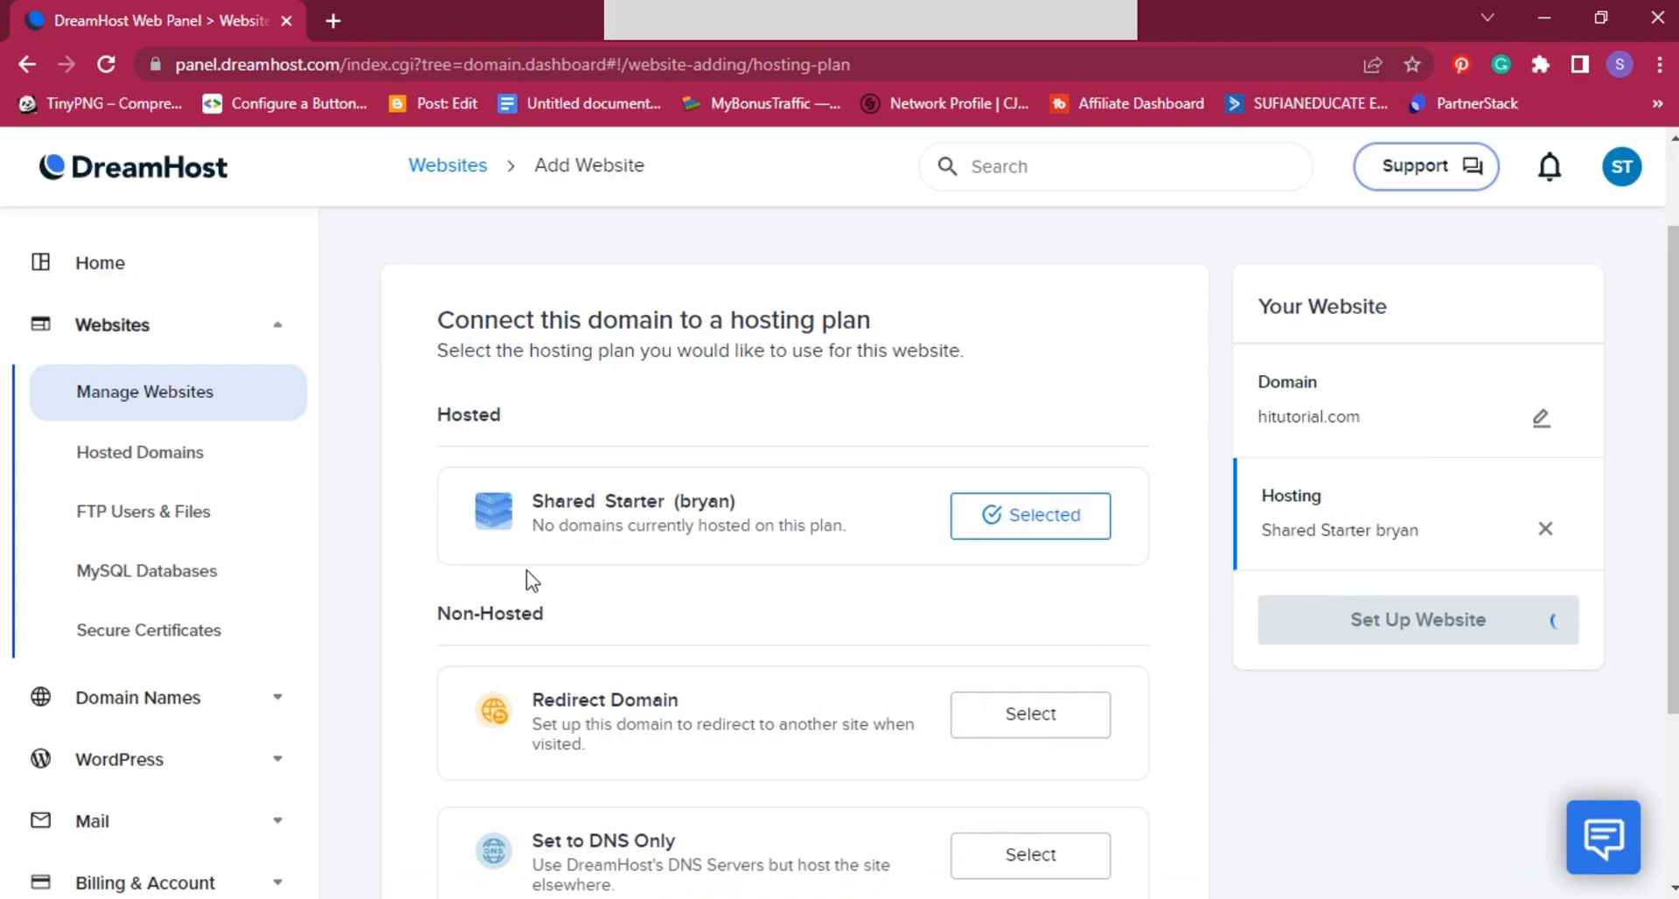
left_click(1416, 620)
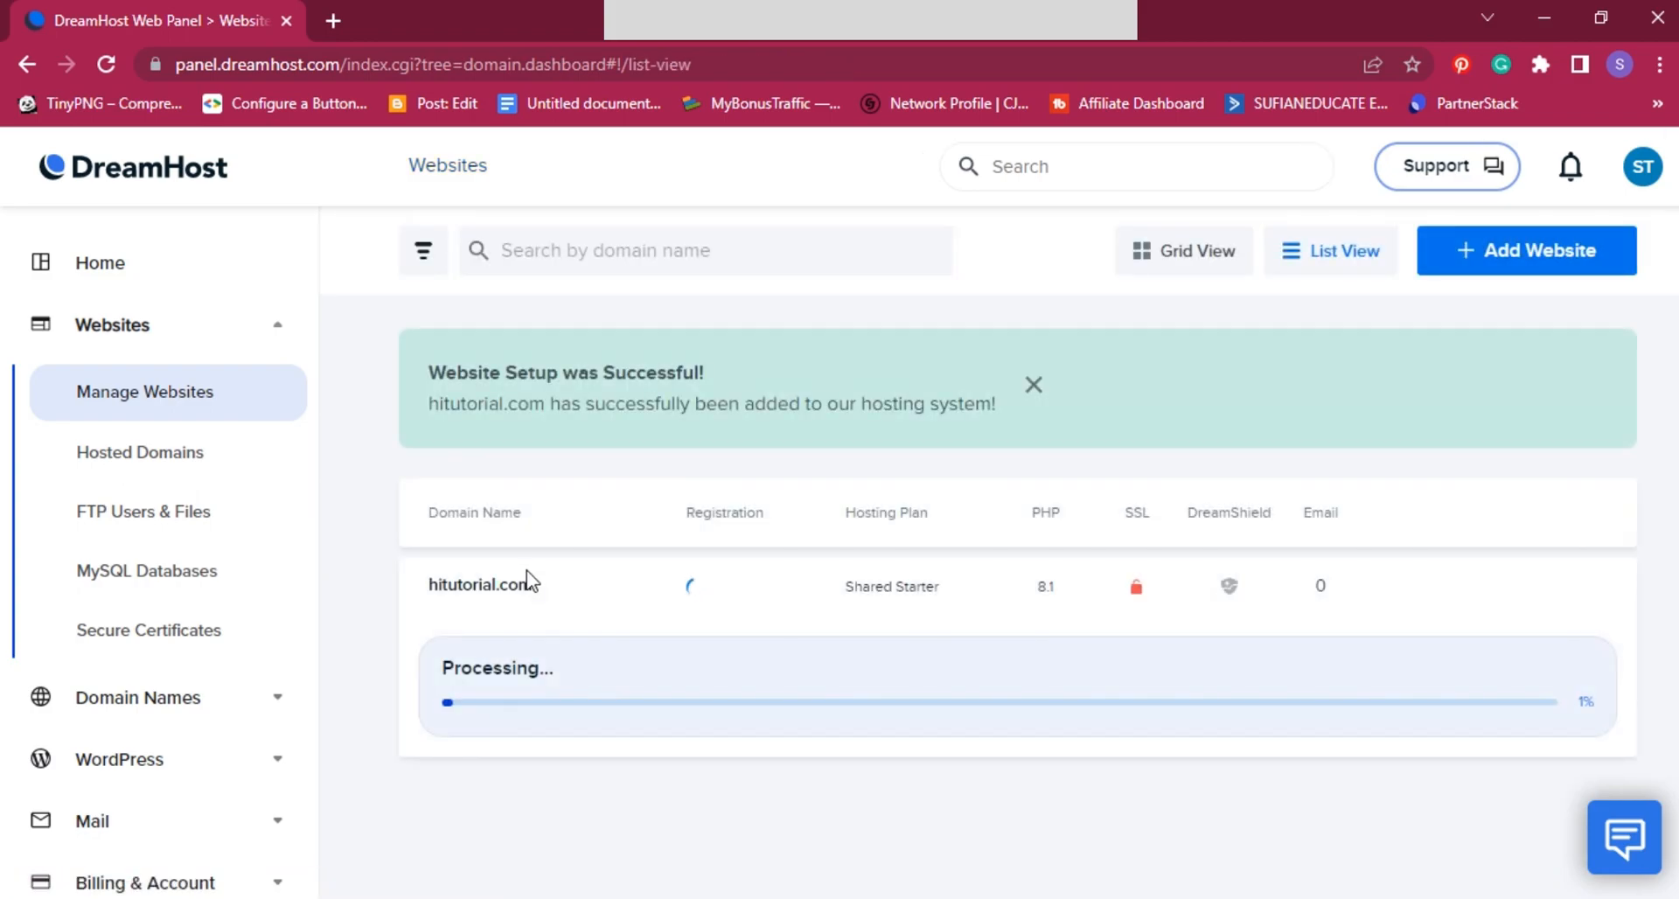
Step: View hitutorial.com's overview down to its WordPress installation section
left_click(477, 585)
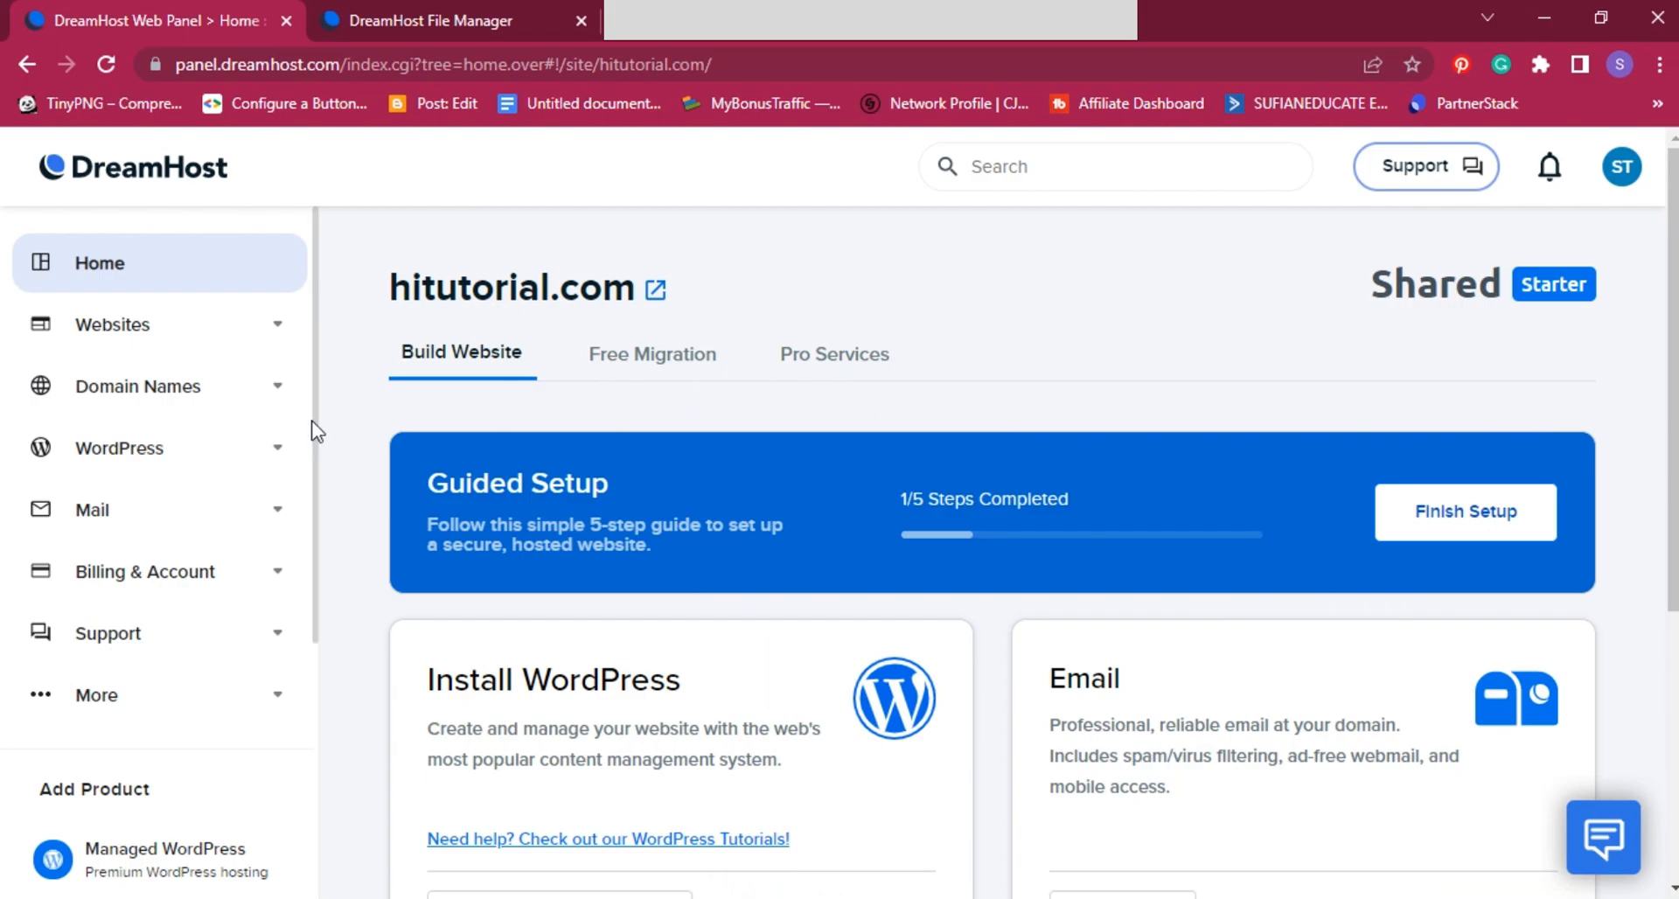
scroll("down", 3)
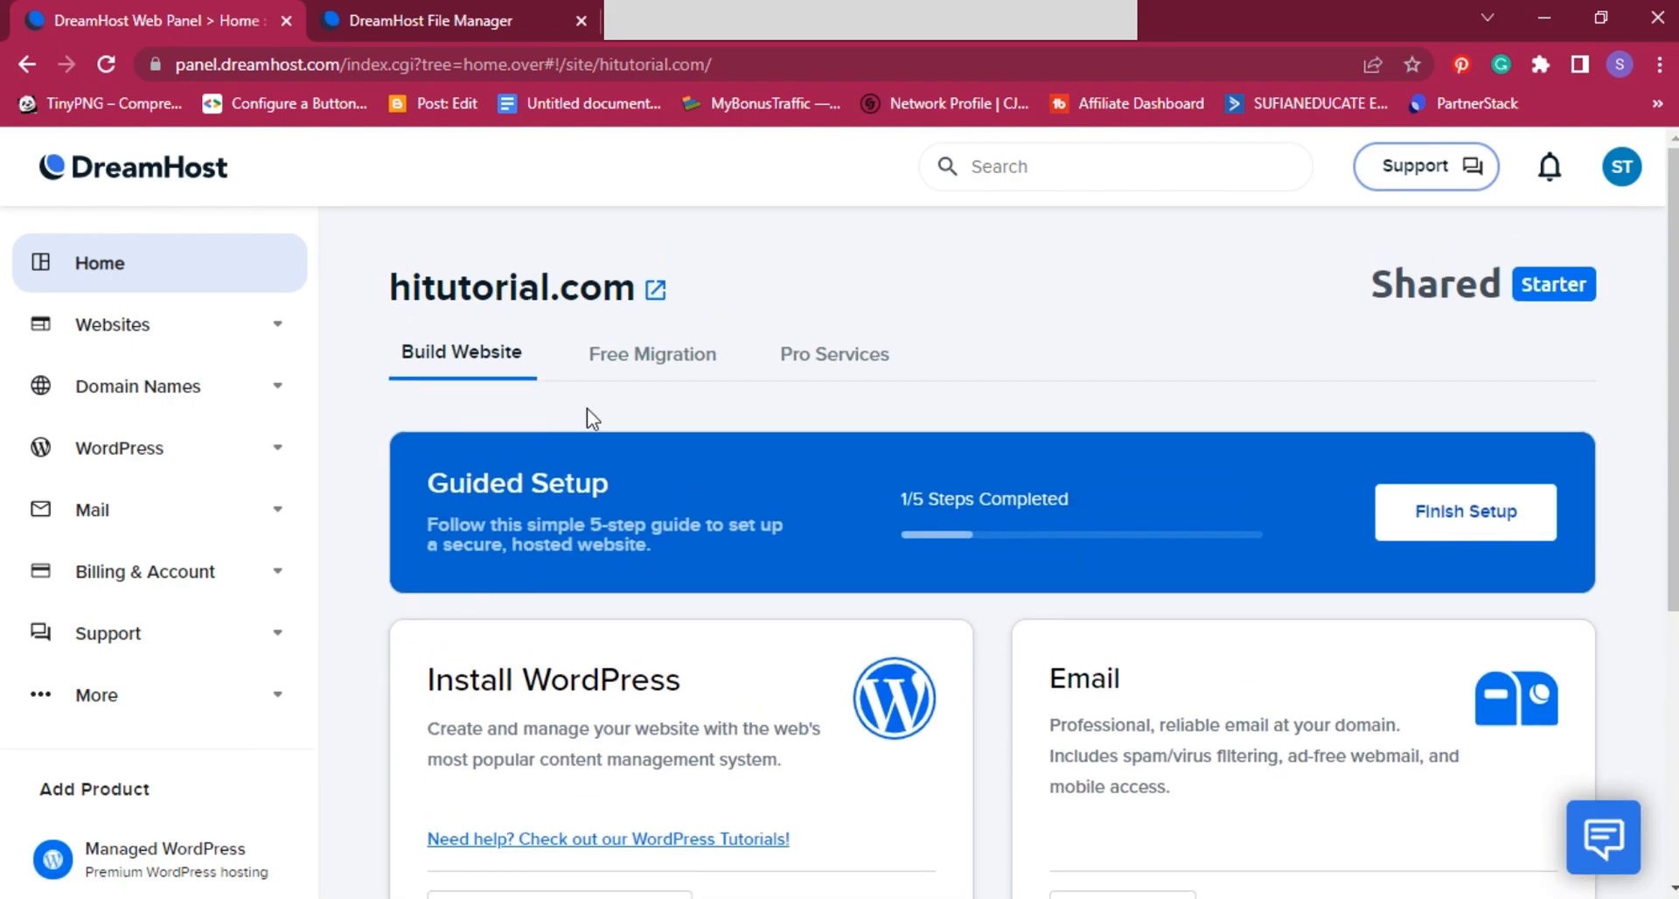
scroll("down", 3)
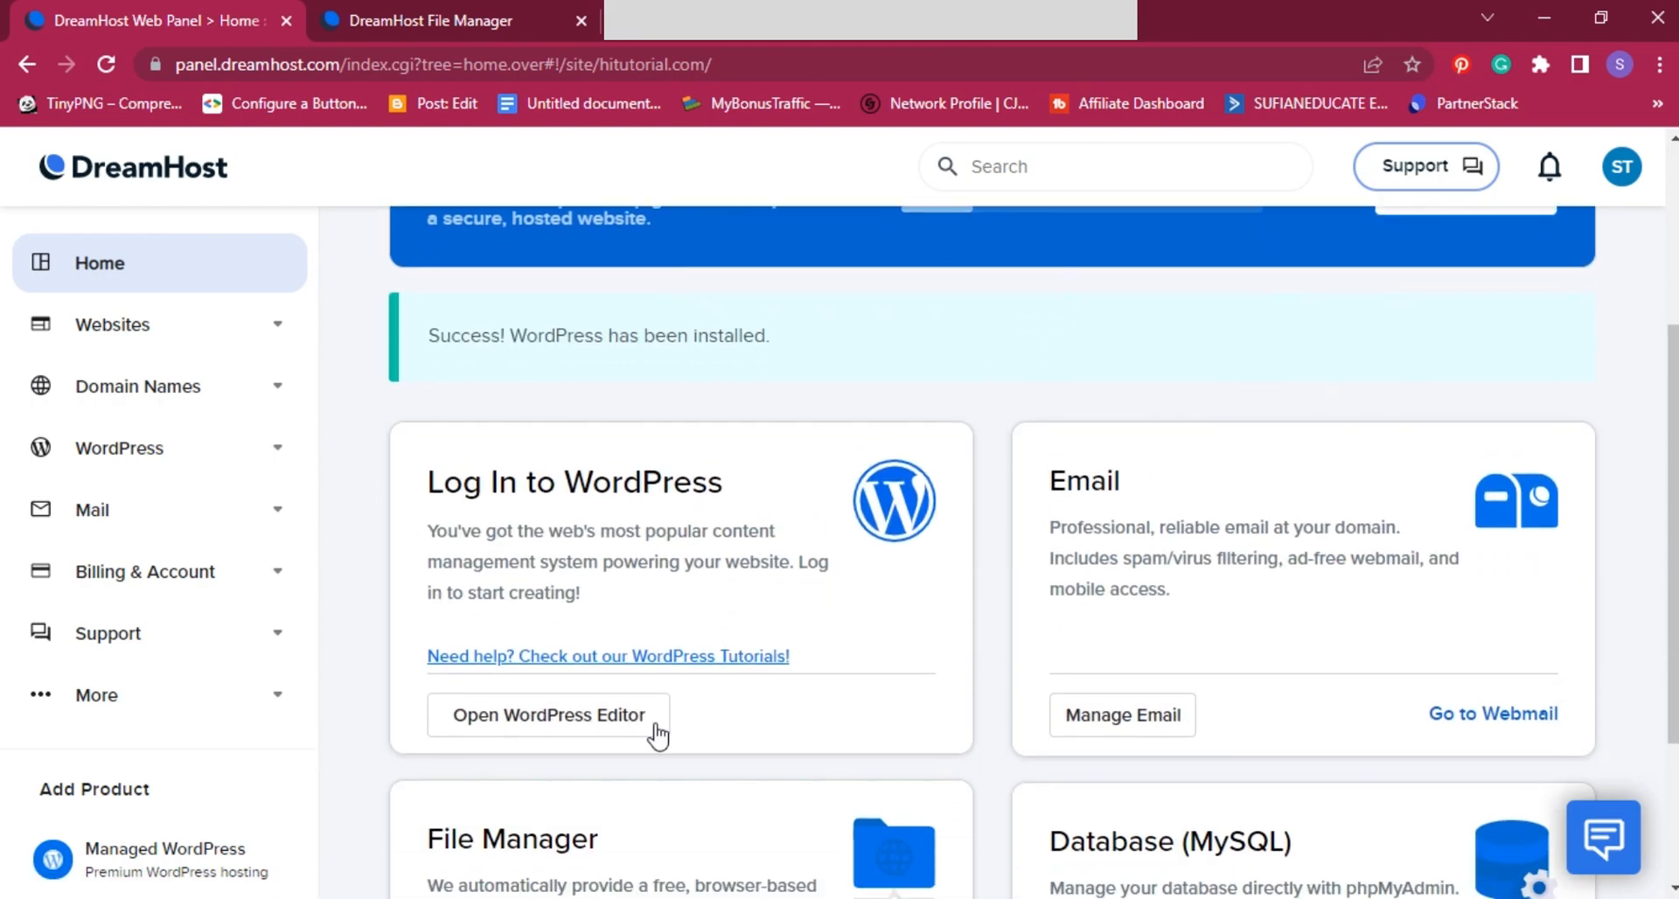
Step: Enter wp-admin at hitutorial.com.dream.website and view the fresh site's default front page
left_click(547, 715)
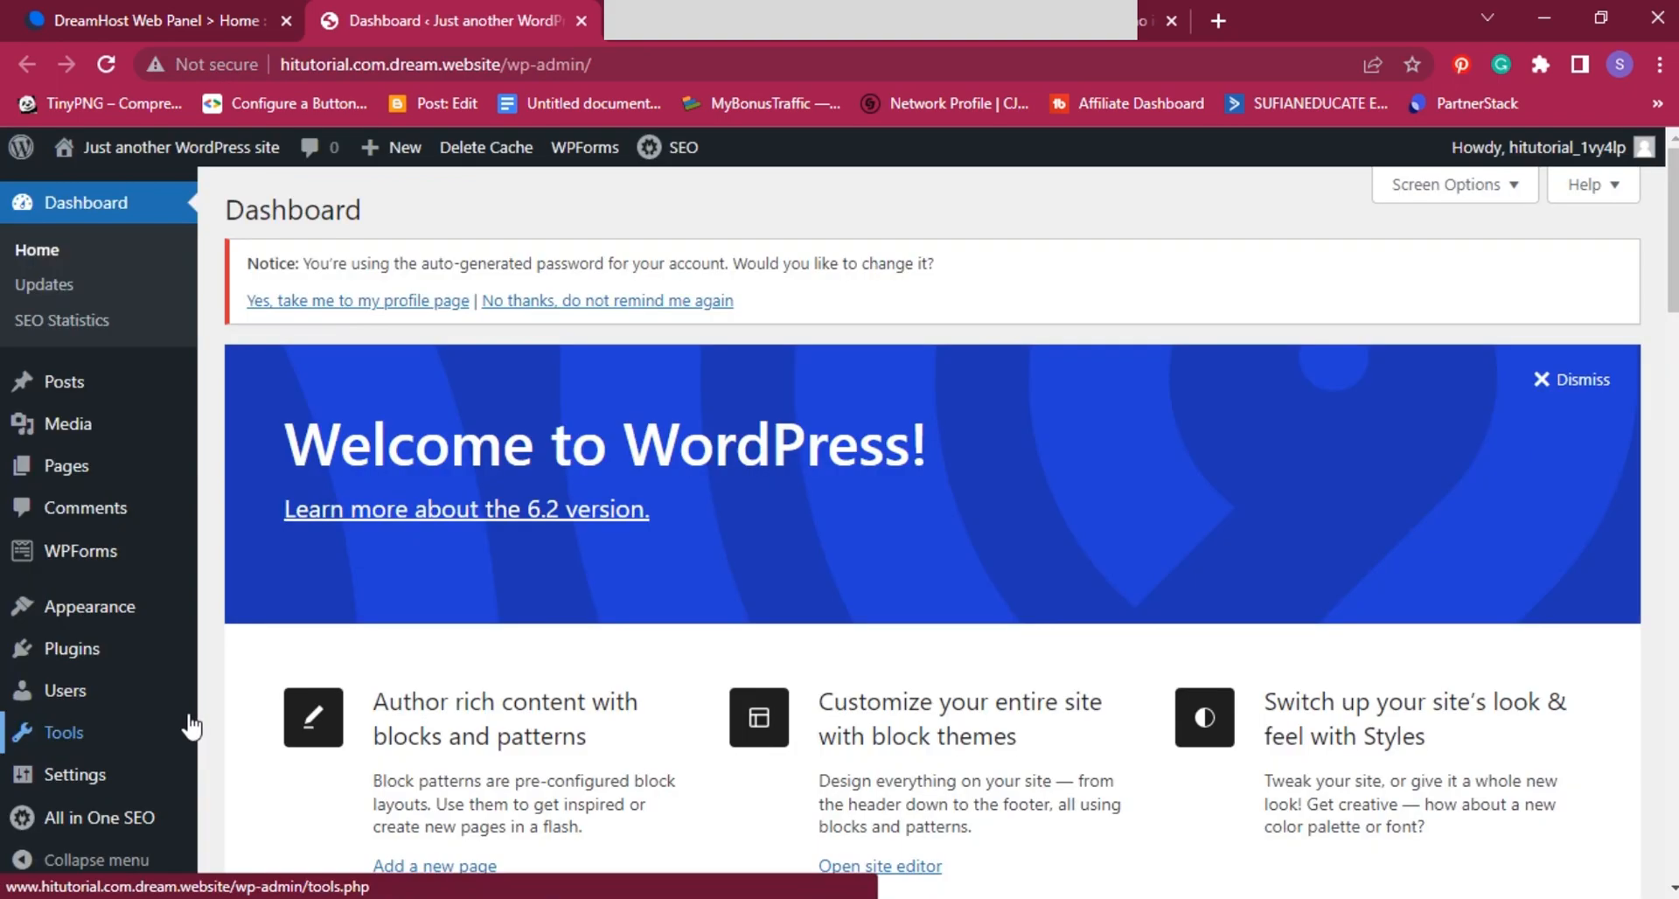
mouse_move(397, 208)
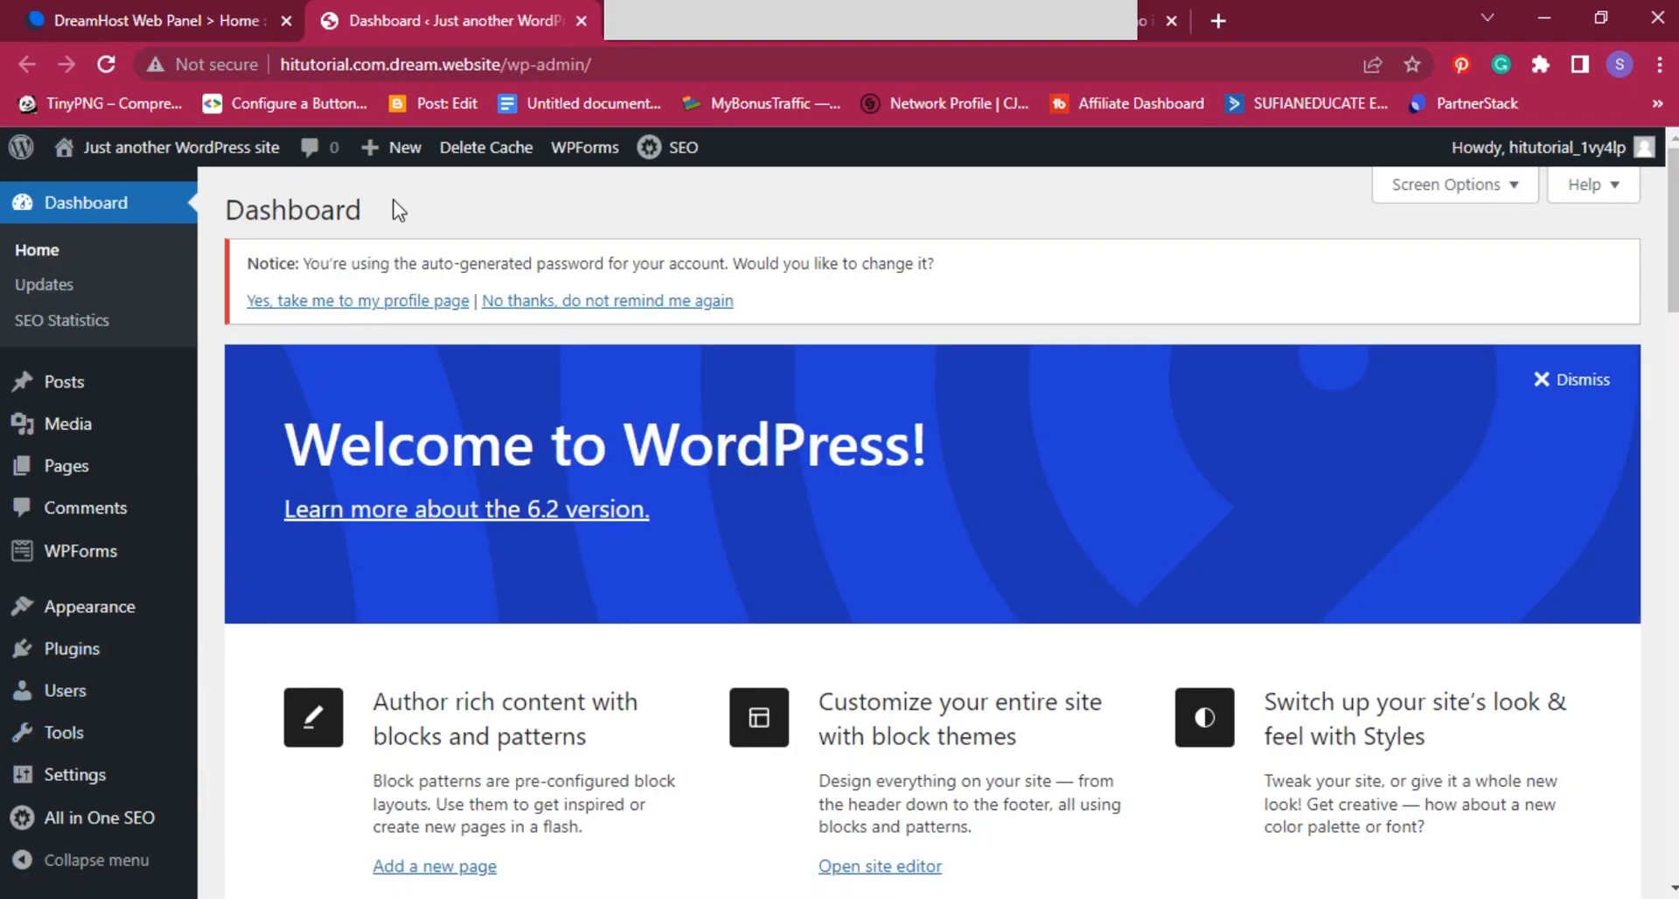
left_click(482, 64)
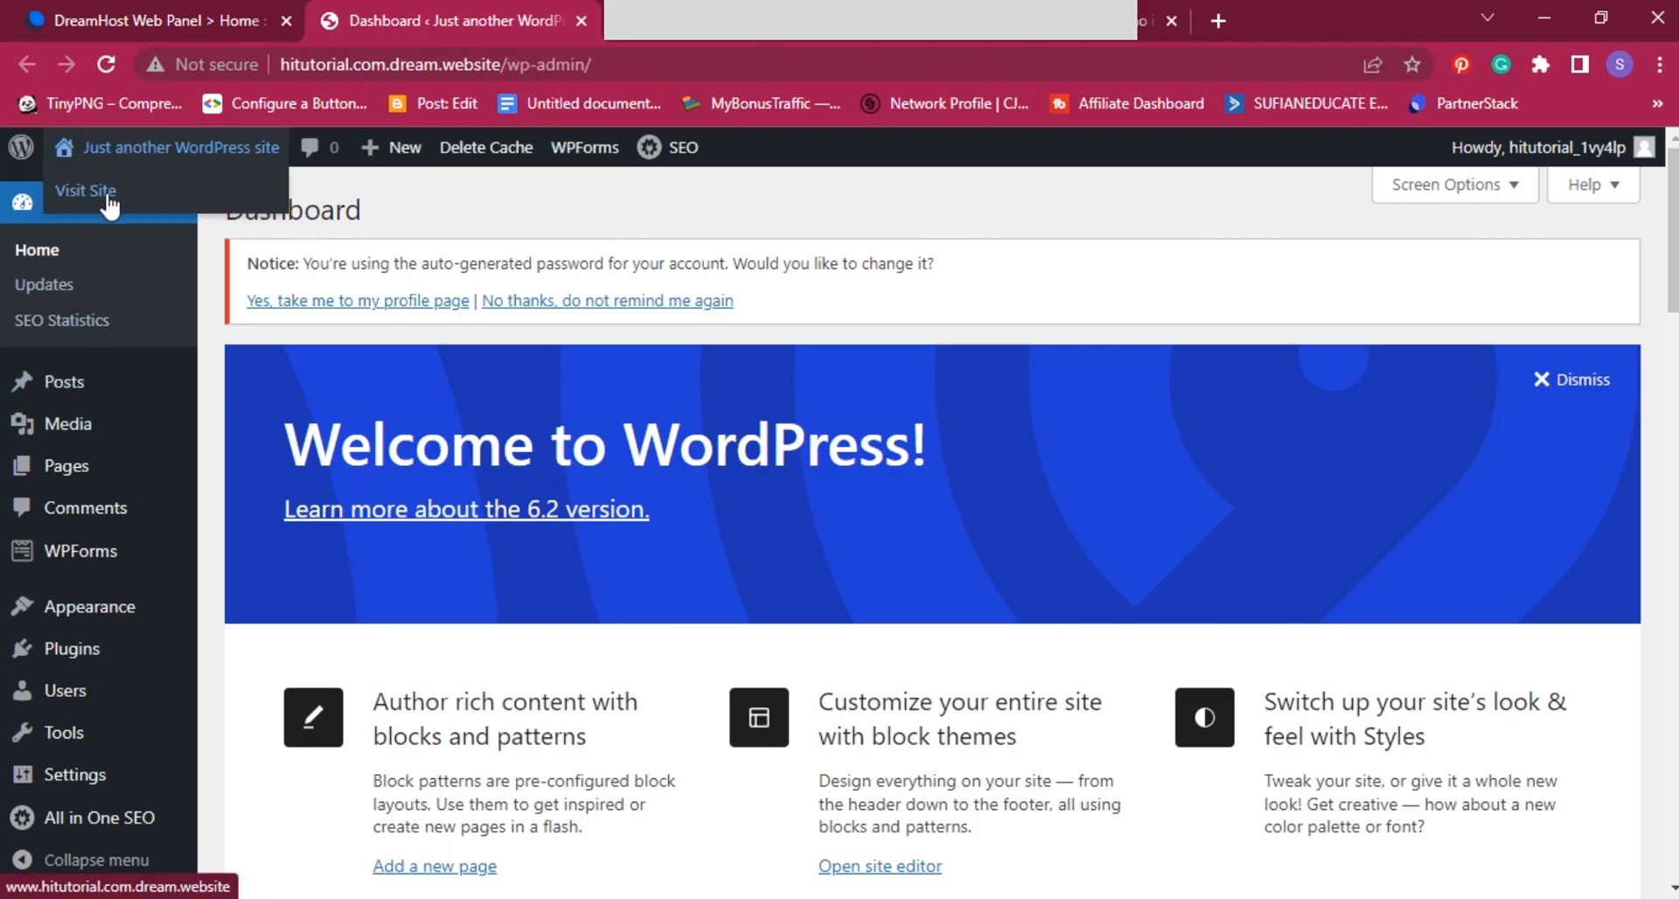
left_click(84, 190)
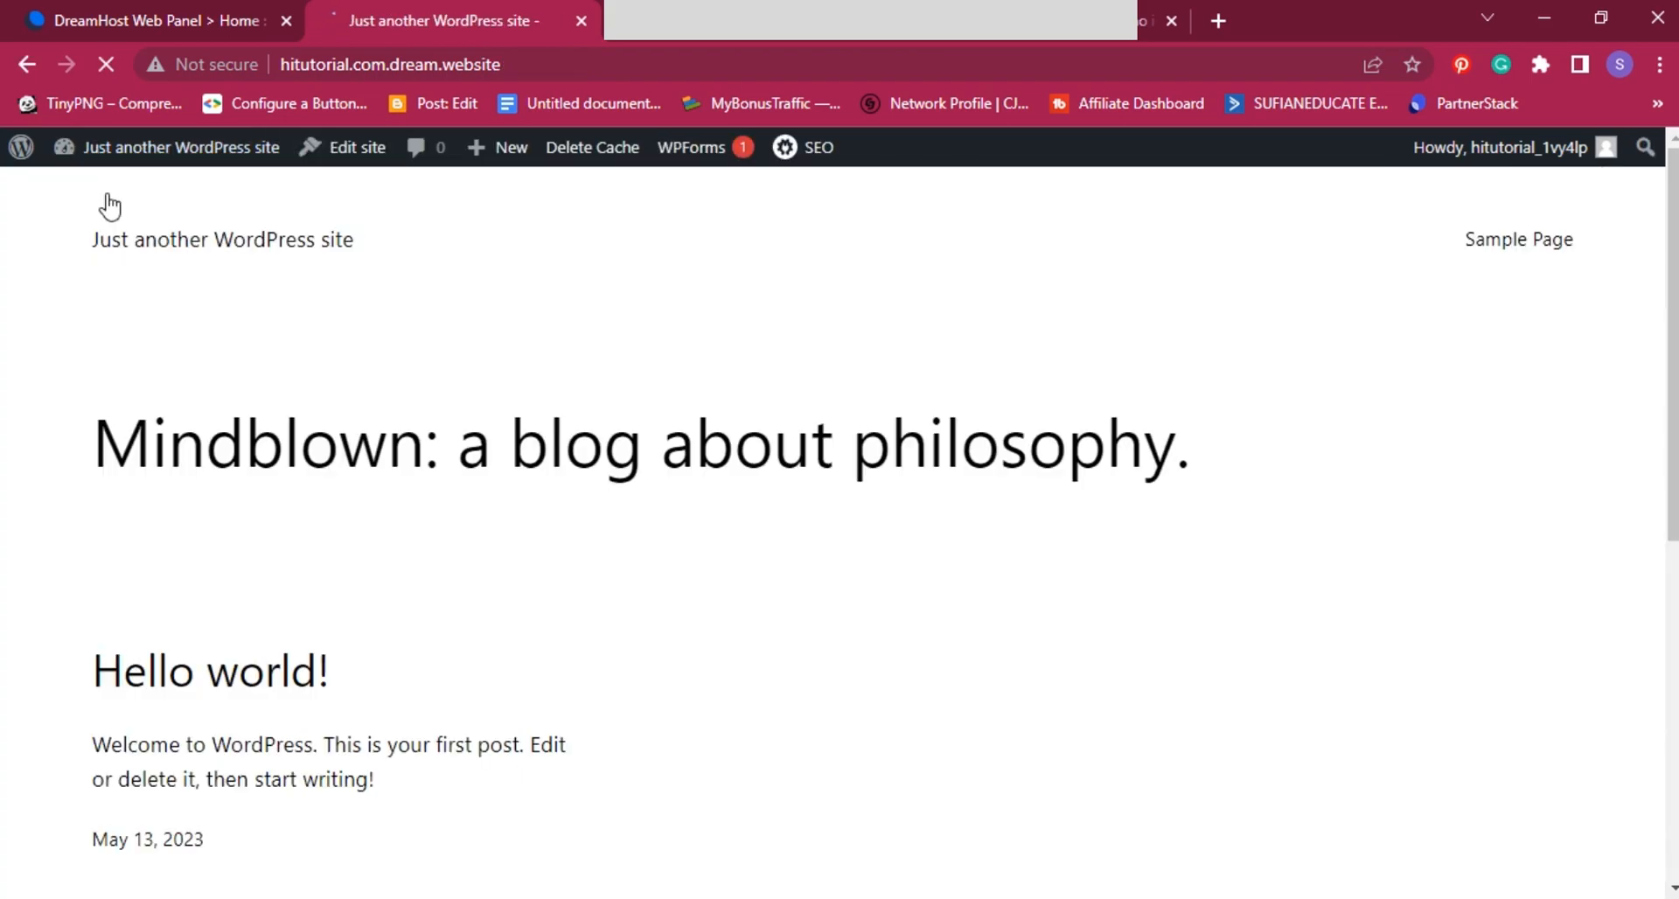
scroll("down", 3)
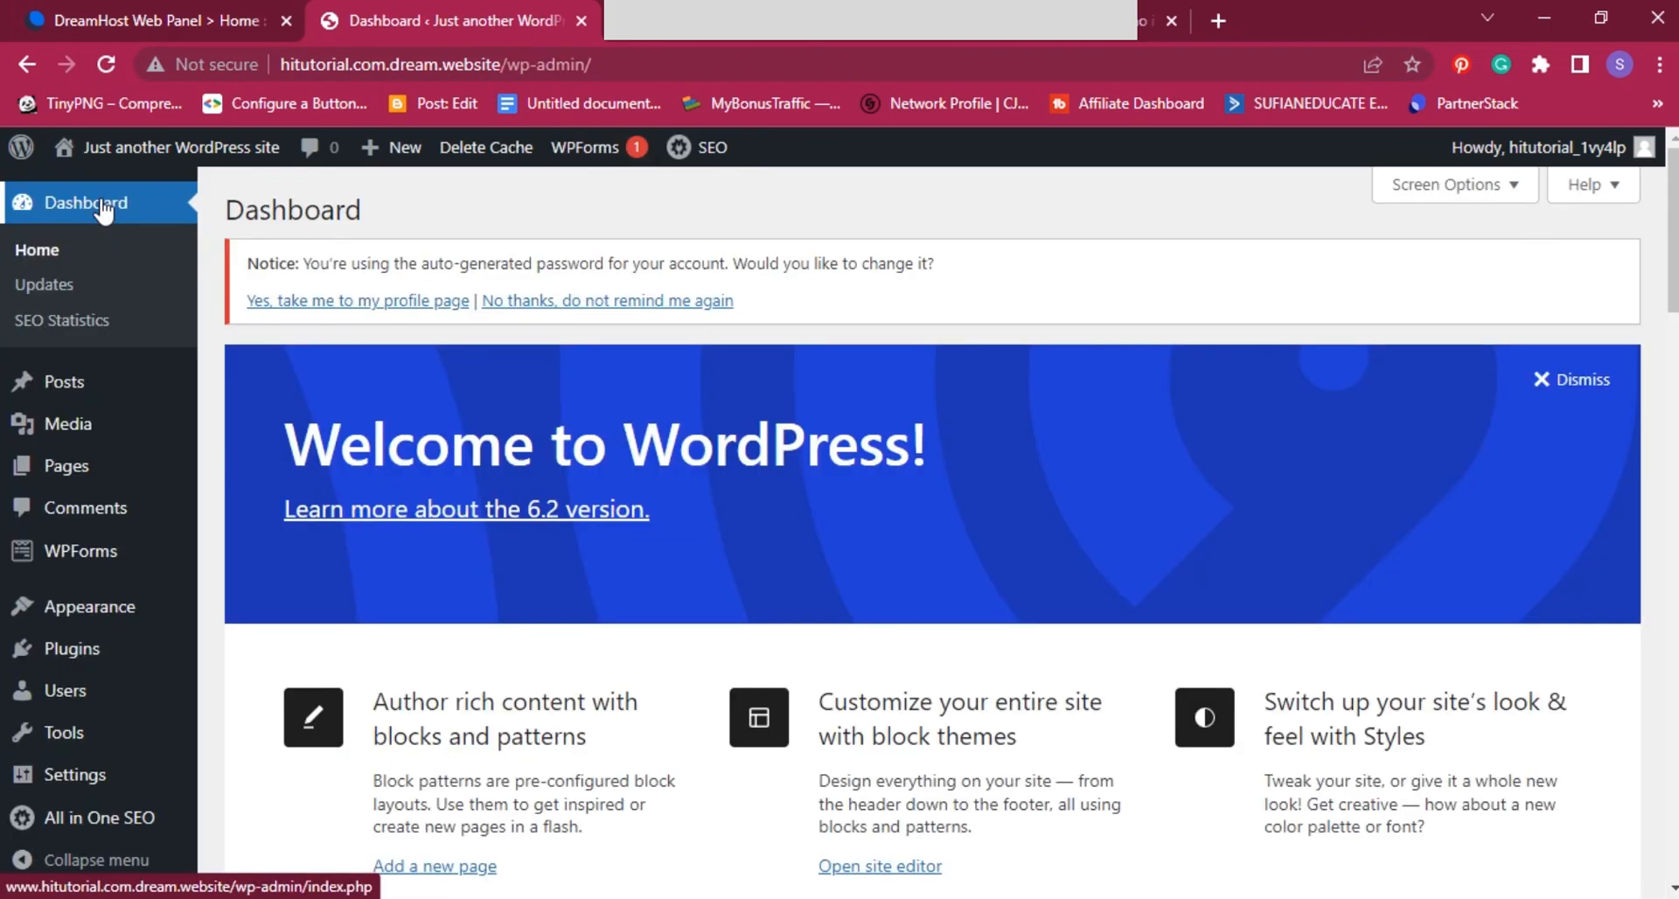
mouse_move(64, 382)
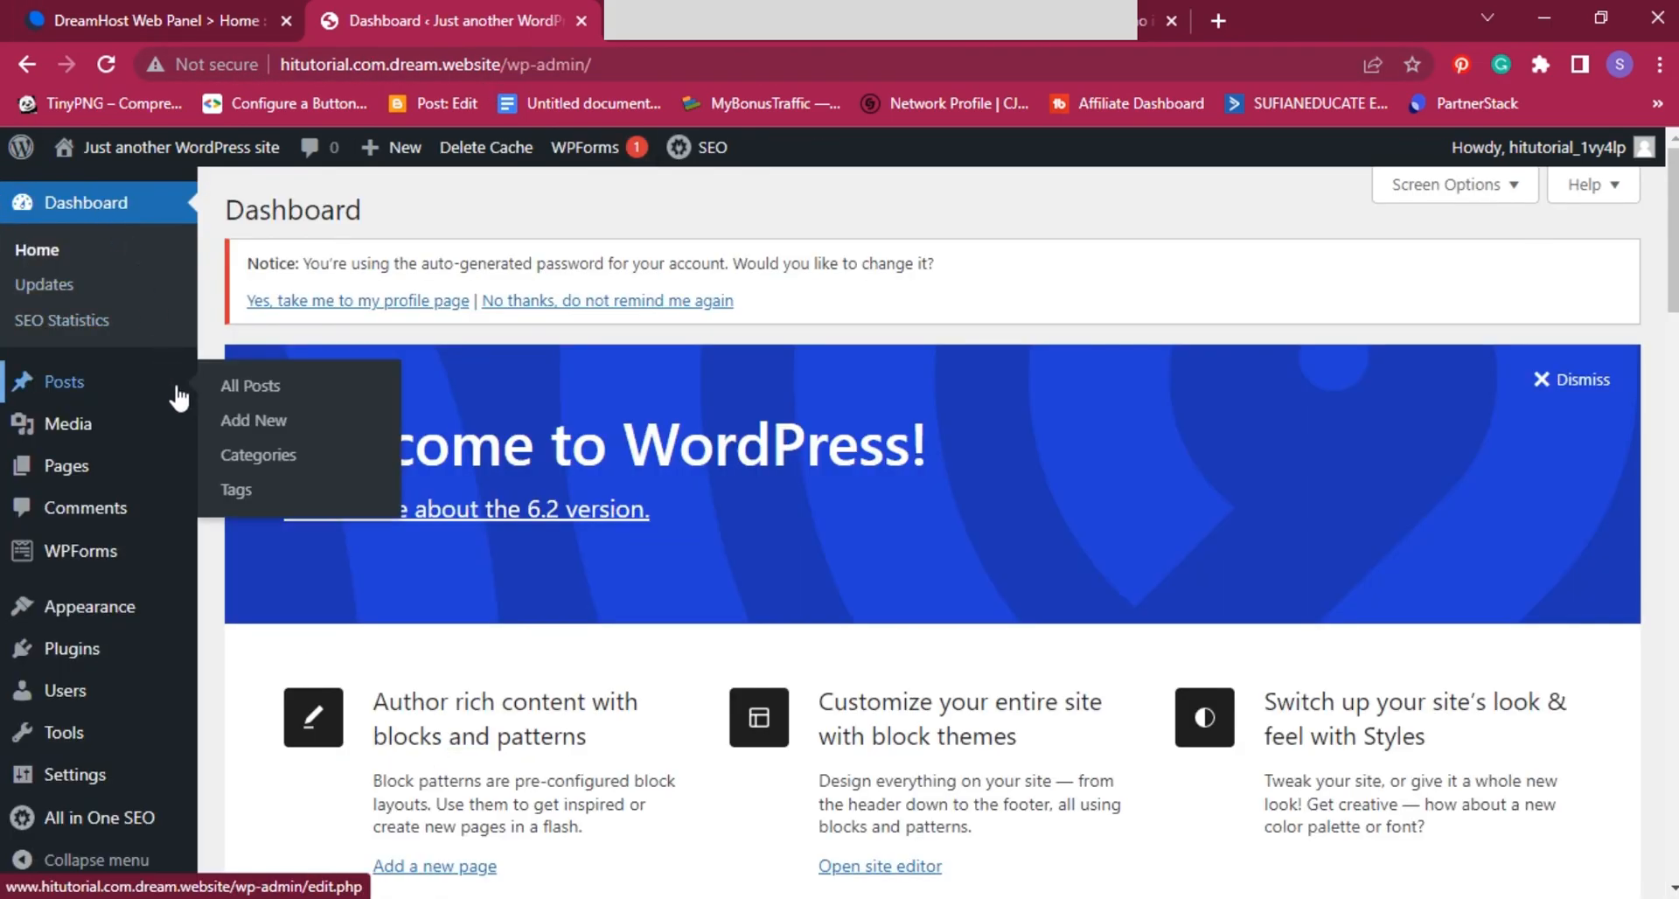
scroll("down", 3)
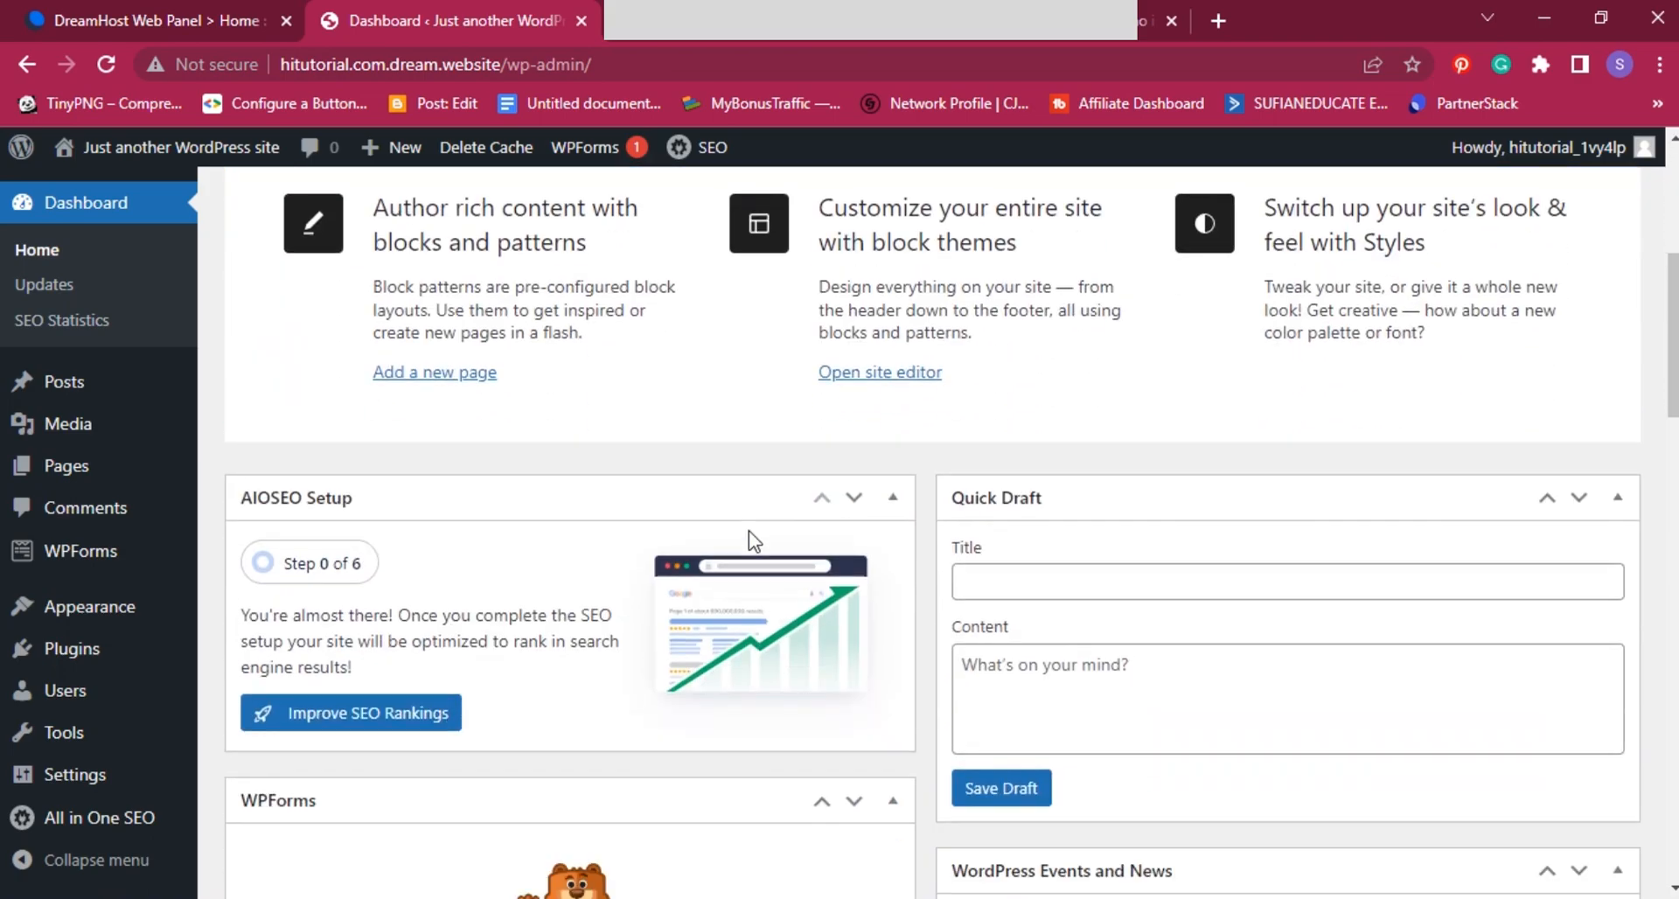
scroll("down", 3)
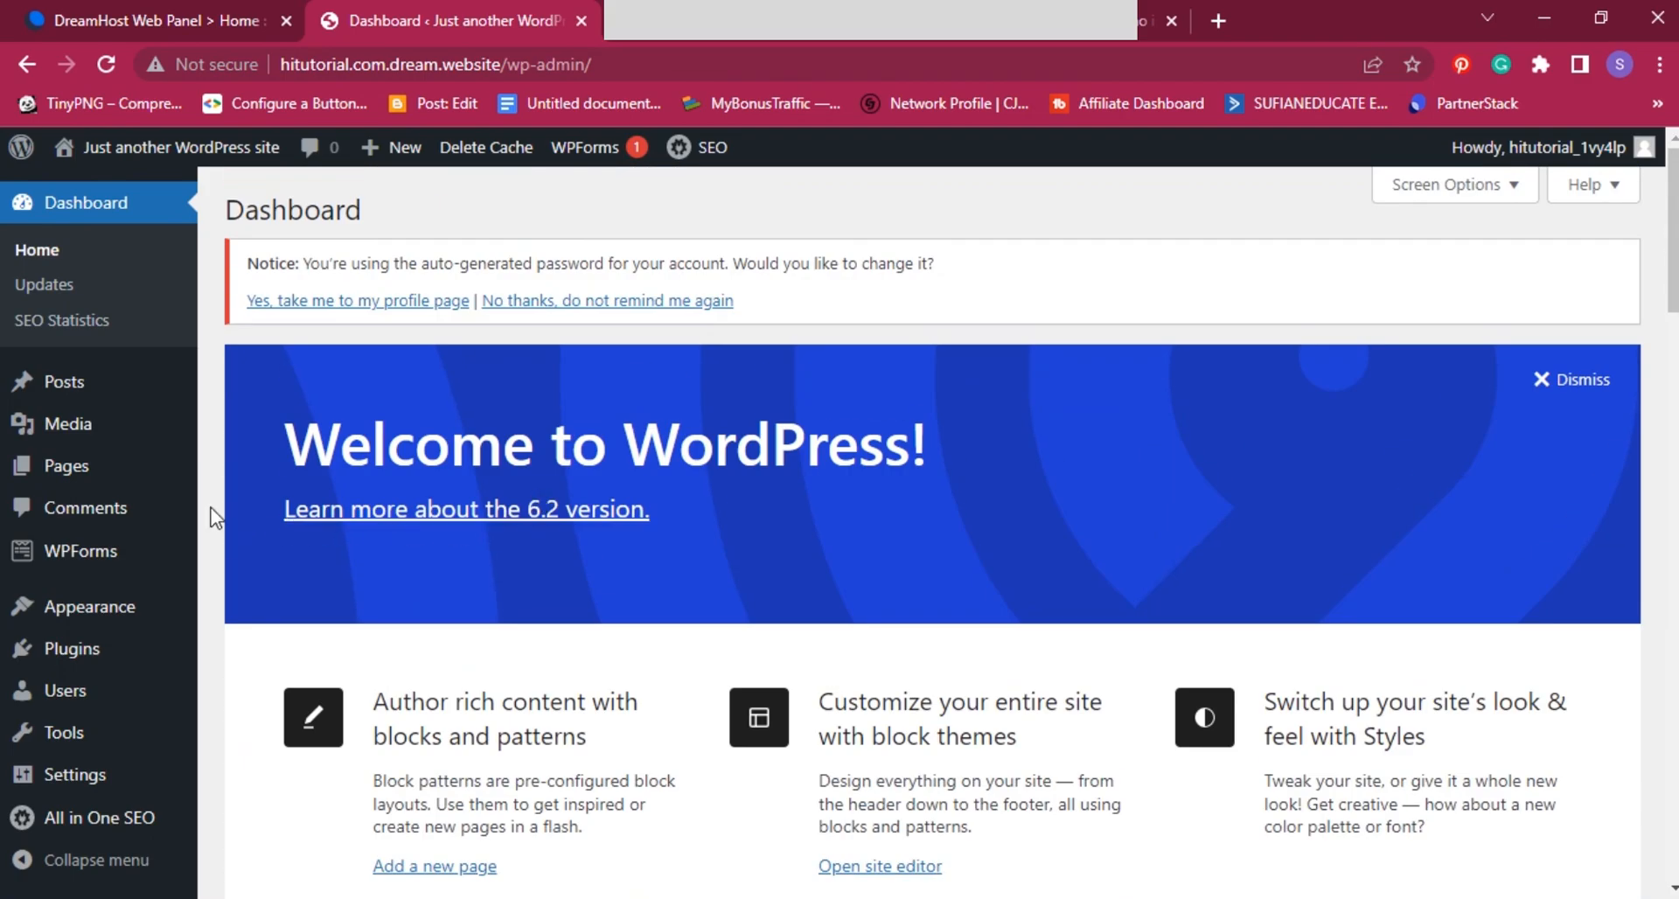
mouse_move(61, 381)
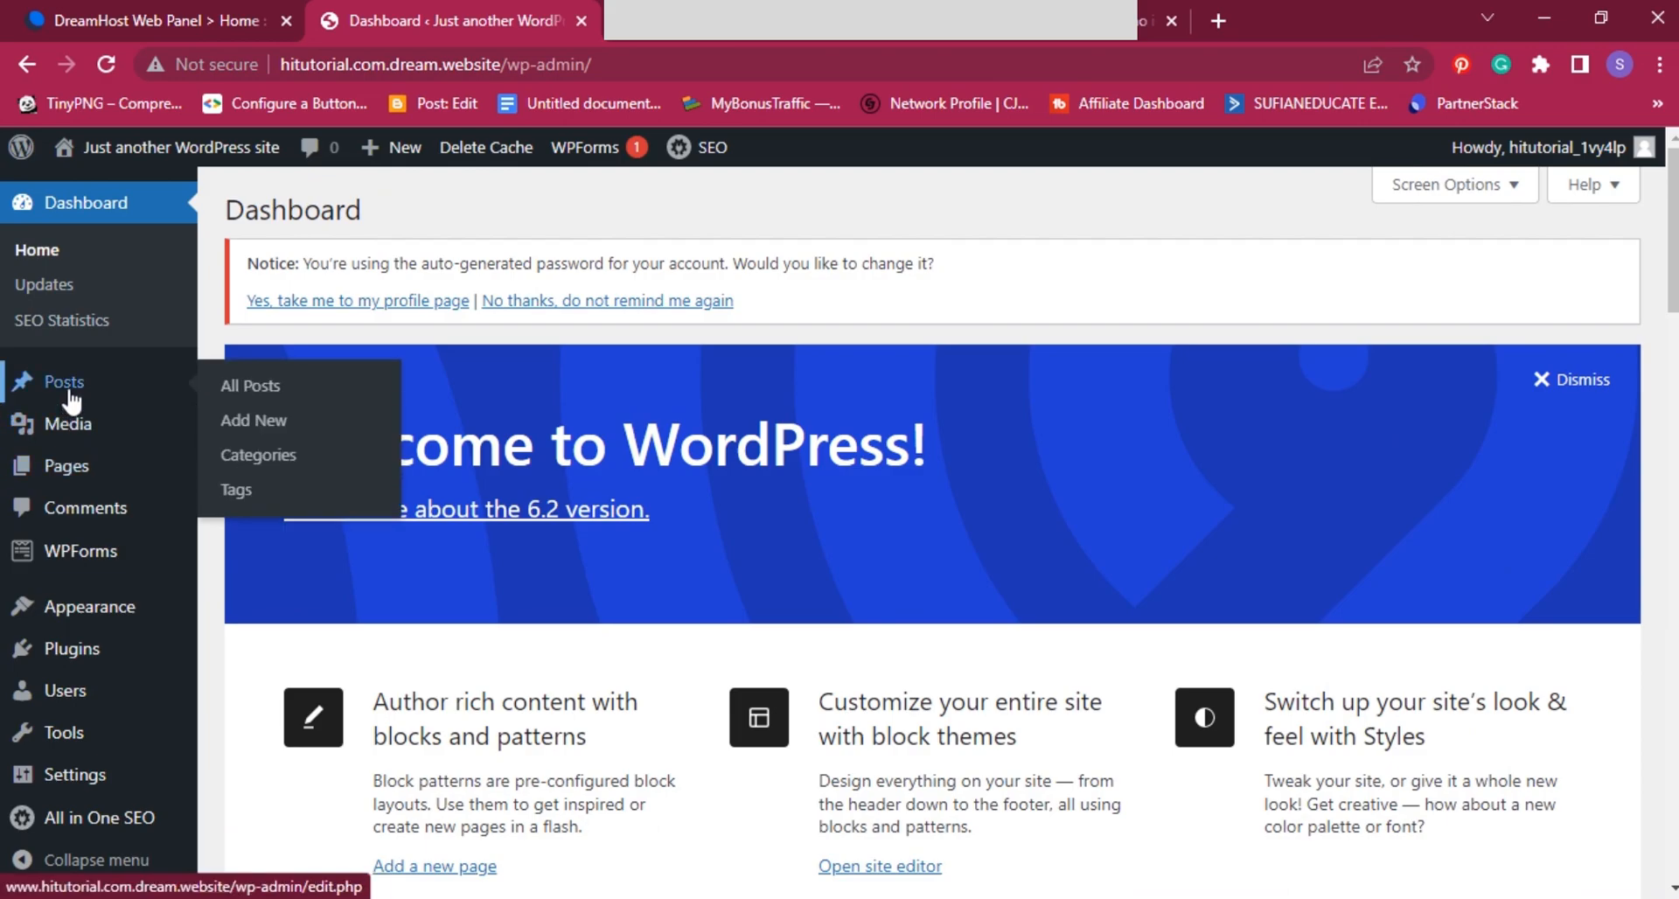
Step: Move the Hello world post to the trash via bulk actions
left_click(248, 386)
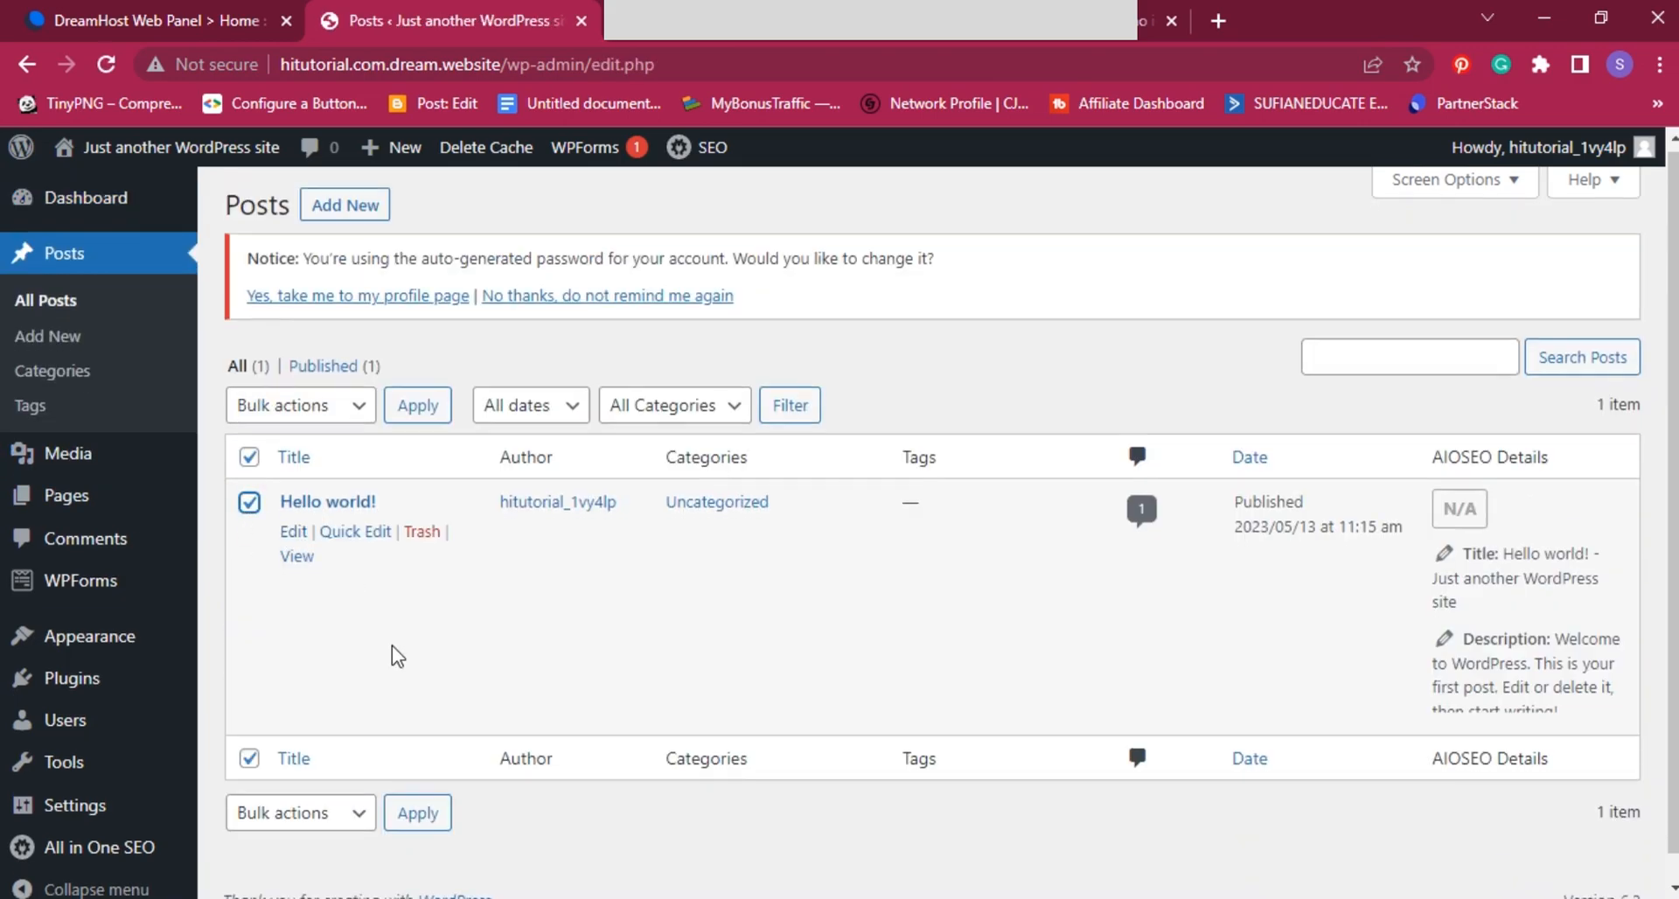
left_click(291, 787)
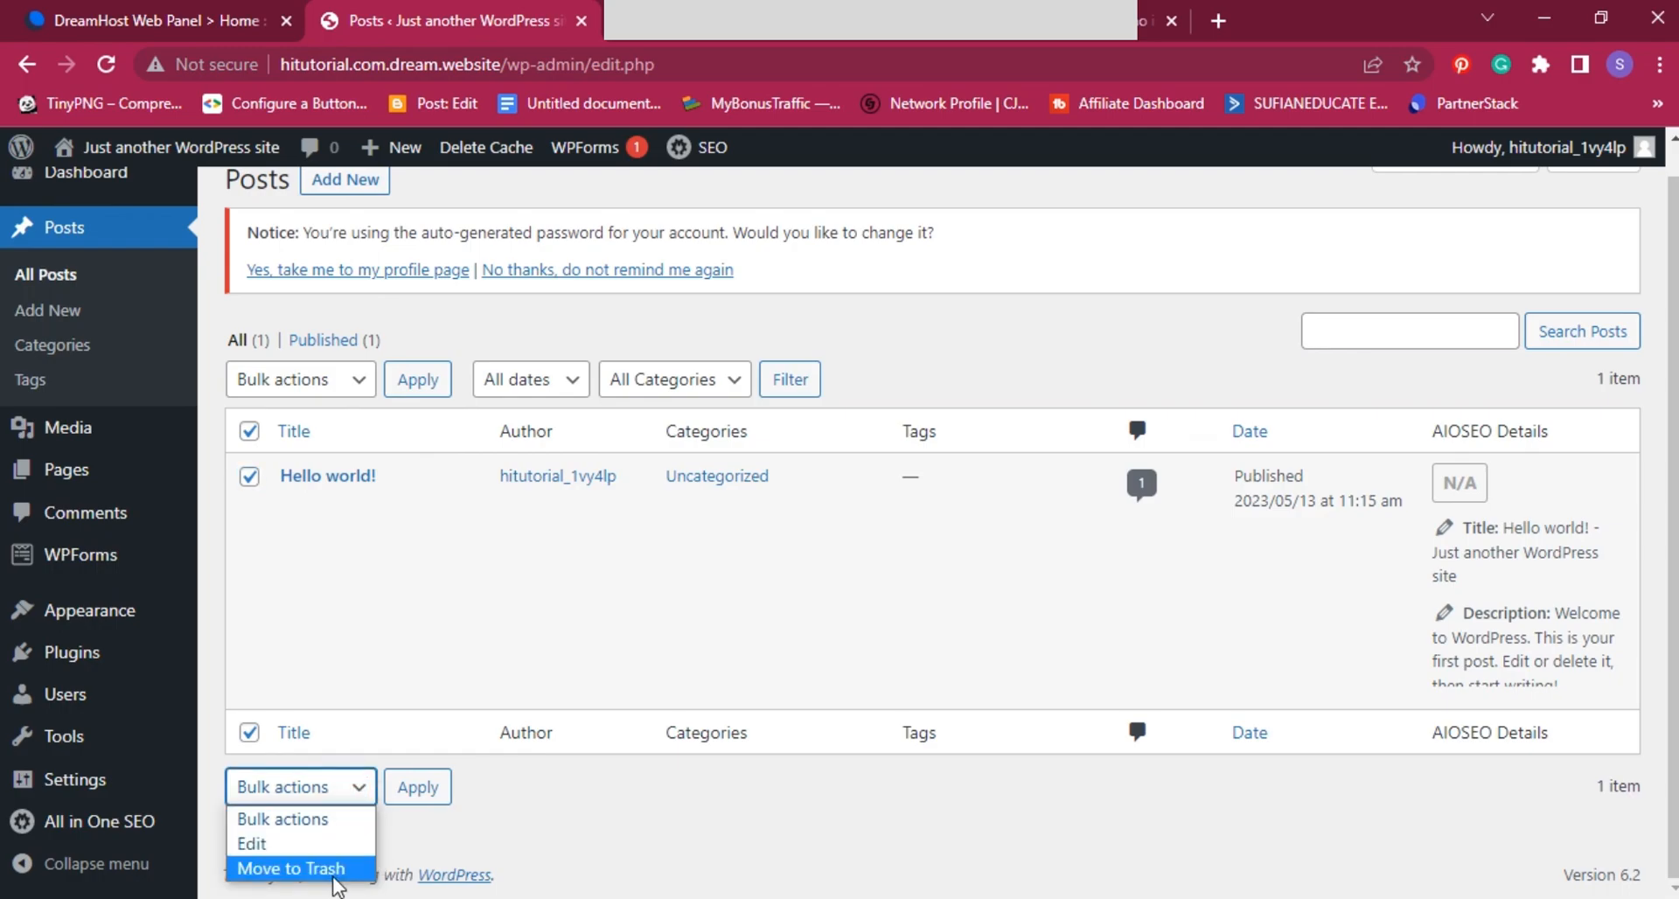
left_click(416, 785)
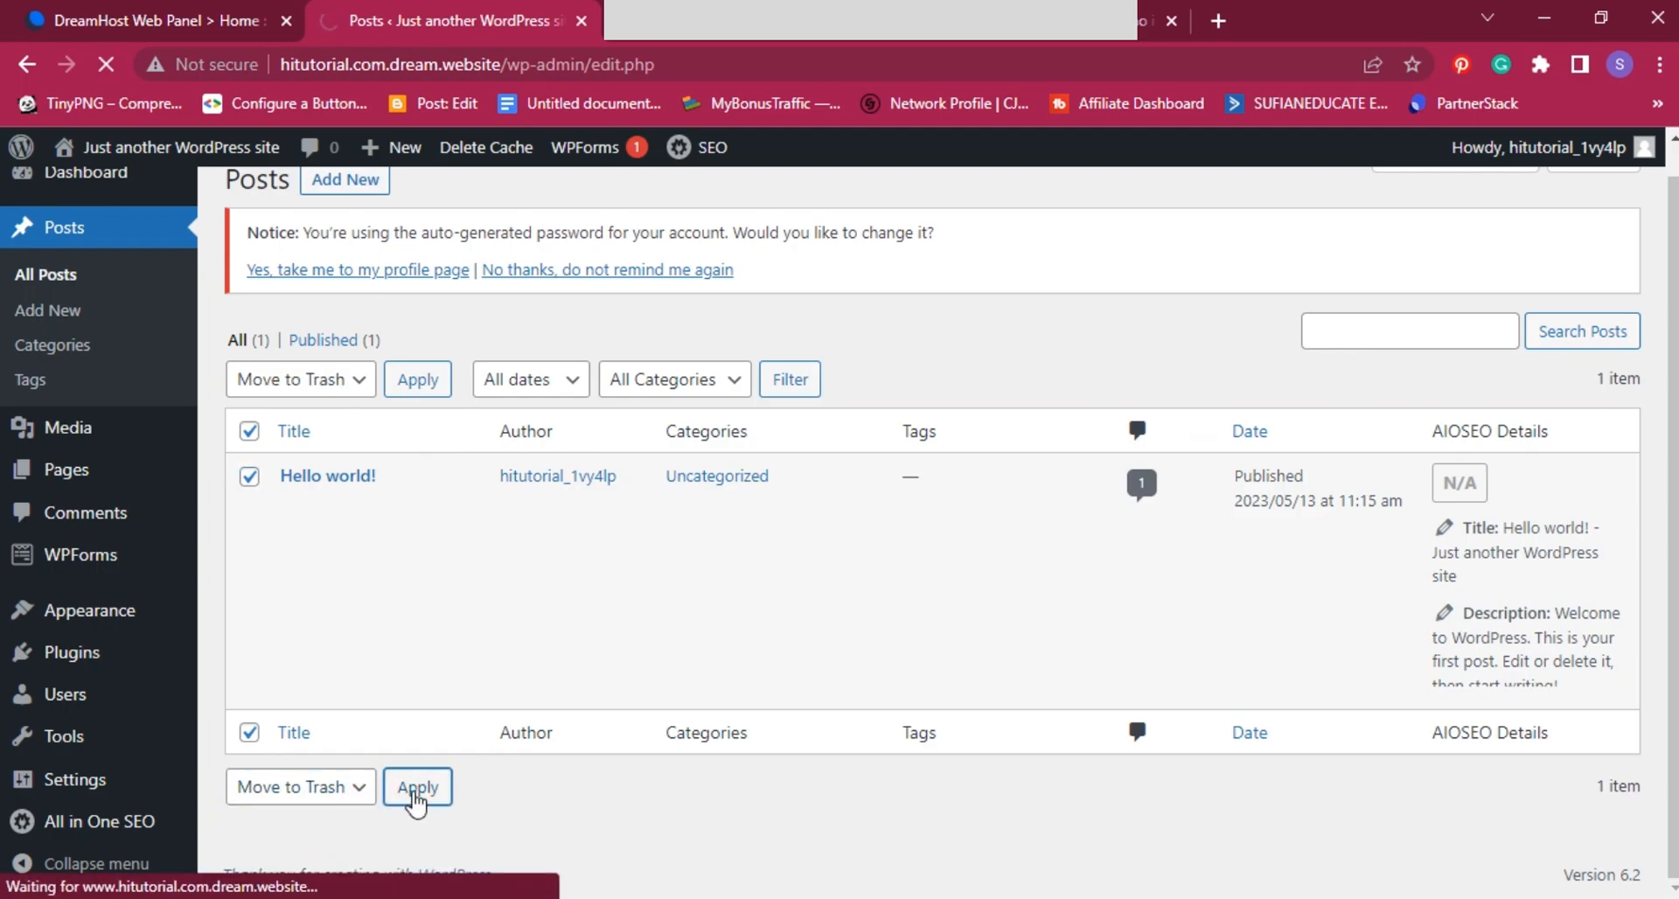
left_click(416, 787)
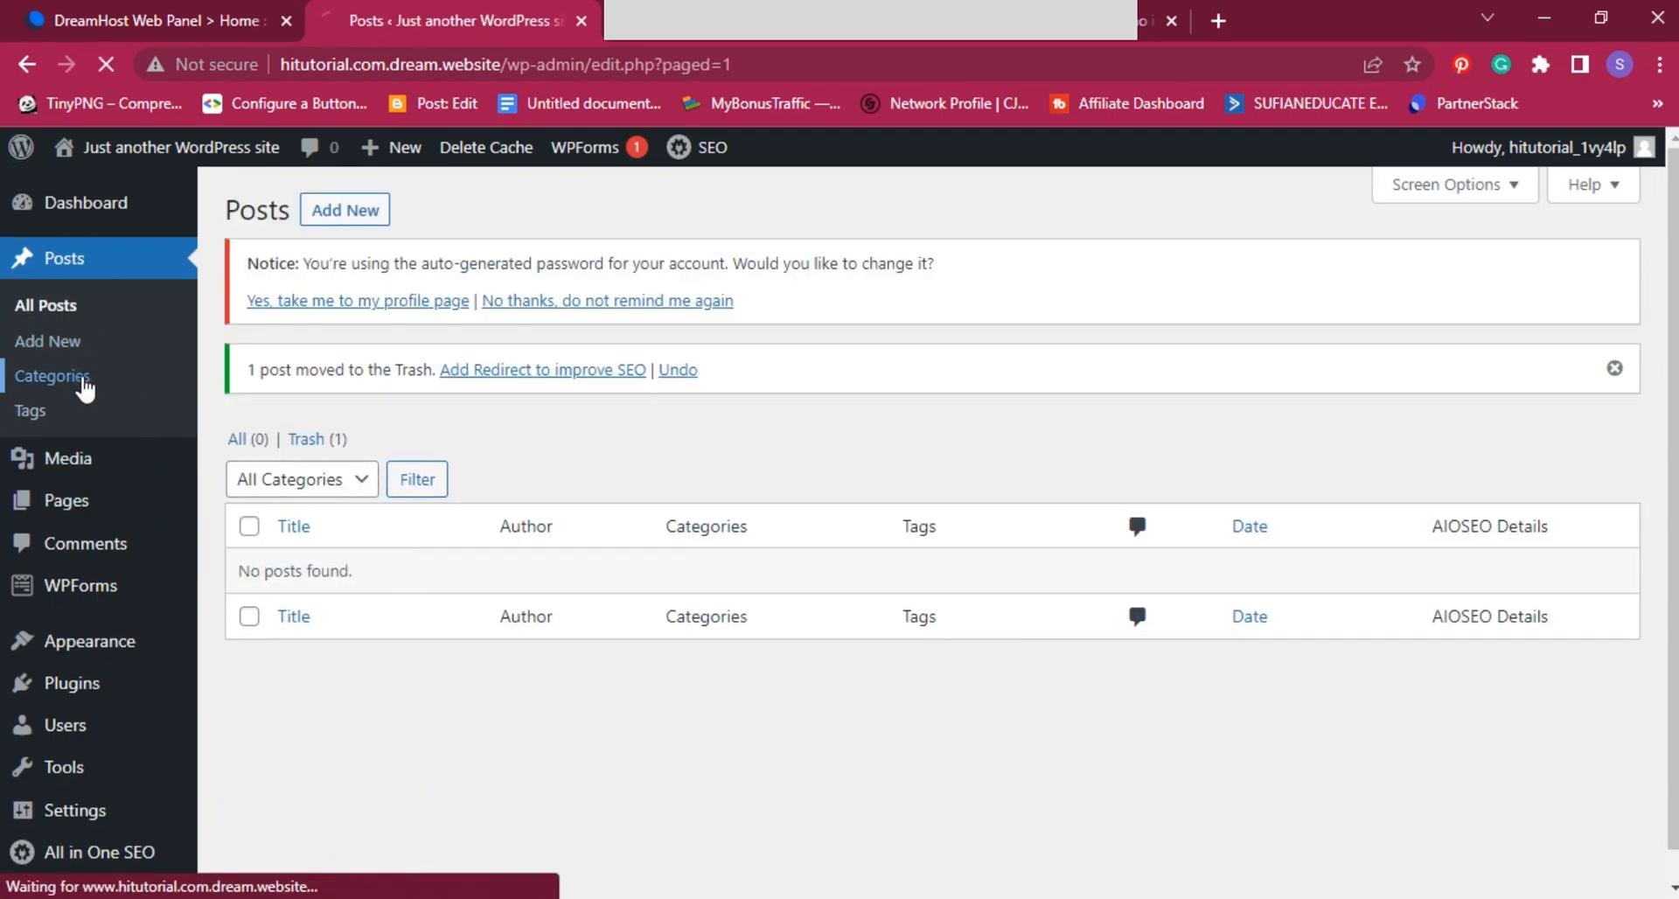
Step: Move the Privacy Policy and Sample Page pages to the trash
left_click(53, 376)
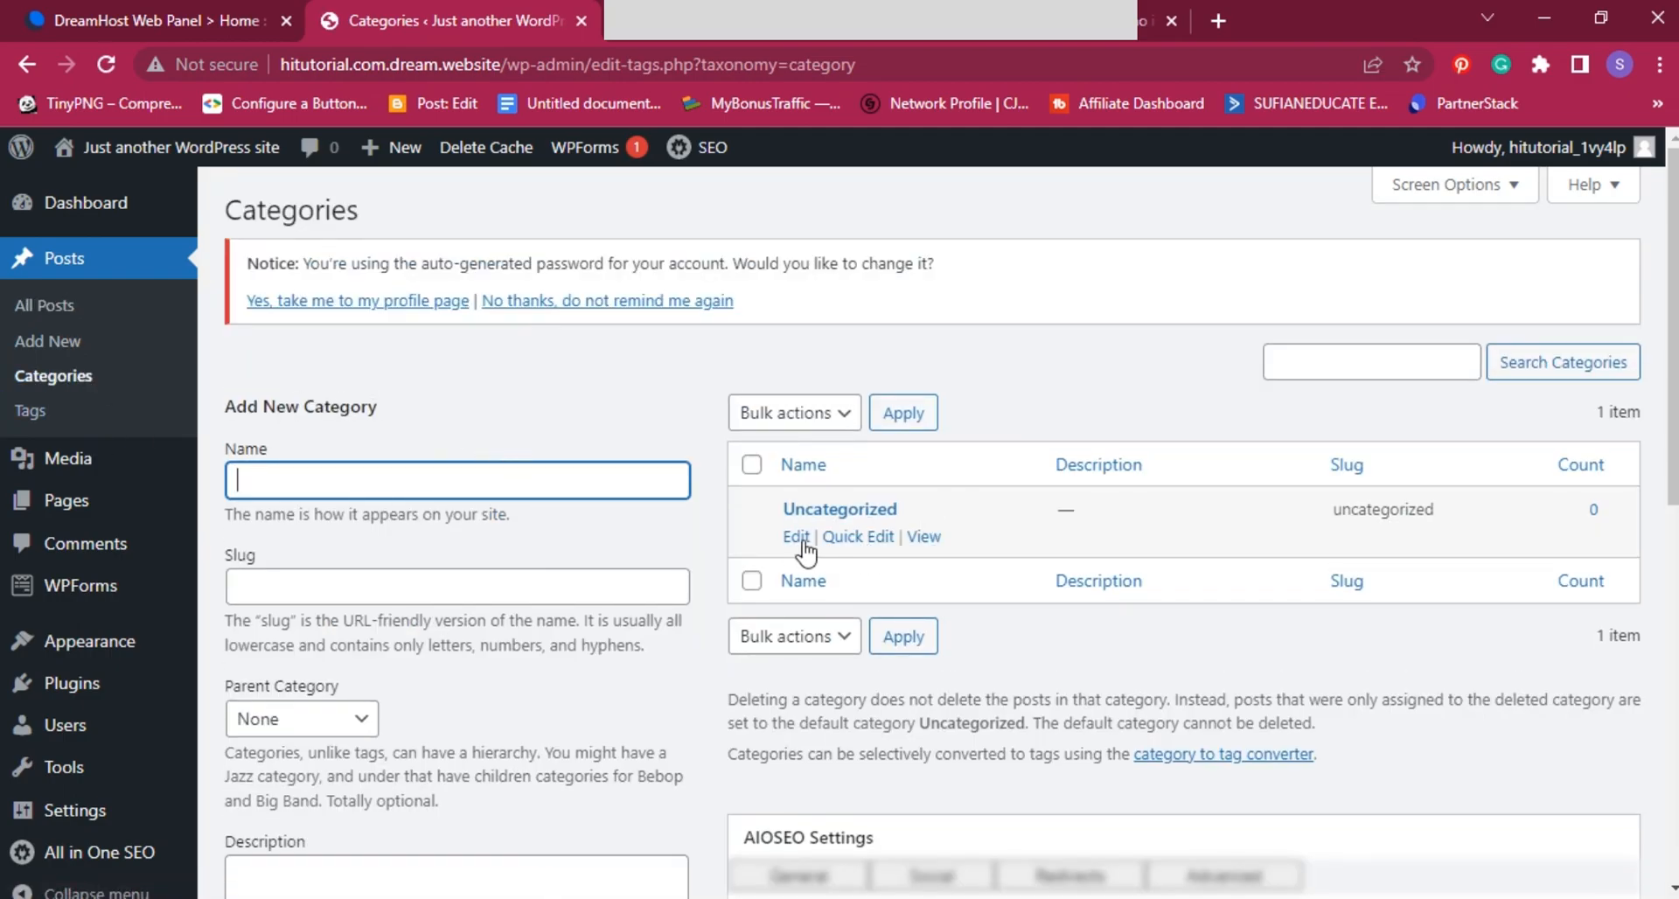
left_click(794, 536)
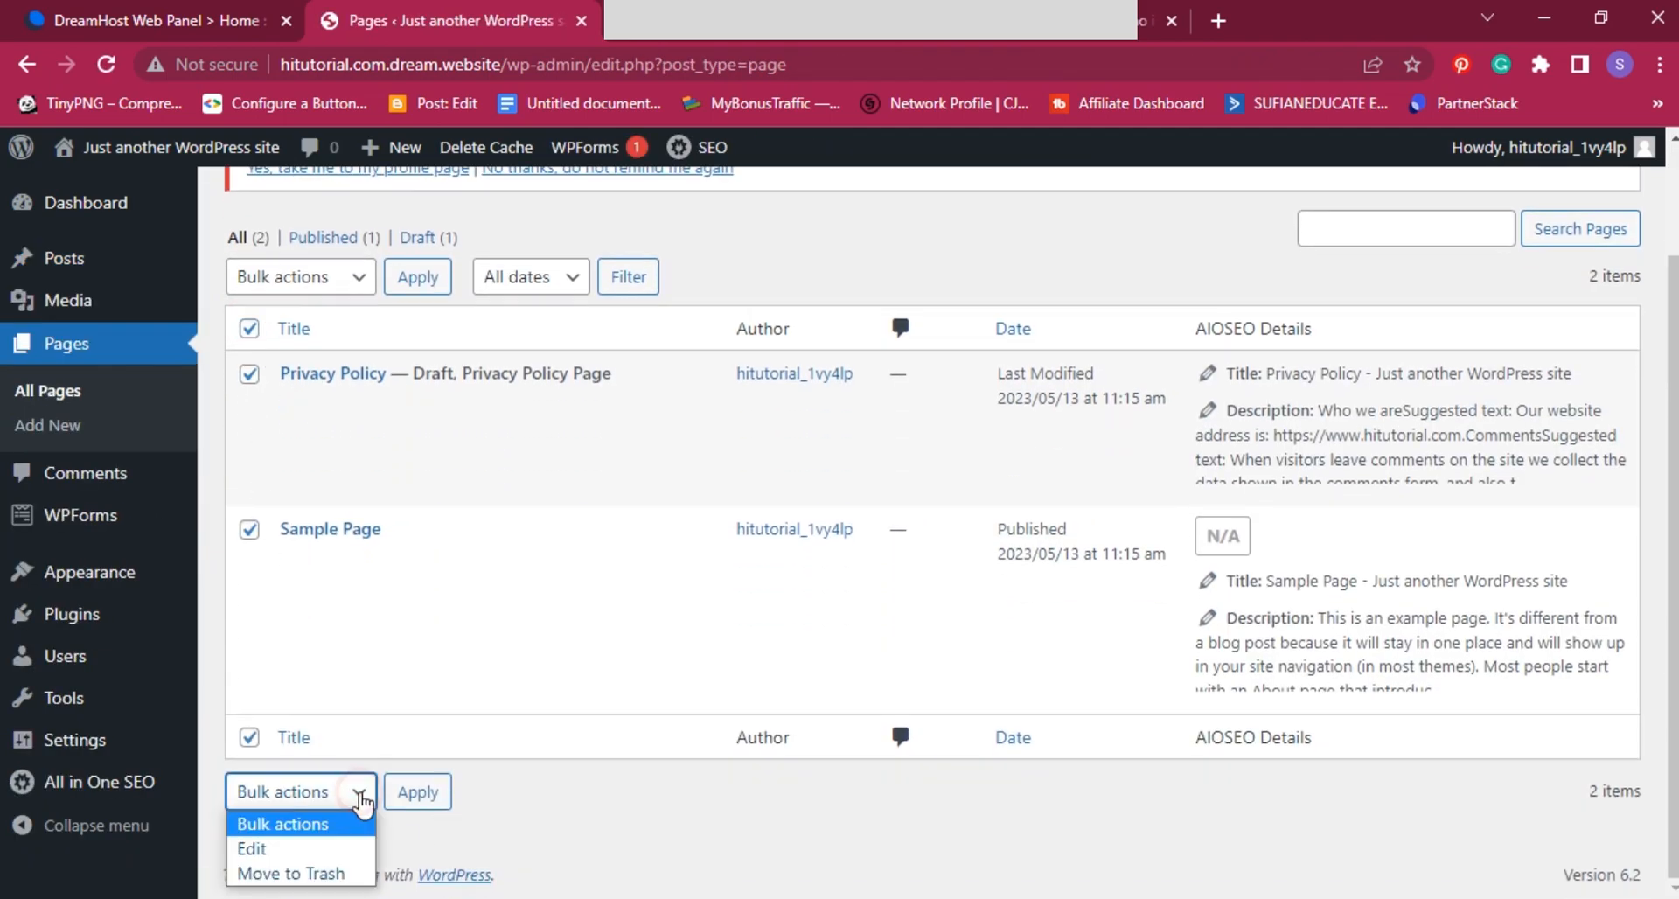
left_click(416, 790)
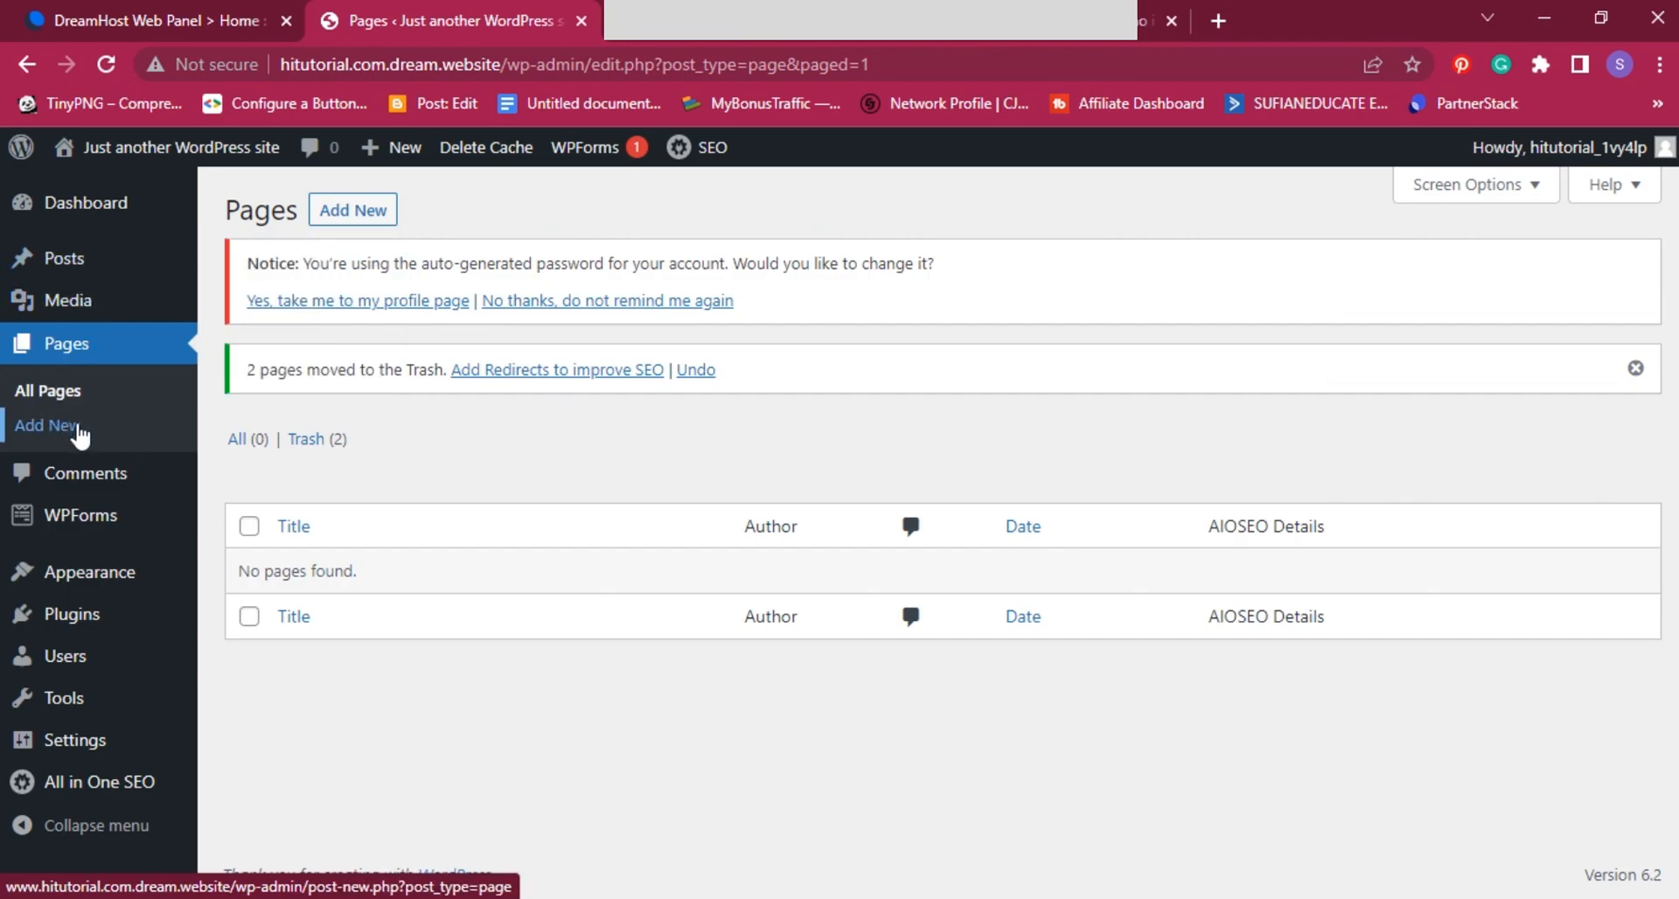
mouse_move(79, 515)
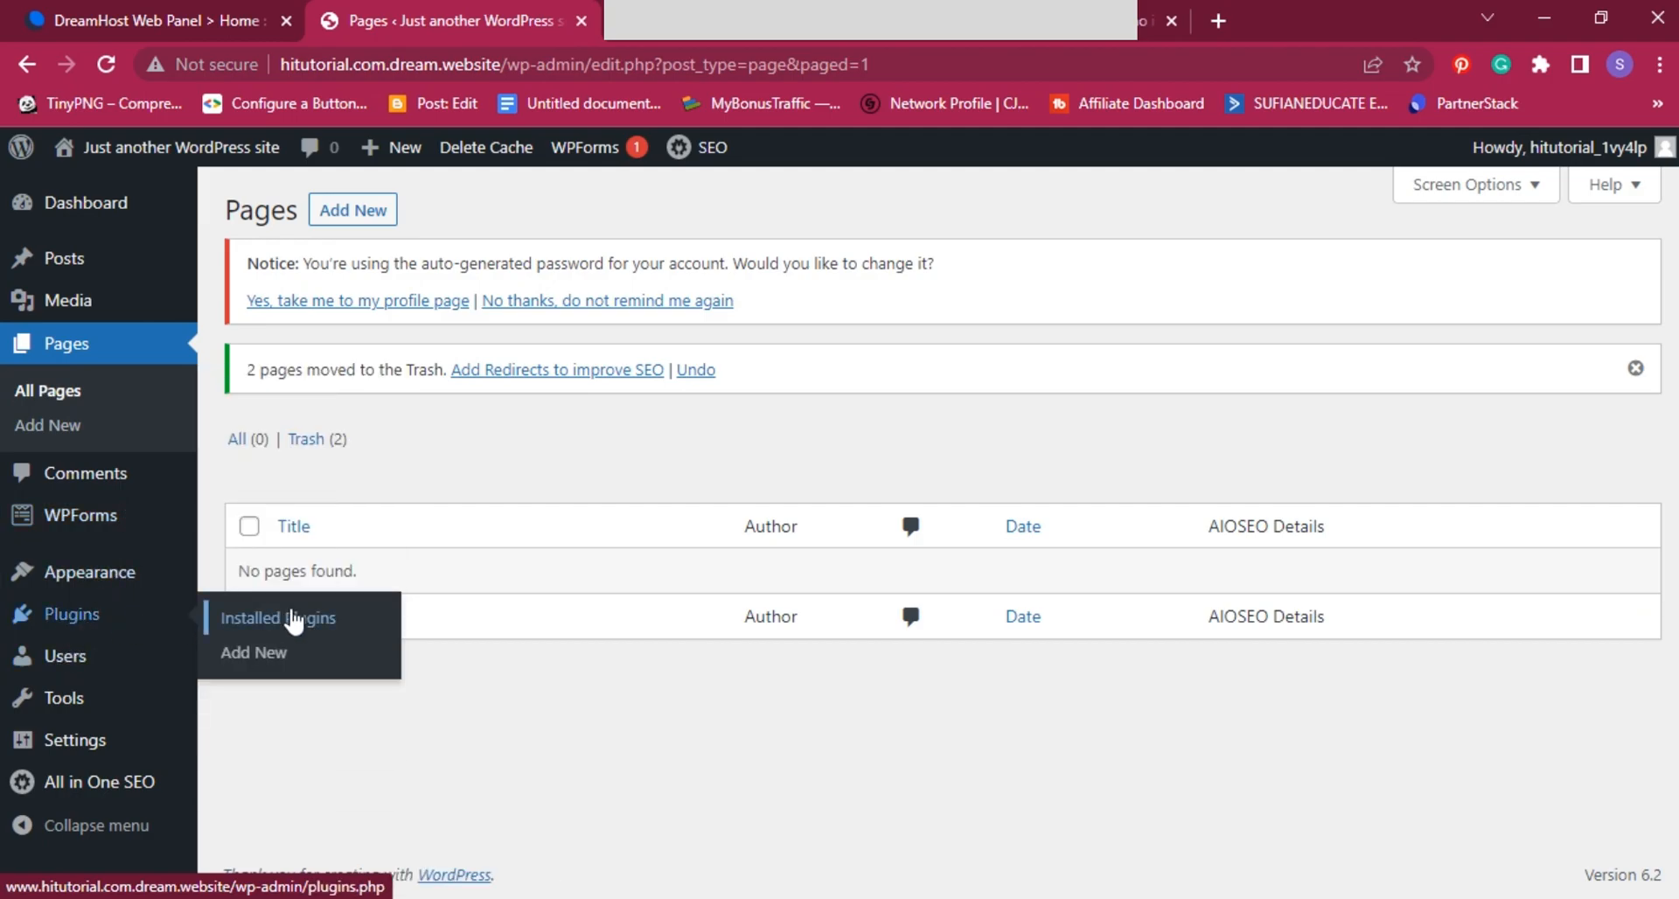
Step: Deactivate All in One SEO and bulk-delete the preinstalled plugins with their data
left_click(277, 617)
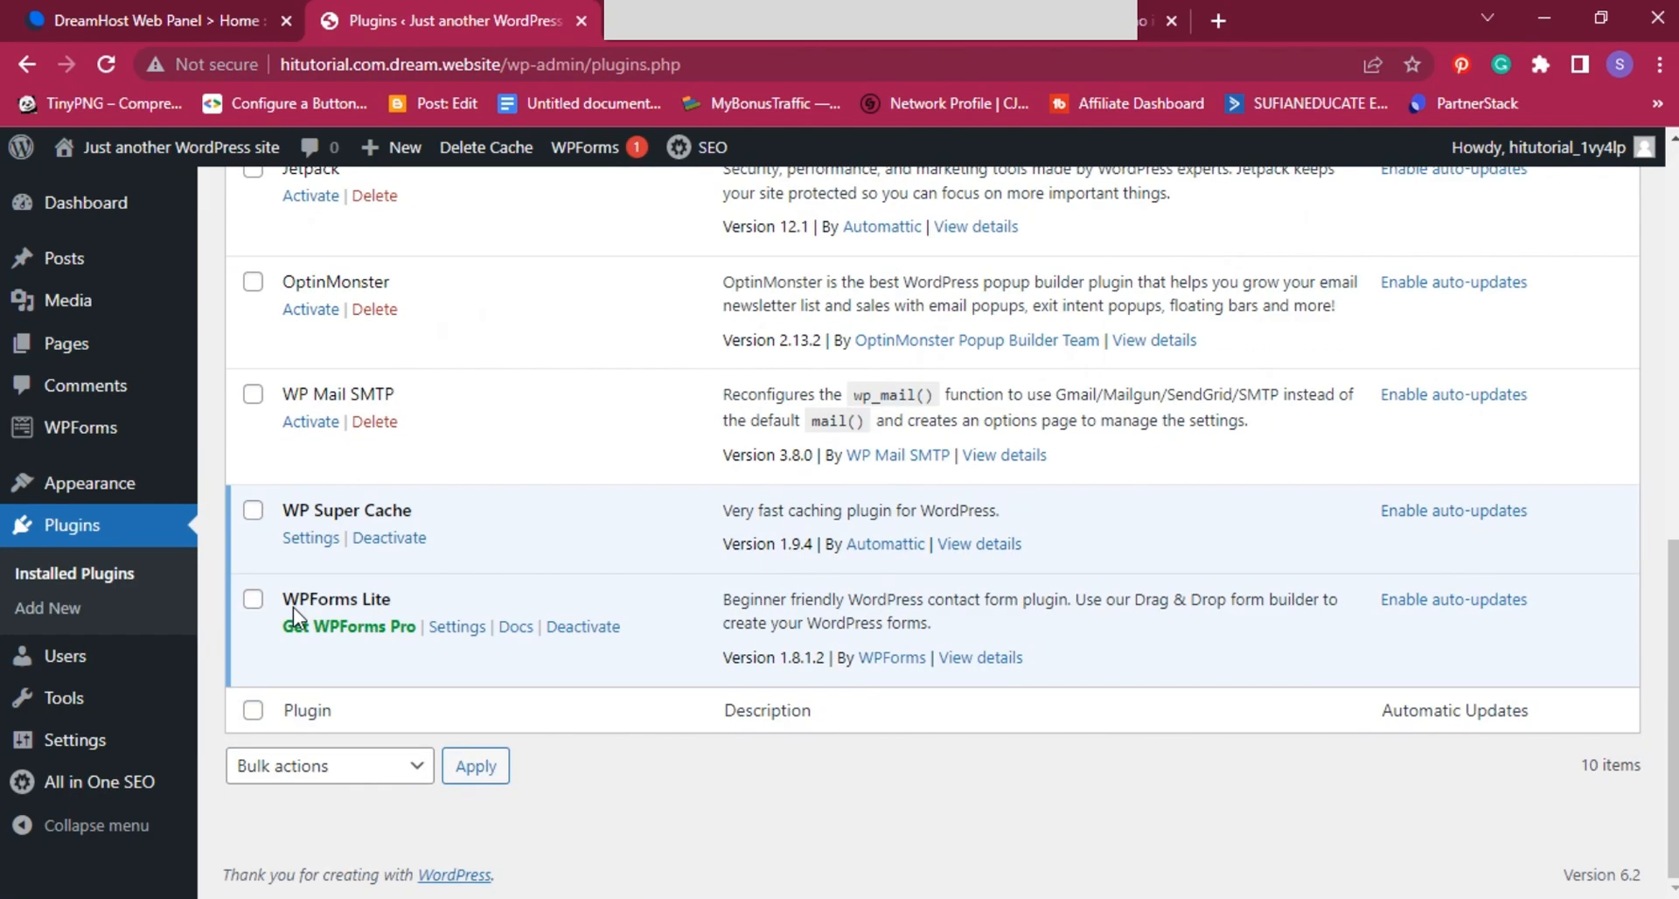
scroll("up", 3)
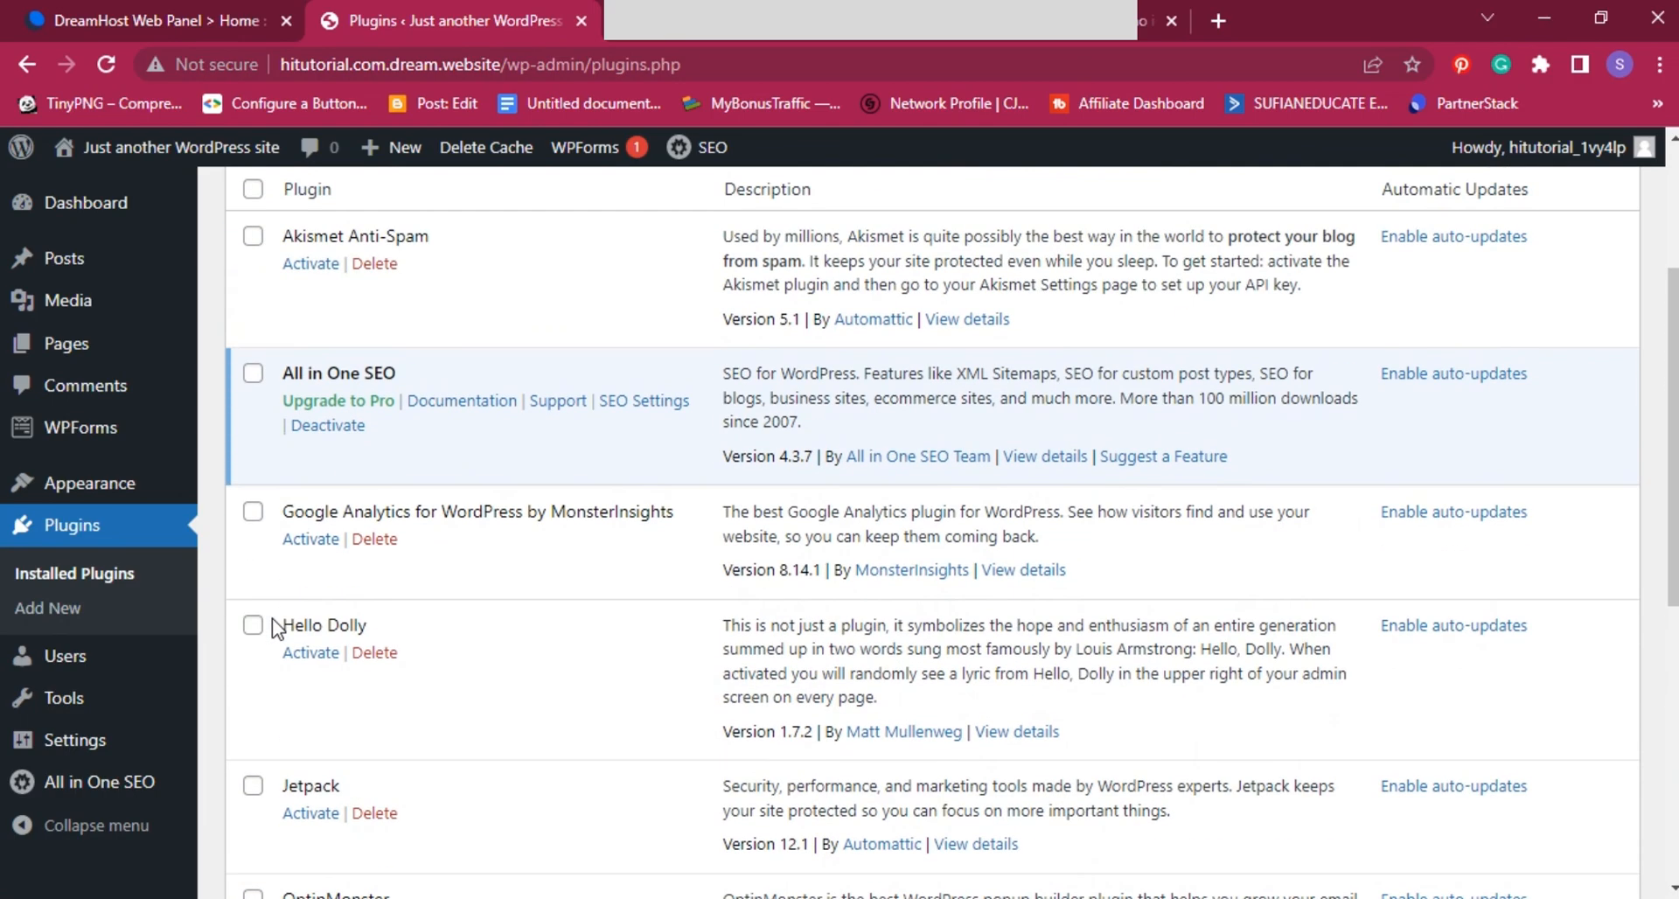
scroll("down", 3)
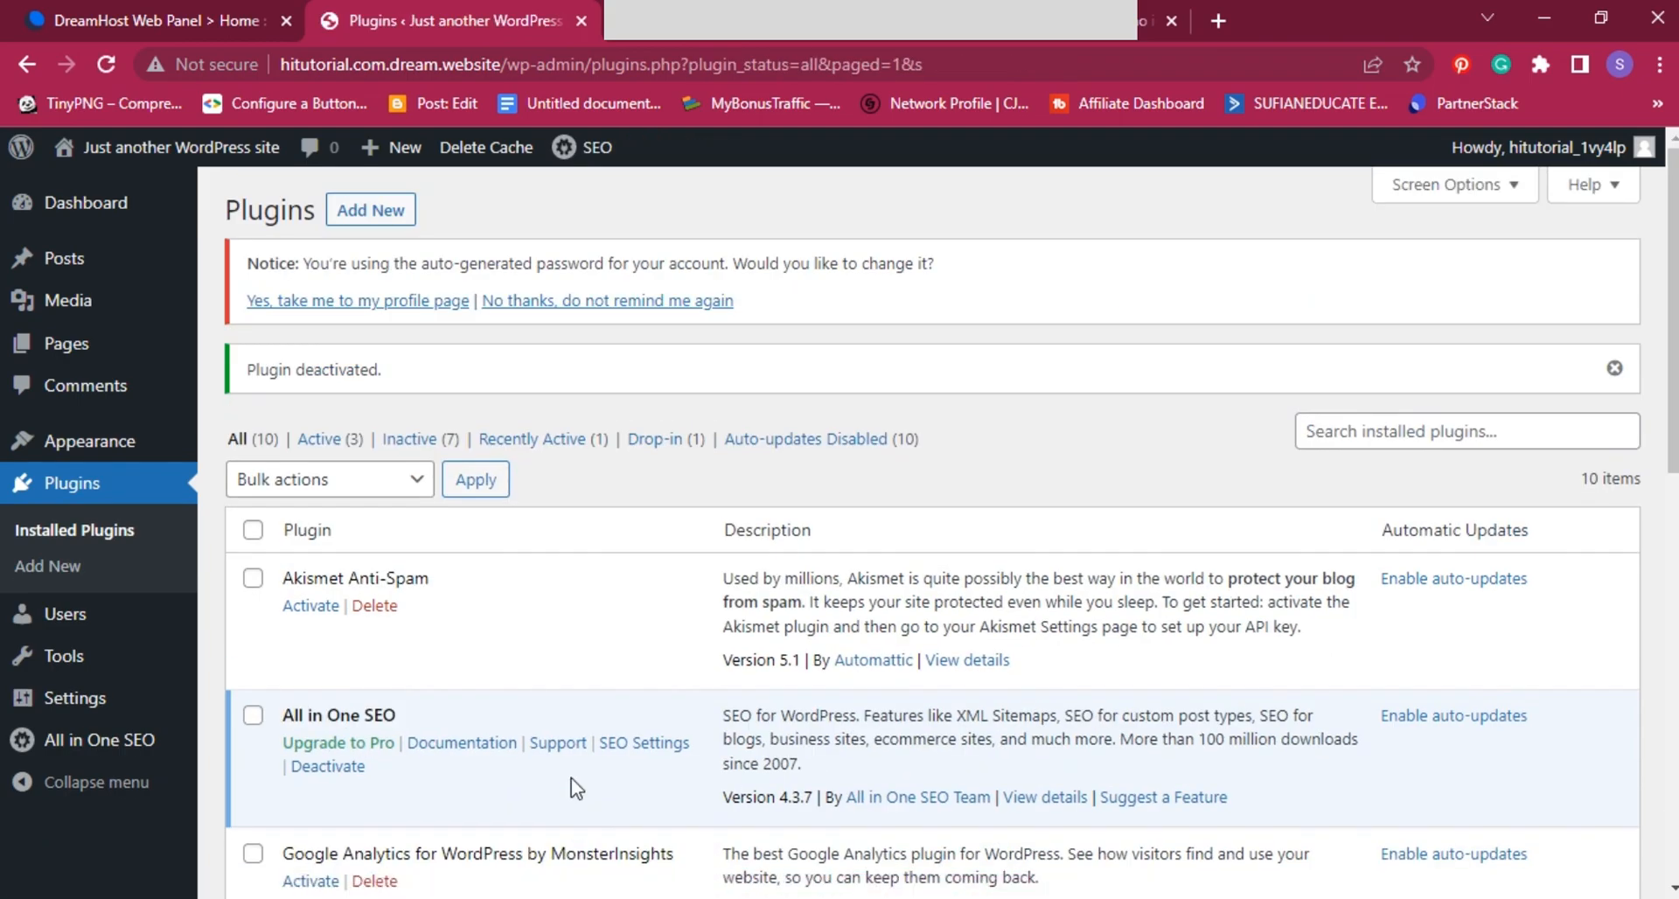
scroll("down", 3)
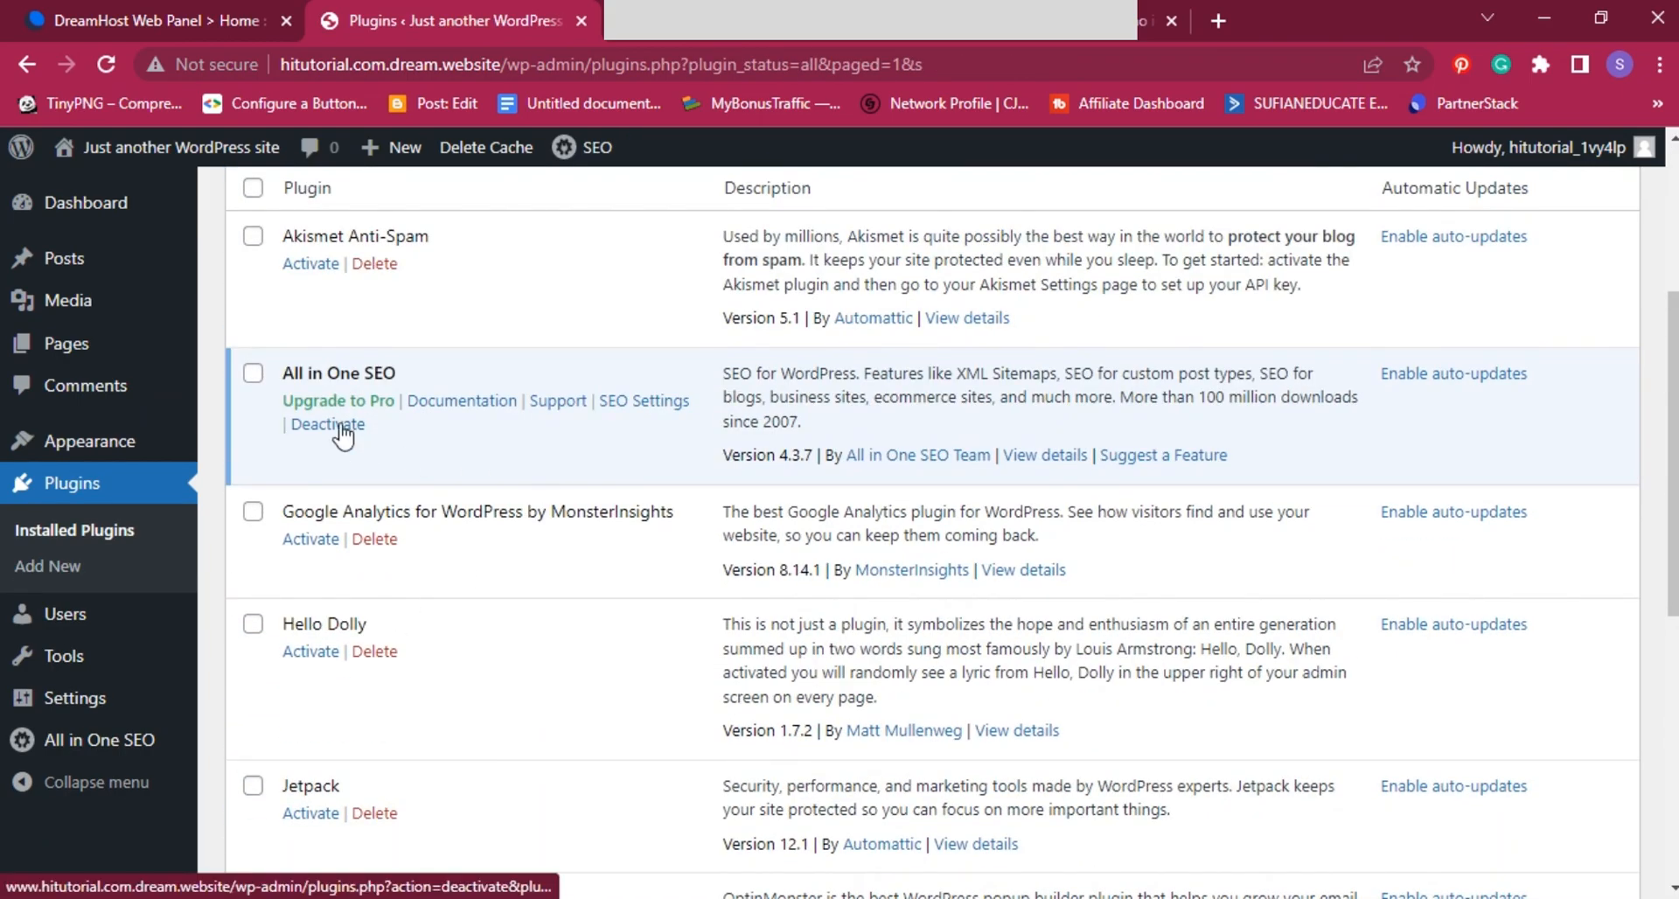
left_click(326, 424)
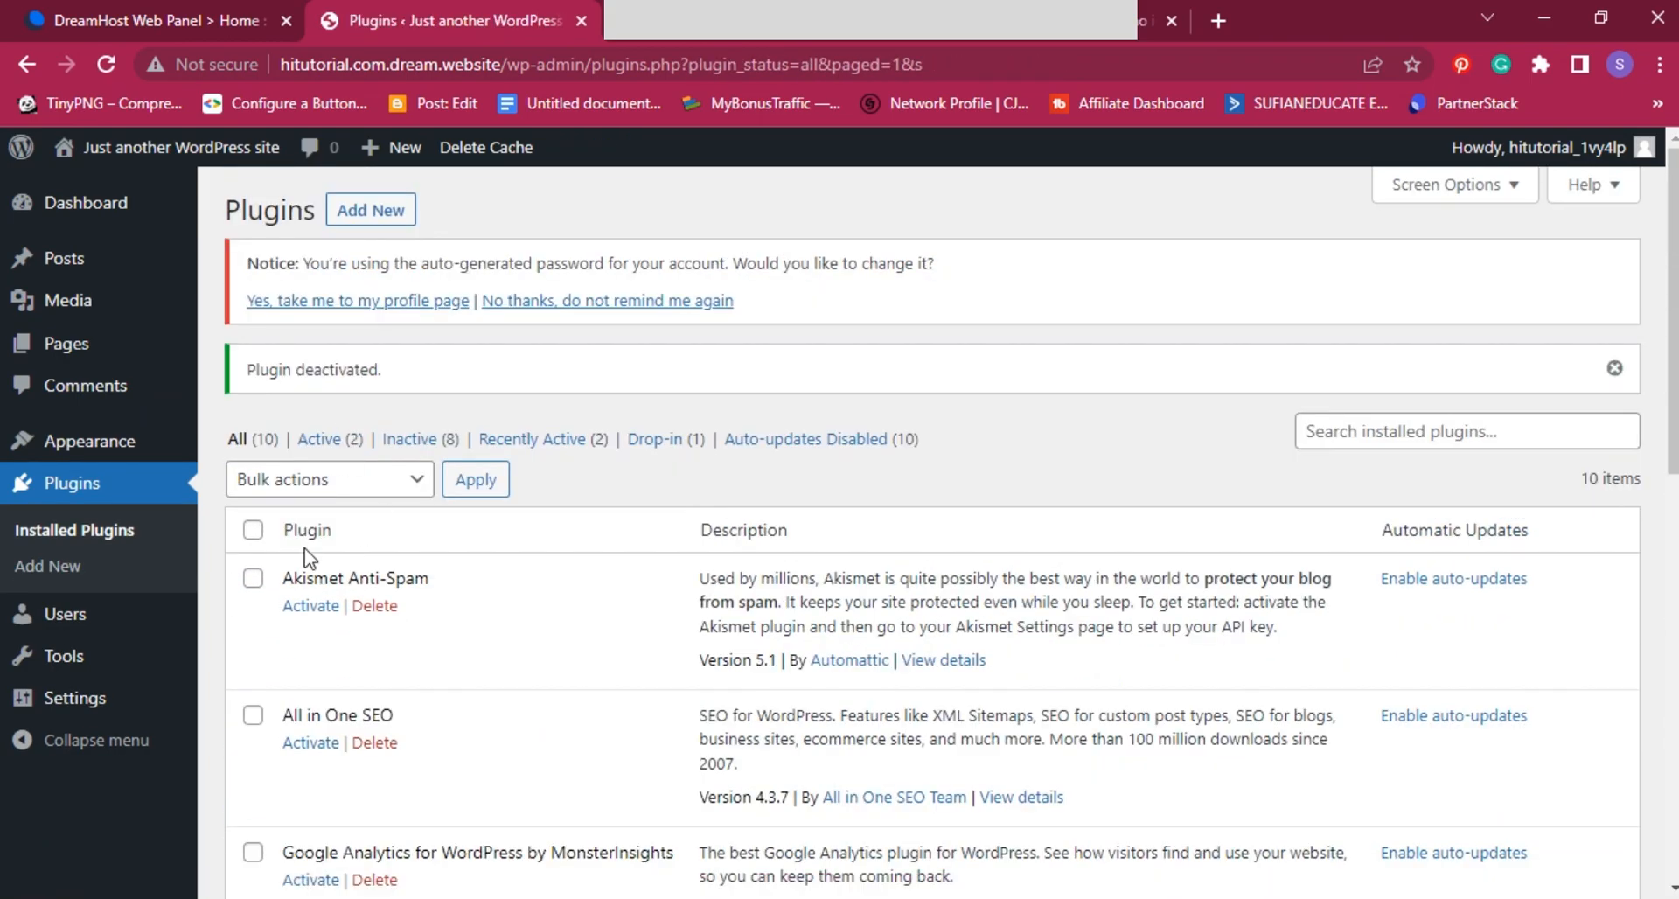
scroll("down", 3)
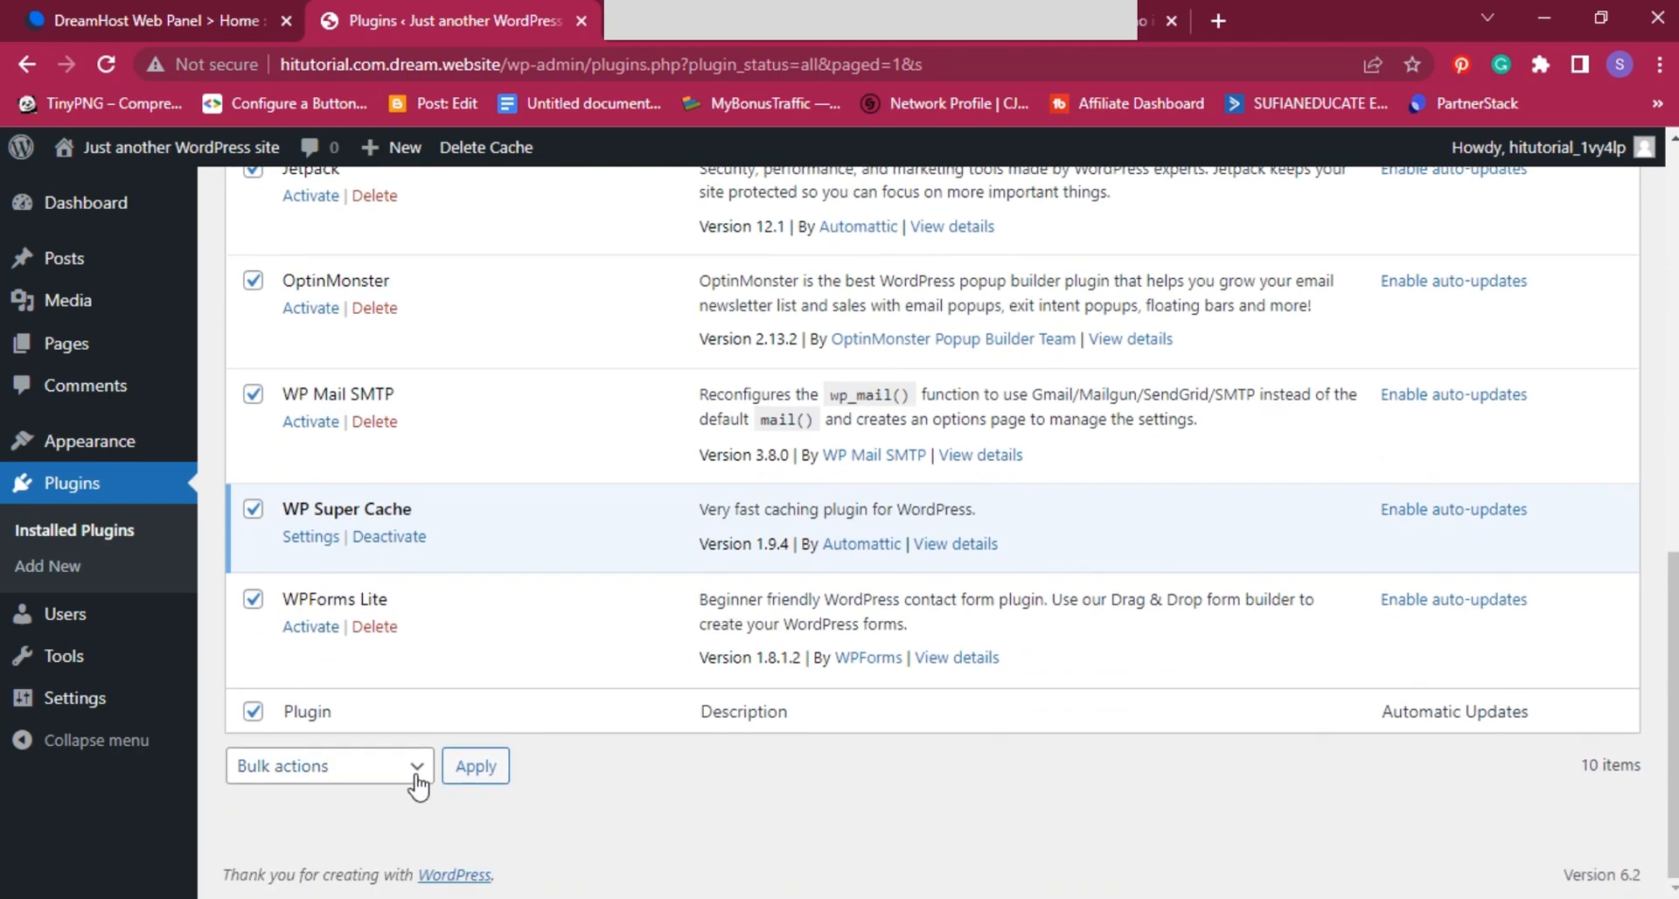
left_click(473, 765)
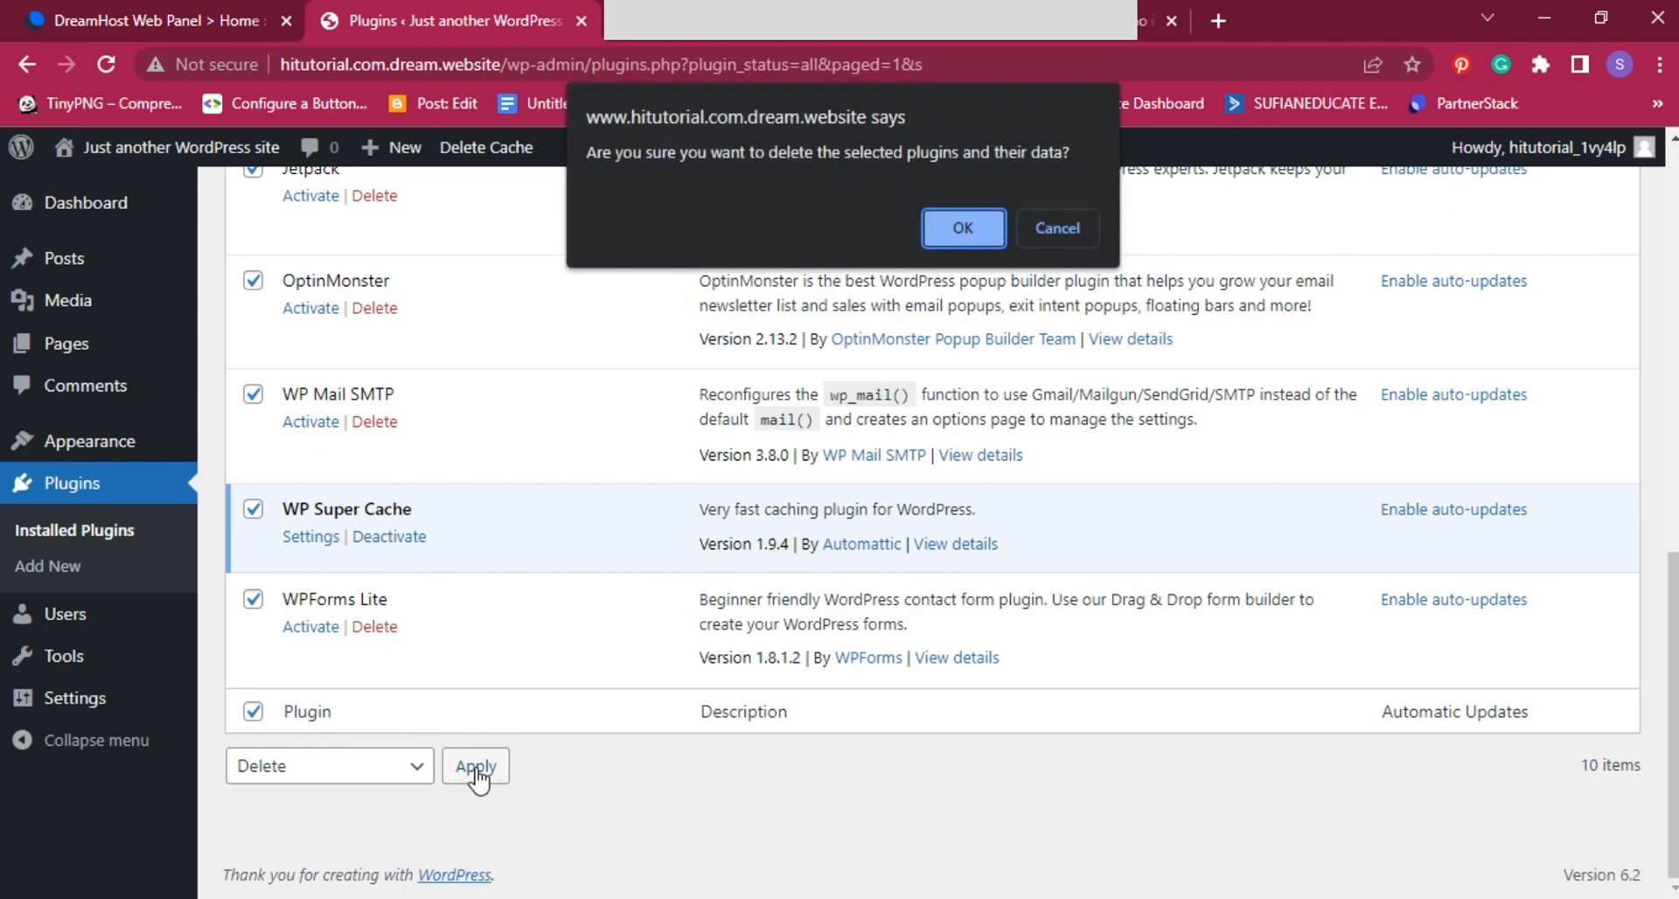
left_click(960, 228)
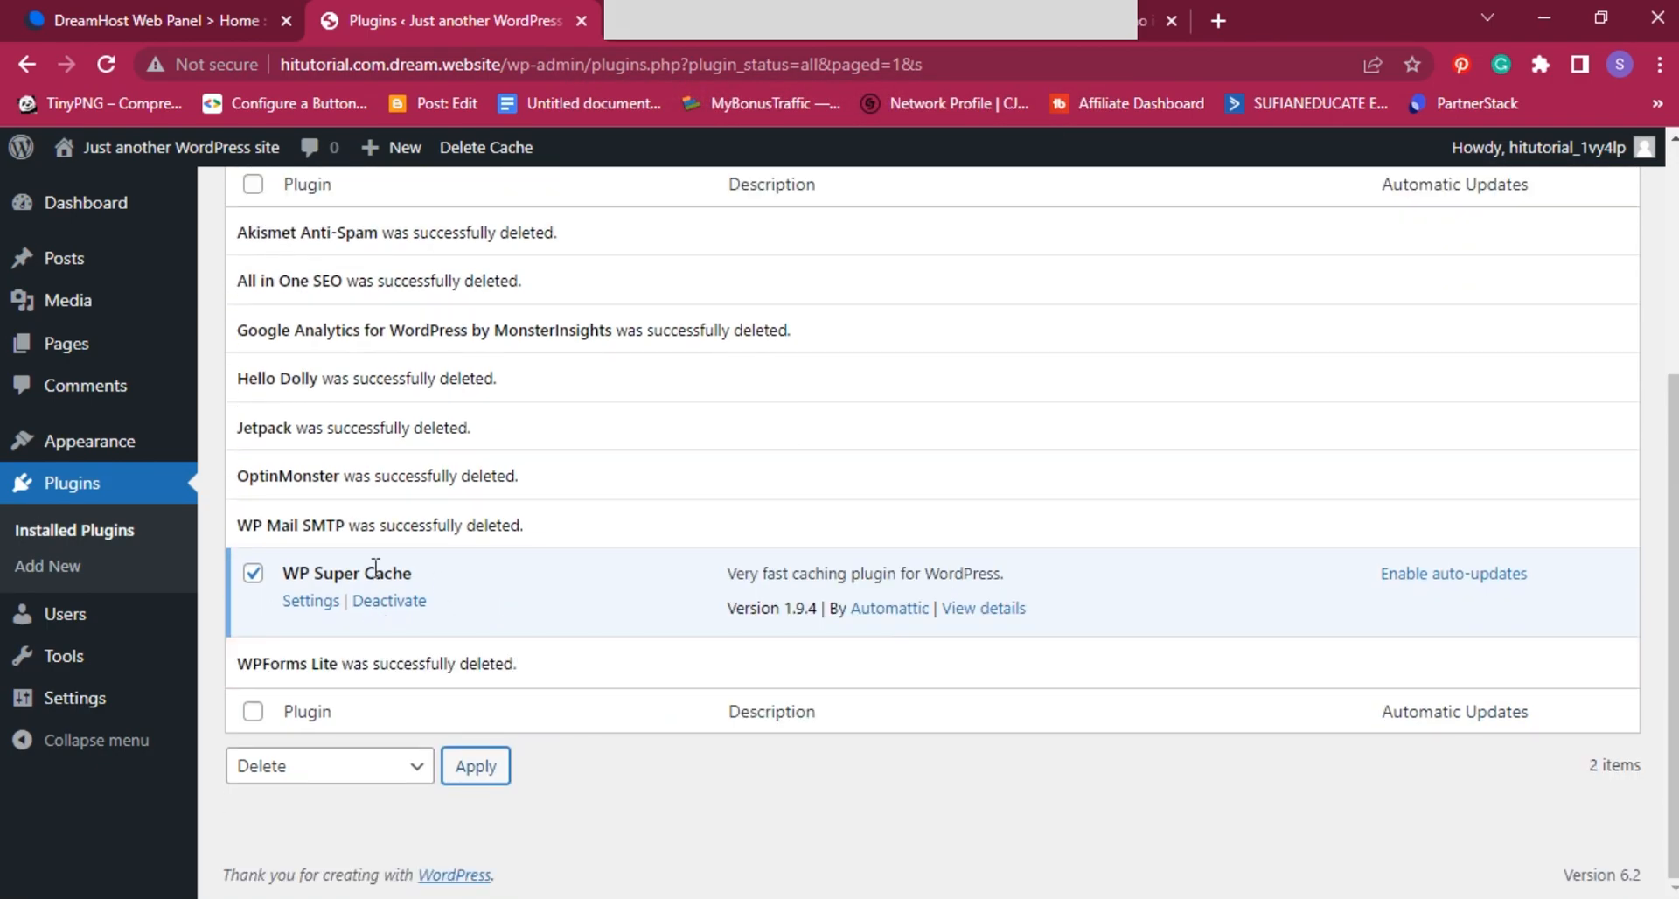
Step: Deactivate WP Super Cache and confirm the Media Library holds no items
left_click(388, 601)
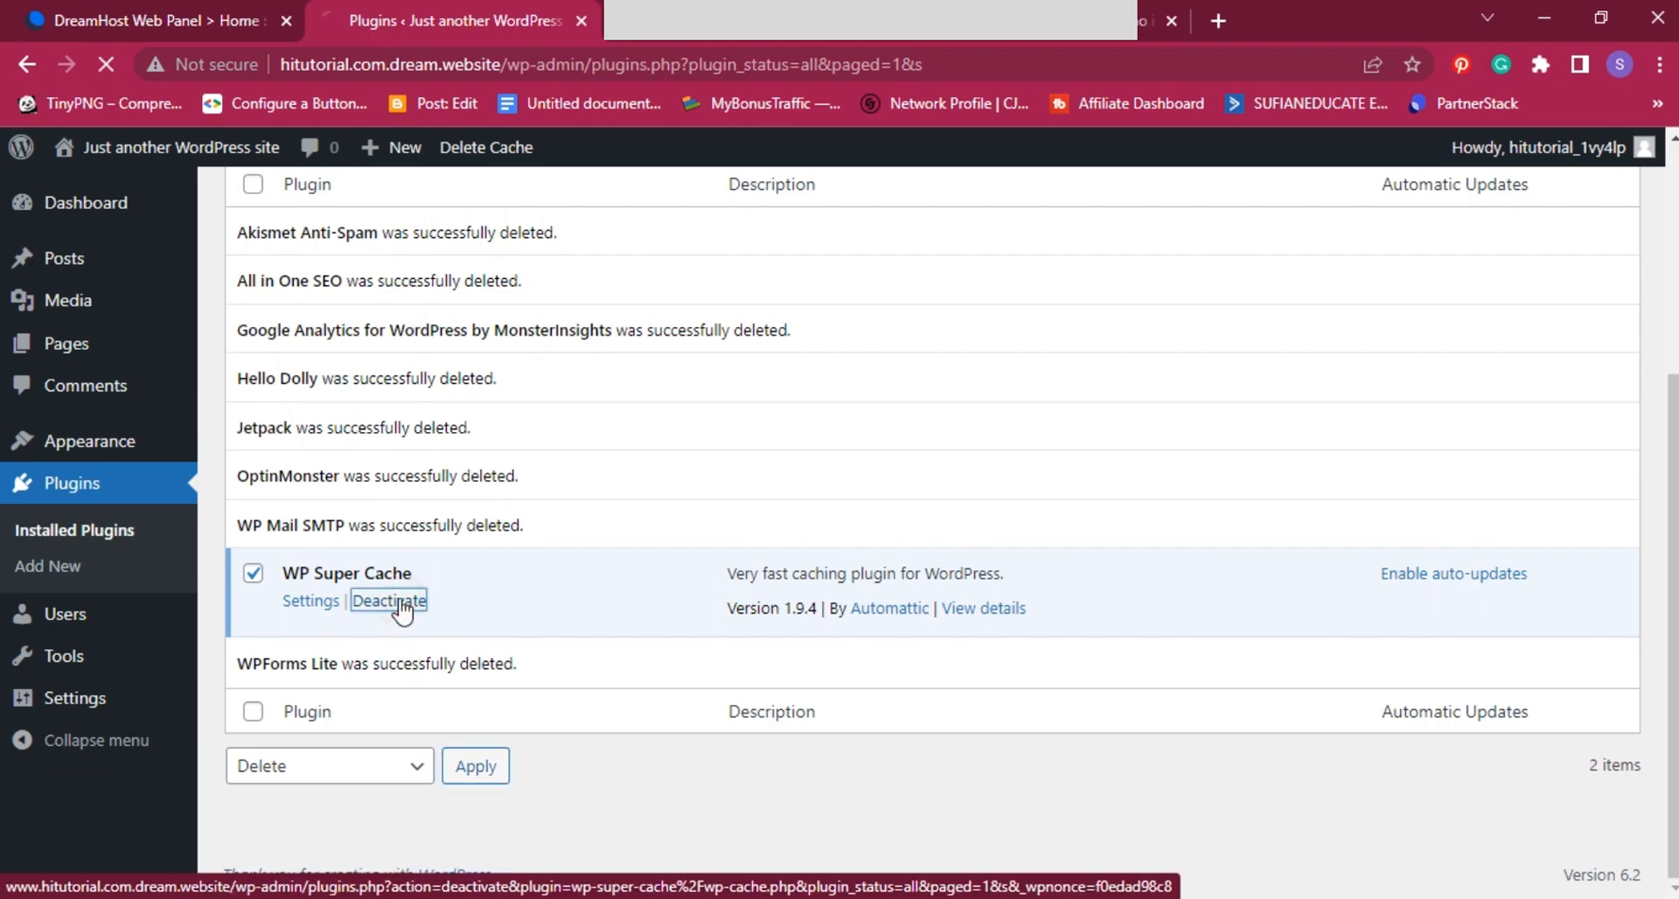
left_click(389, 600)
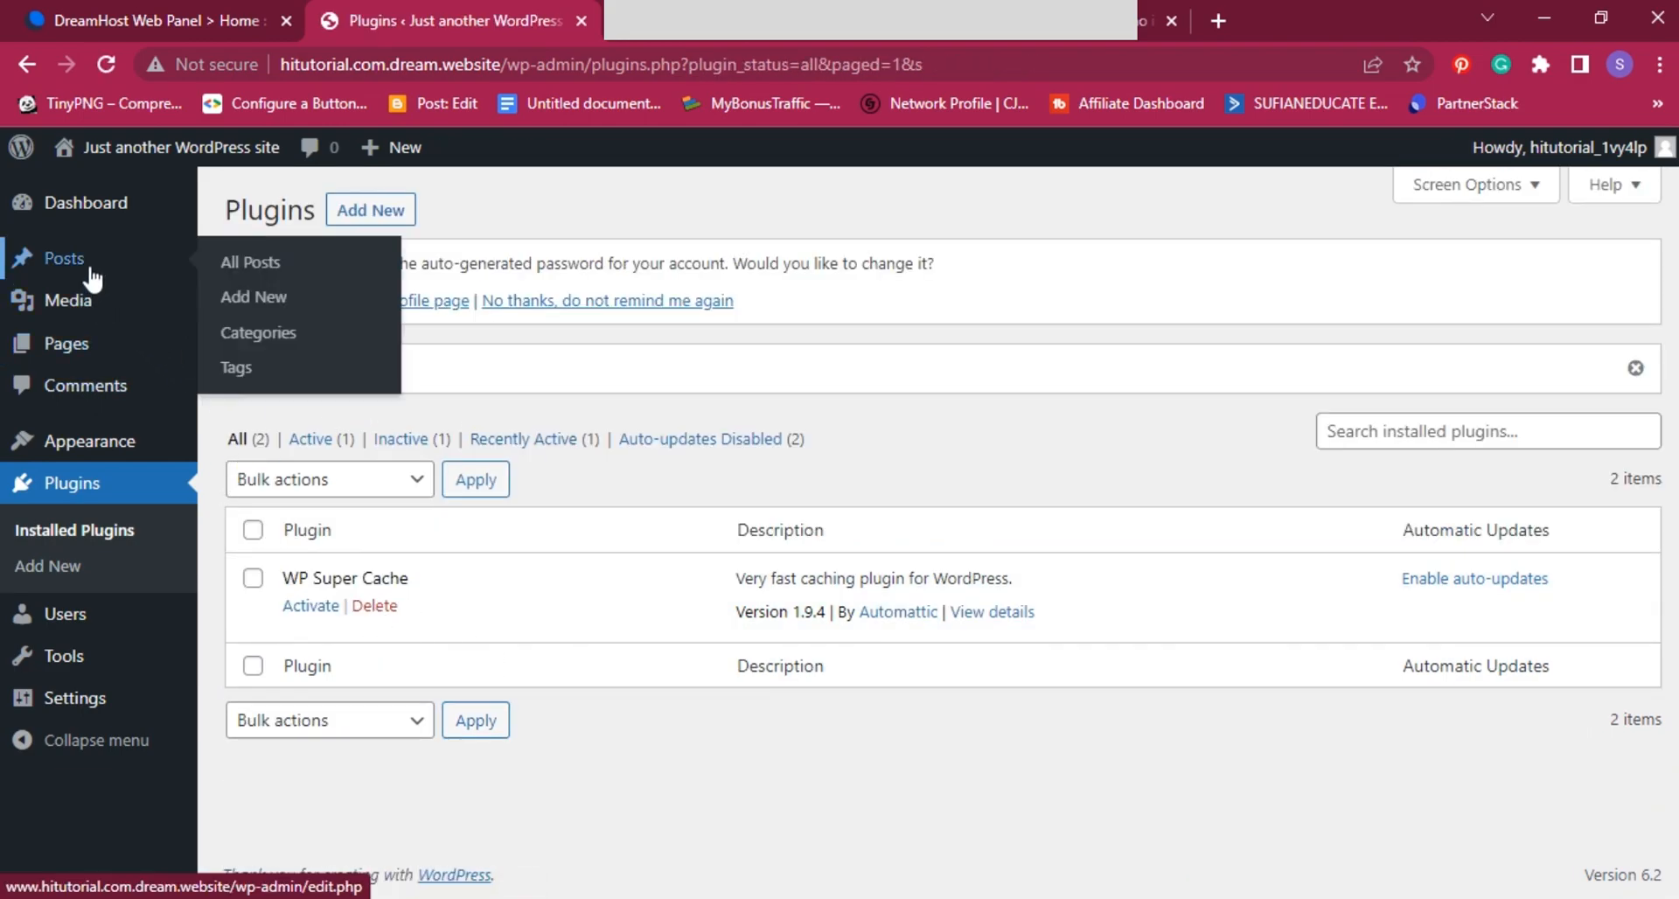
left_click(68, 300)
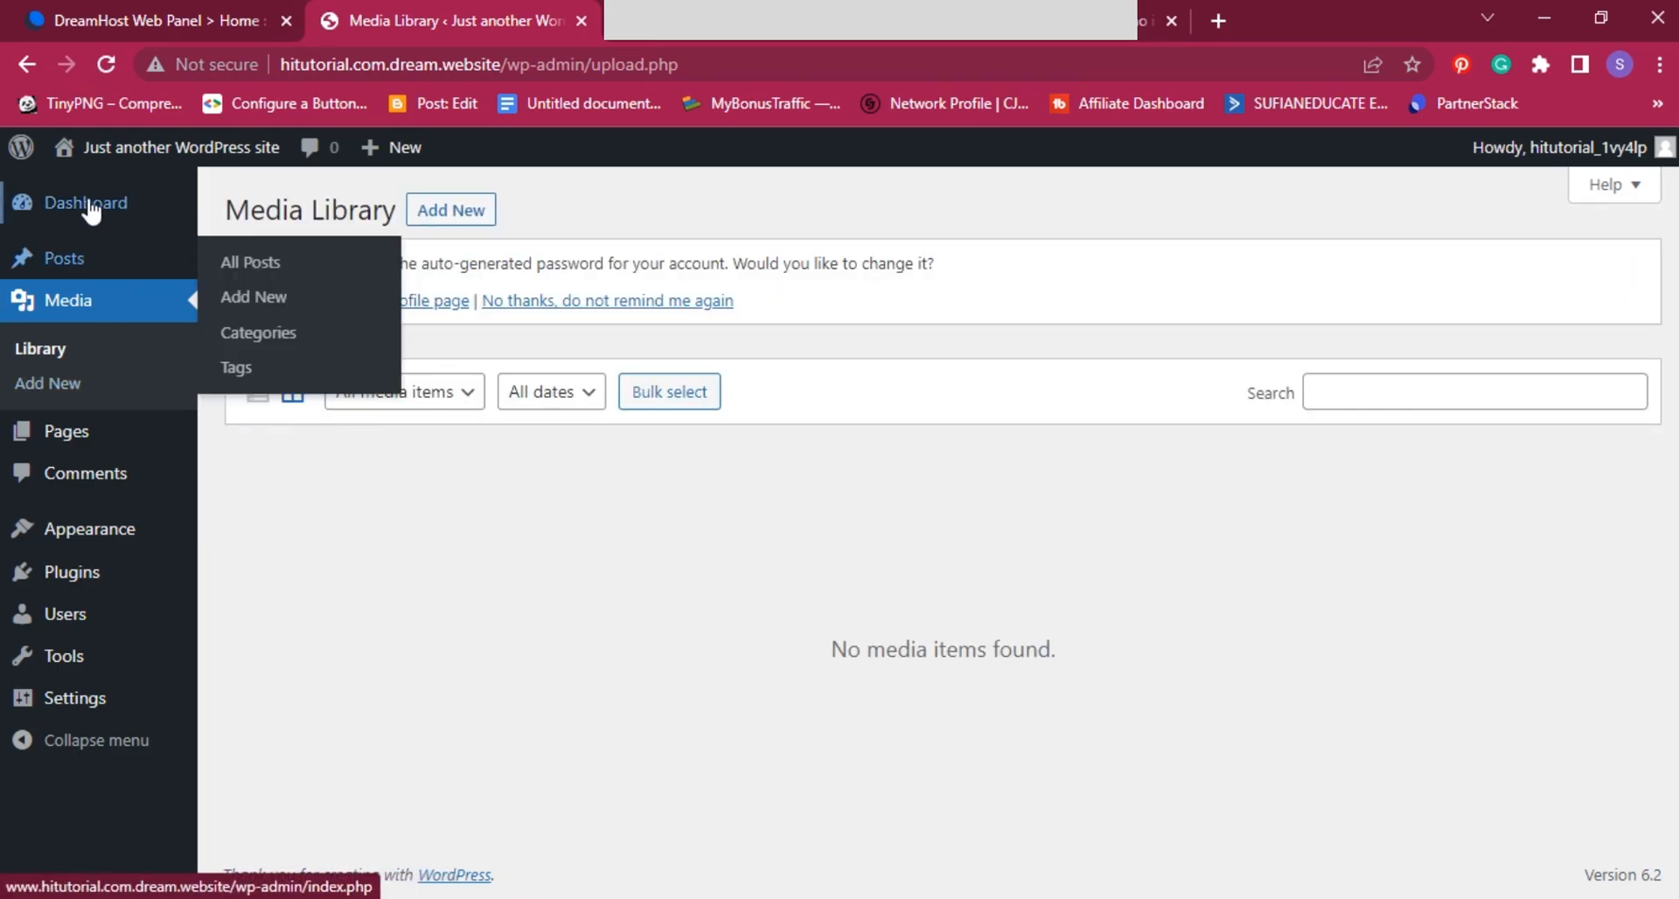
Step: Show the trashed posts list from All Posts
left_click(86, 202)
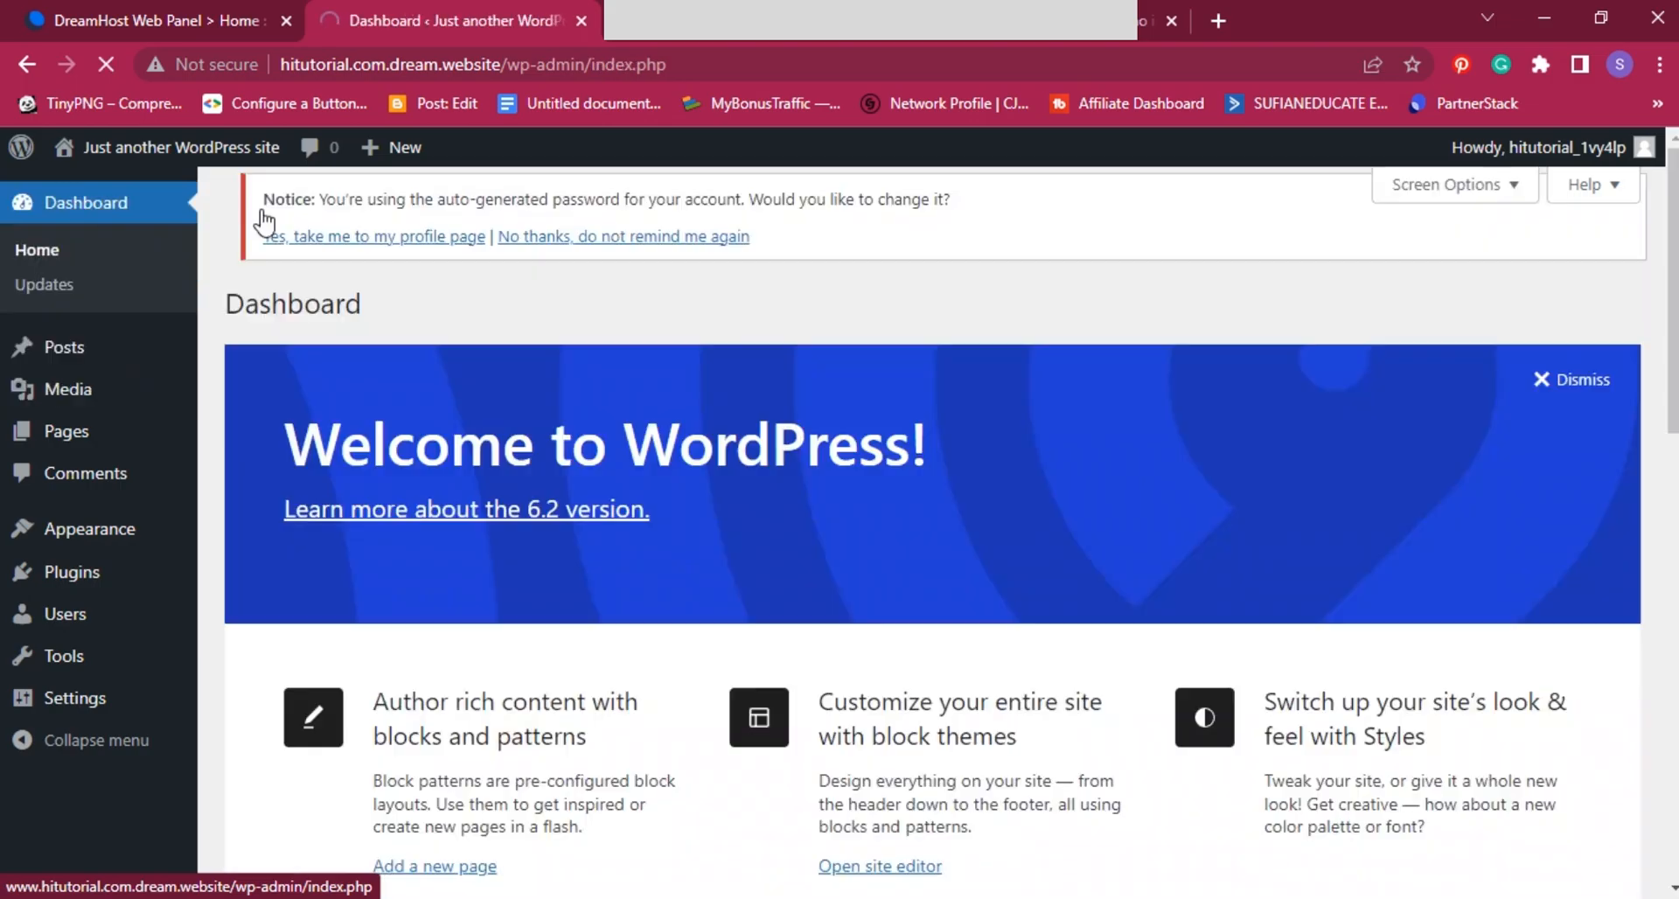
mouse_move(63, 347)
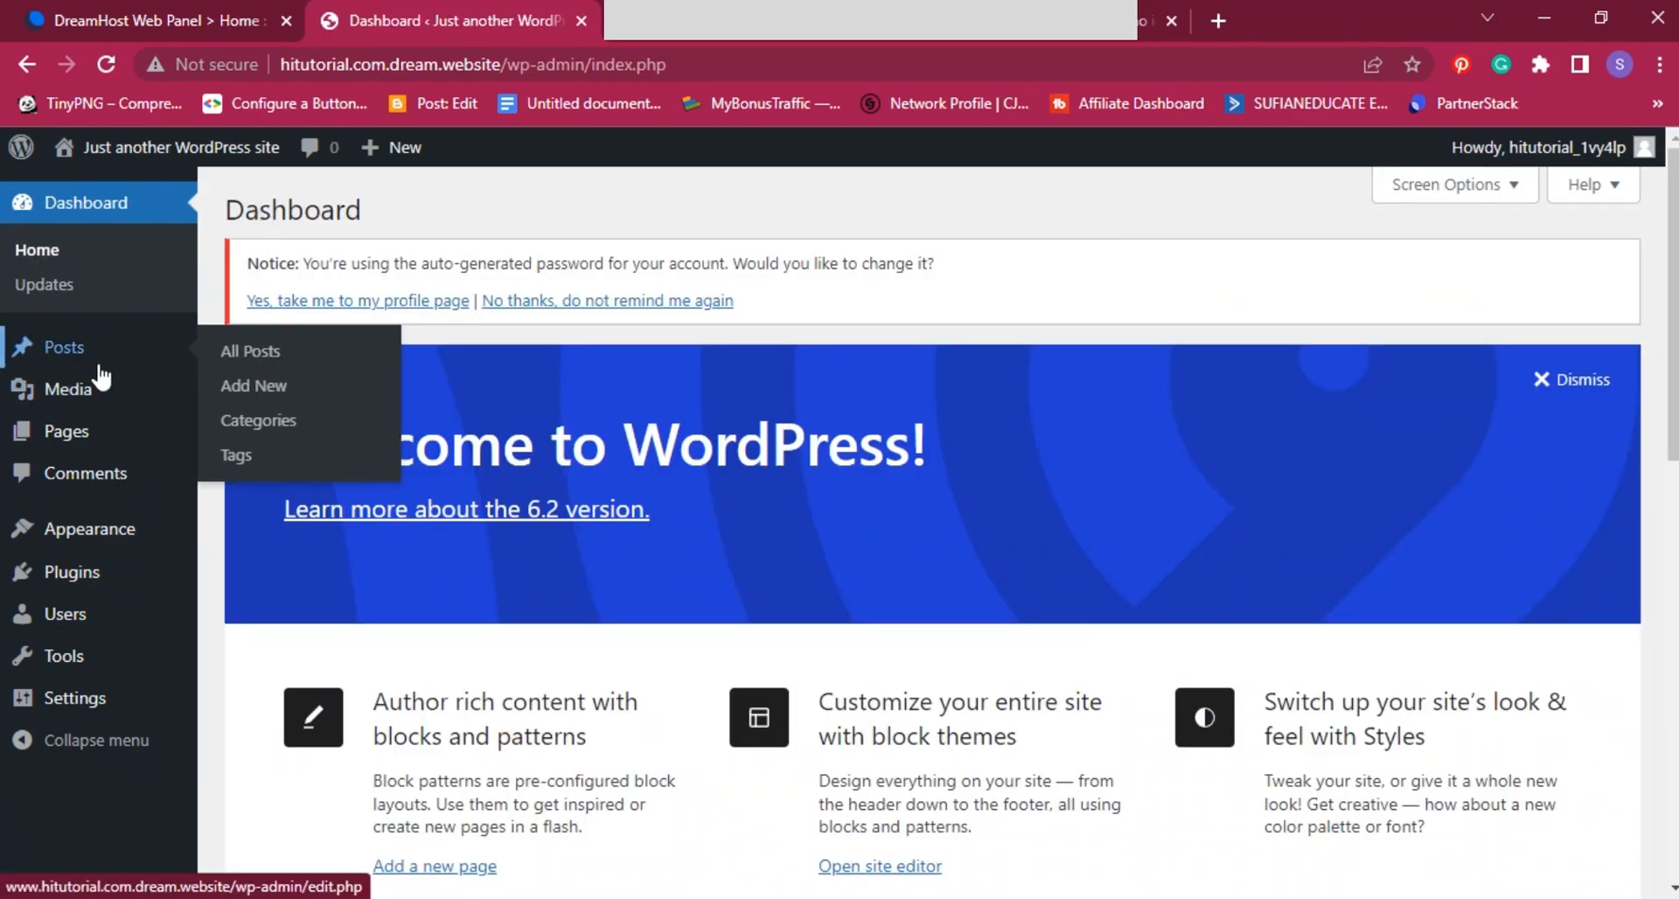
mouse_move(251, 350)
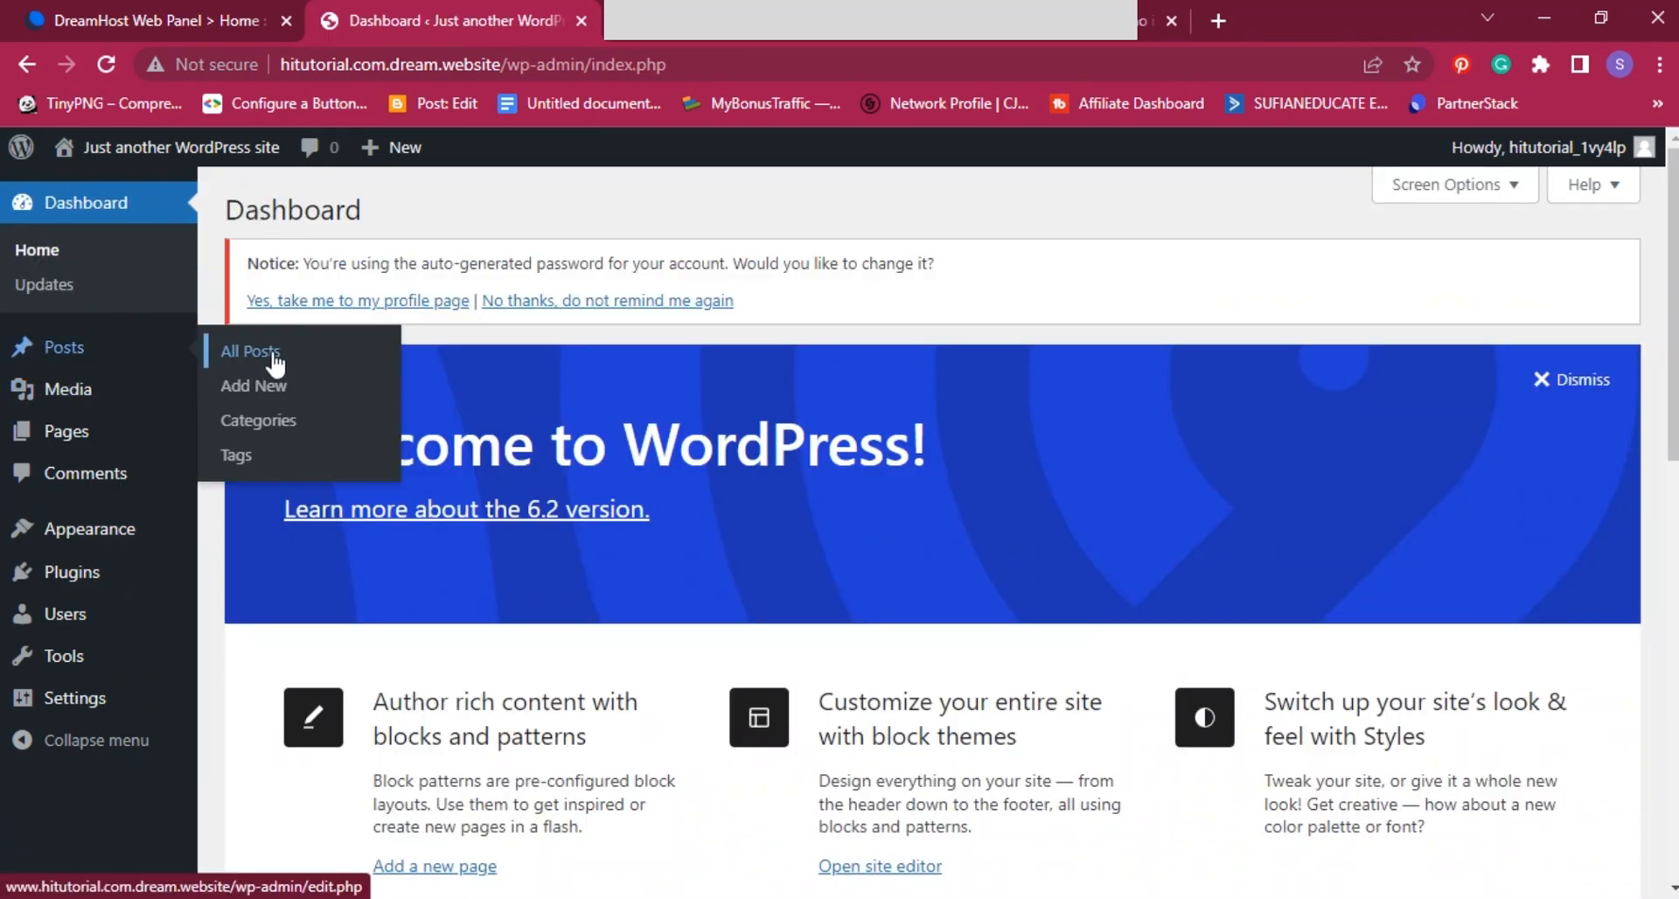
left_click(250, 351)
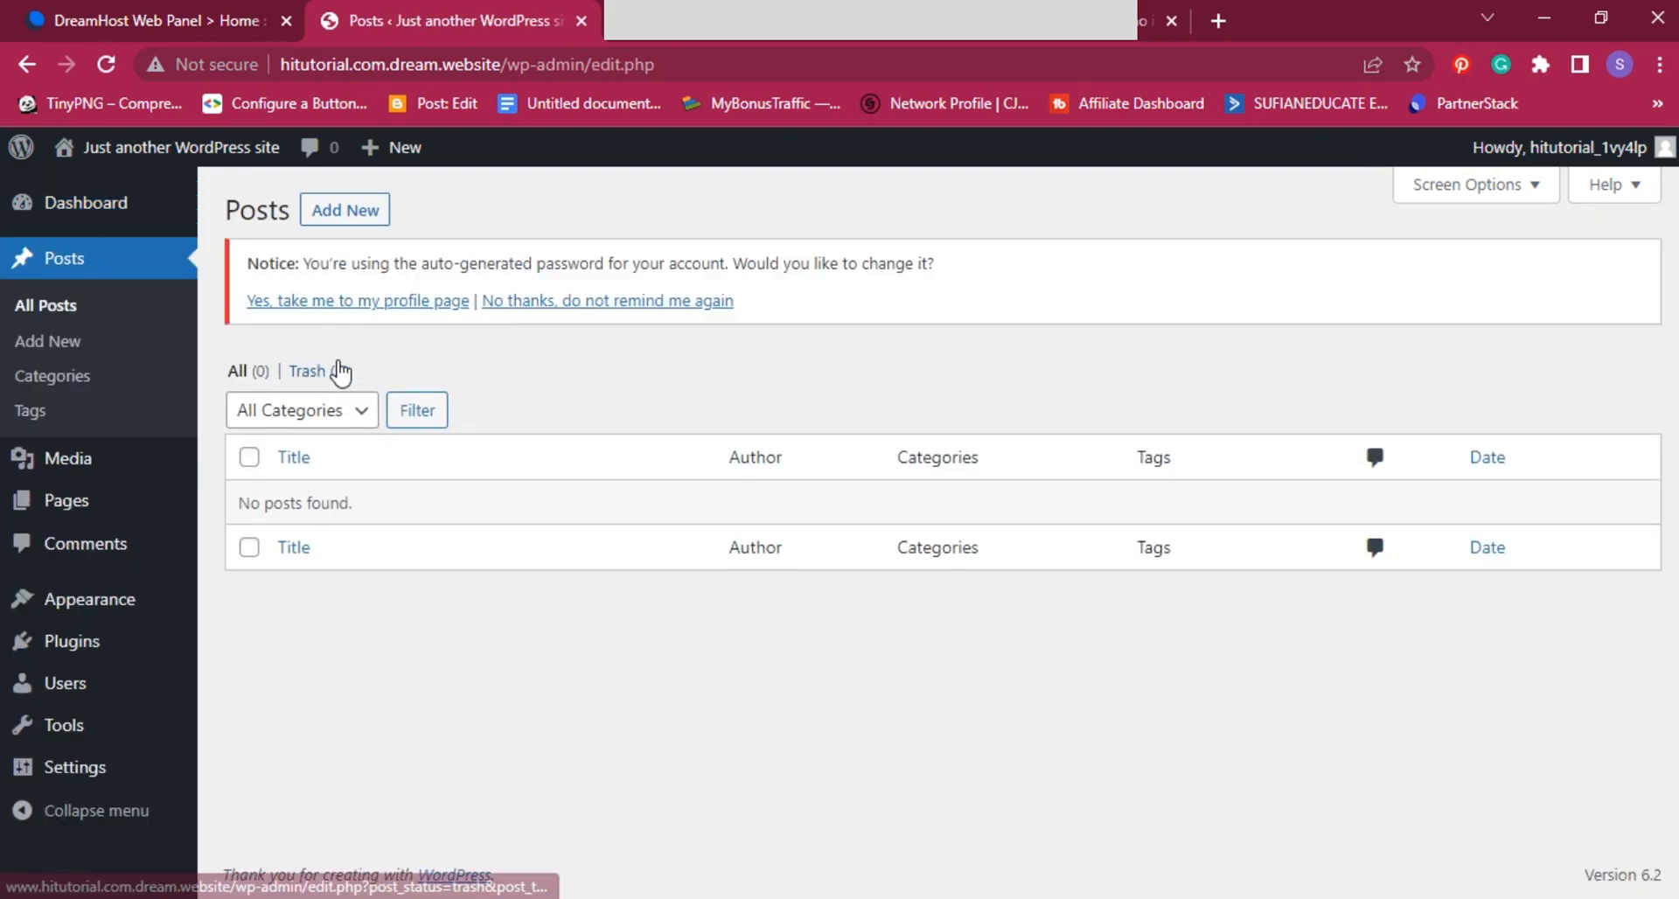
left_click(306, 369)
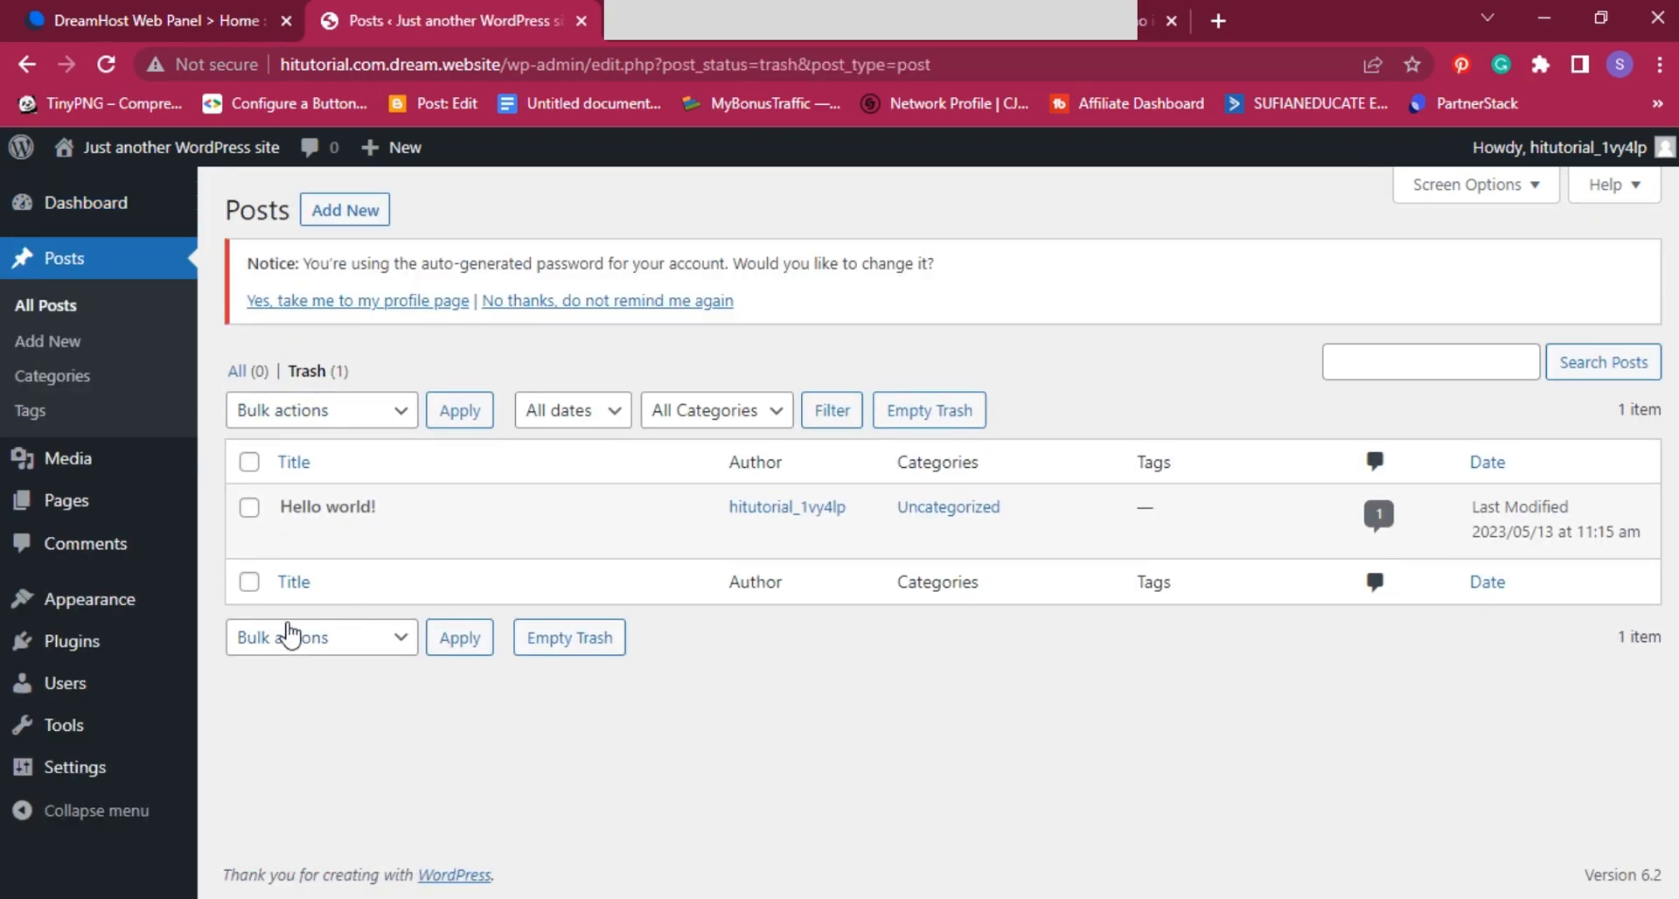
left_click(320, 636)
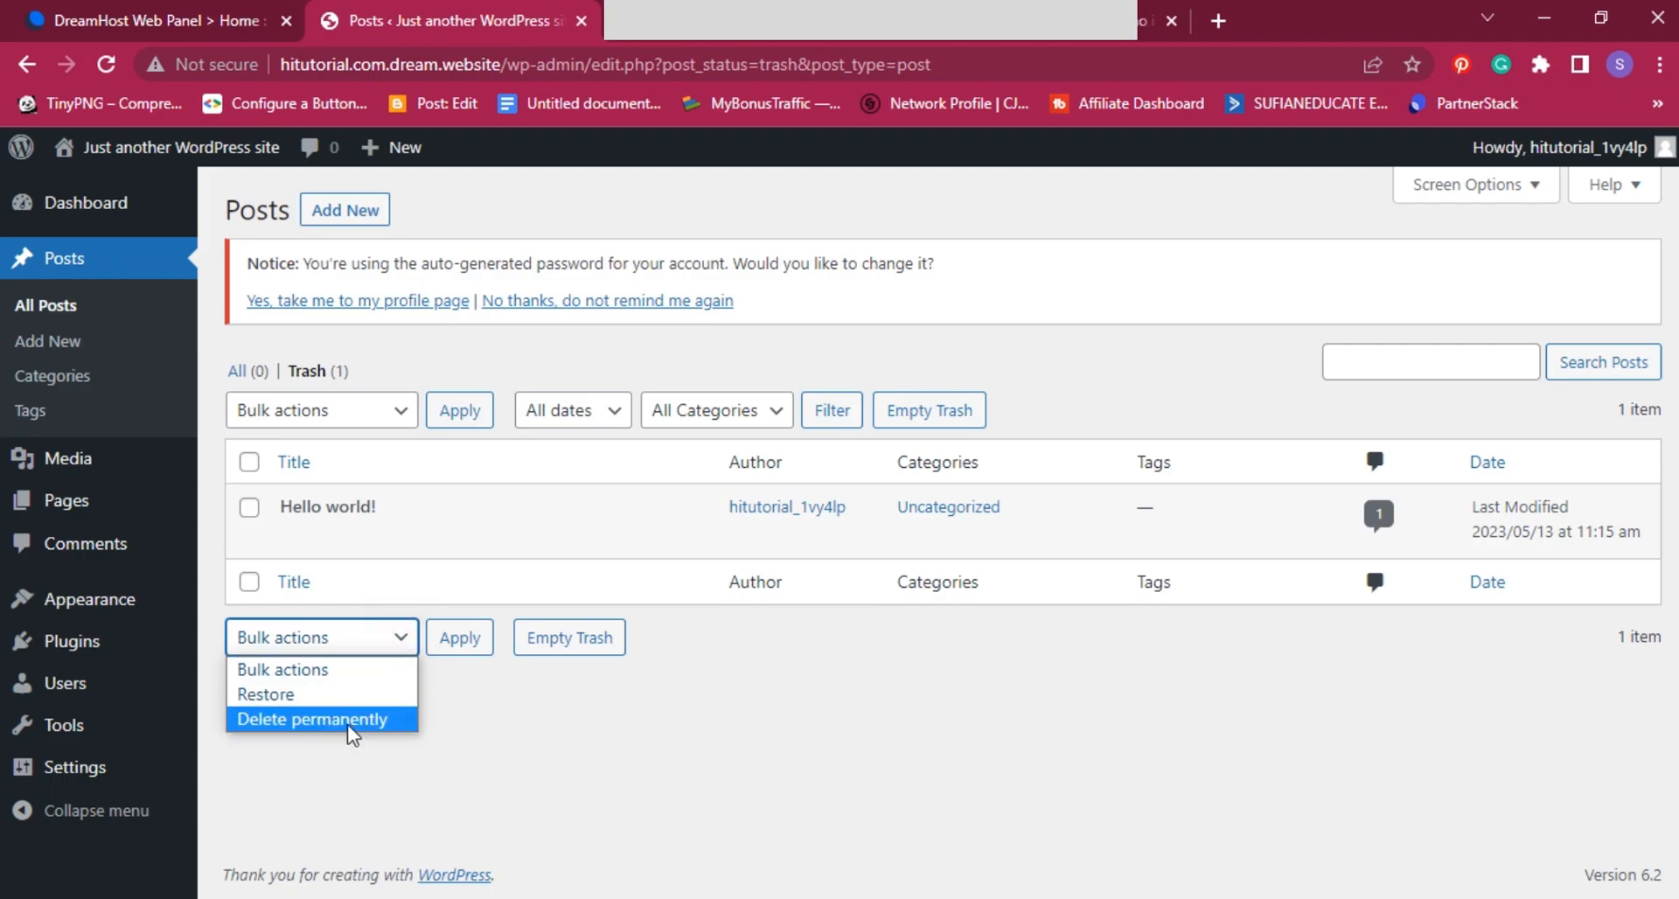
Step: Permanently delete the Hello world post and return to the dashboard
left_click(311, 718)
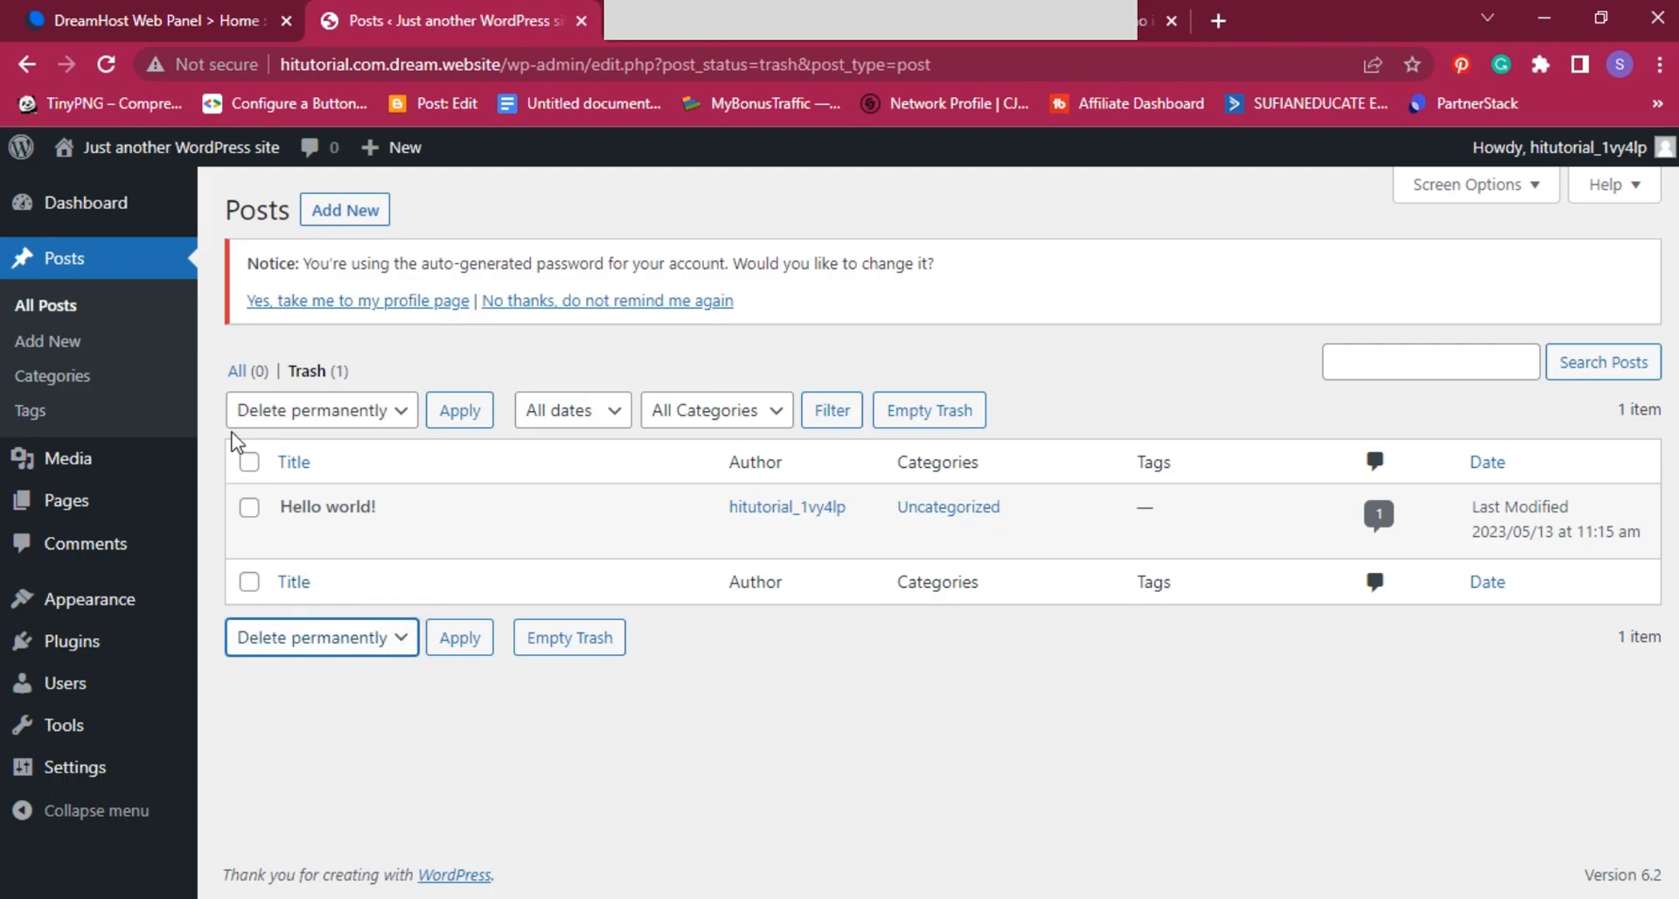
left_click(249, 461)
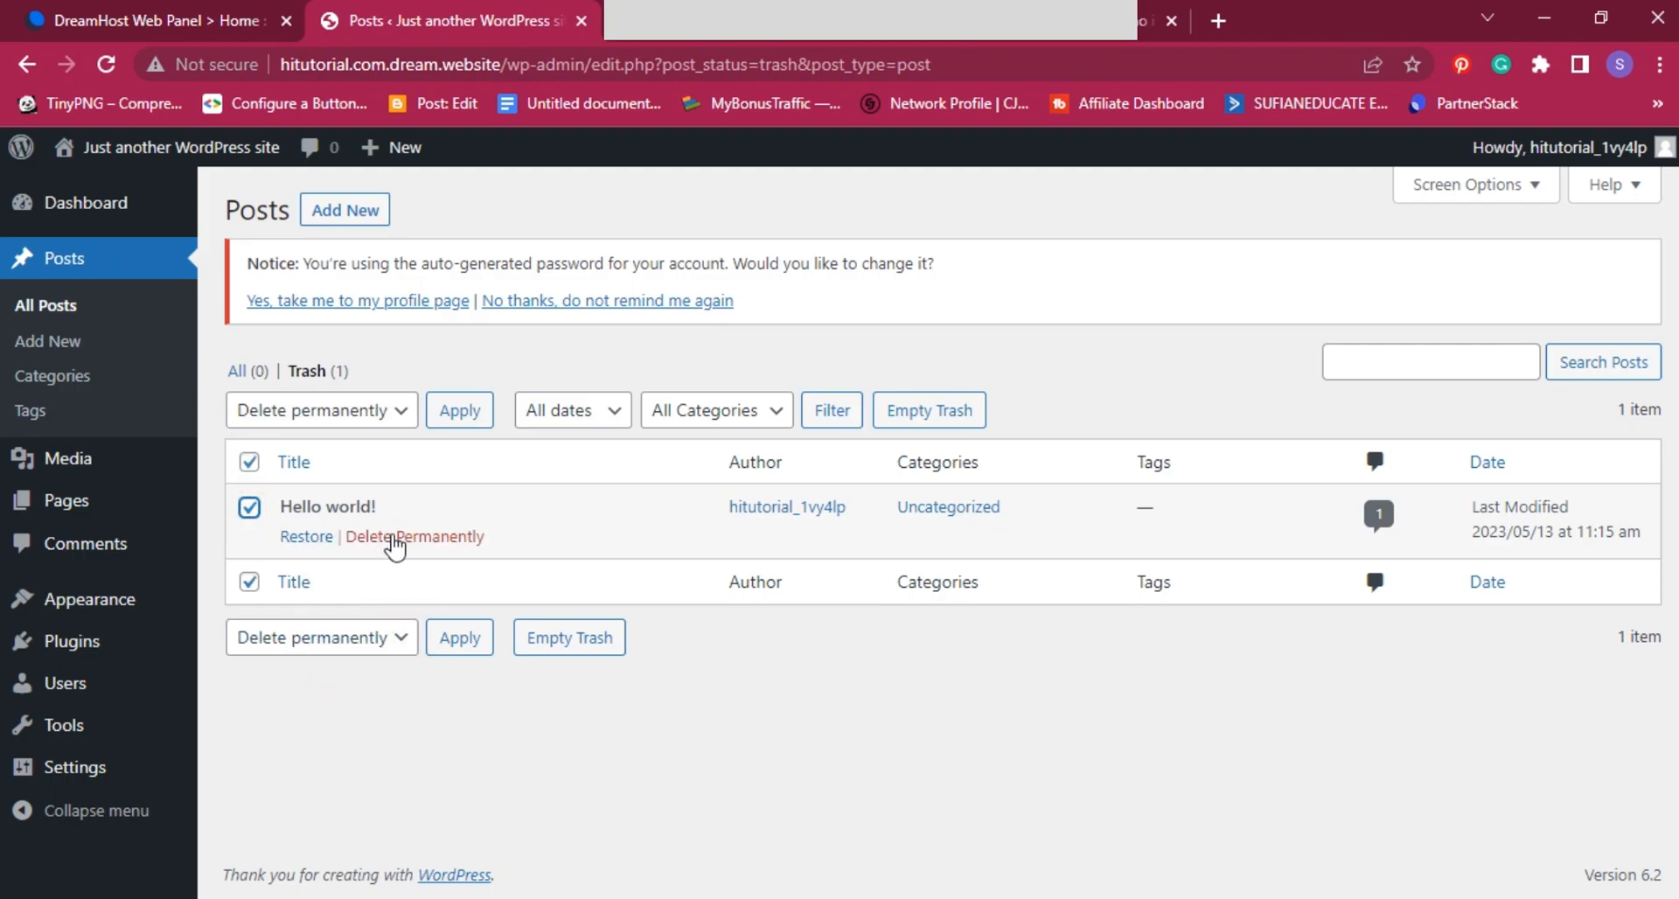
left_click(411, 536)
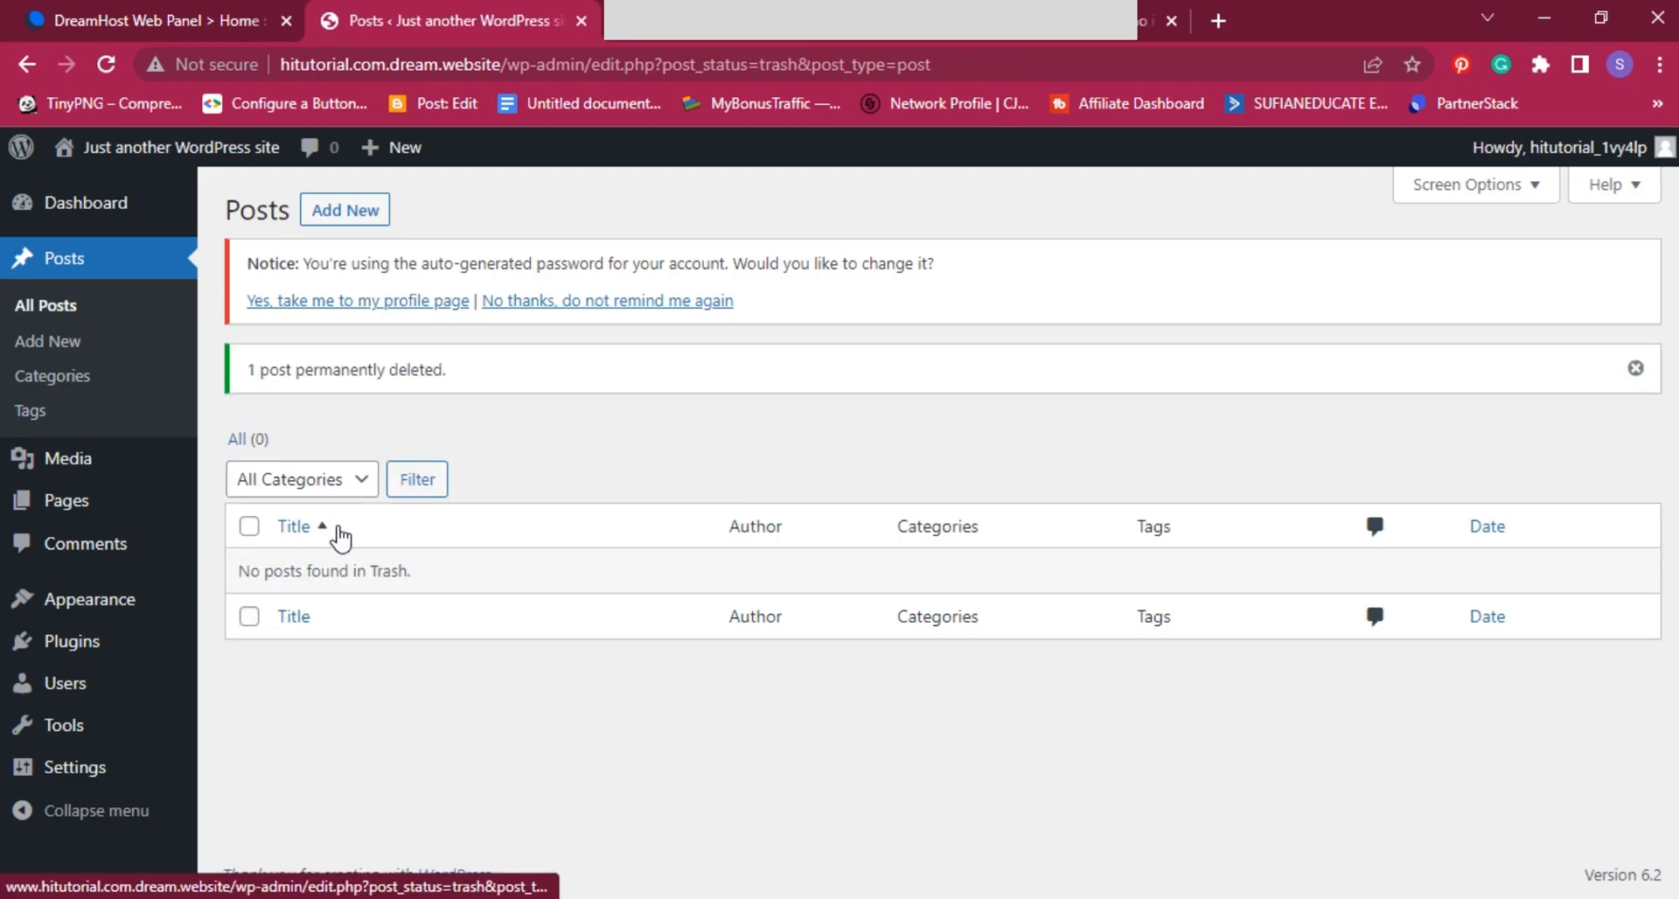
left_click(84, 202)
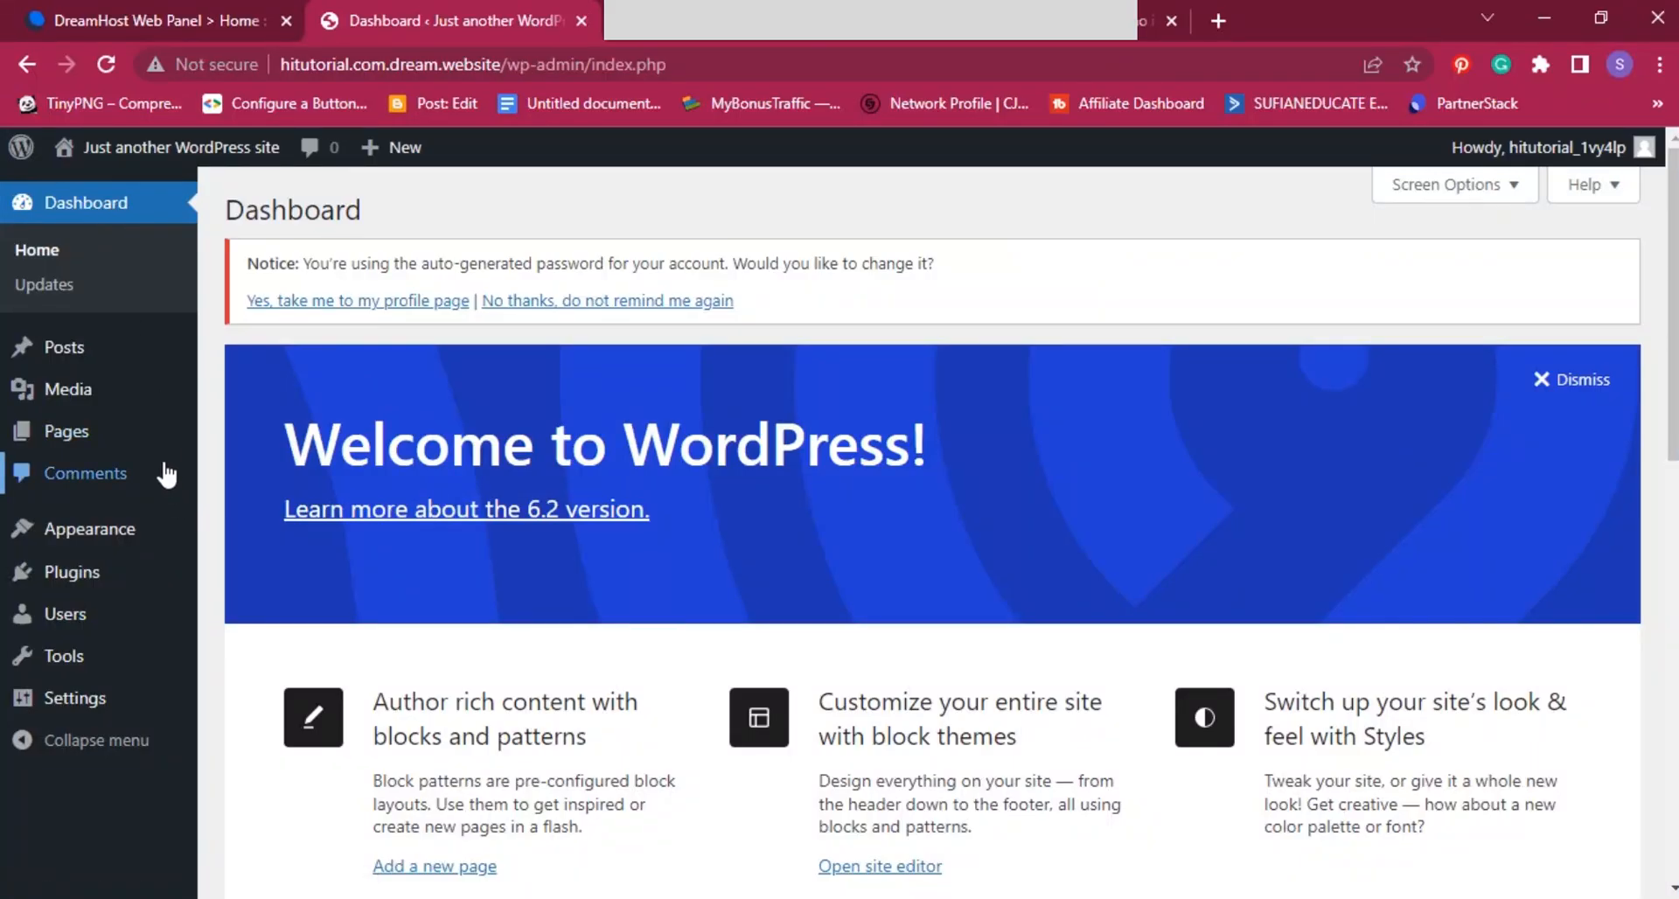
mouse_move(85, 473)
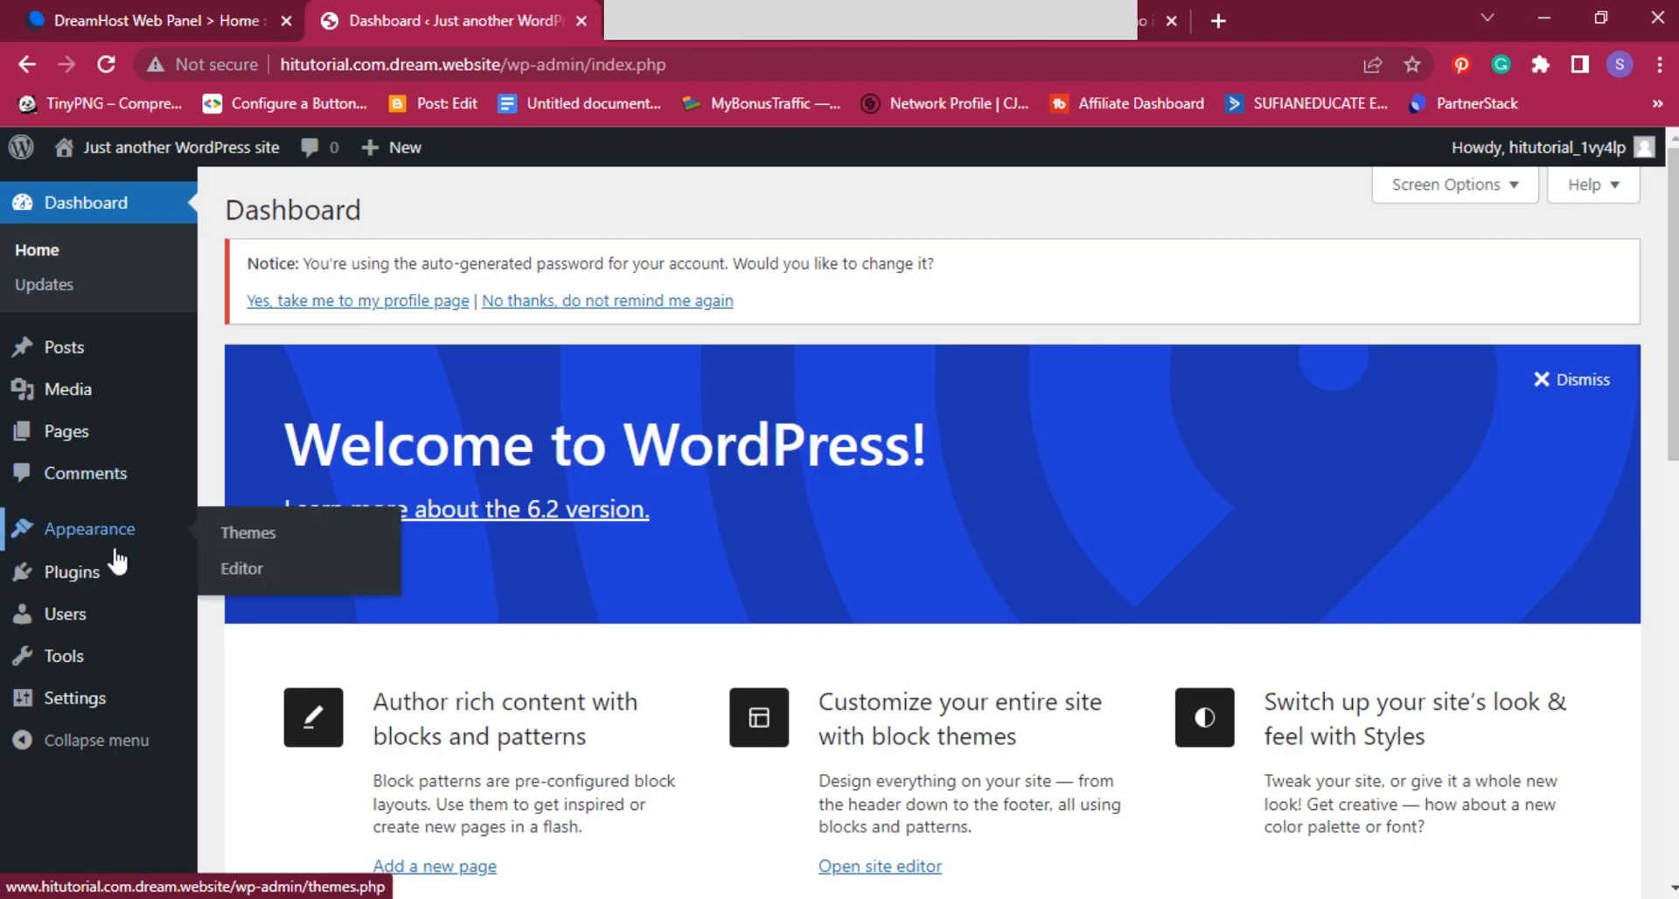
Step: Search plugins for 'All in one' and reveal the .zip plugin upload box
left_click(64, 570)
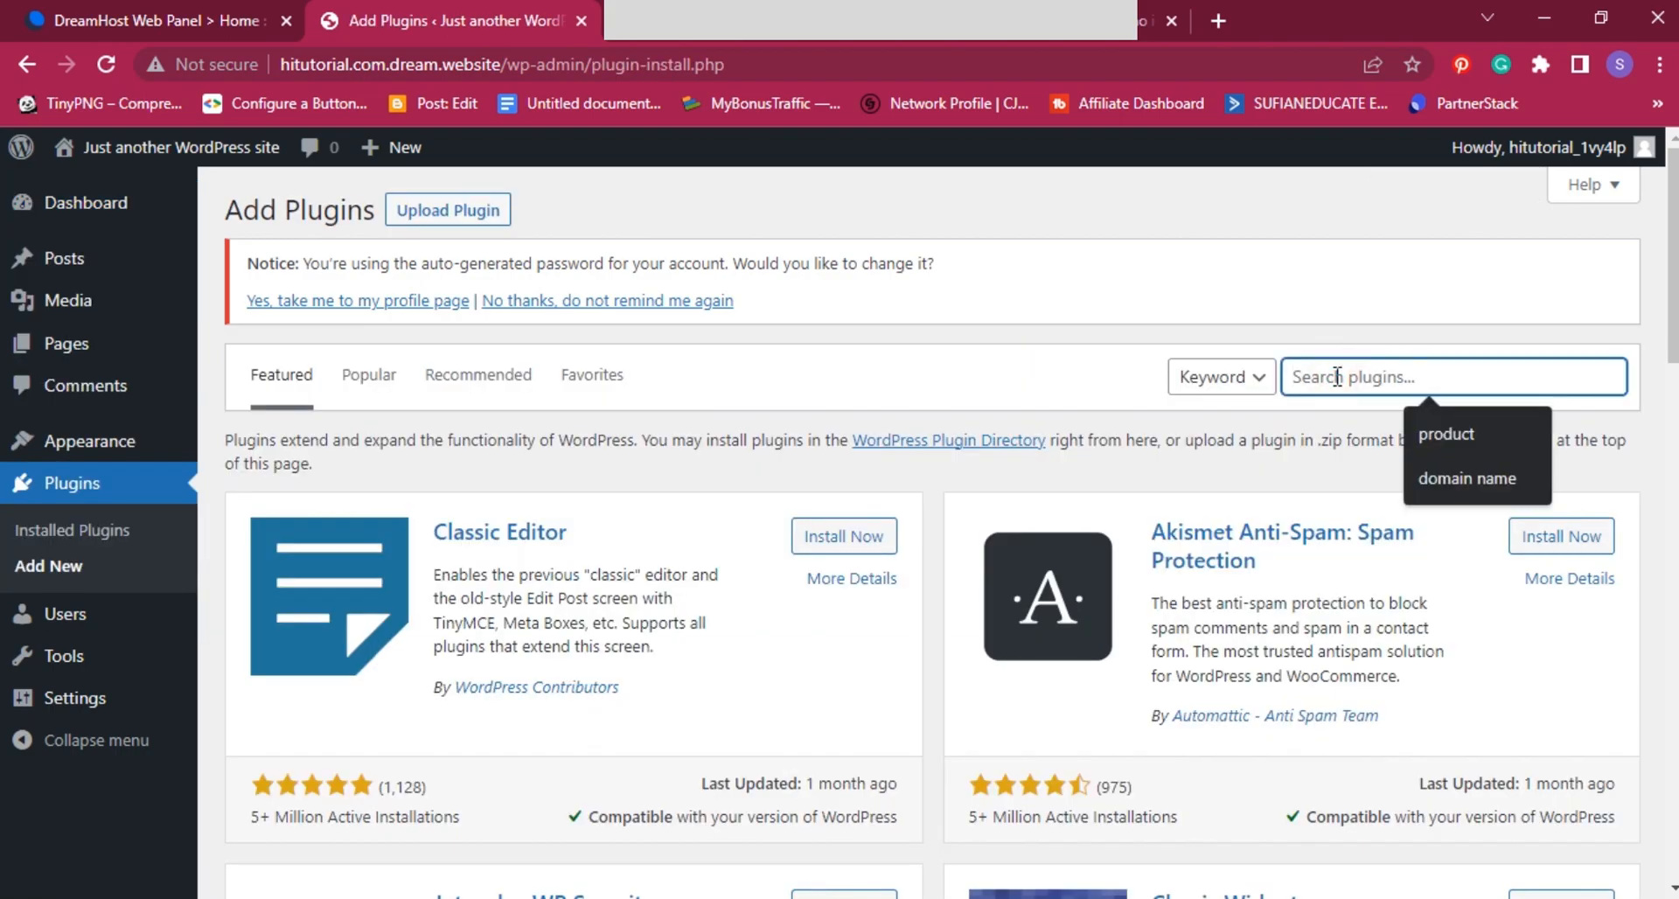
type("All in one")
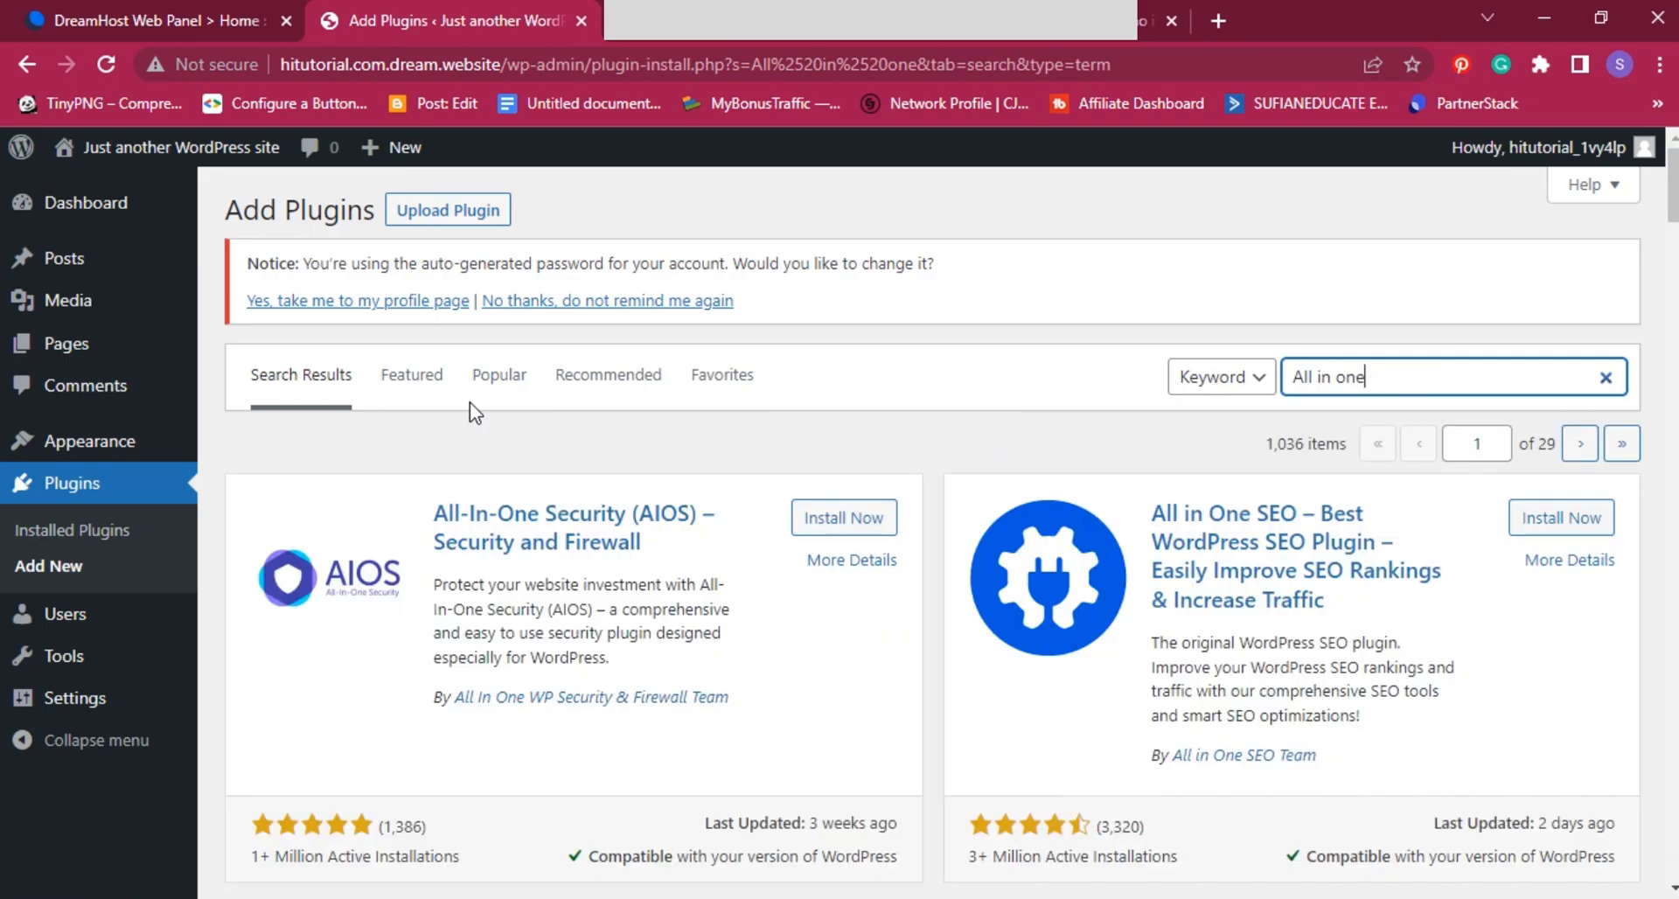
mouse_move(1178, 477)
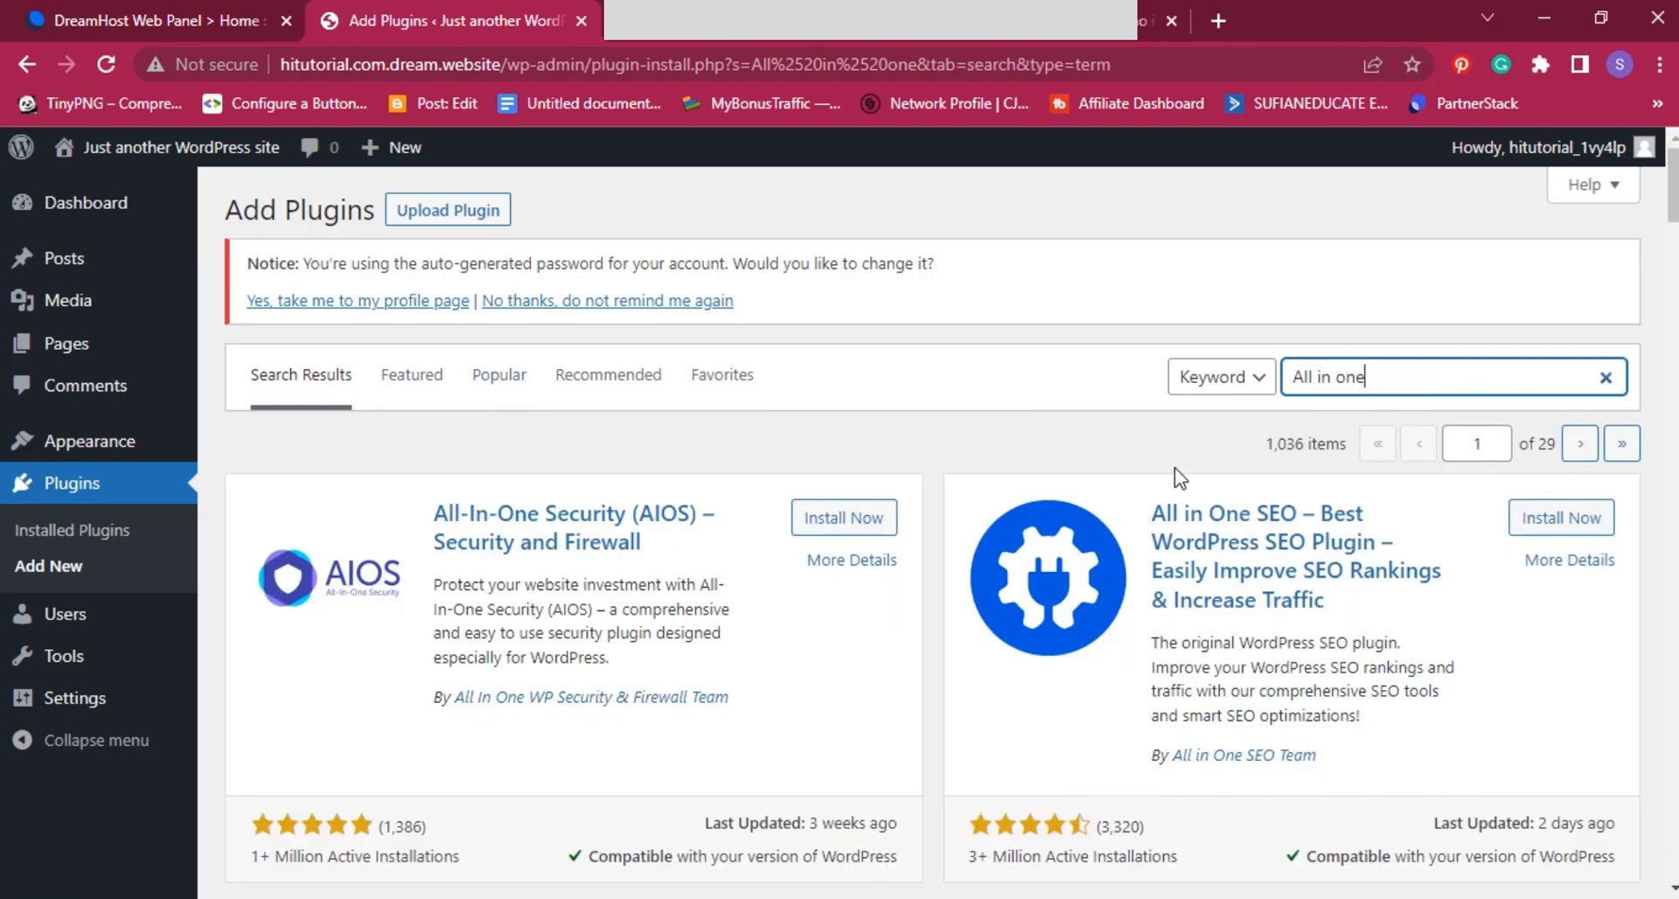
scroll("down", 3)
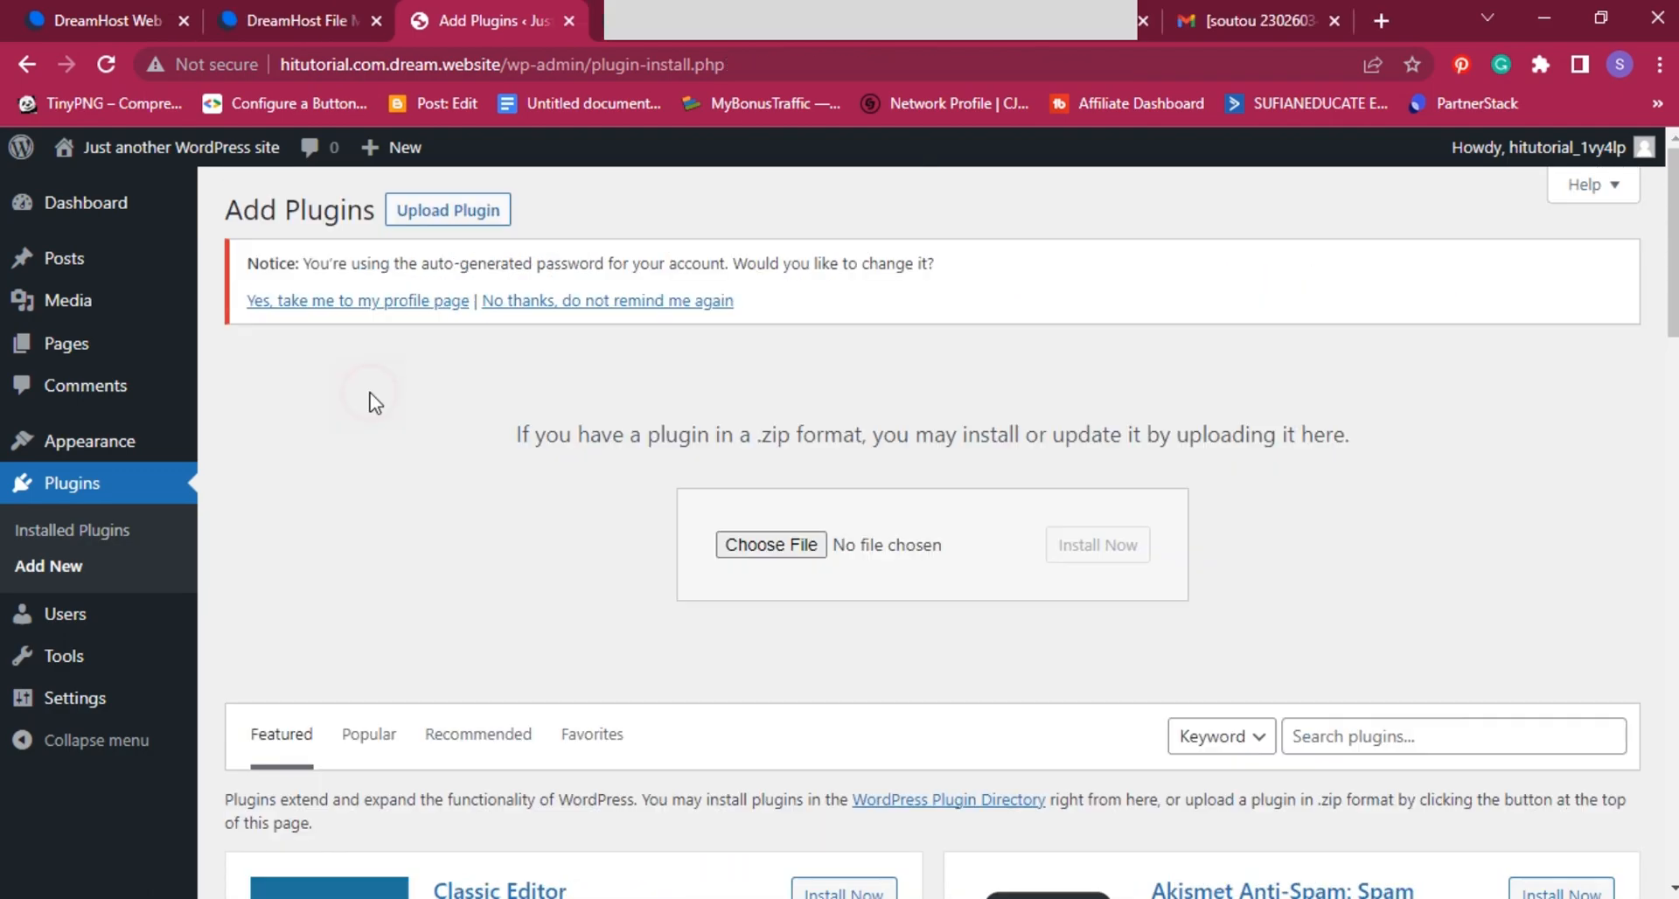
Step: Upload the All-In-One-WP-Migration-With-Import zip, install it and activate the plugin
left_click(770, 544)
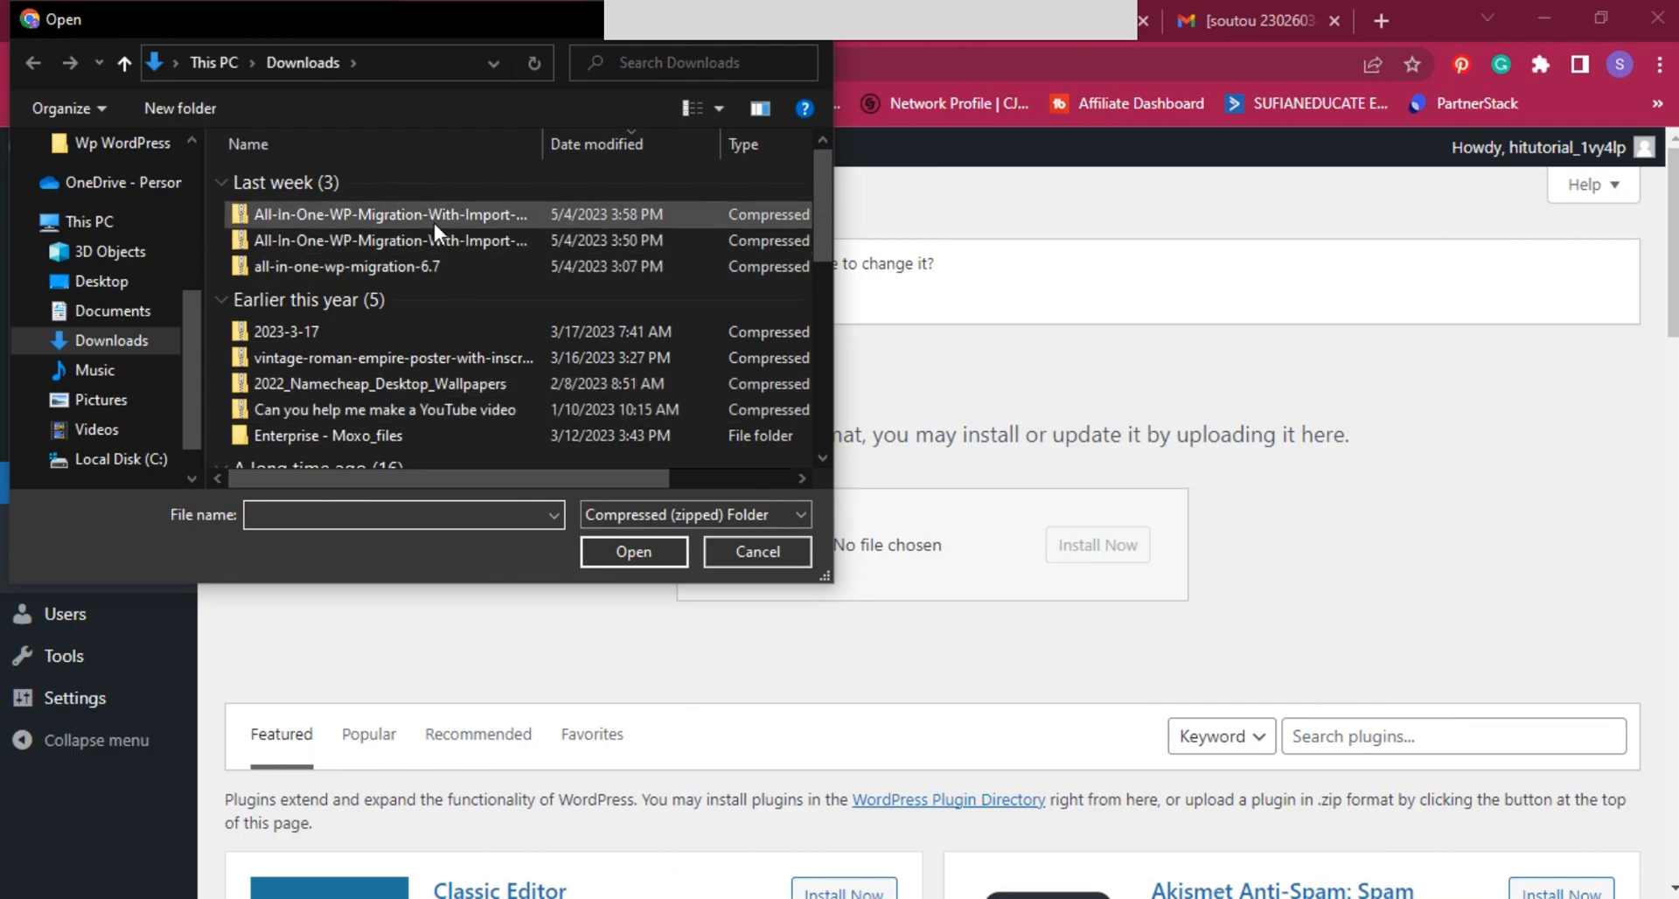
left_click(390, 215)
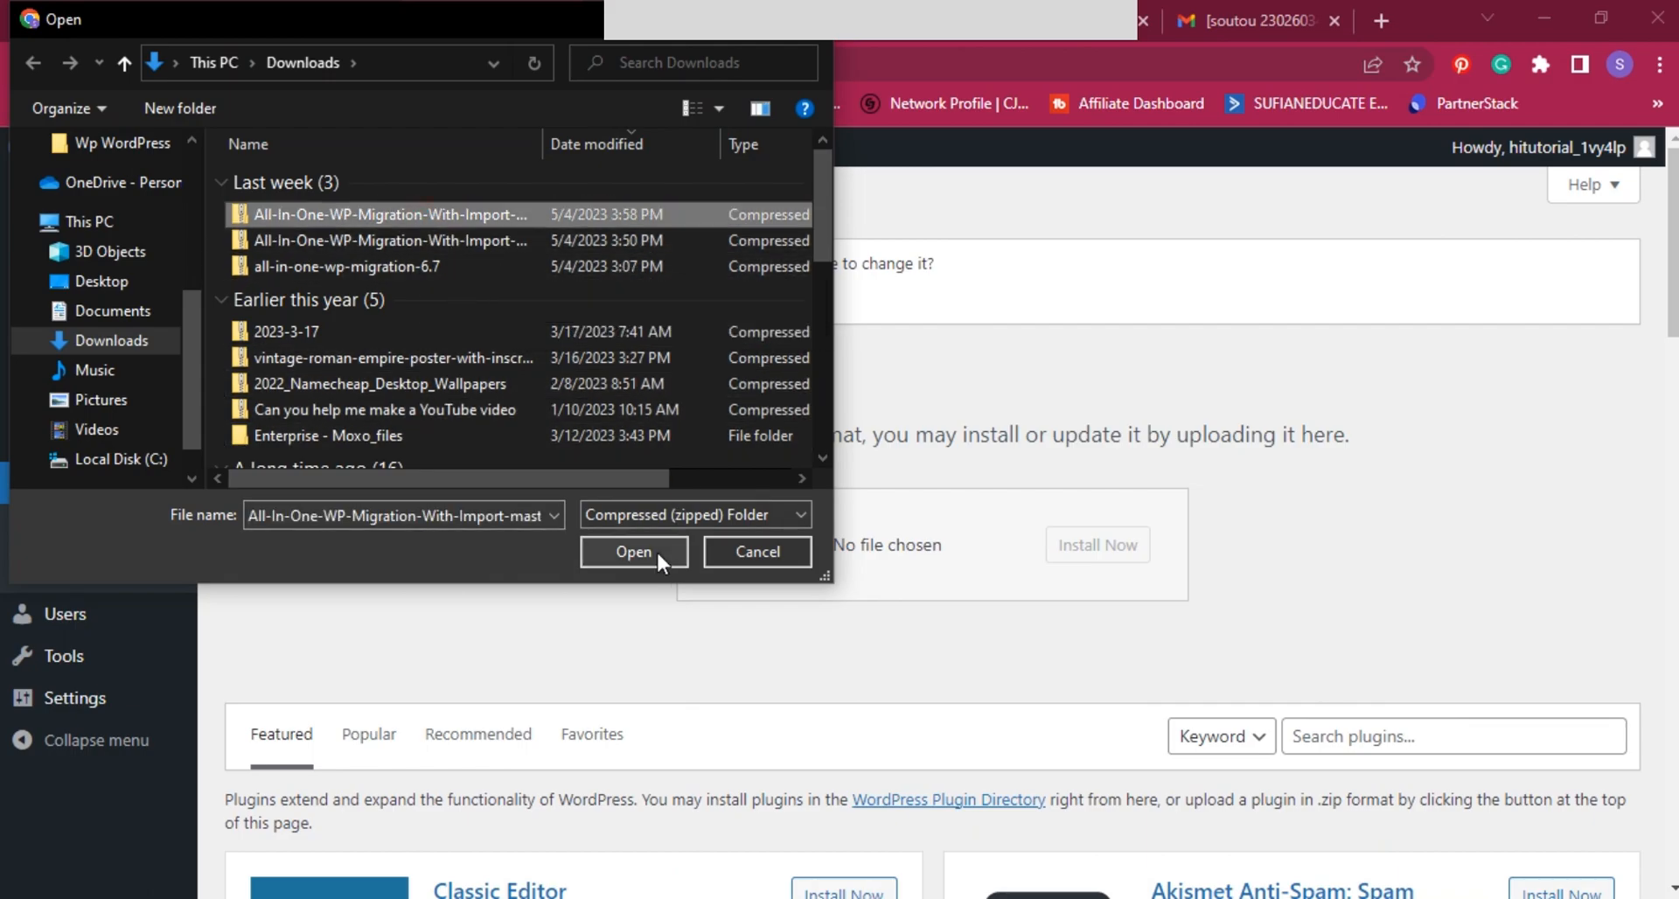
left_click(633, 551)
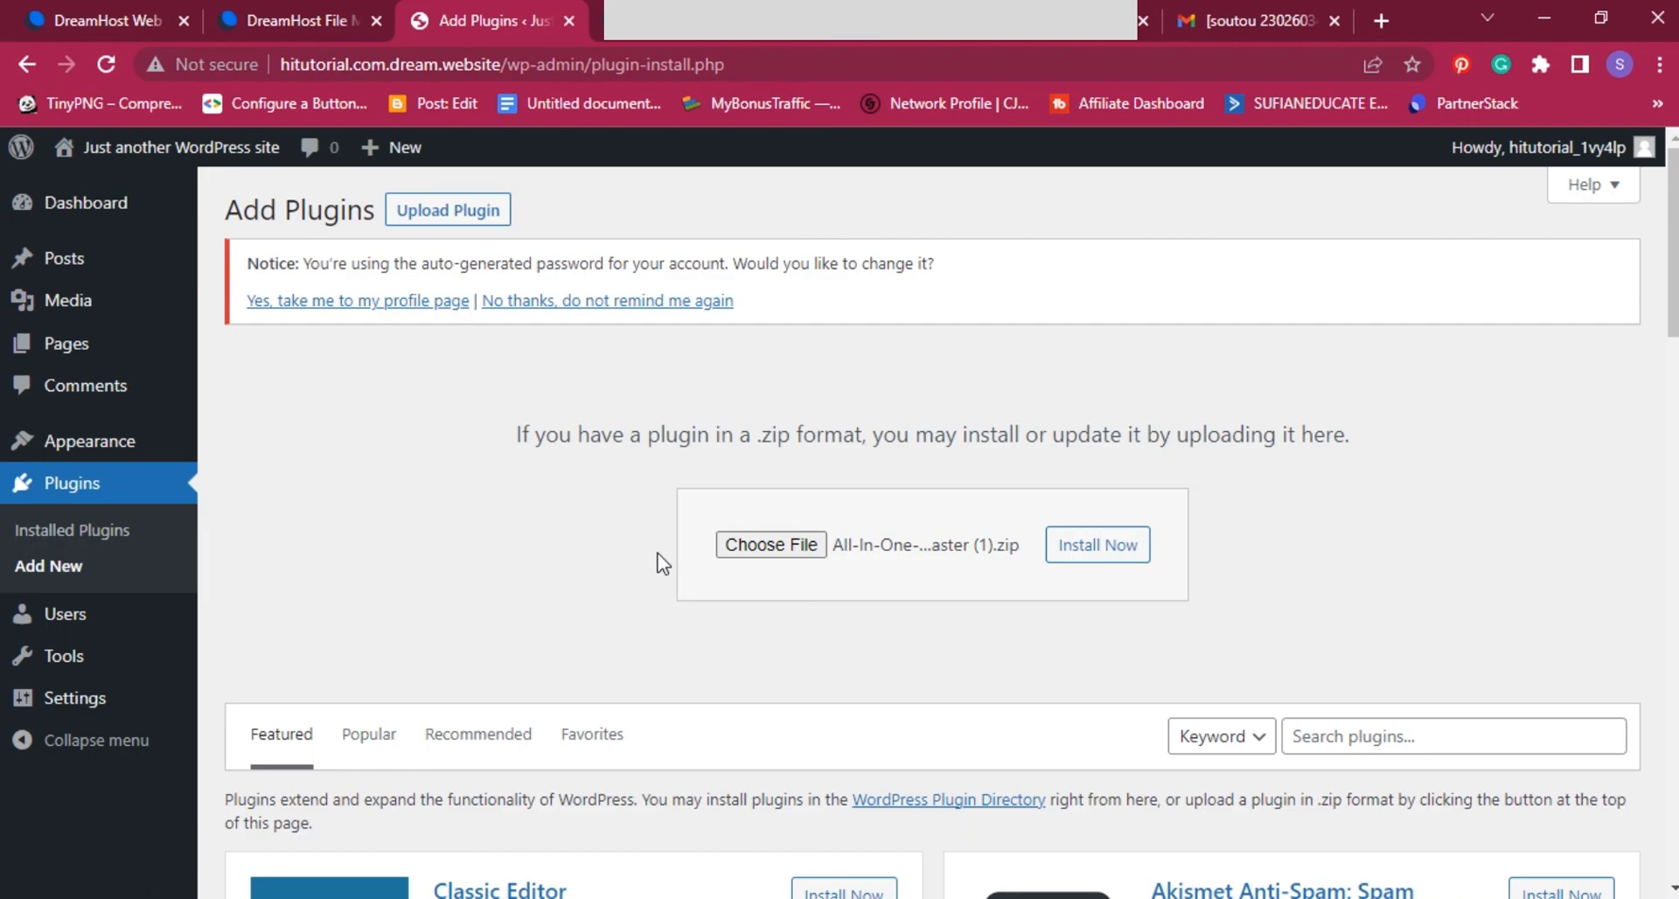
left_click(1096, 545)
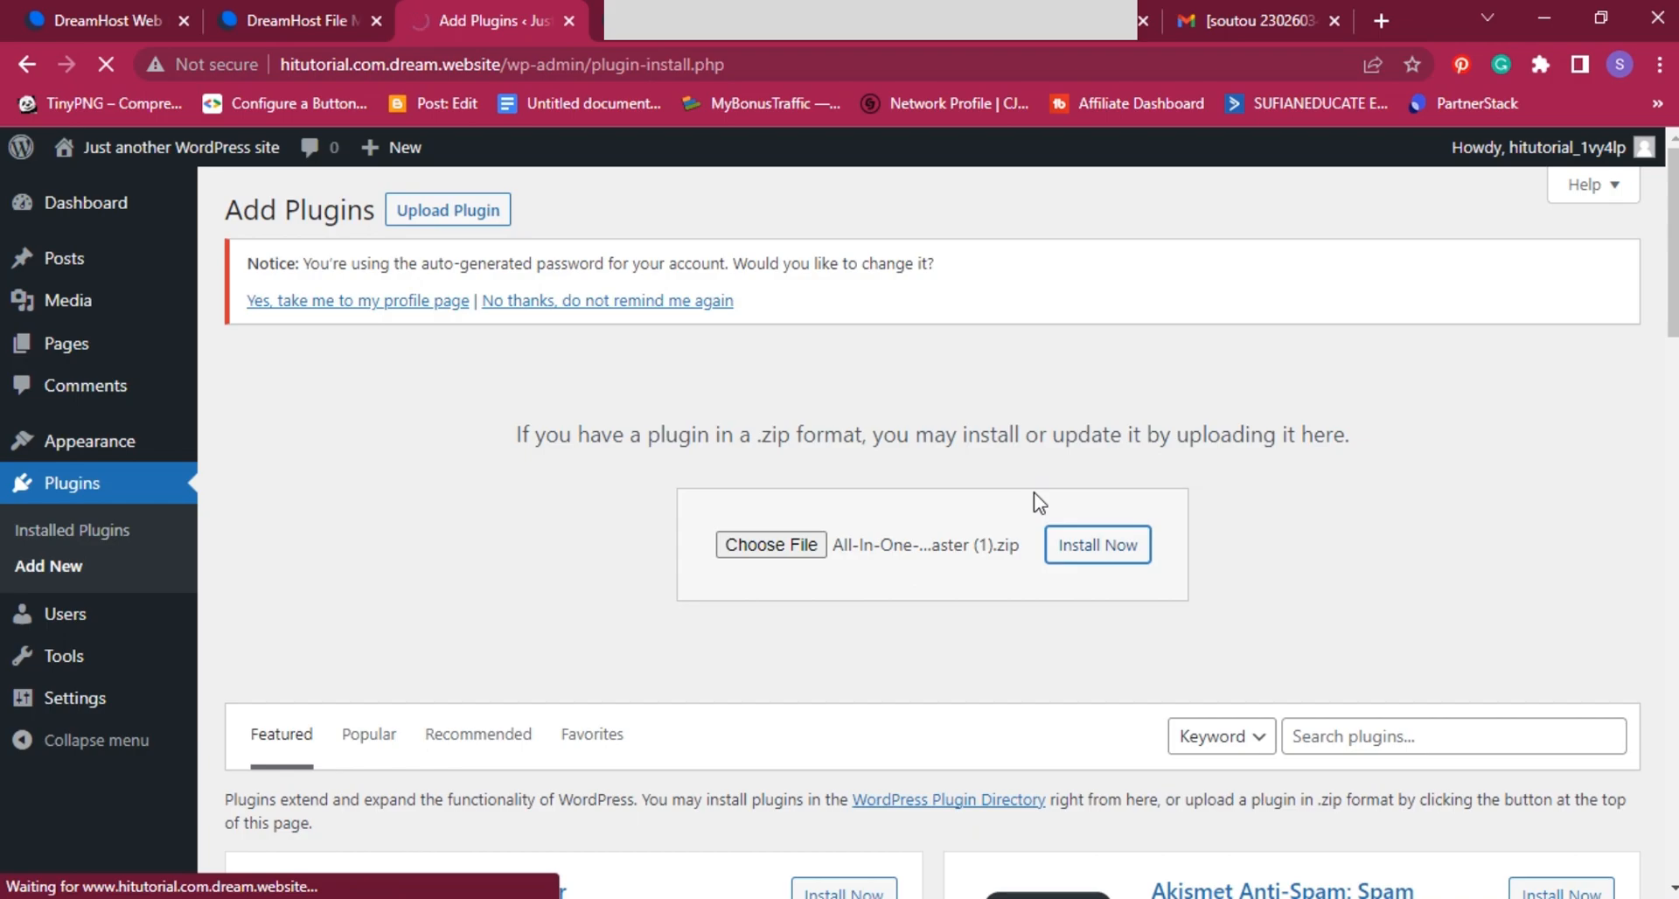
left_click(1095, 543)
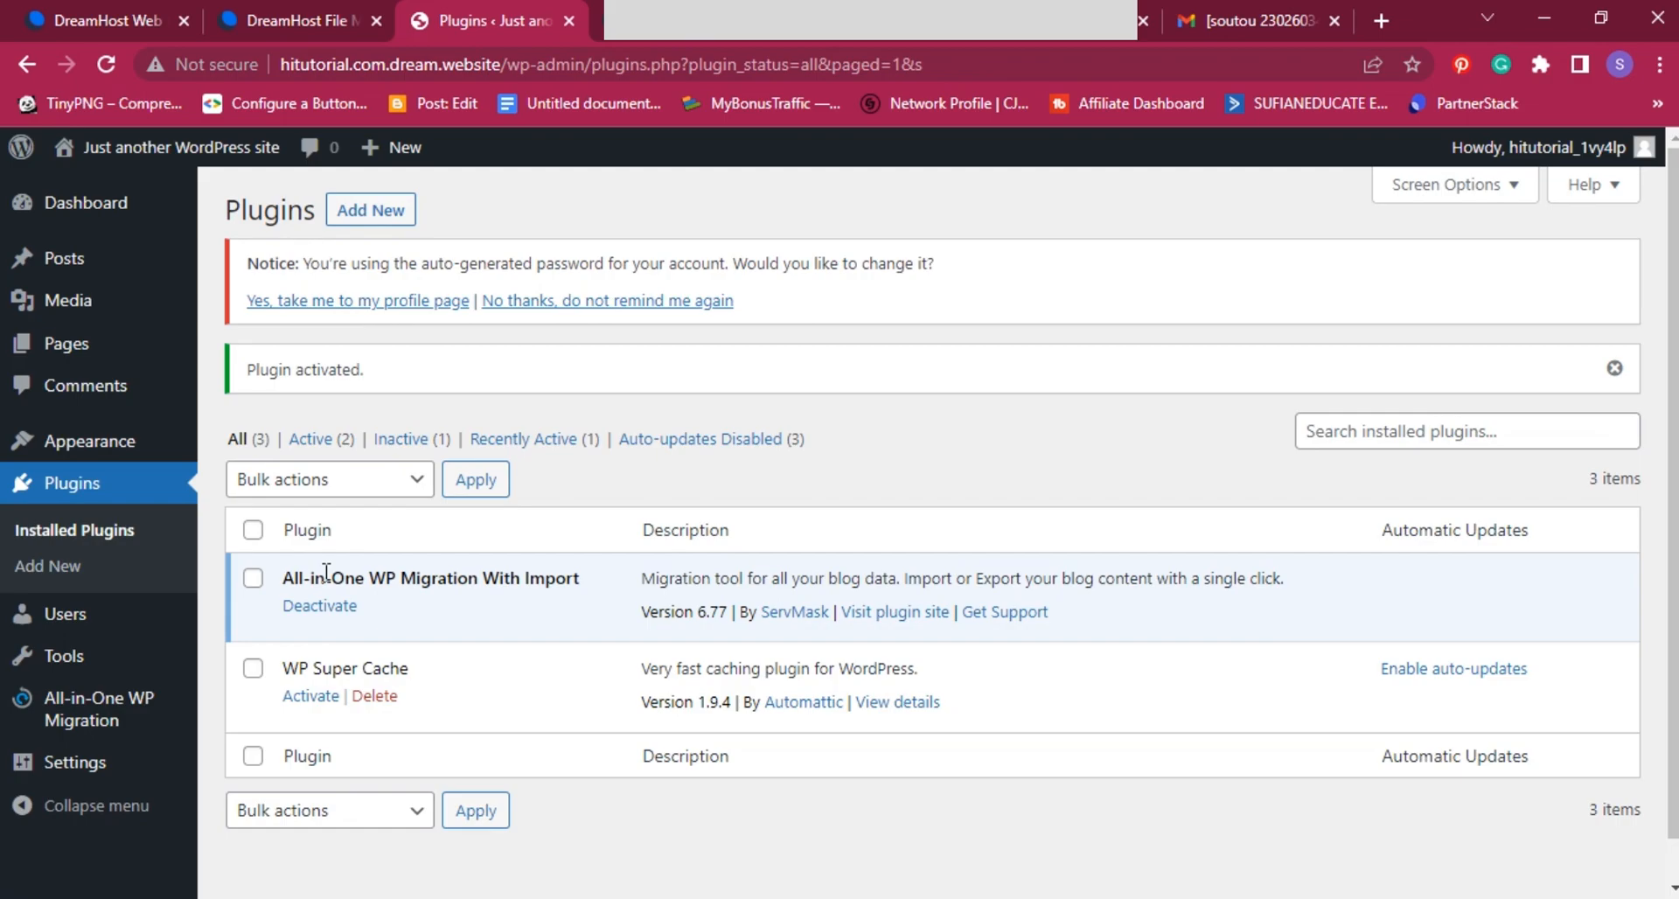
mouse_move(332, 567)
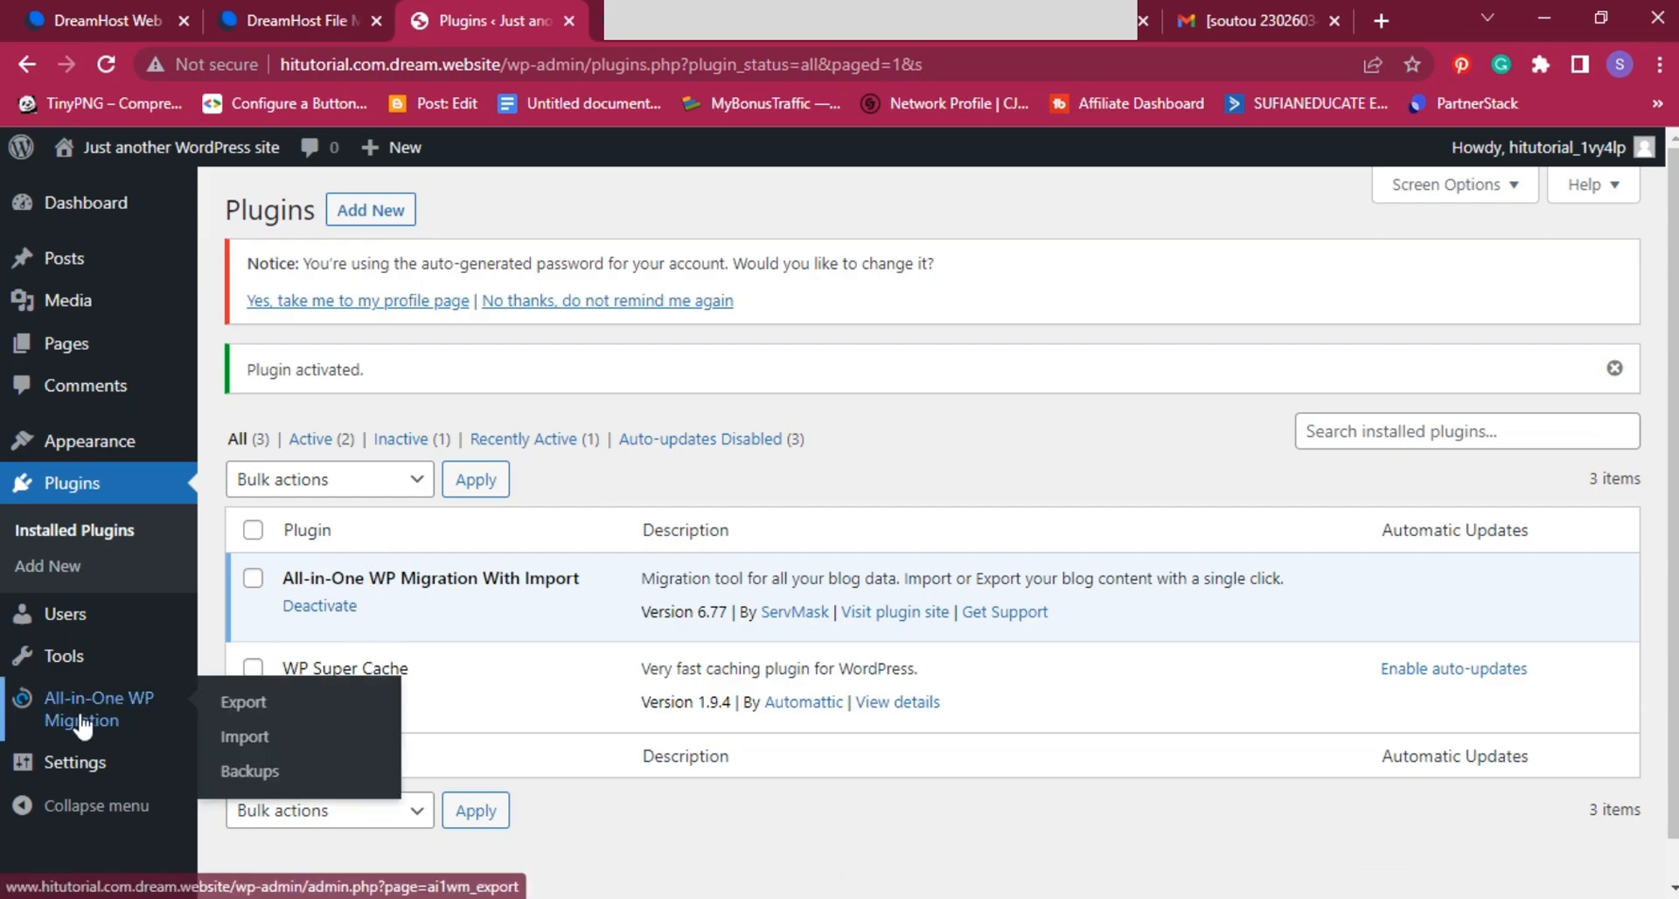
mouse_move(247, 736)
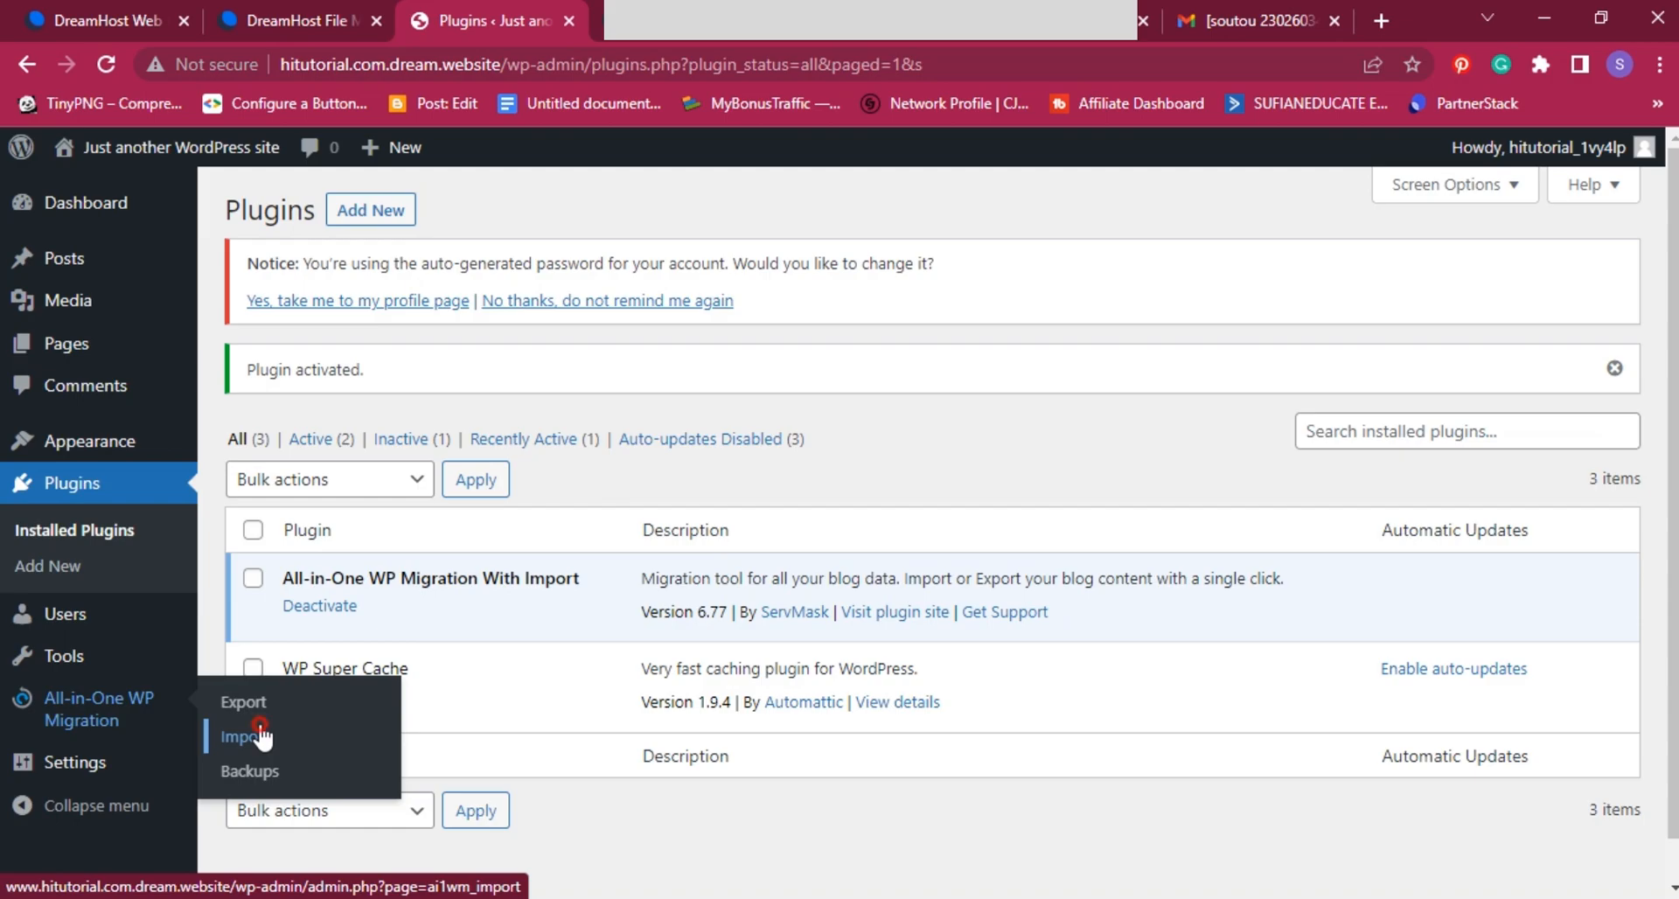
Step: Choose the newest hitutorial.com .wpress backup as a local file in the migration importer and start the import
left_click(243, 736)
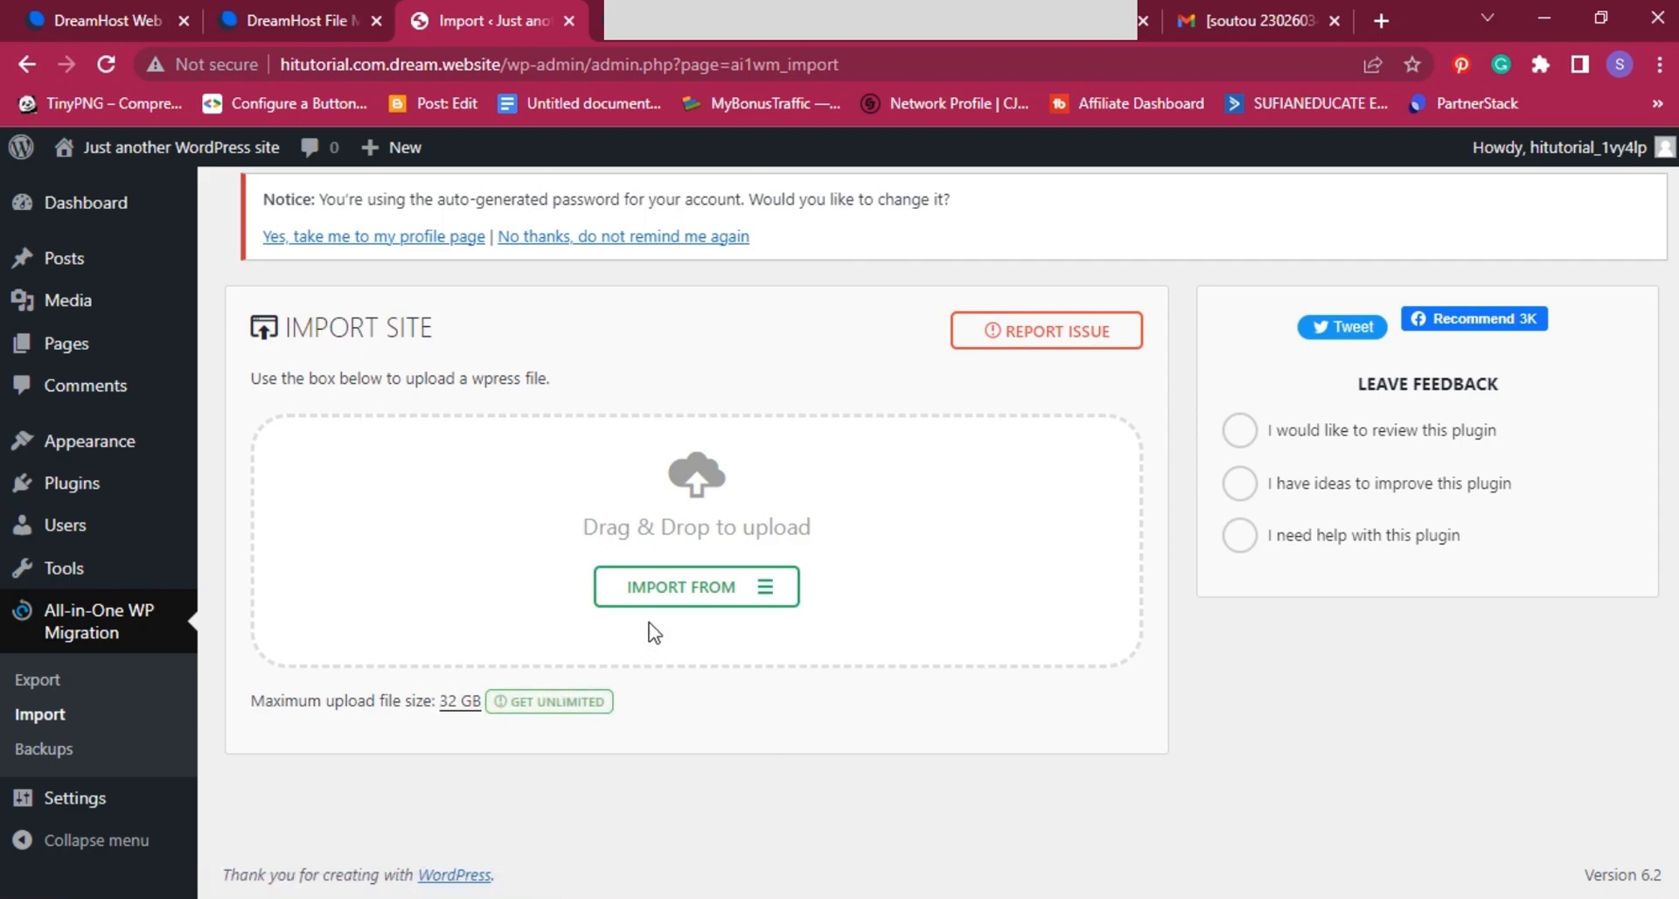
left_click(694, 586)
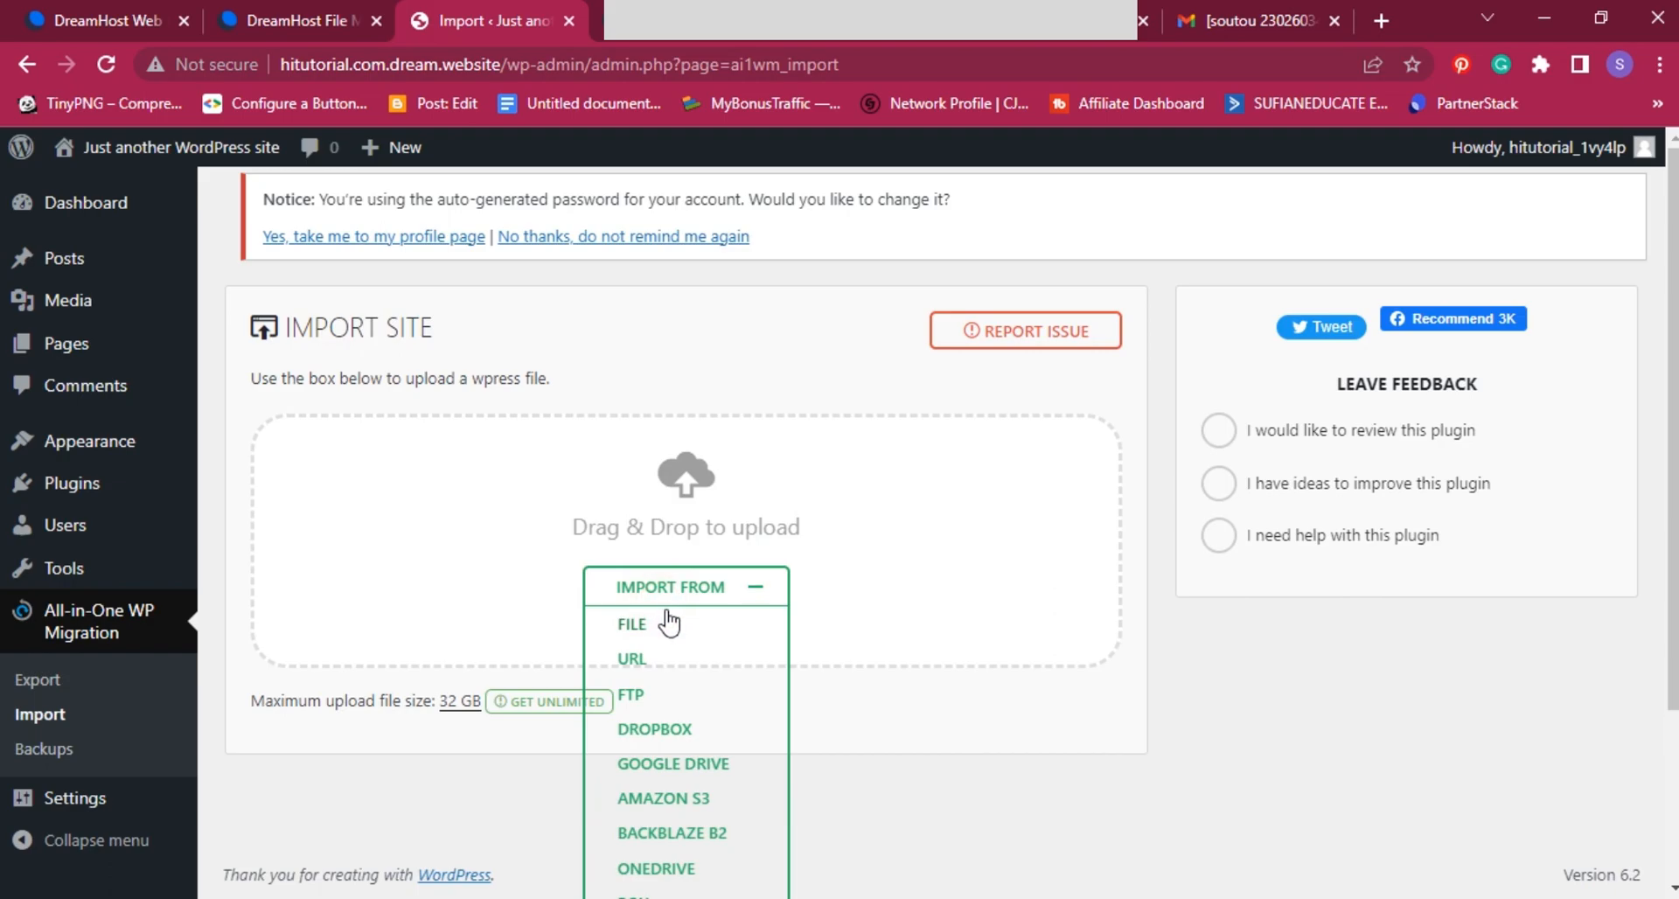
left_click(630, 624)
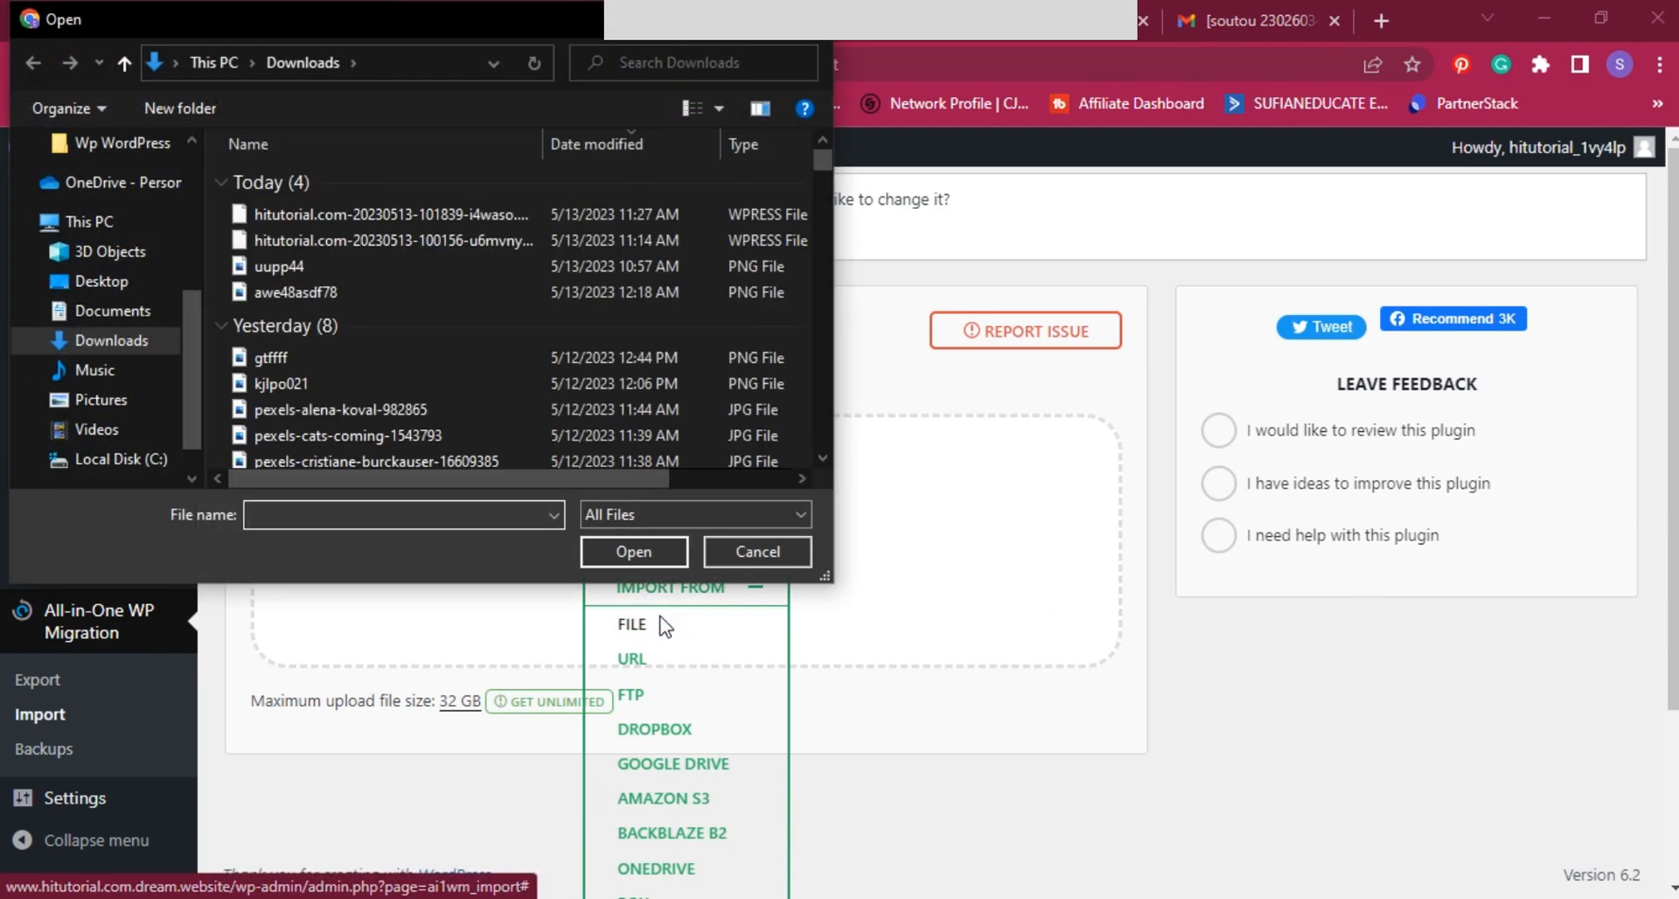
left_click(278, 266)
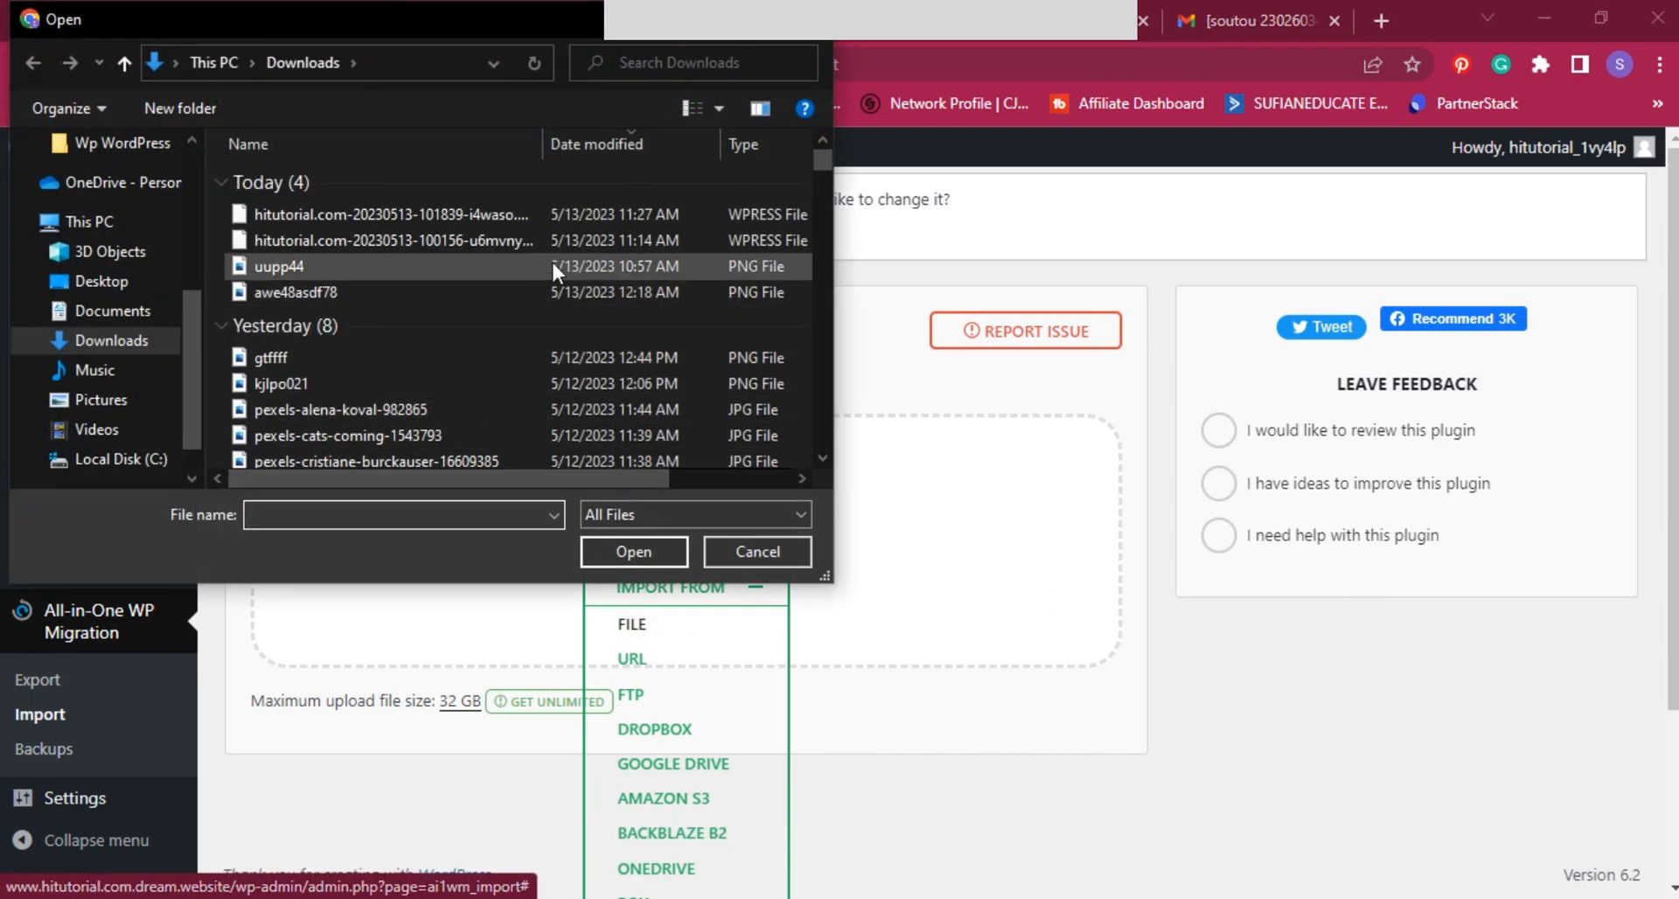
mouse_move(391, 214)
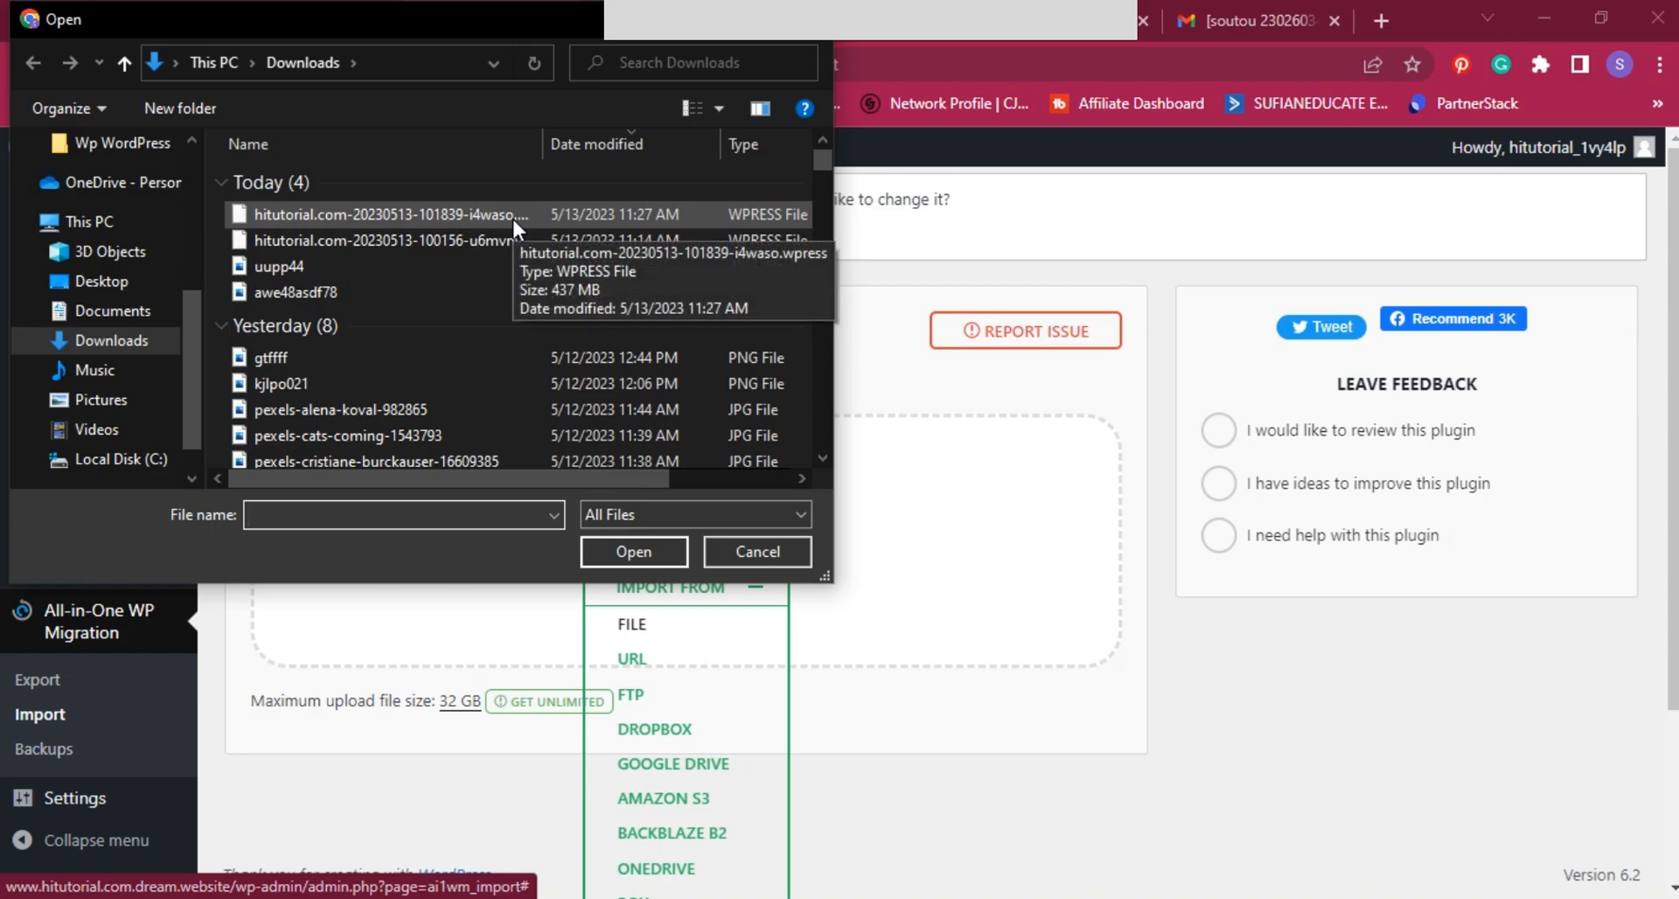
left_click(390, 214)
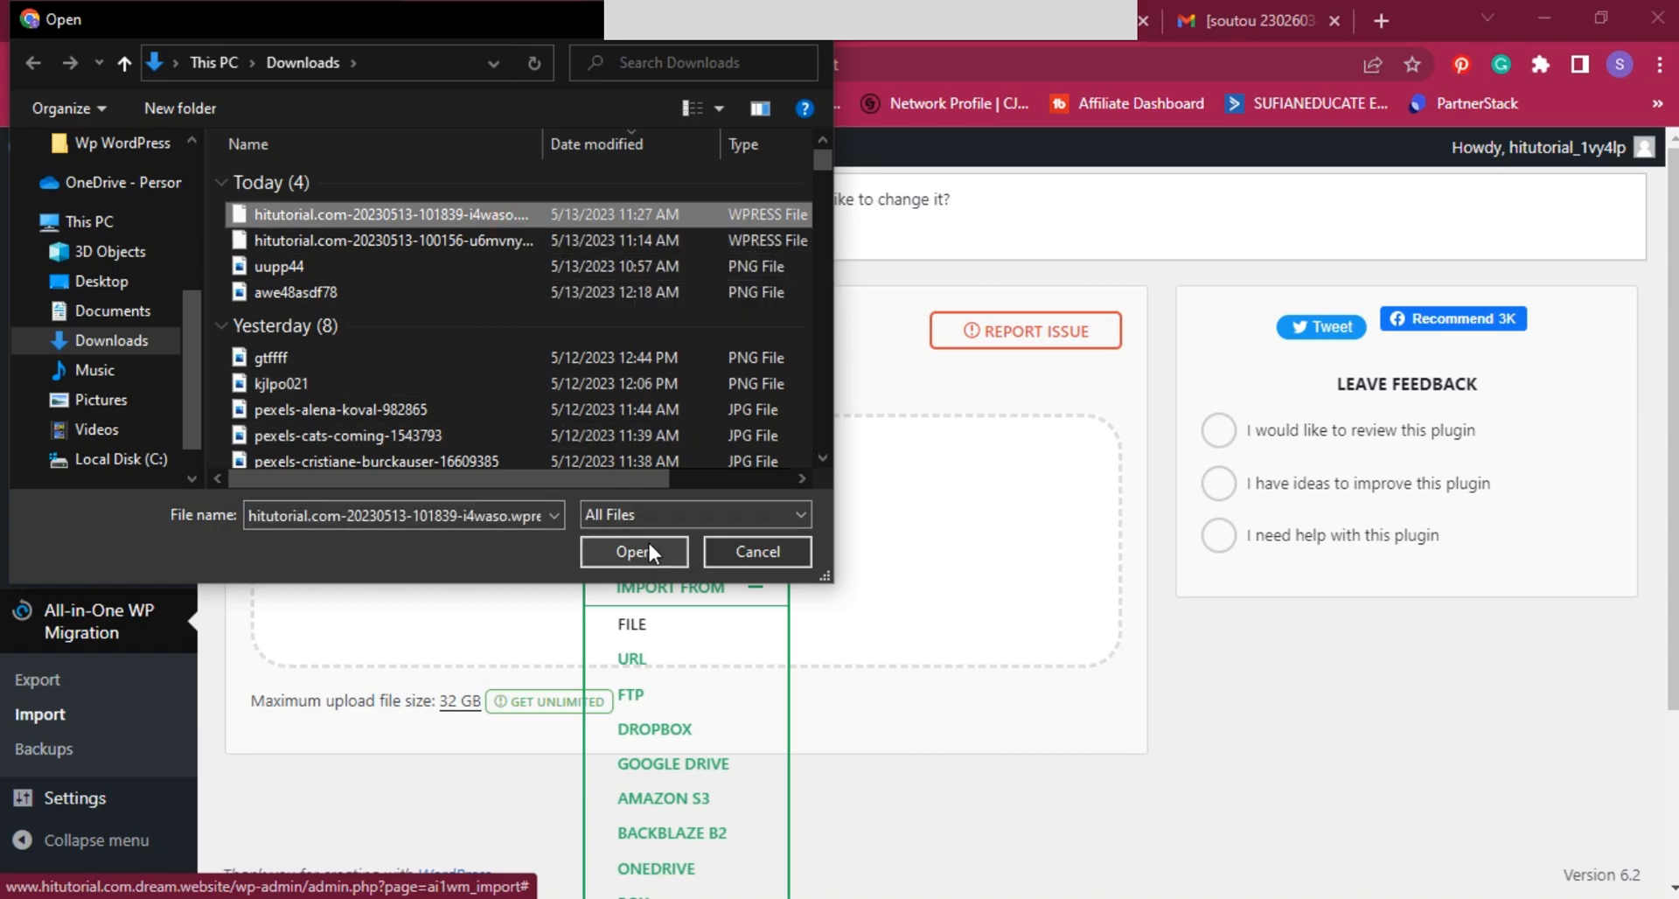
left_click(631, 551)
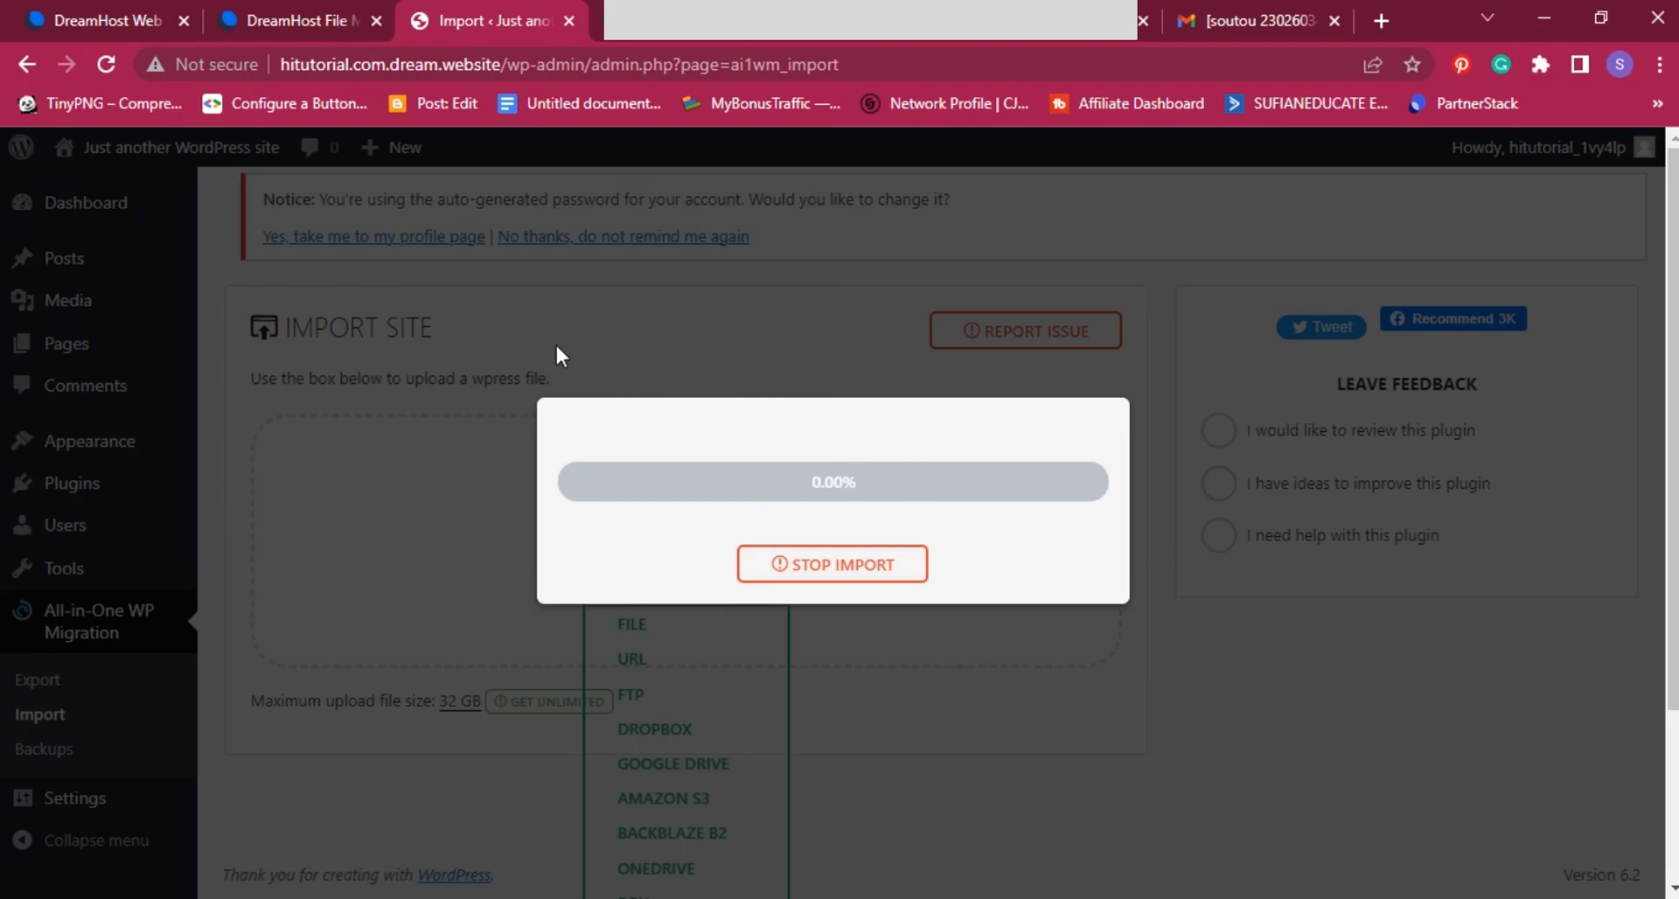
mouse_move(749, 835)
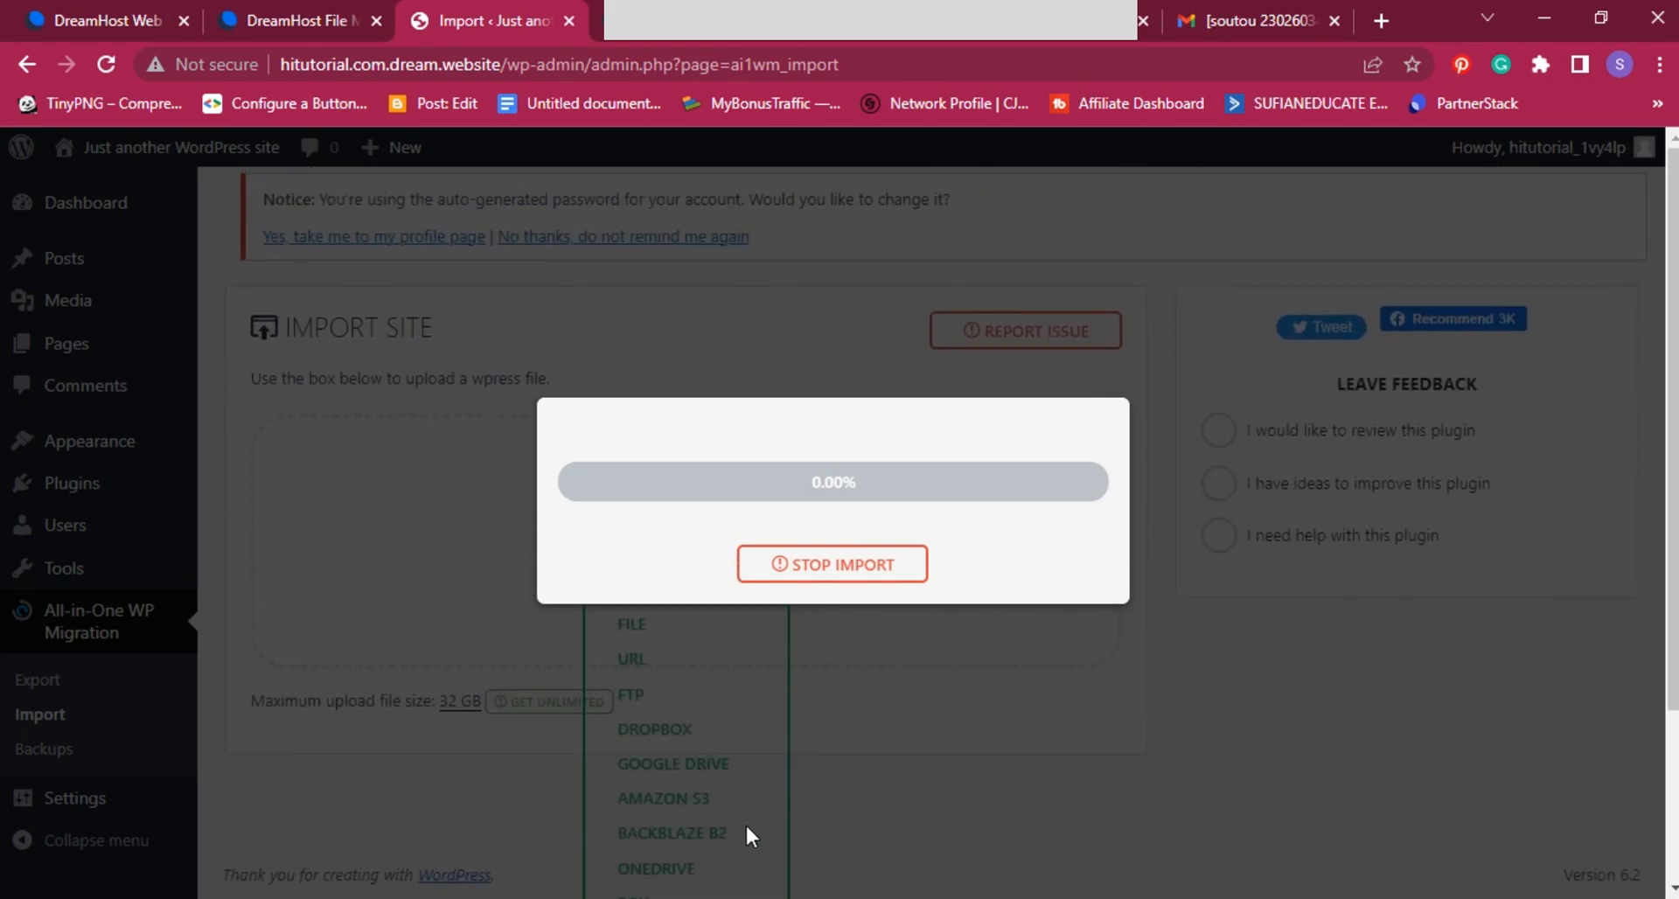
mouse_move(942, 821)
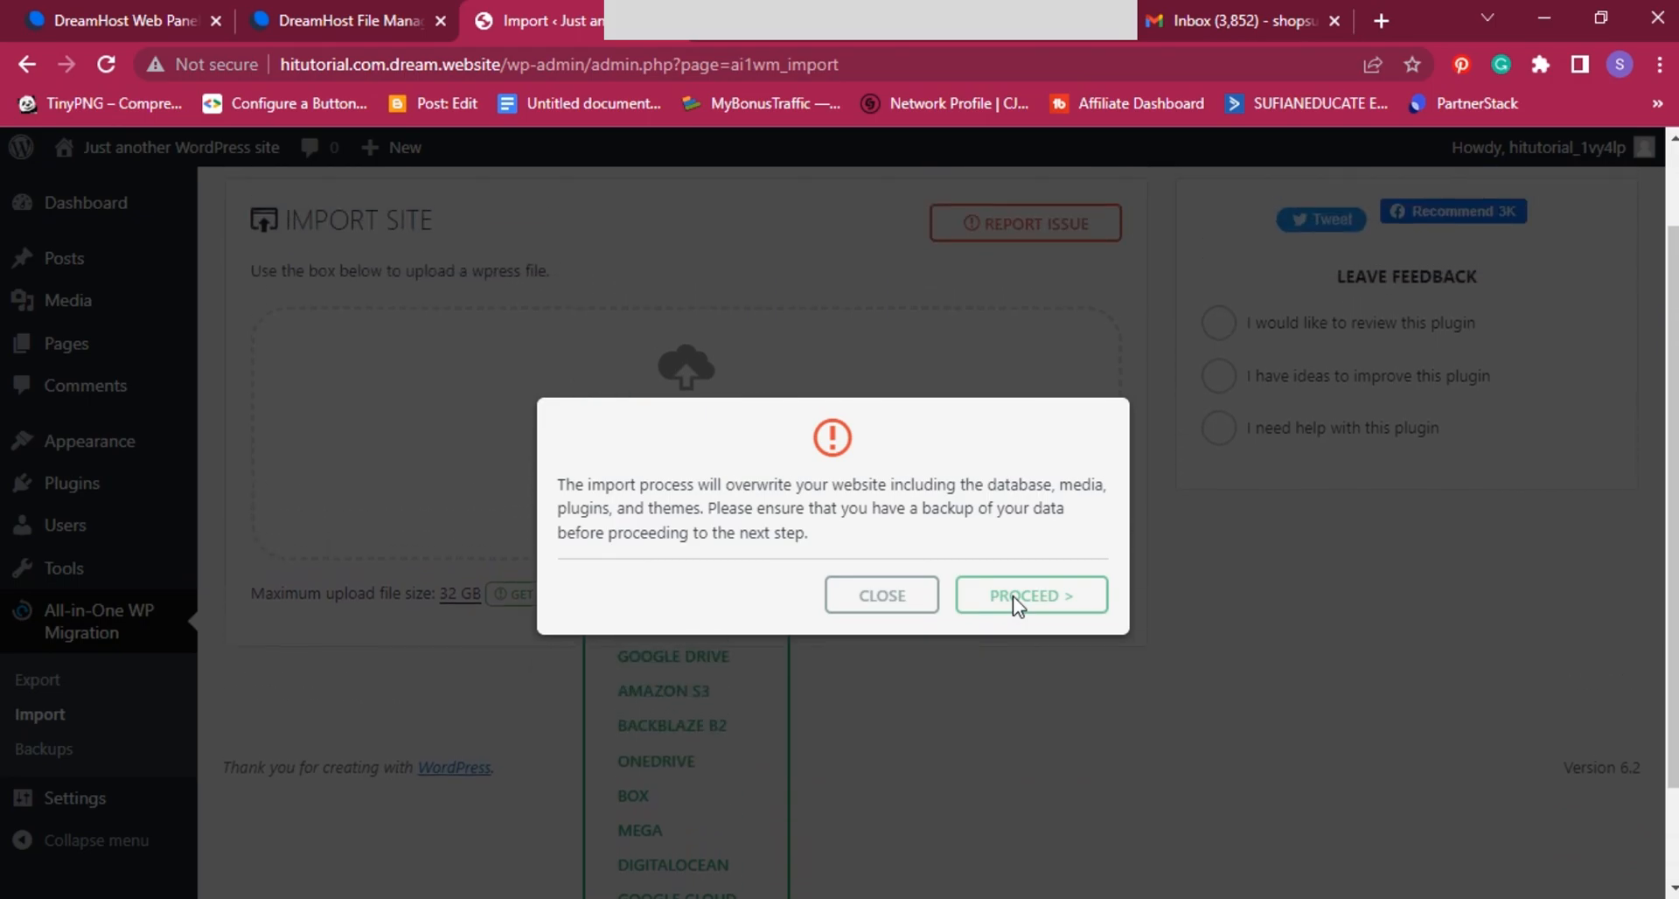
Step: Proceed past the overwrite warning so the importer restores the database
left_click(1030, 595)
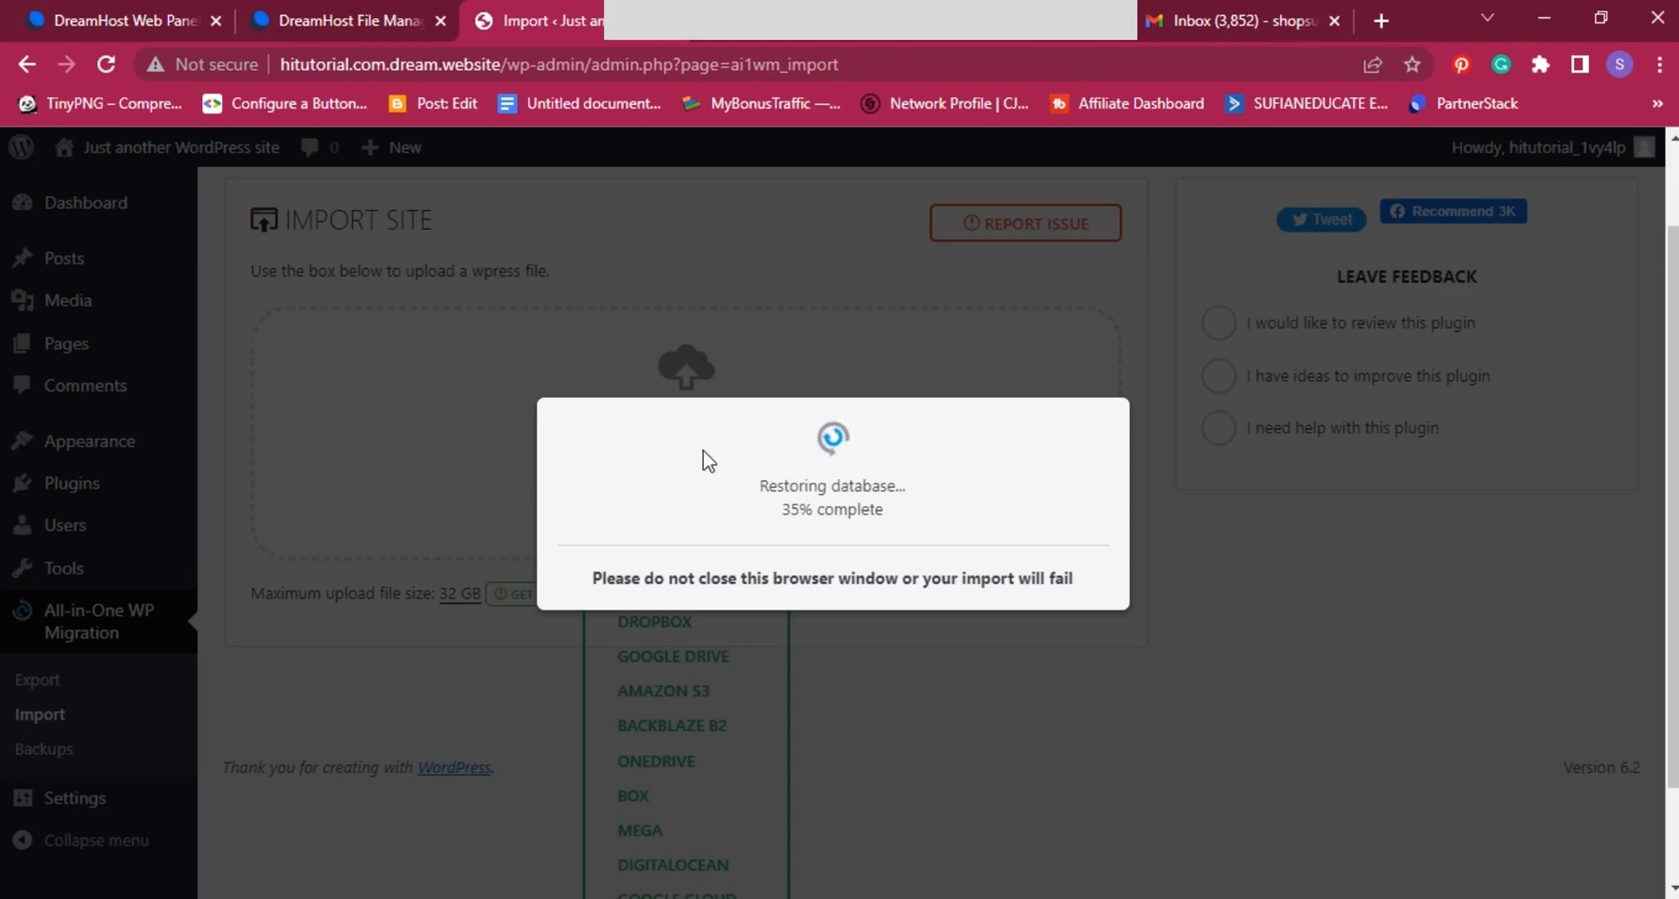
mouse_move(927, 760)
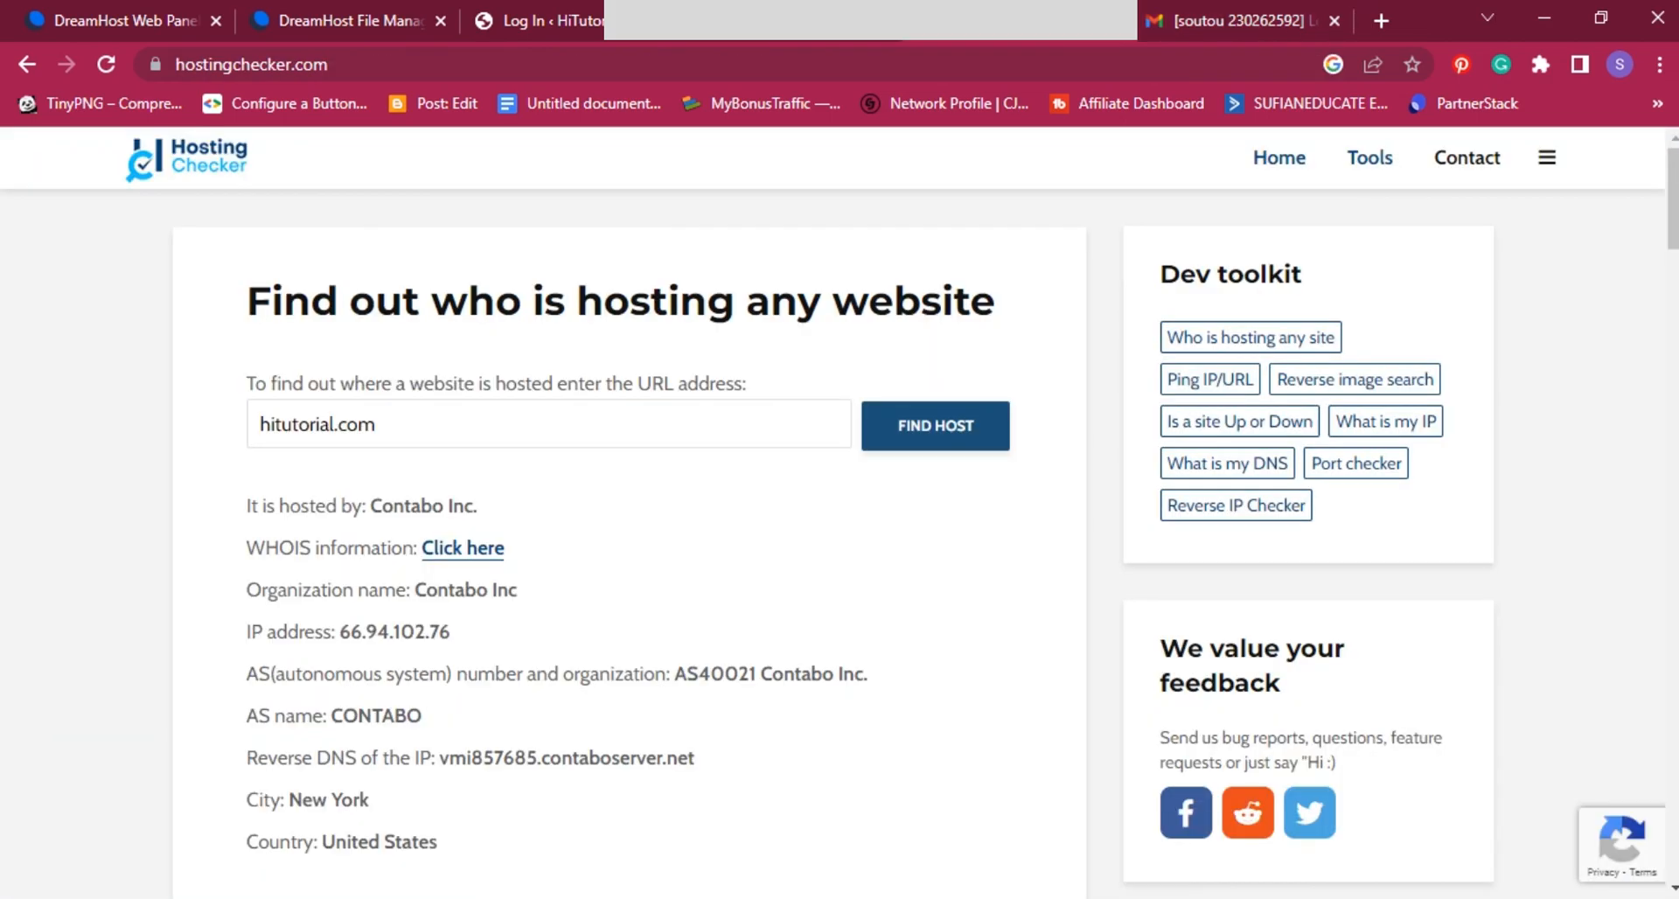
Step: Scroll through the Hosting Checker details showing hitutorial.com still hosted by Contabo
scroll("down", 3)
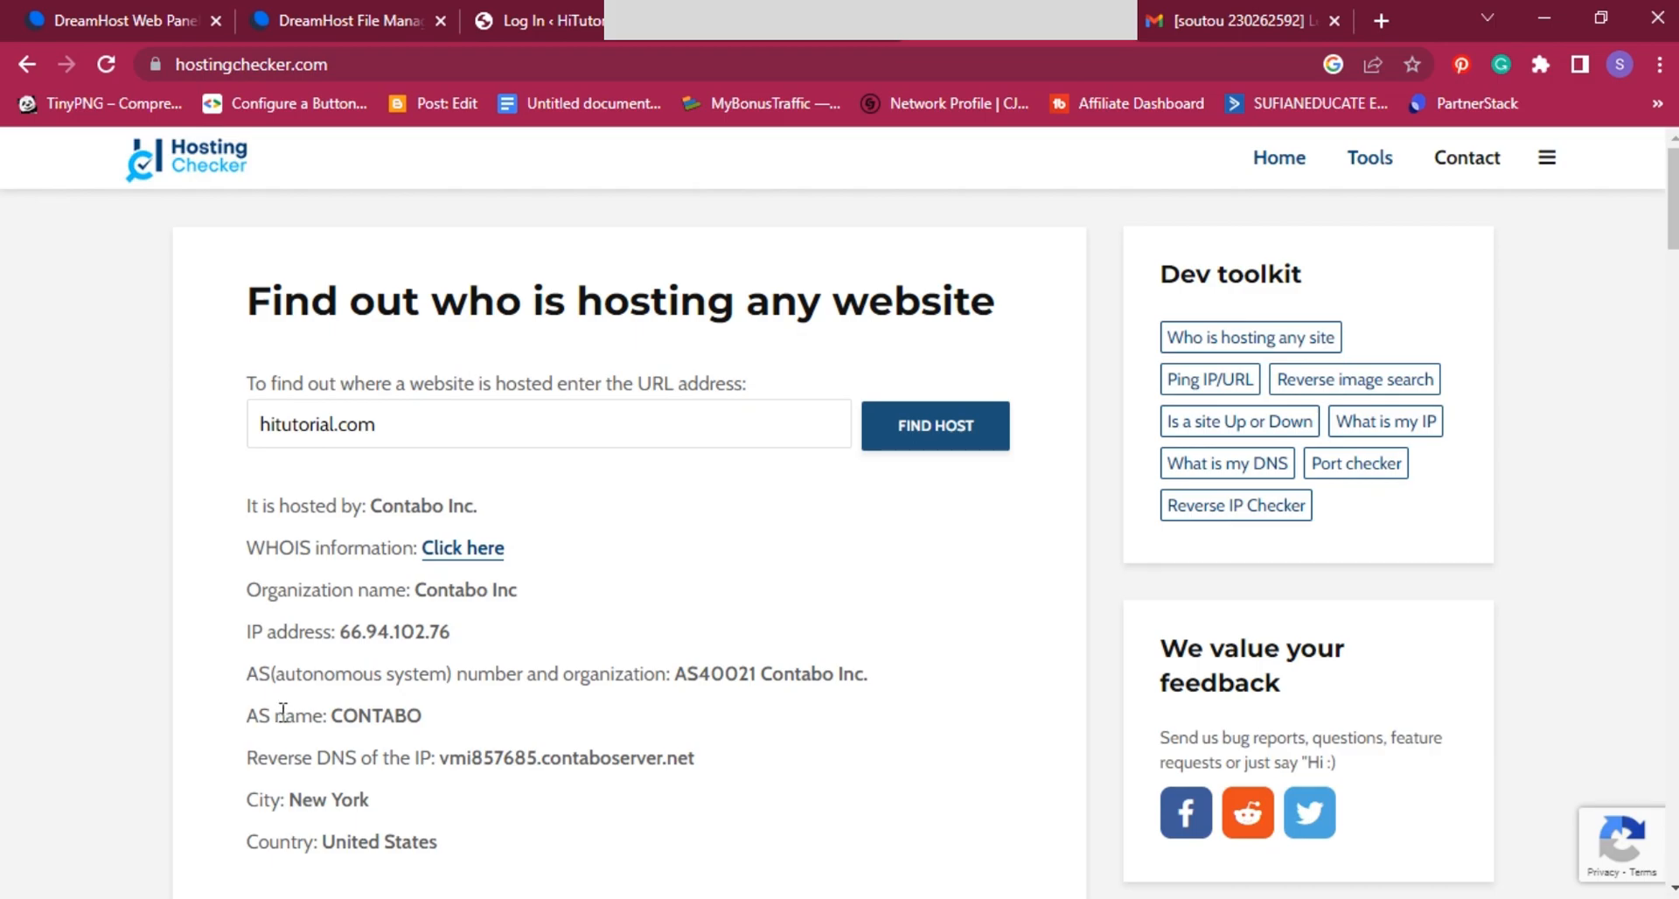
mouse_move(489, 626)
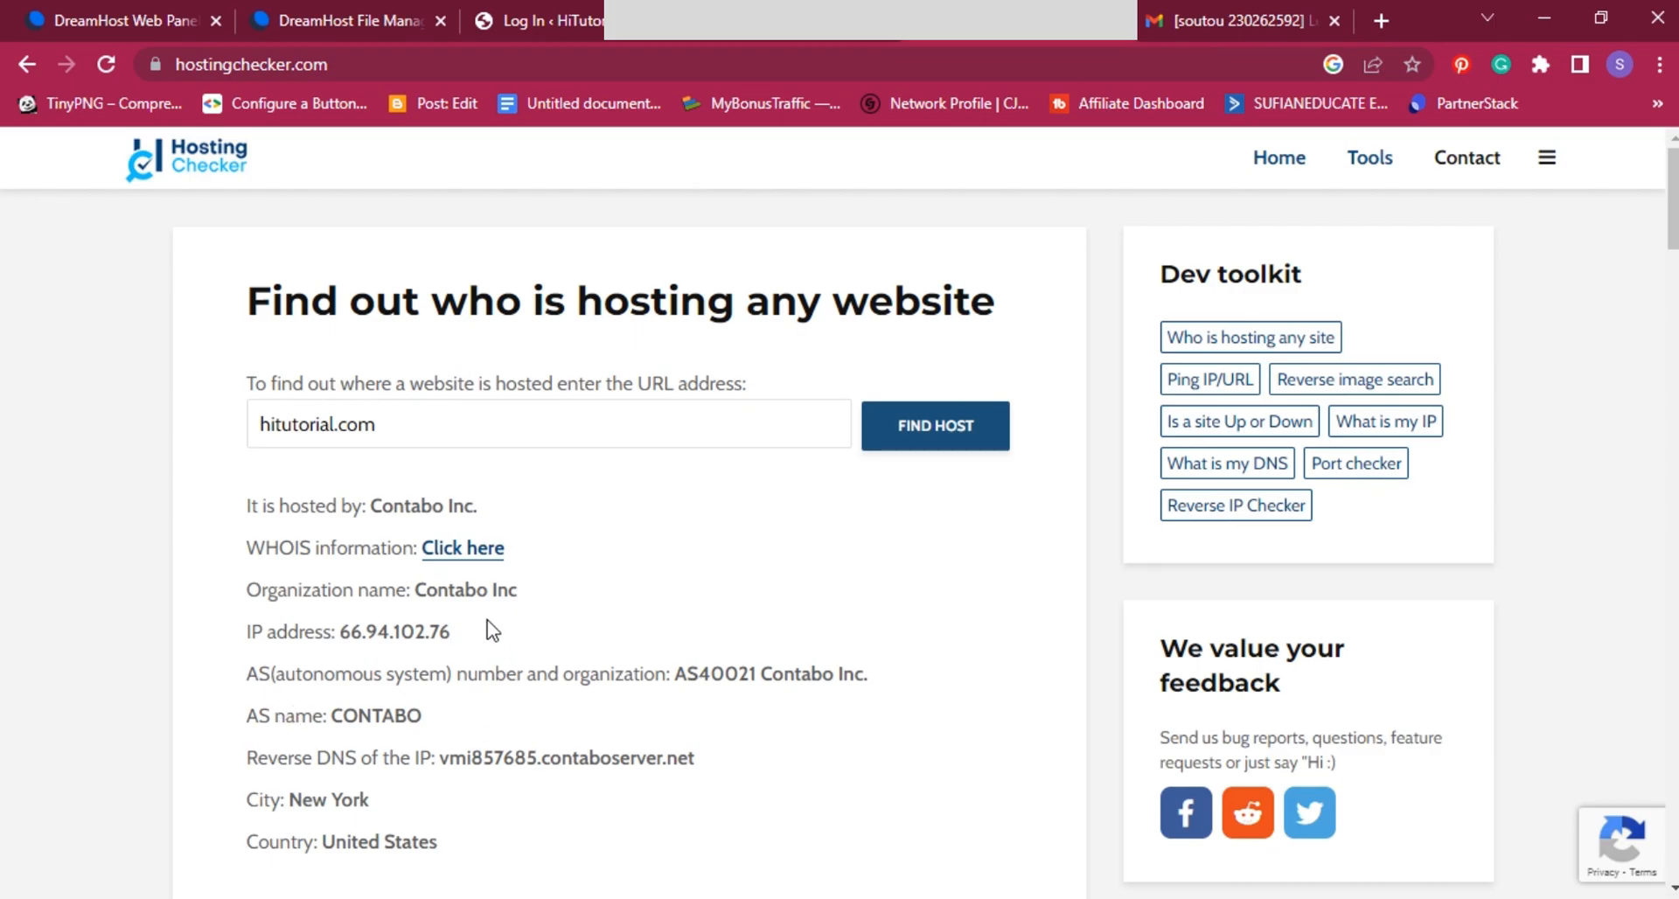
scroll("down", 3)
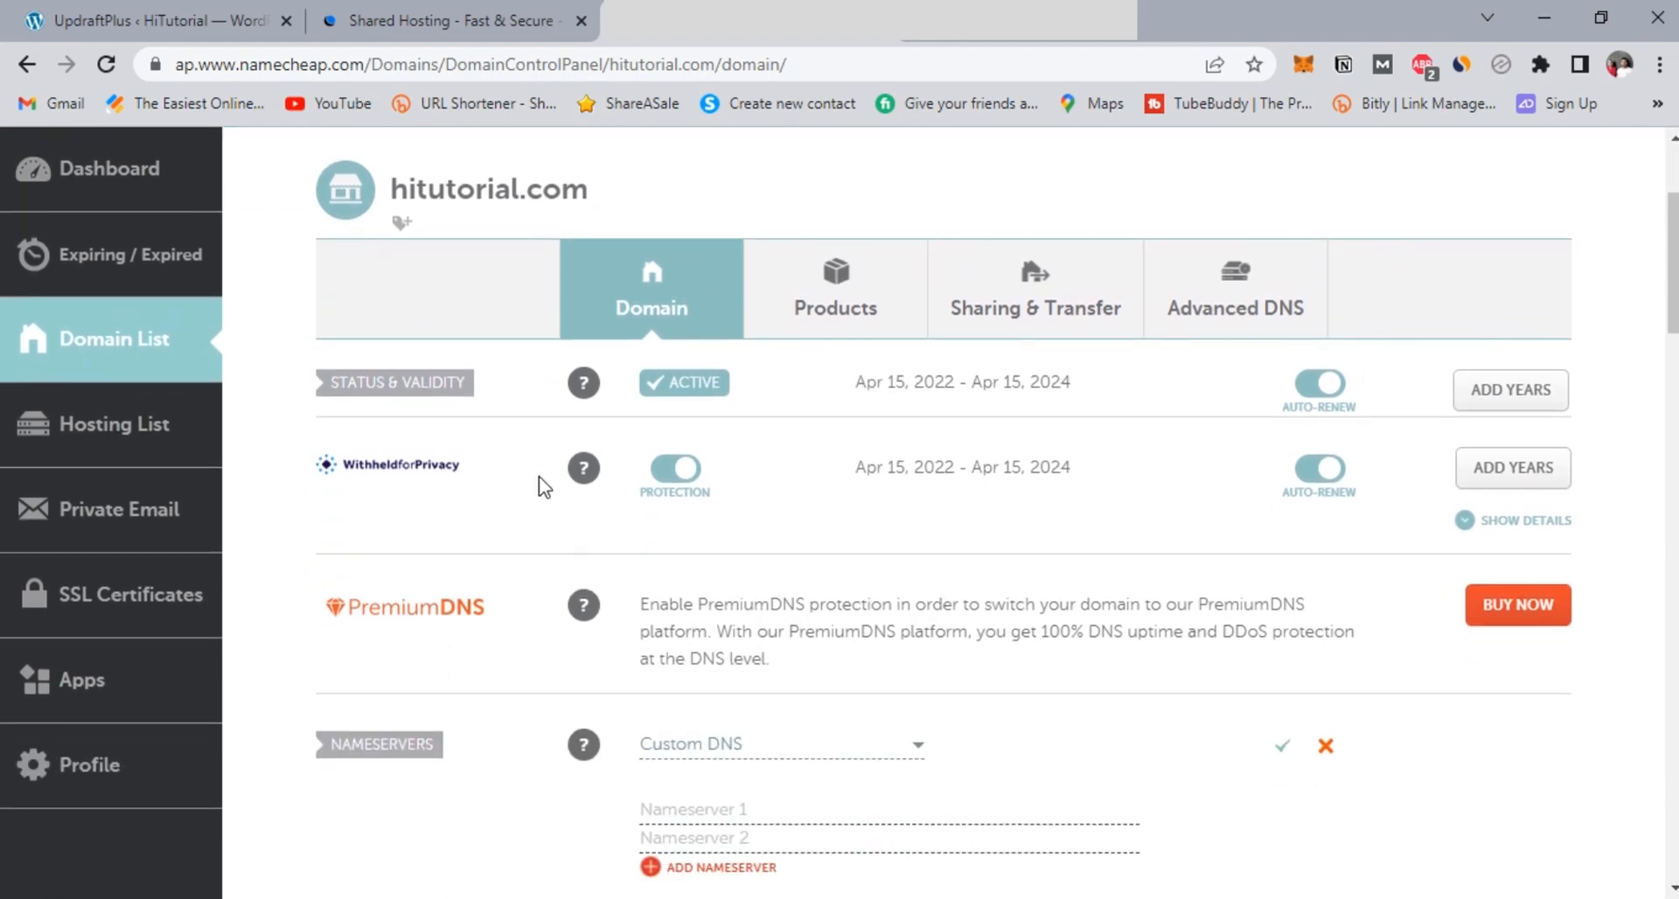
Step: Copy ns1.dreamhost.com from the DreamHost instructions into Namecheap's first custom nameserver field
scroll("down", 3)
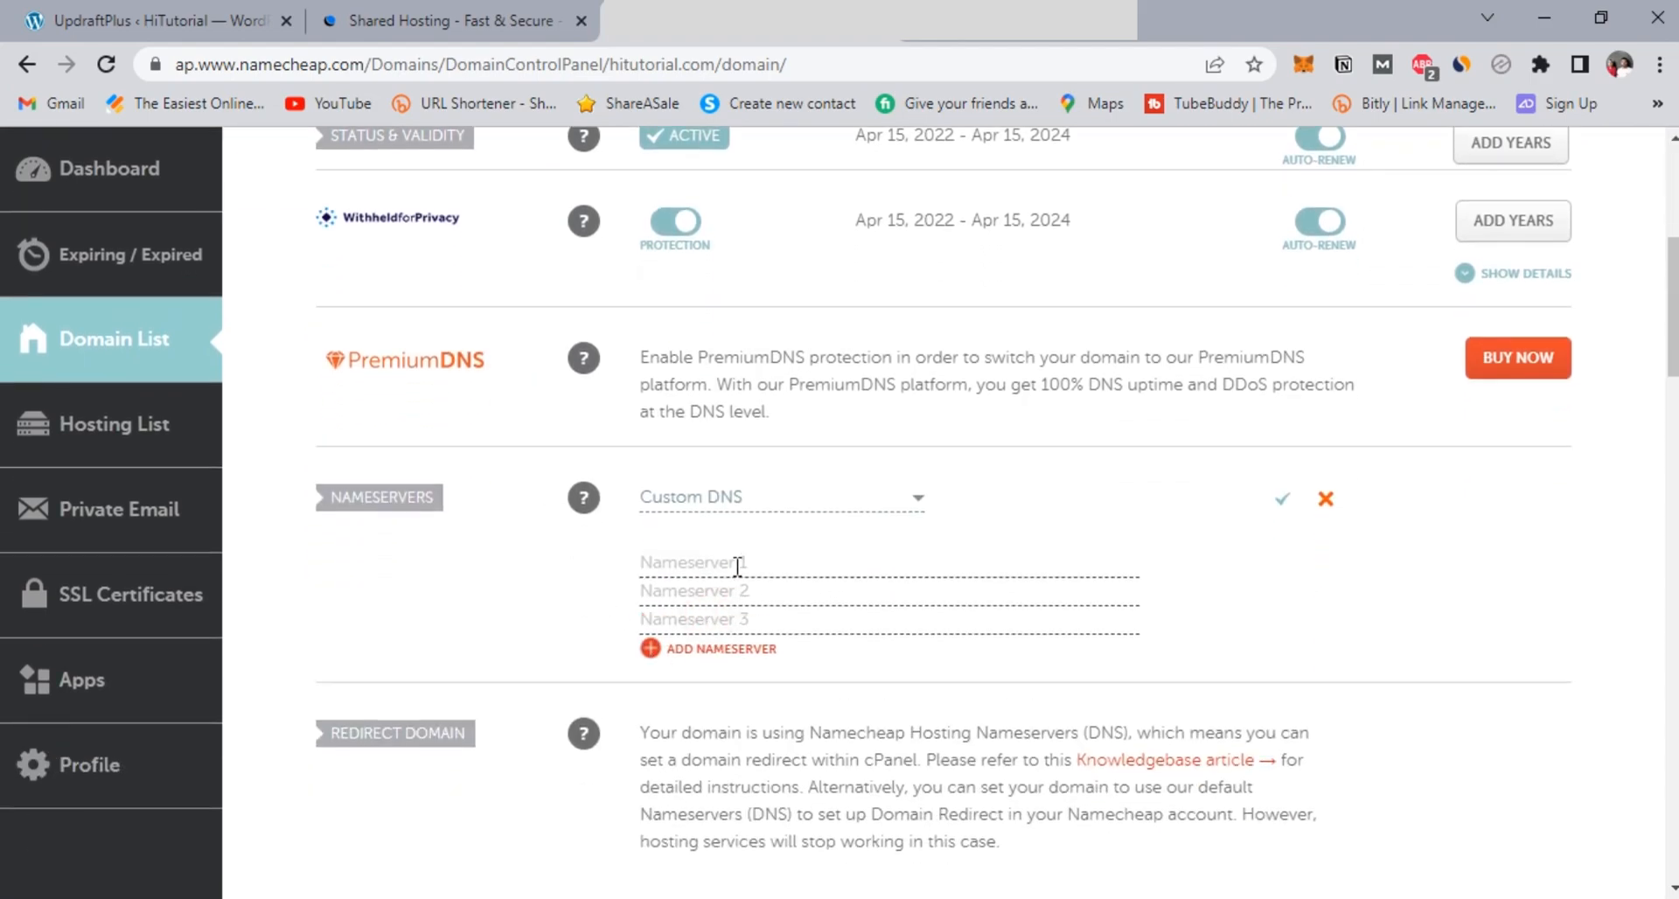
left_click(1253, 20)
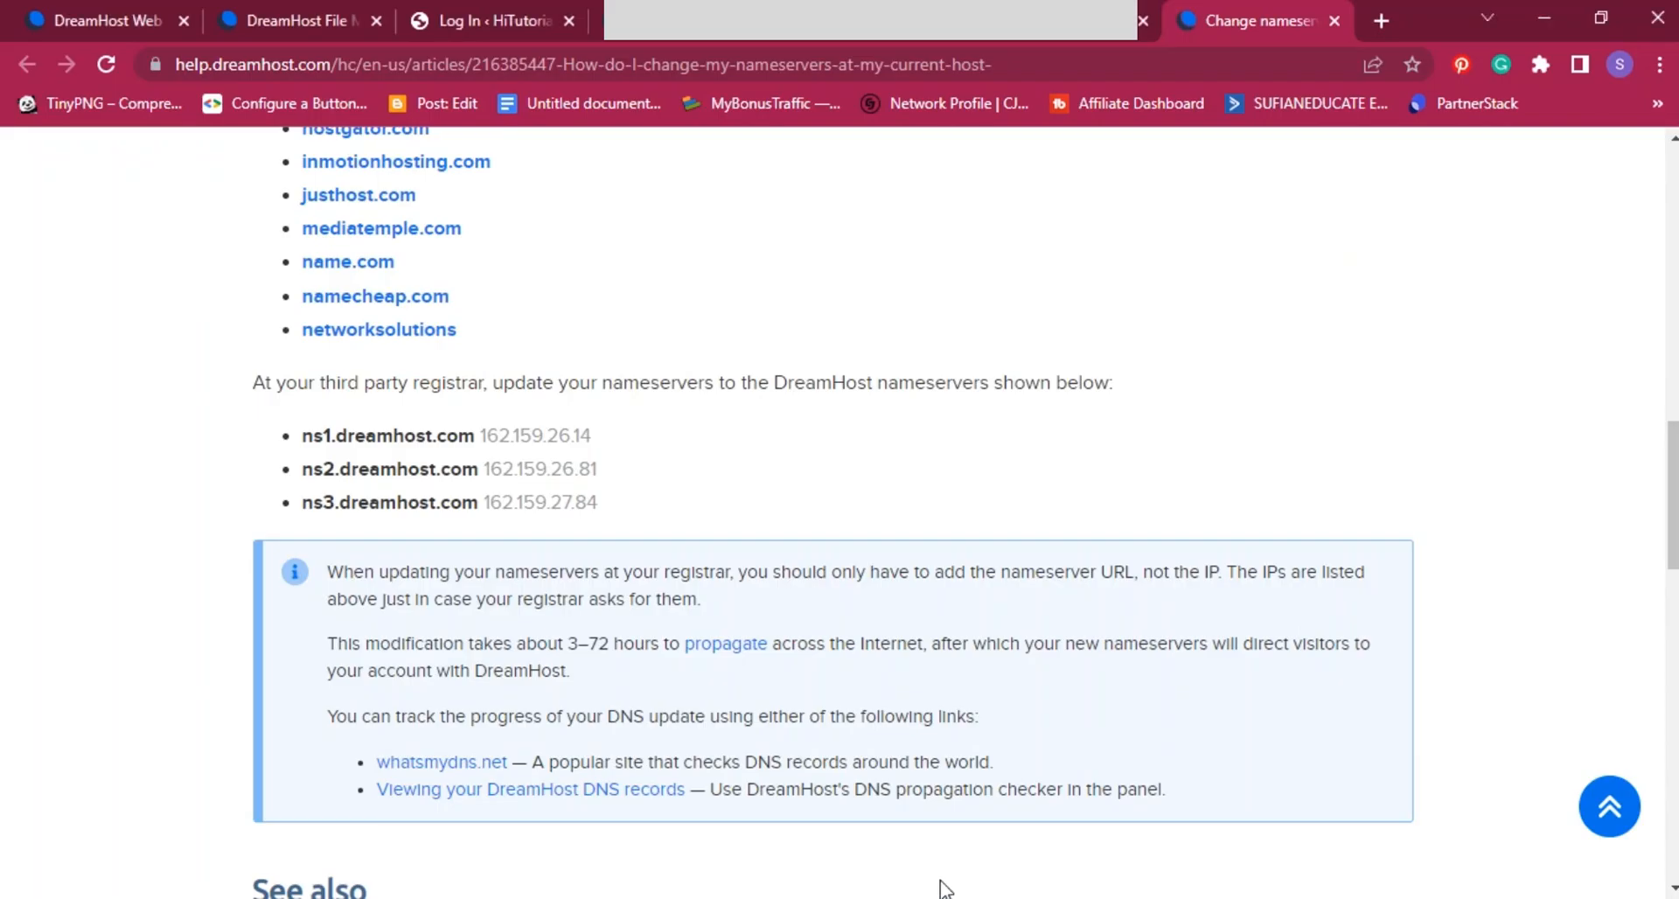
scroll("up", 3)
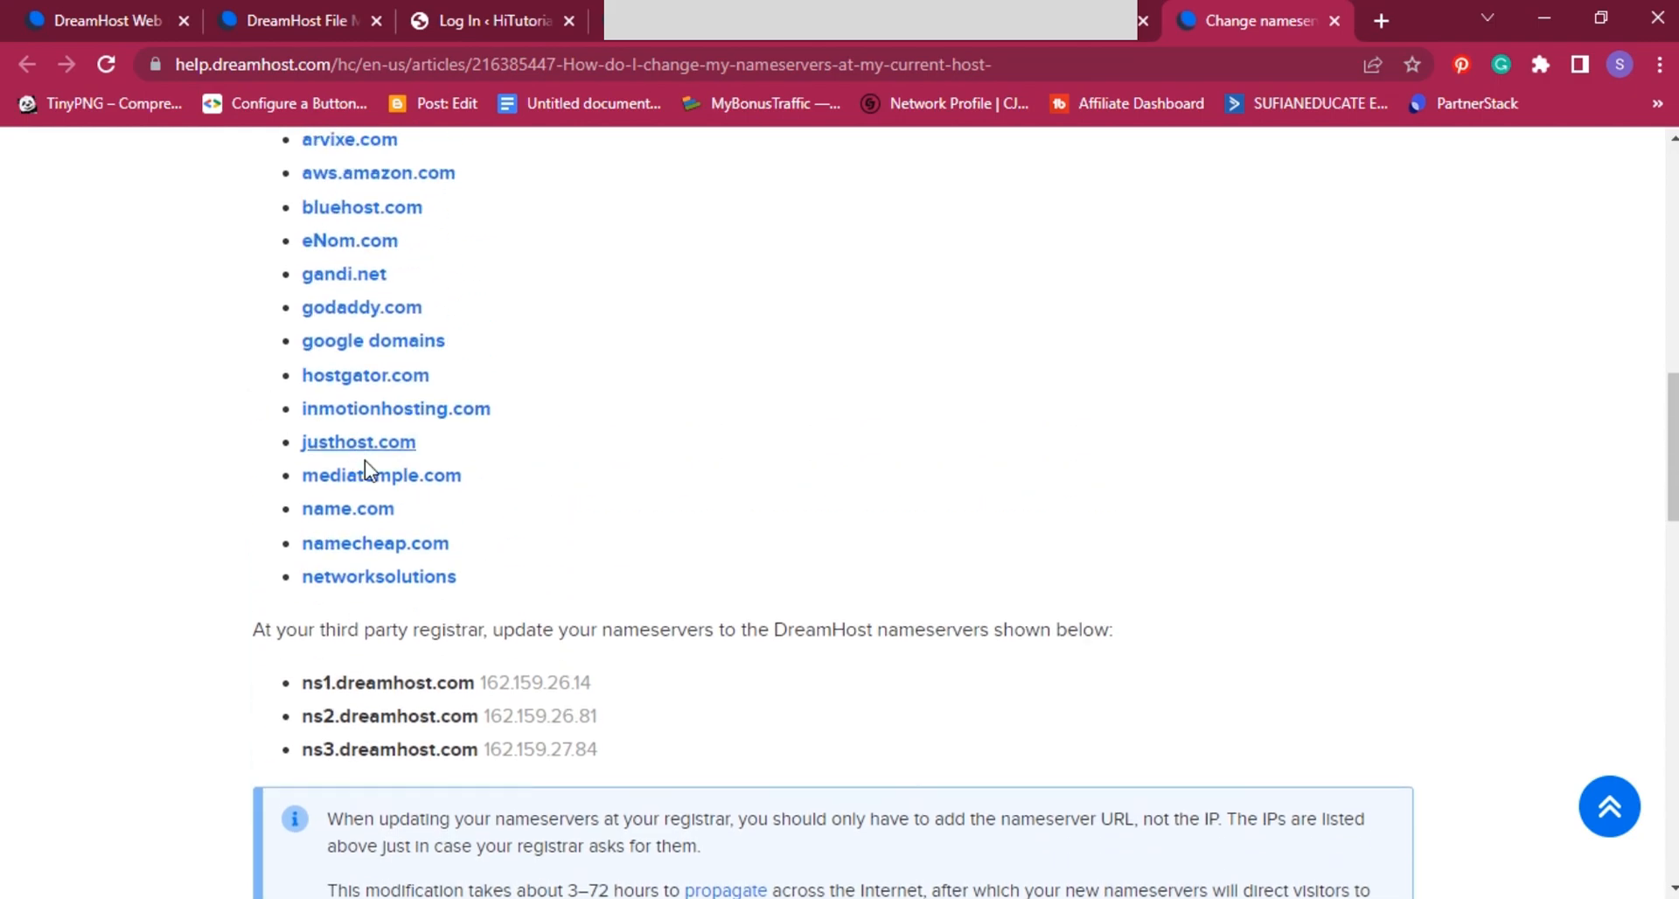
mouse_move(340, 670)
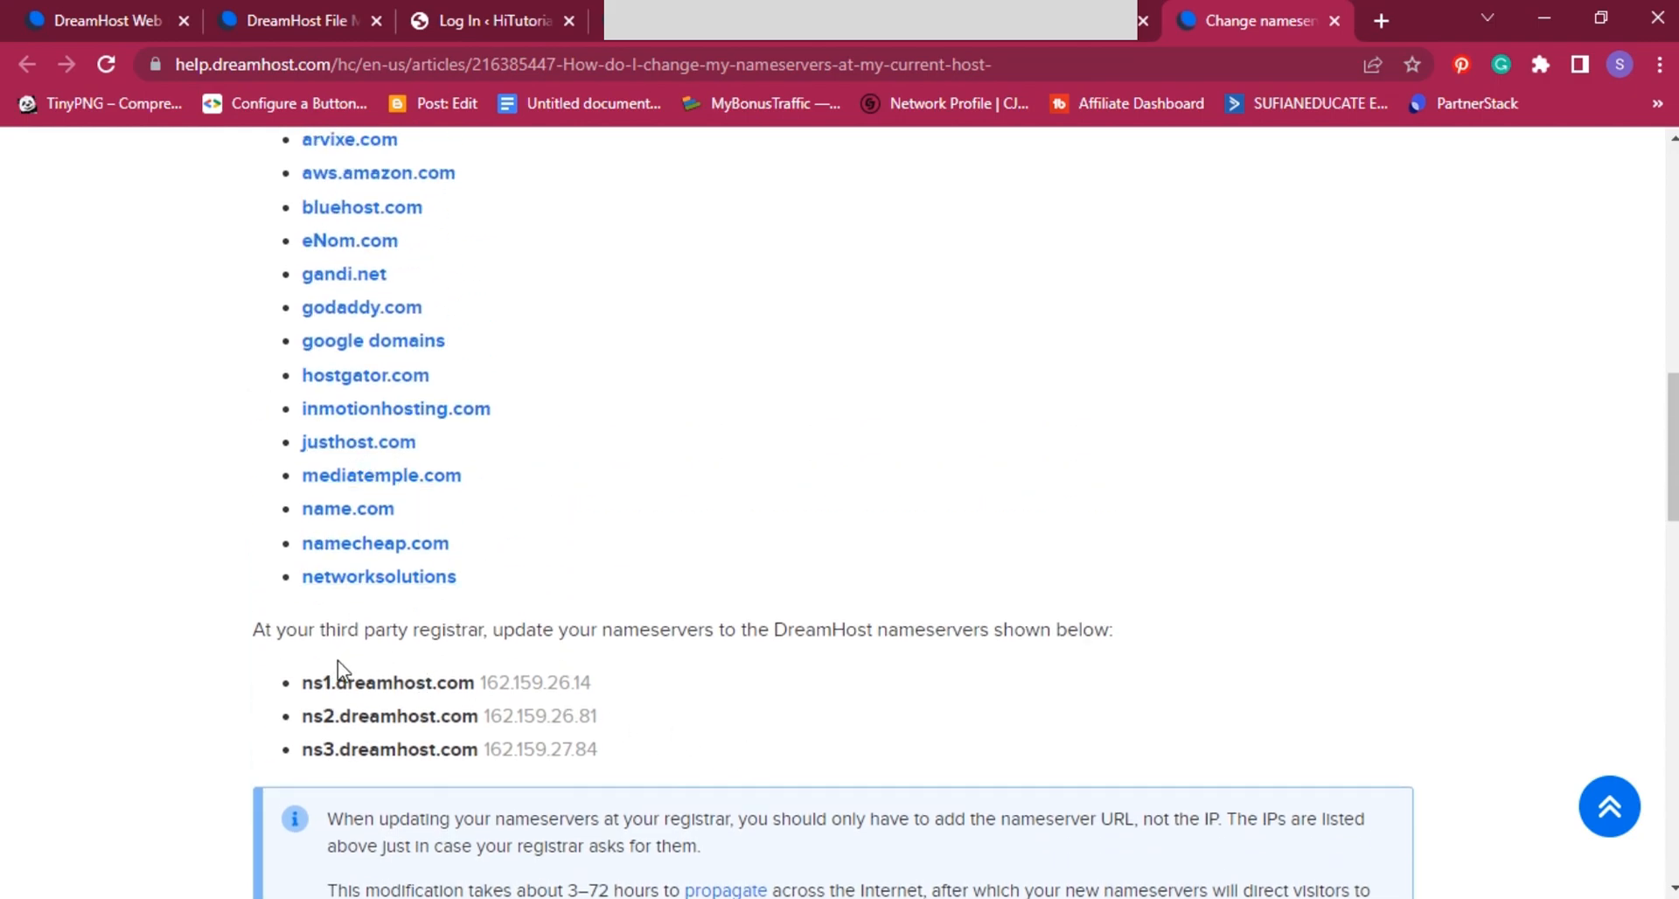
double_click(353, 682)
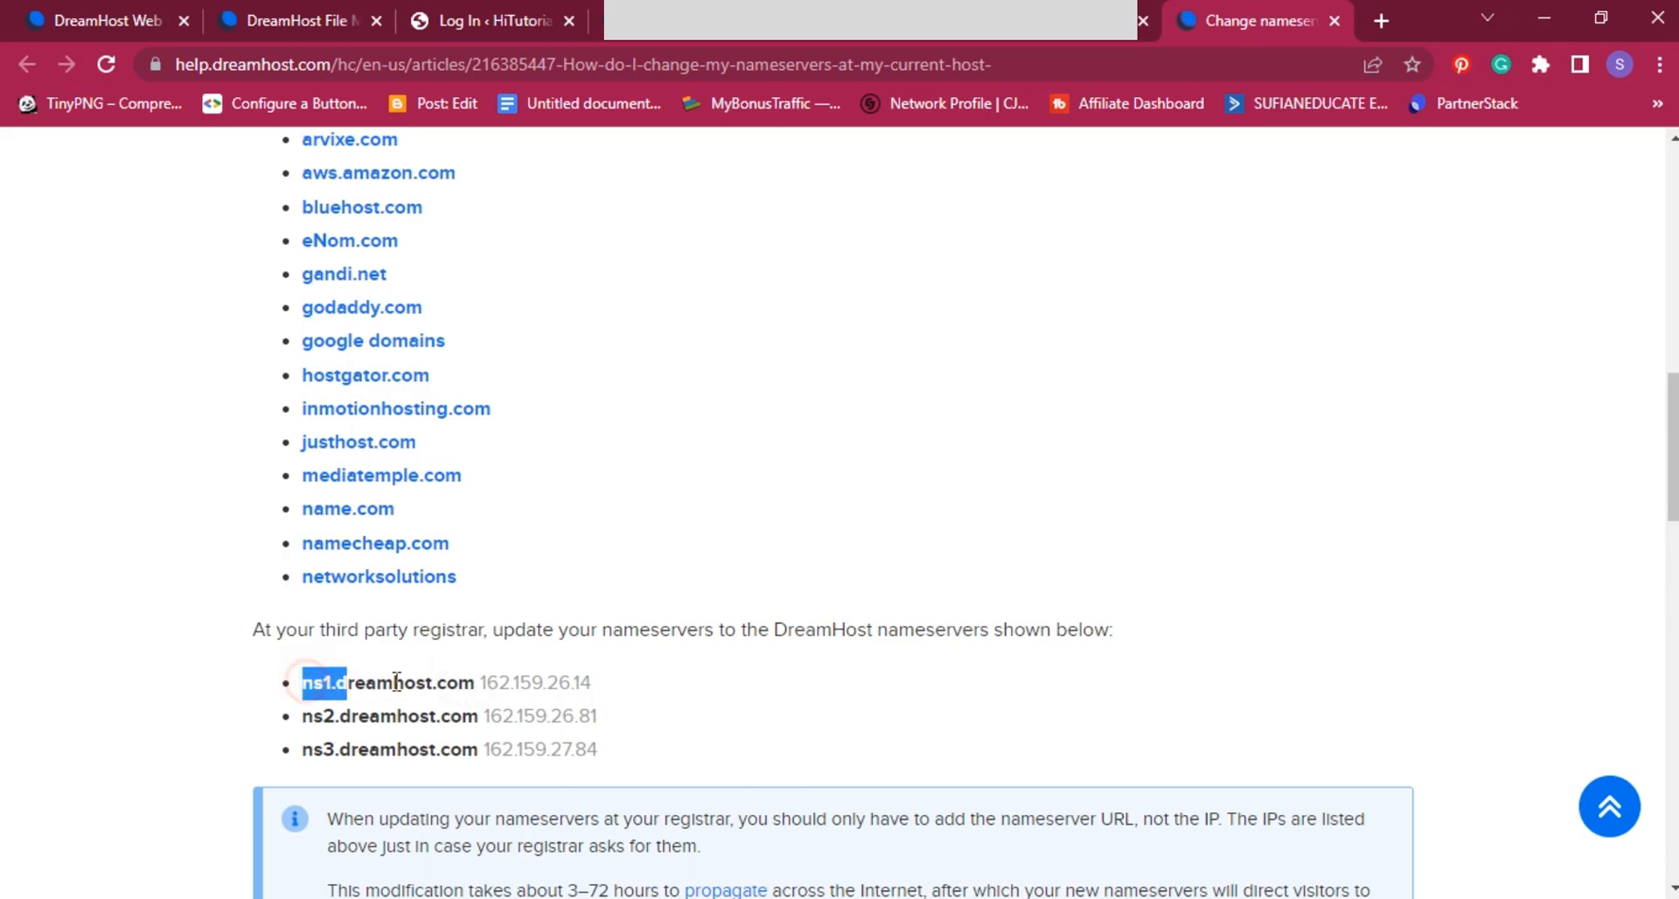
right_click(385, 683)
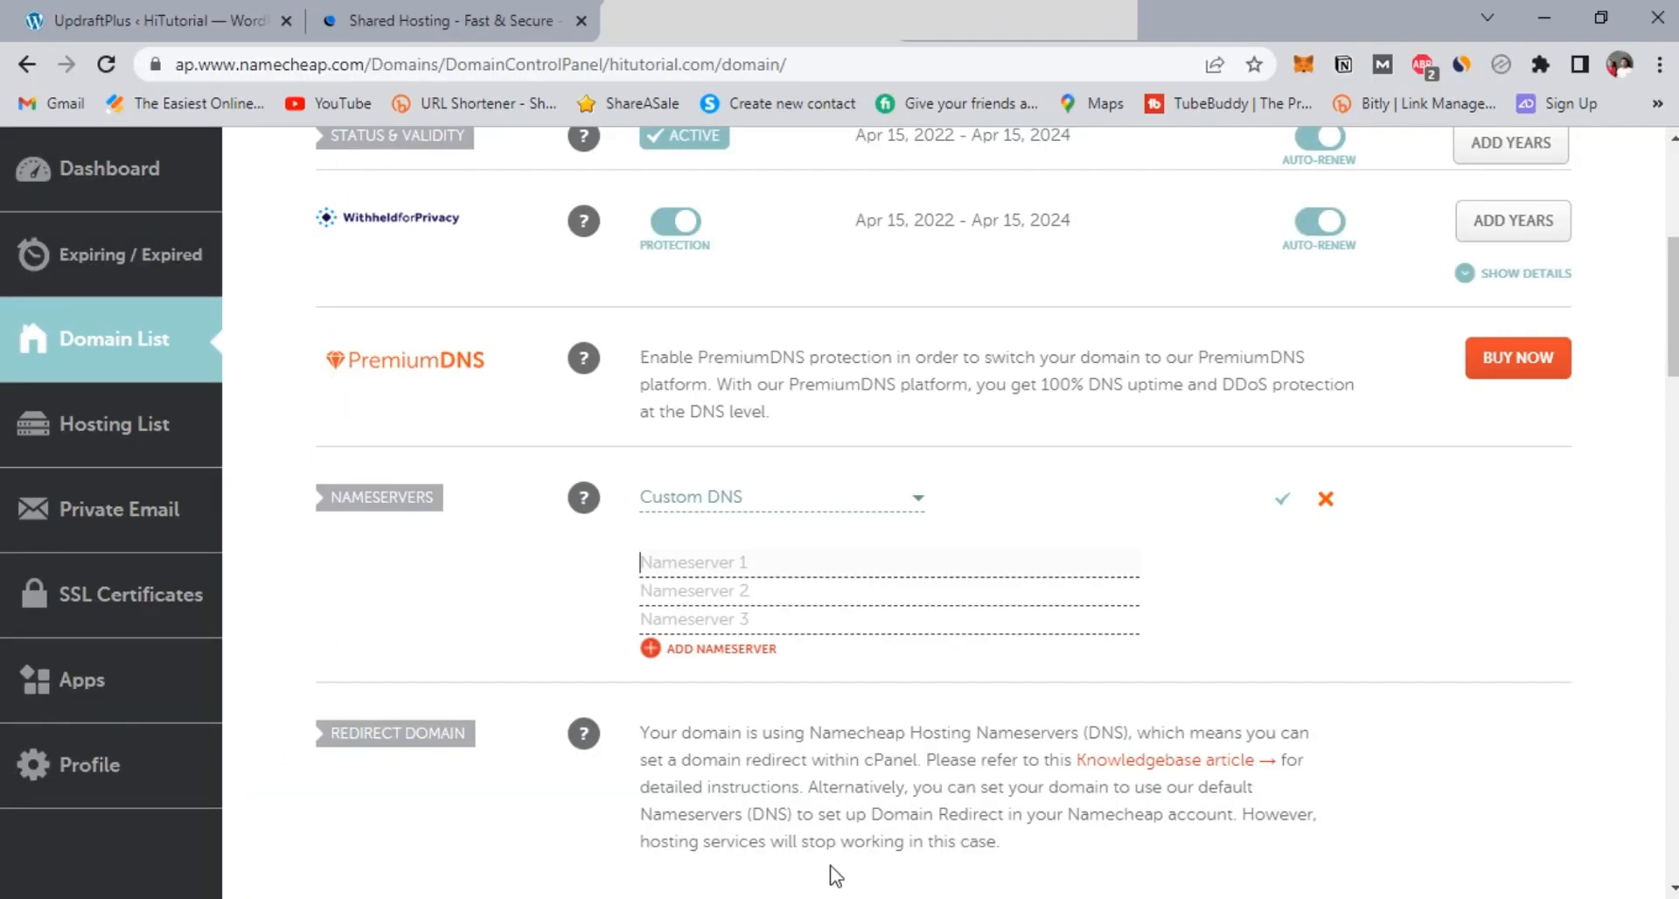
type("ns1.dreamhost.com")
left_click(889, 620)
type("ns3.dreamhost.com")
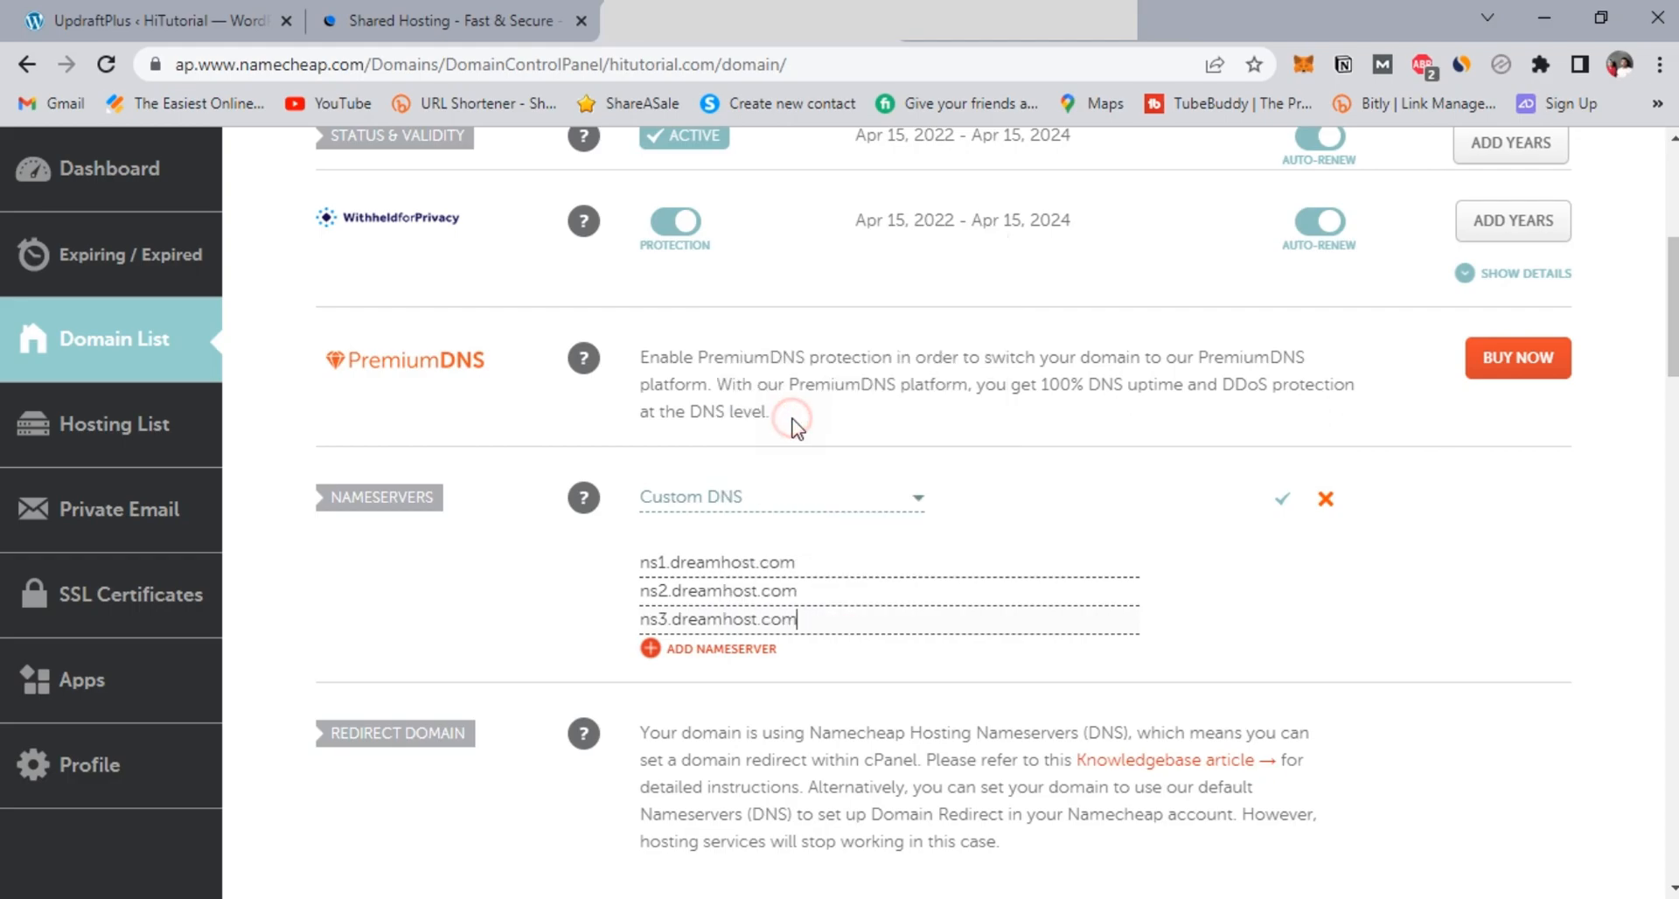
mouse_move(1281, 498)
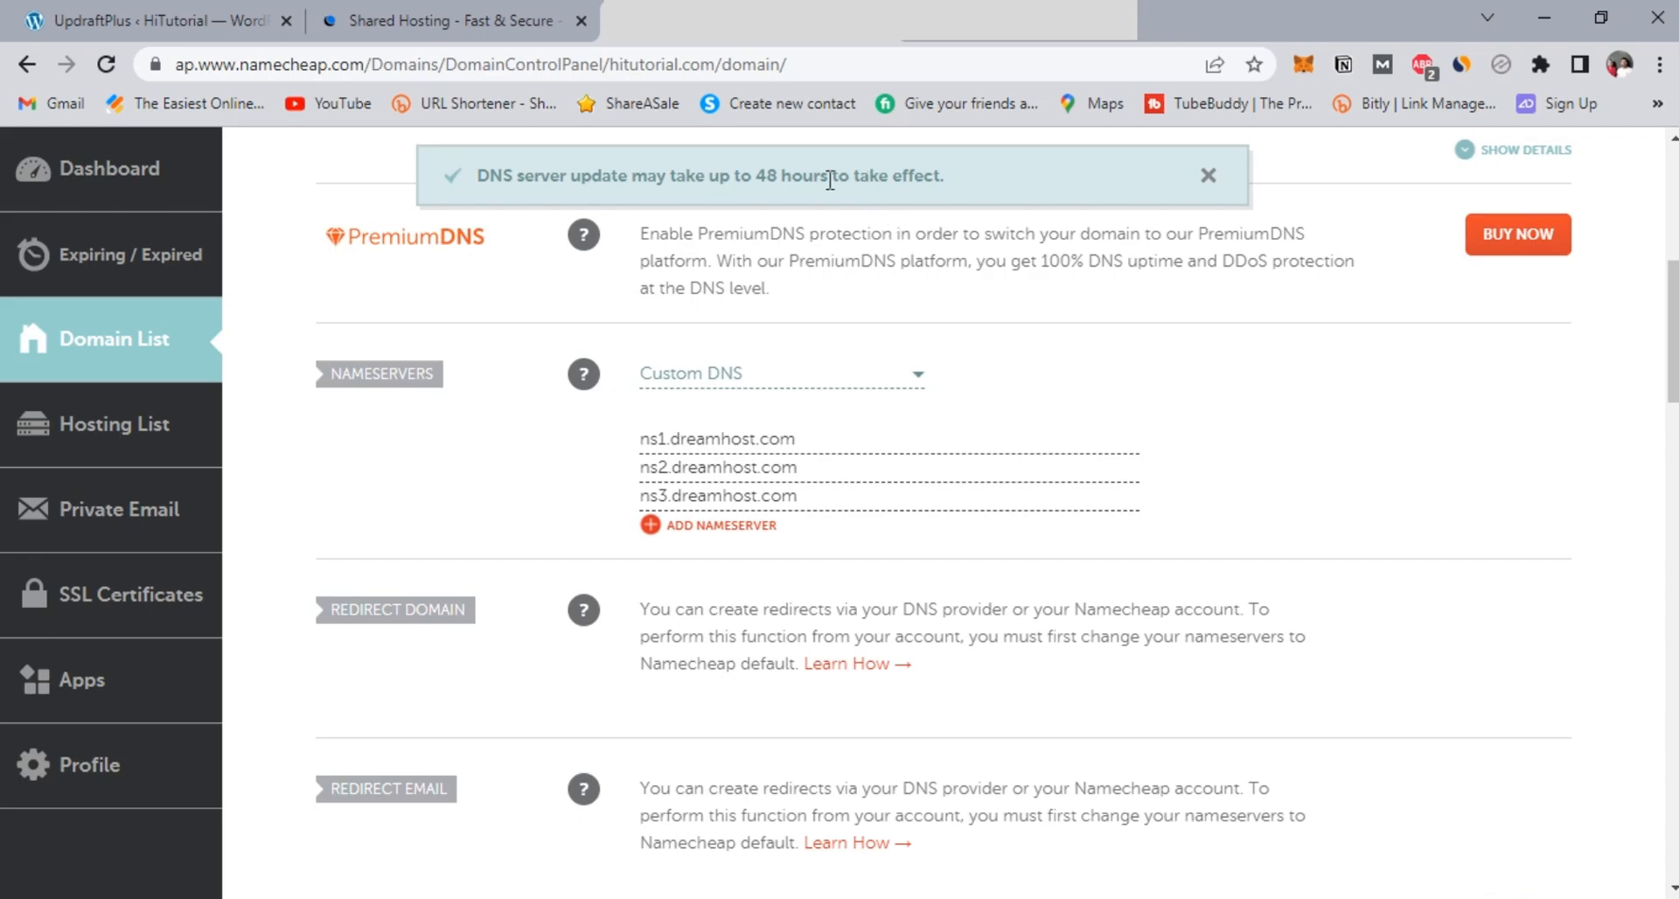
mouse_move(86, 14)
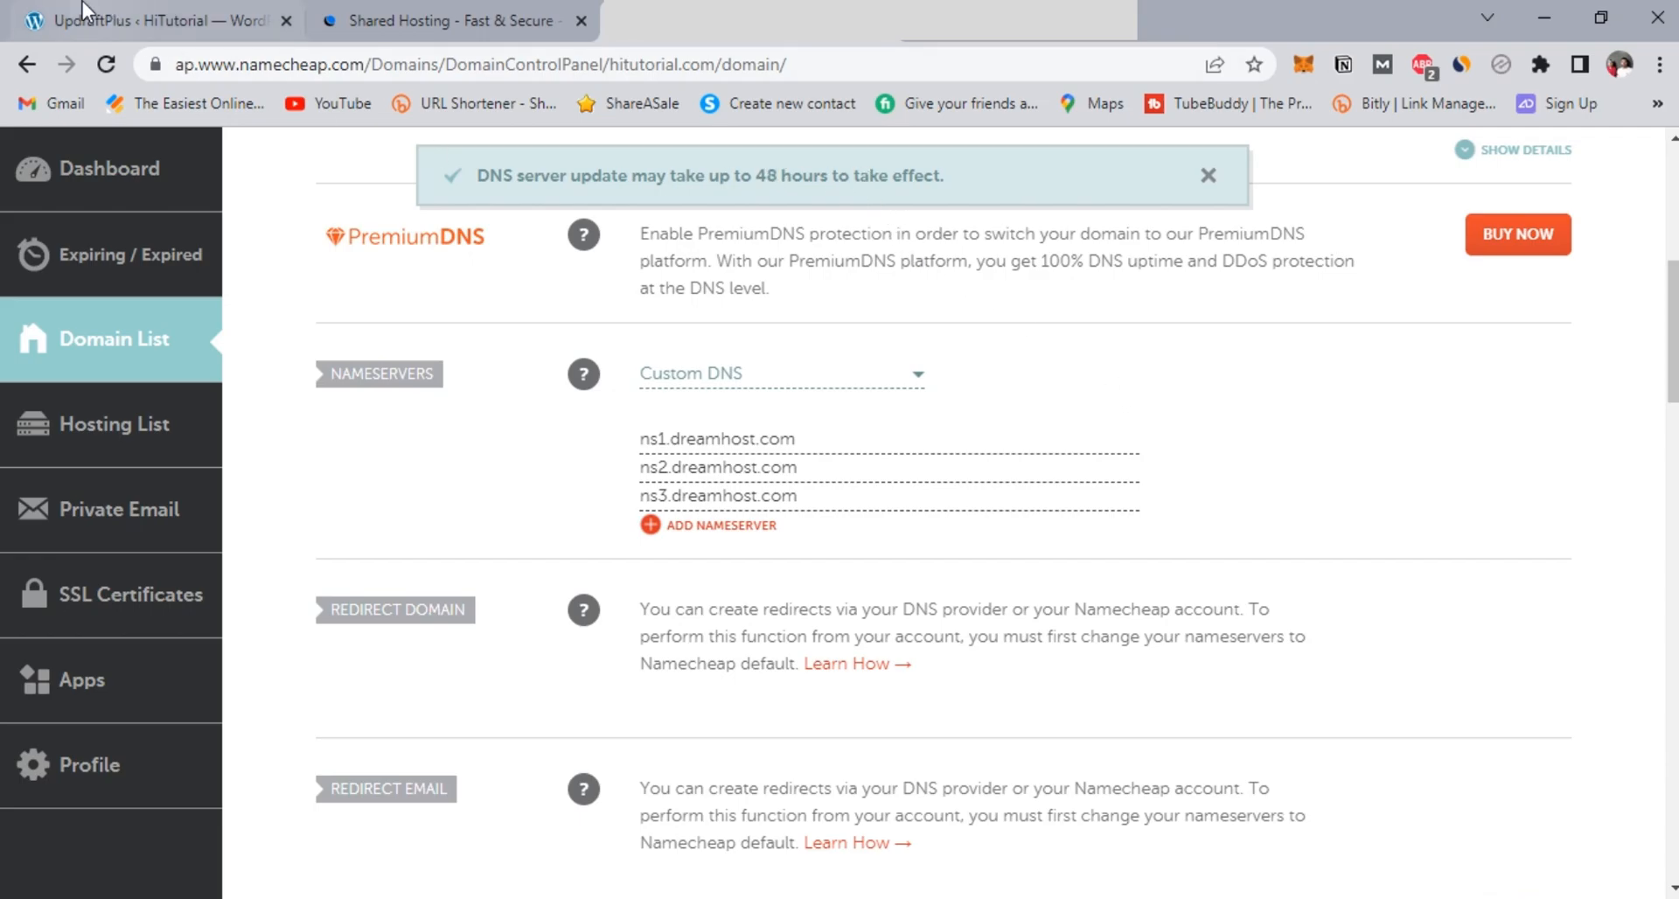
Step: Return to the UpdraftPlus backup page and scroll down to the last log message
left_click(156, 20)
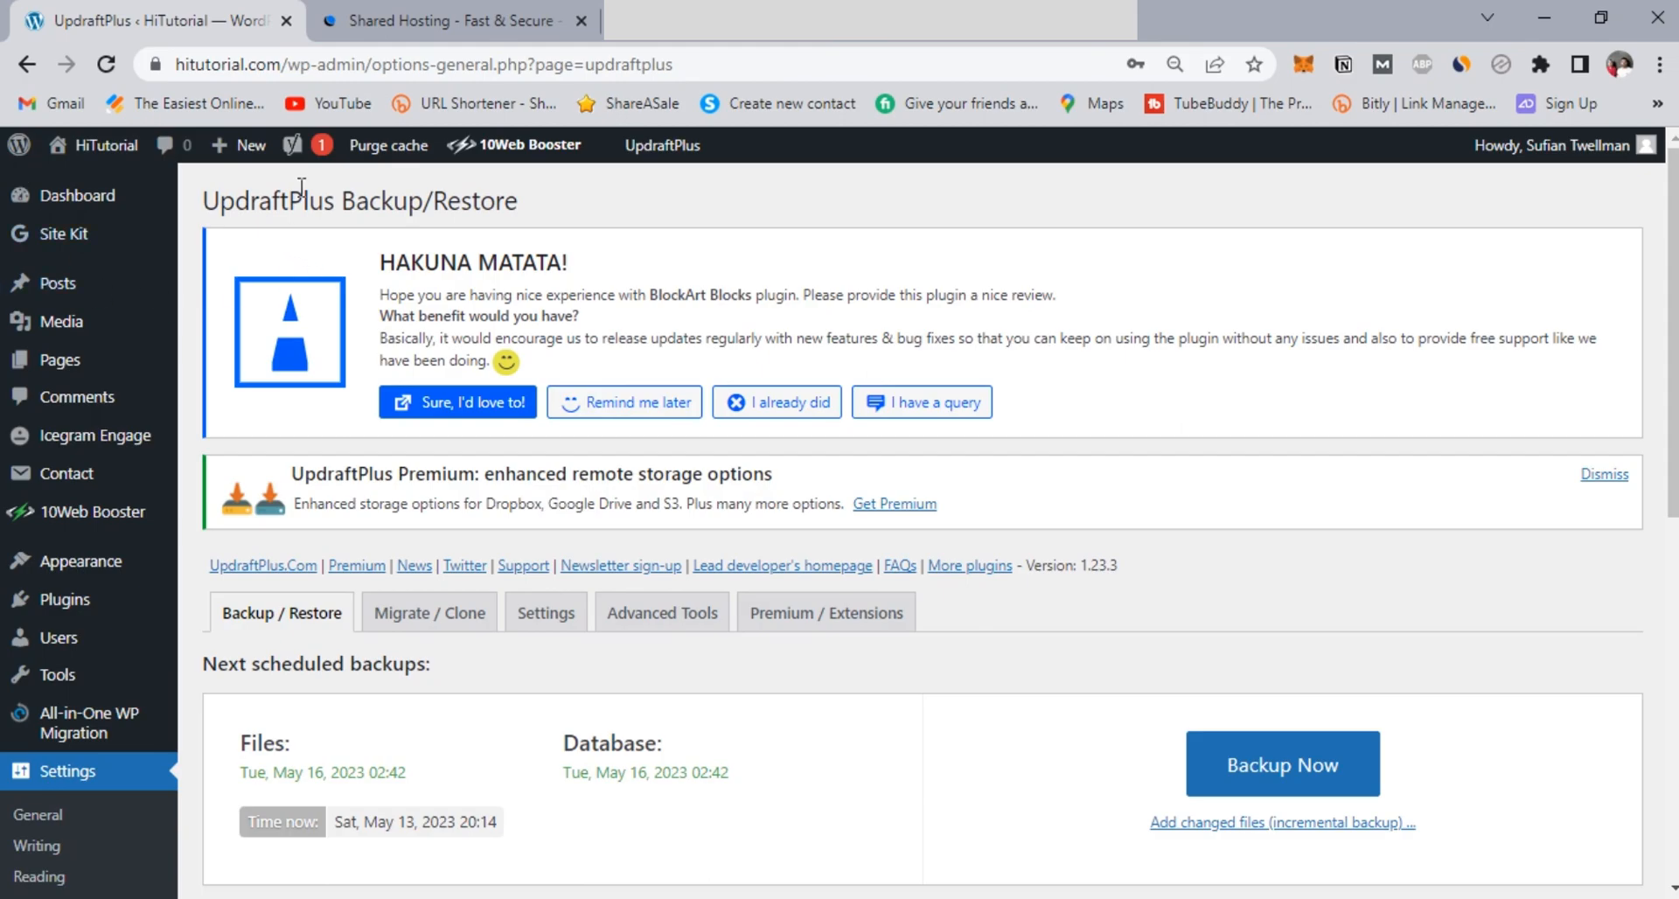
mouse_move(1430, 838)
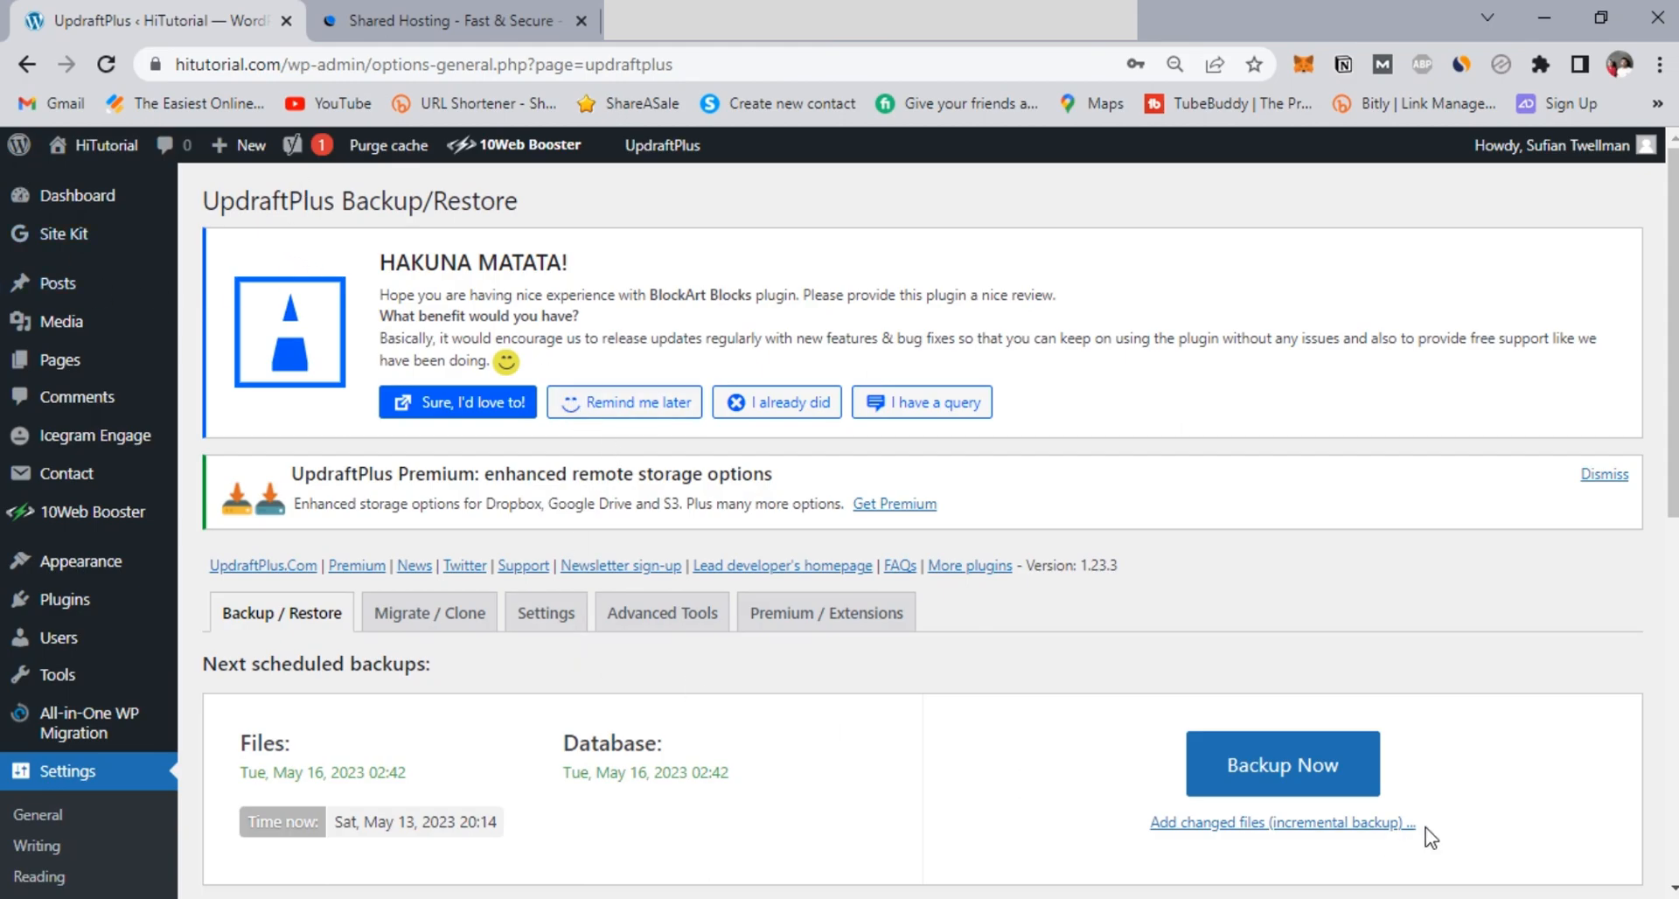
scroll("down", 3)
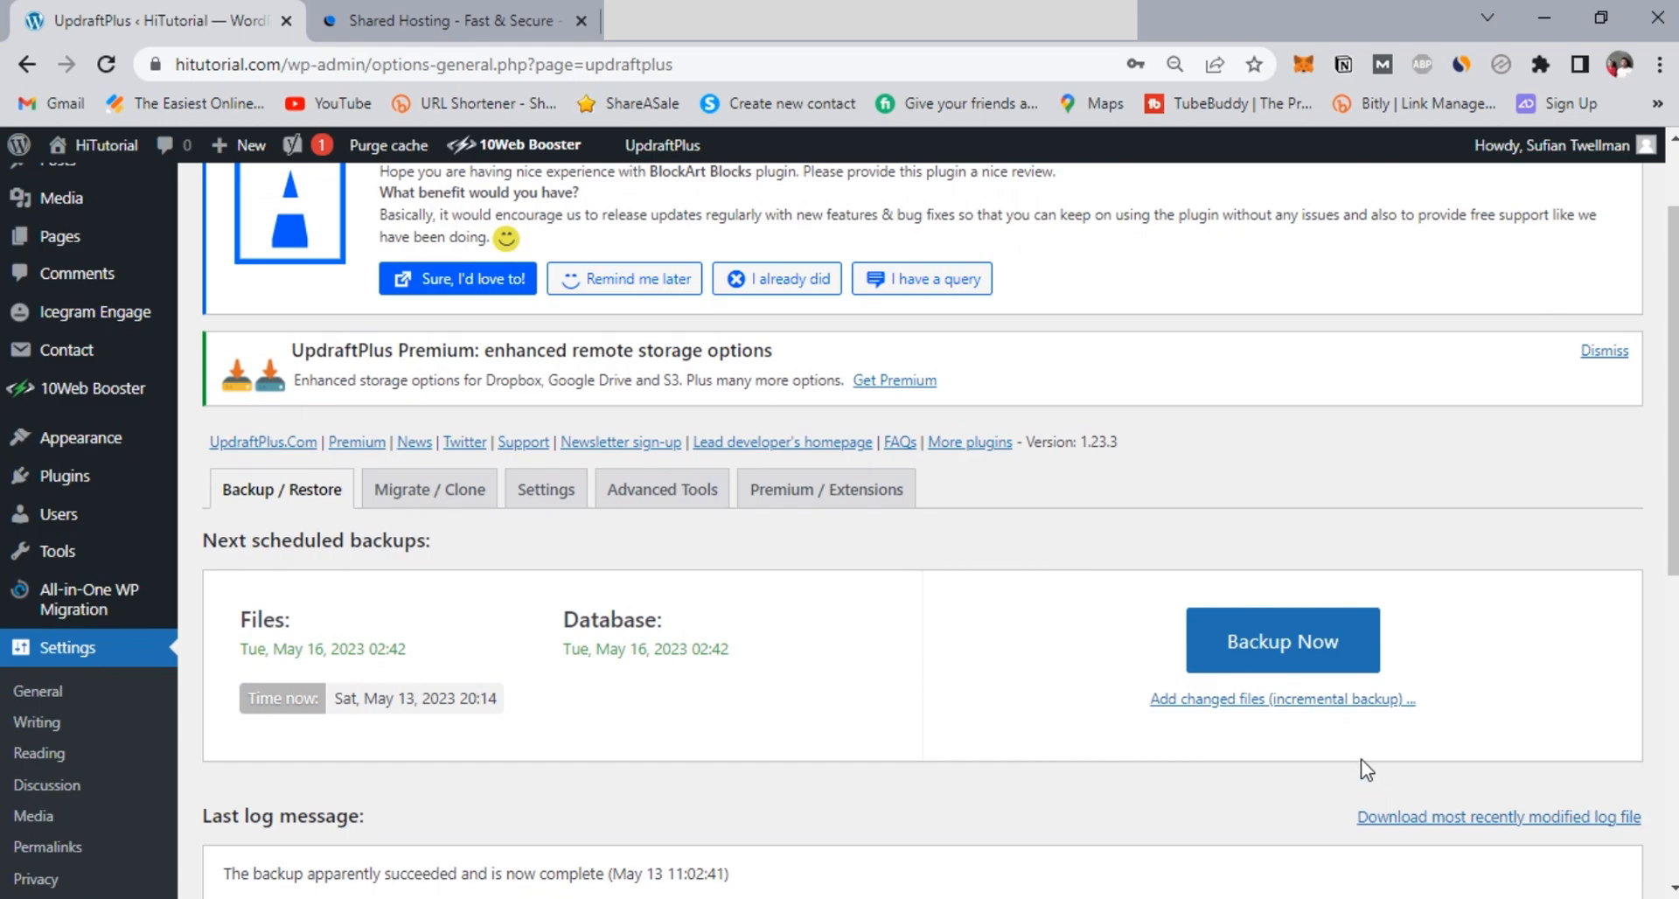
scroll("down", 3)
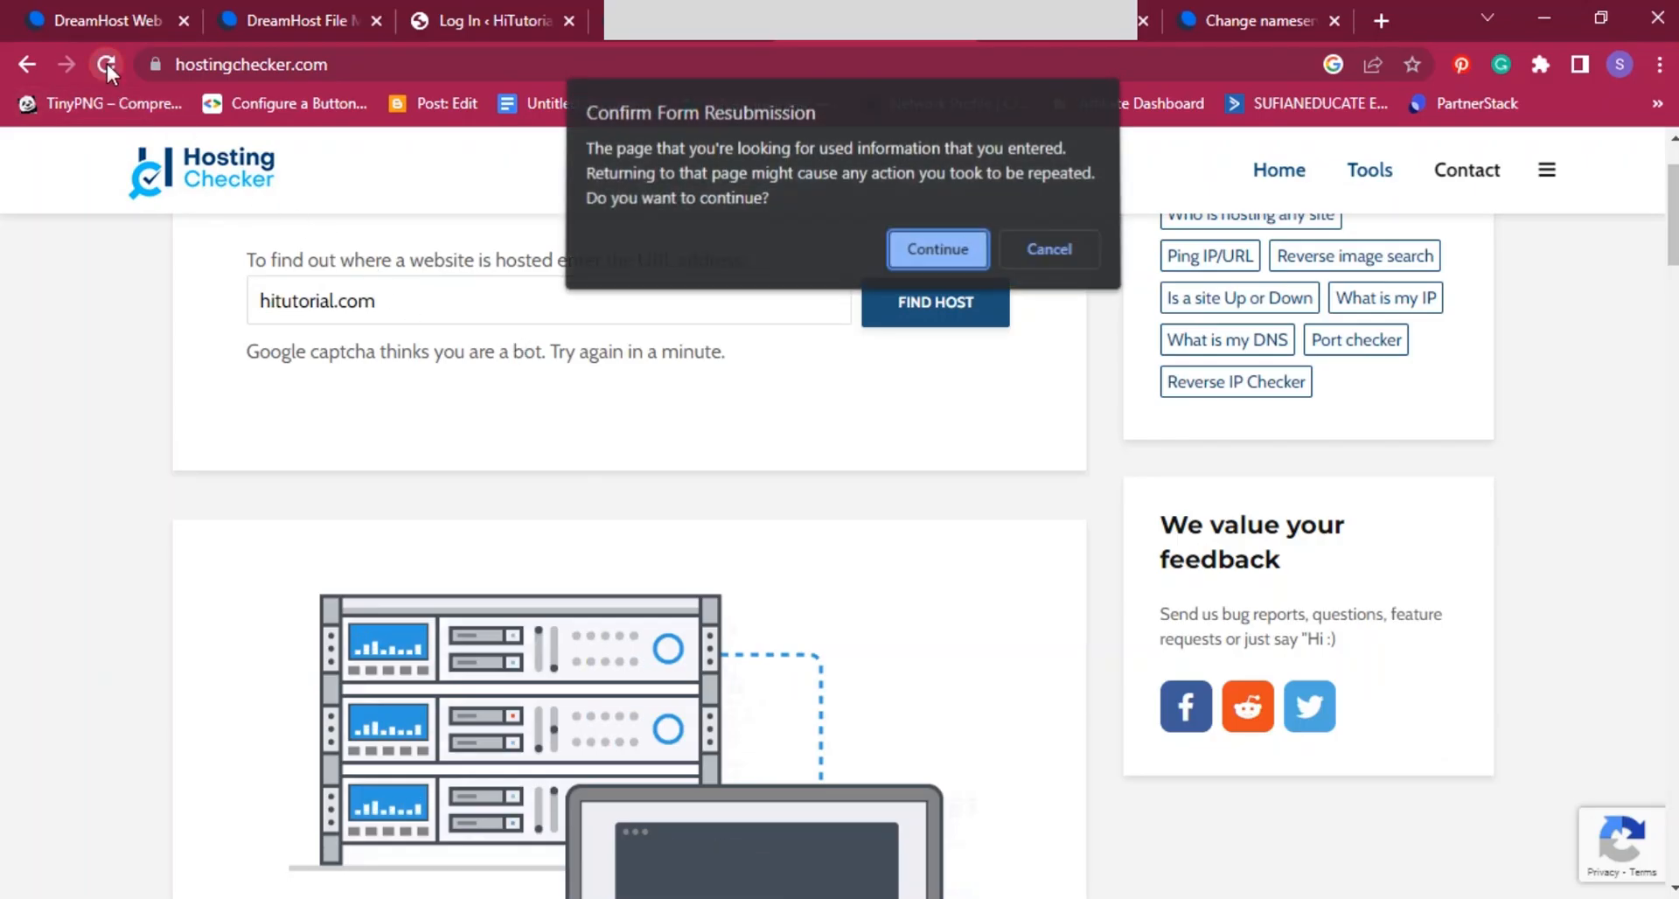
Step: Rerun the Hosting Checker lookup for hitutorial.com and read that it is now hosted by New Dream Network (DreamHost)
left_click(935, 248)
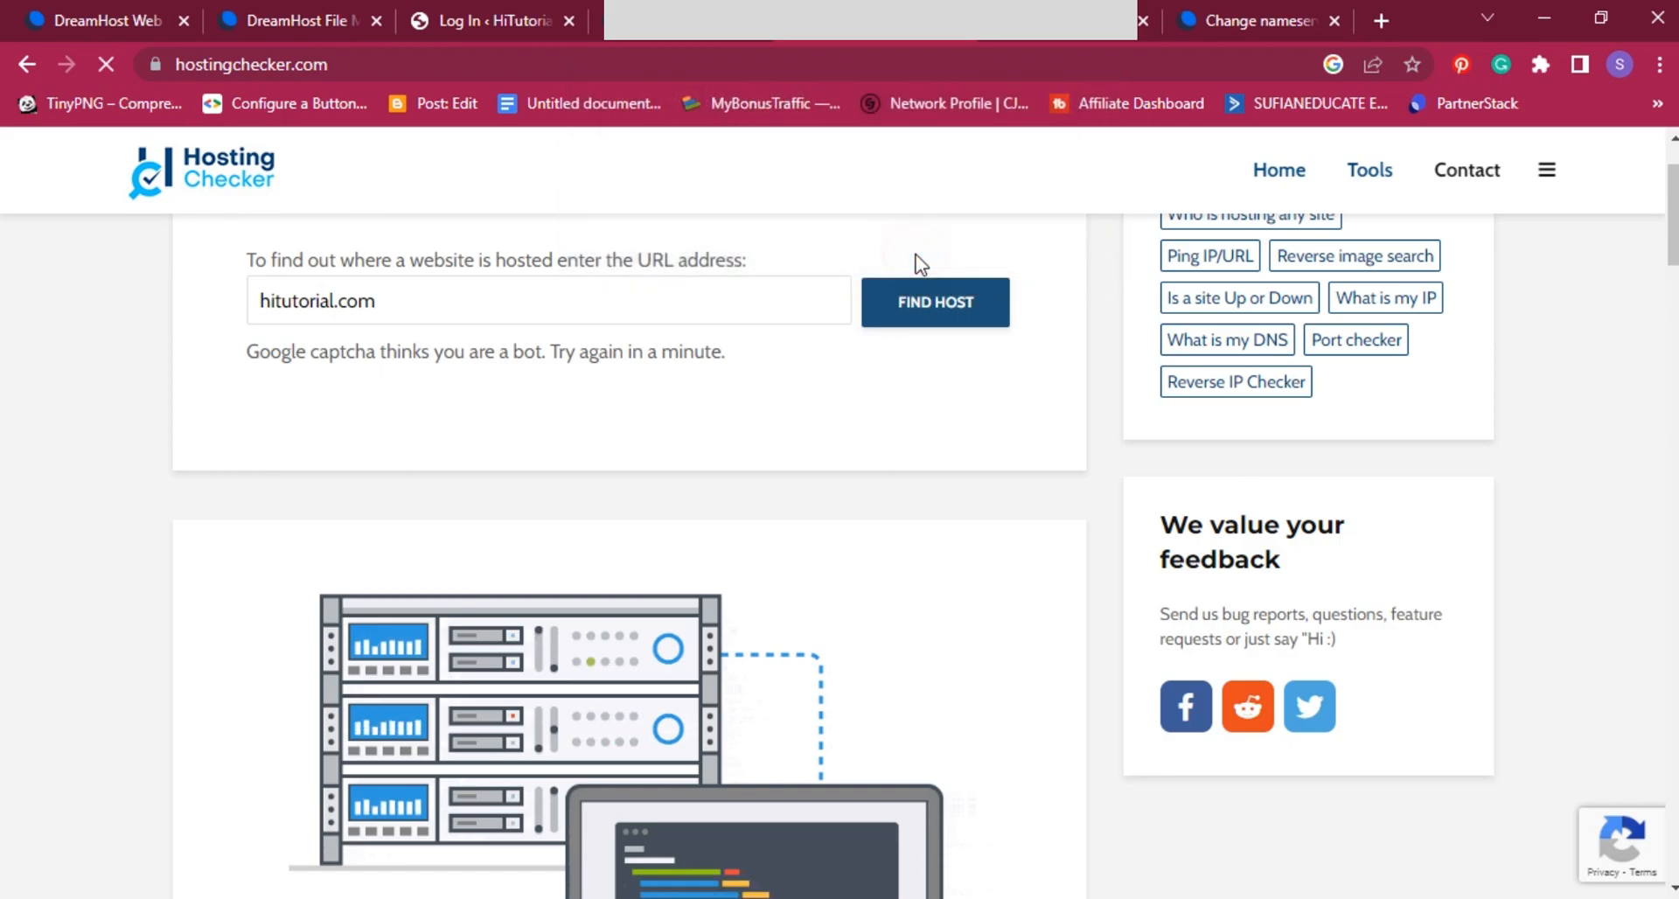
left_click(934, 301)
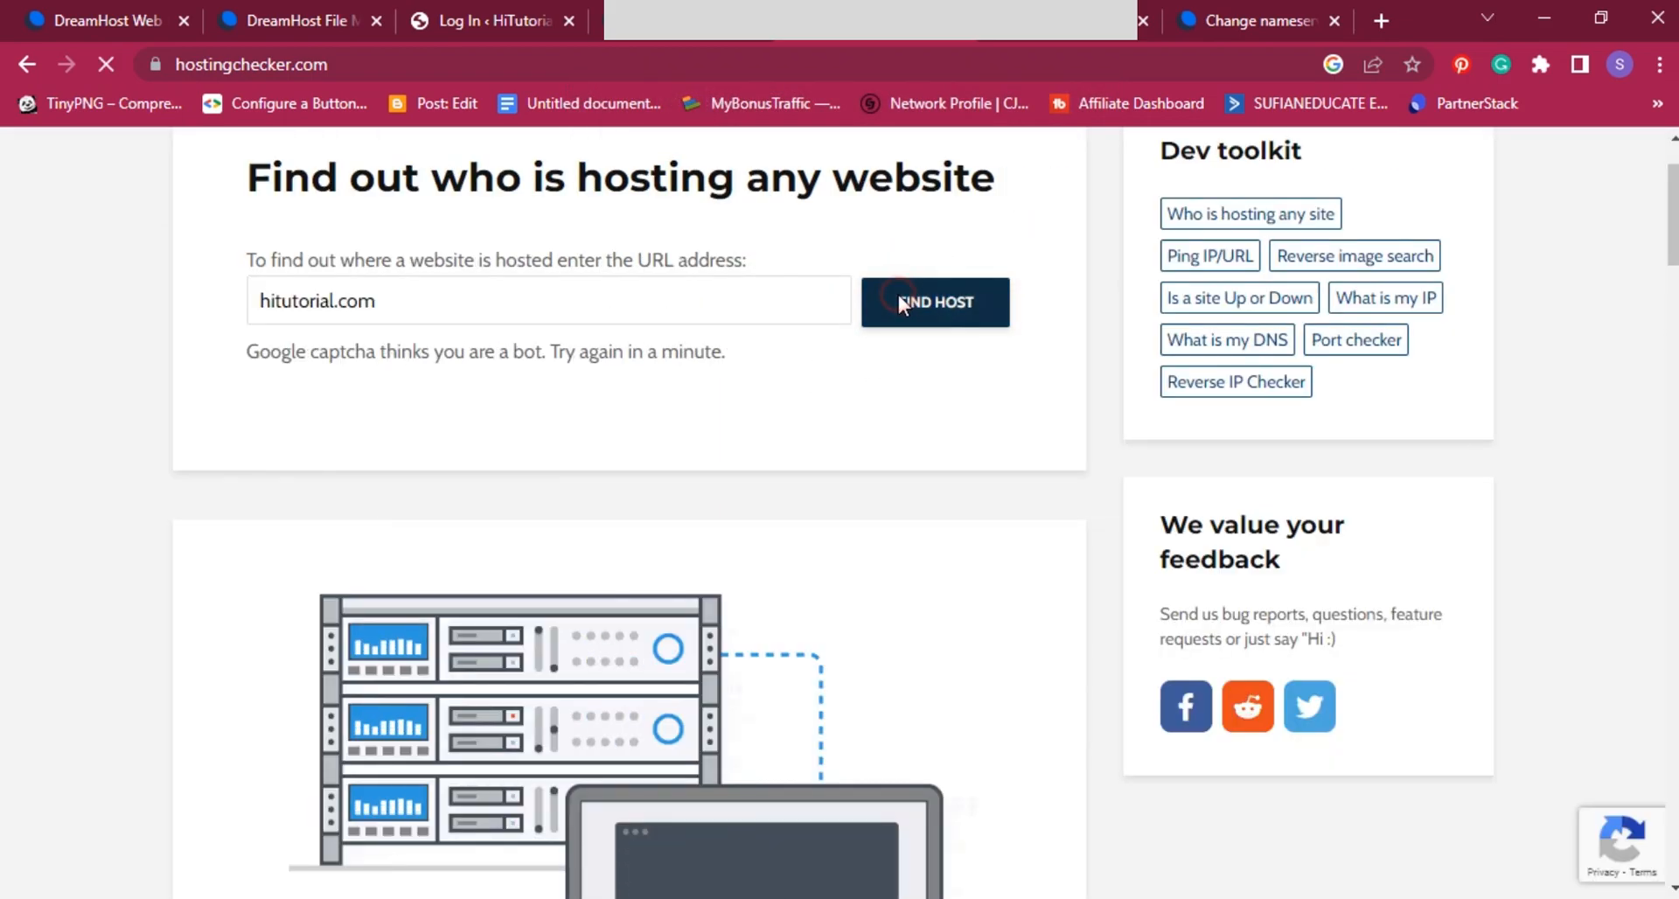
left_click(934, 302)
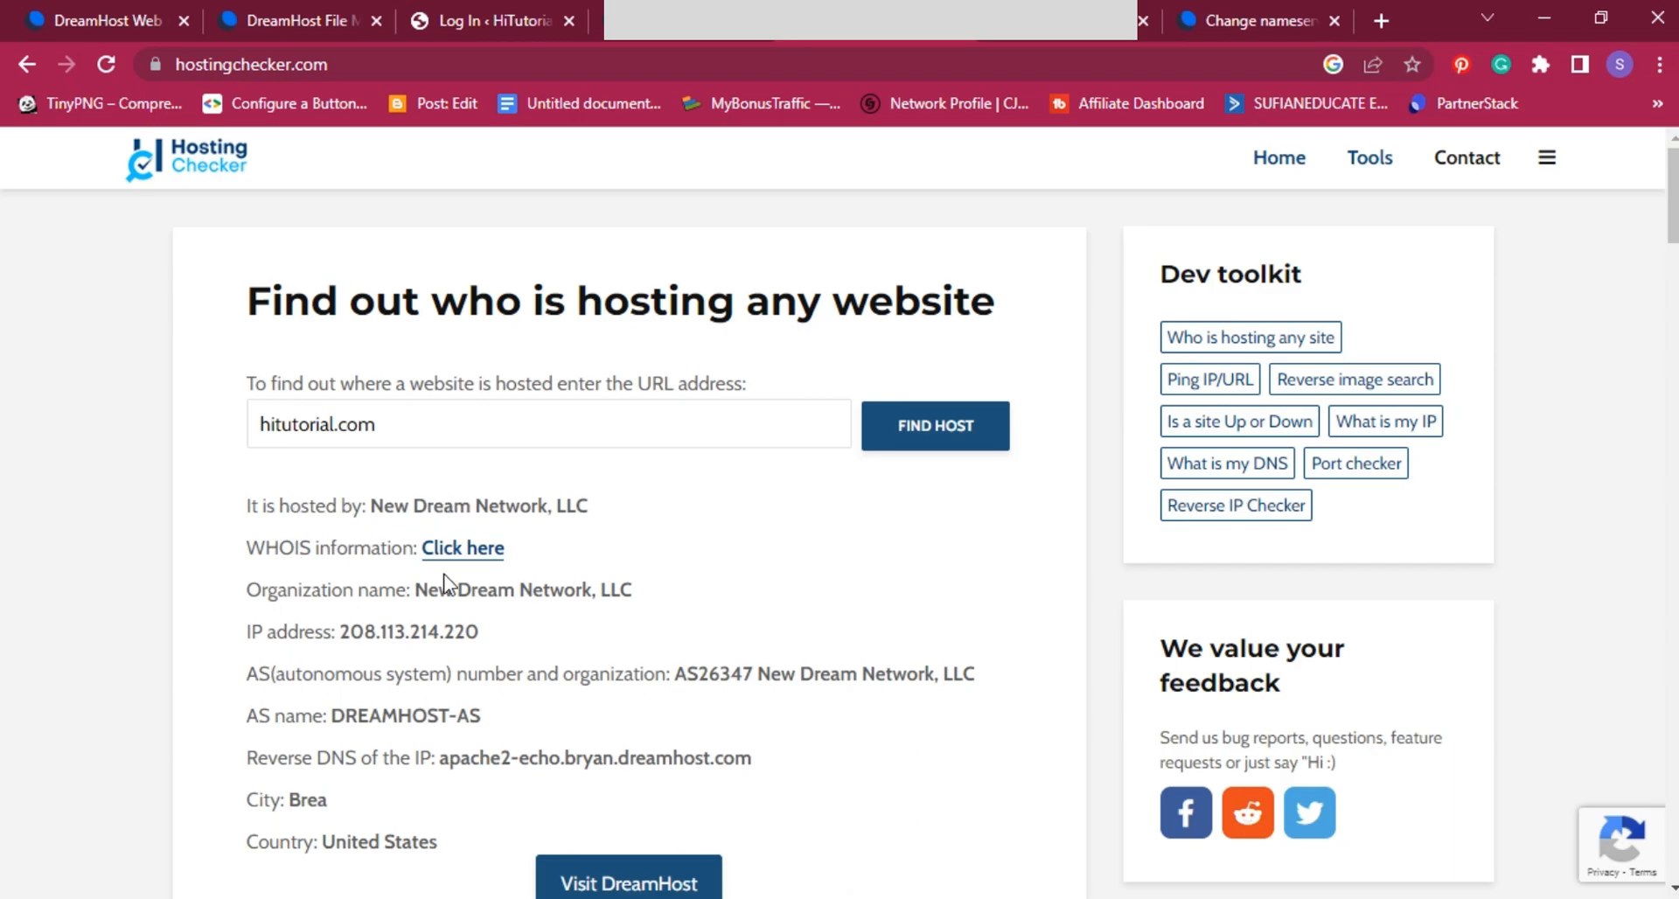
mouse_move(752, 639)
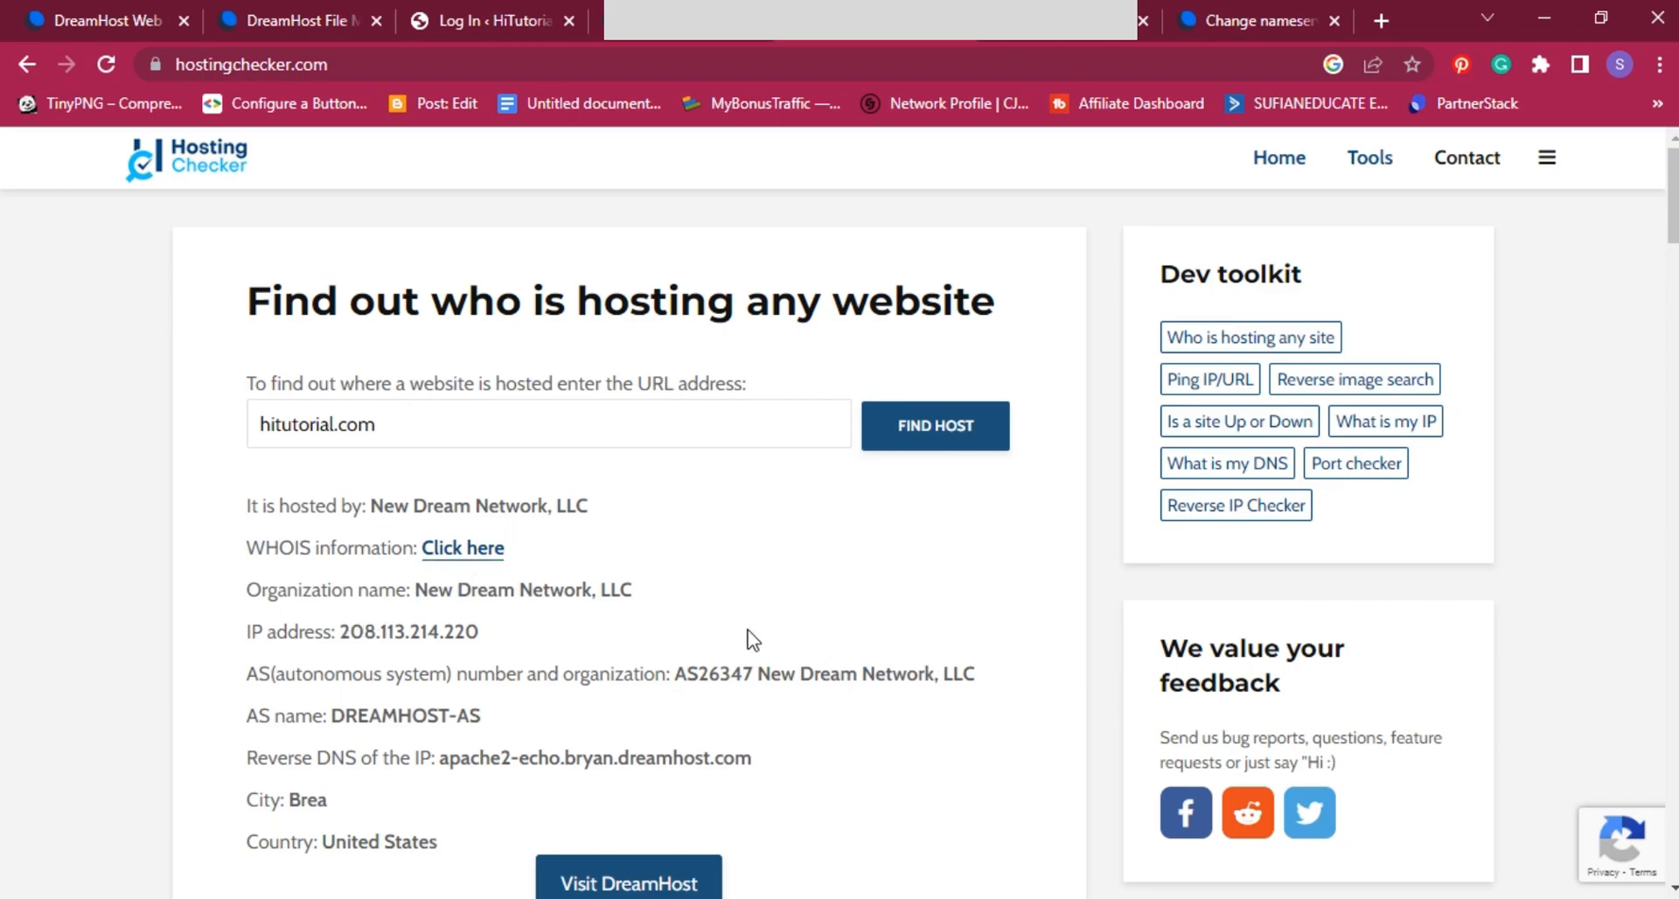
scroll("down", 3)
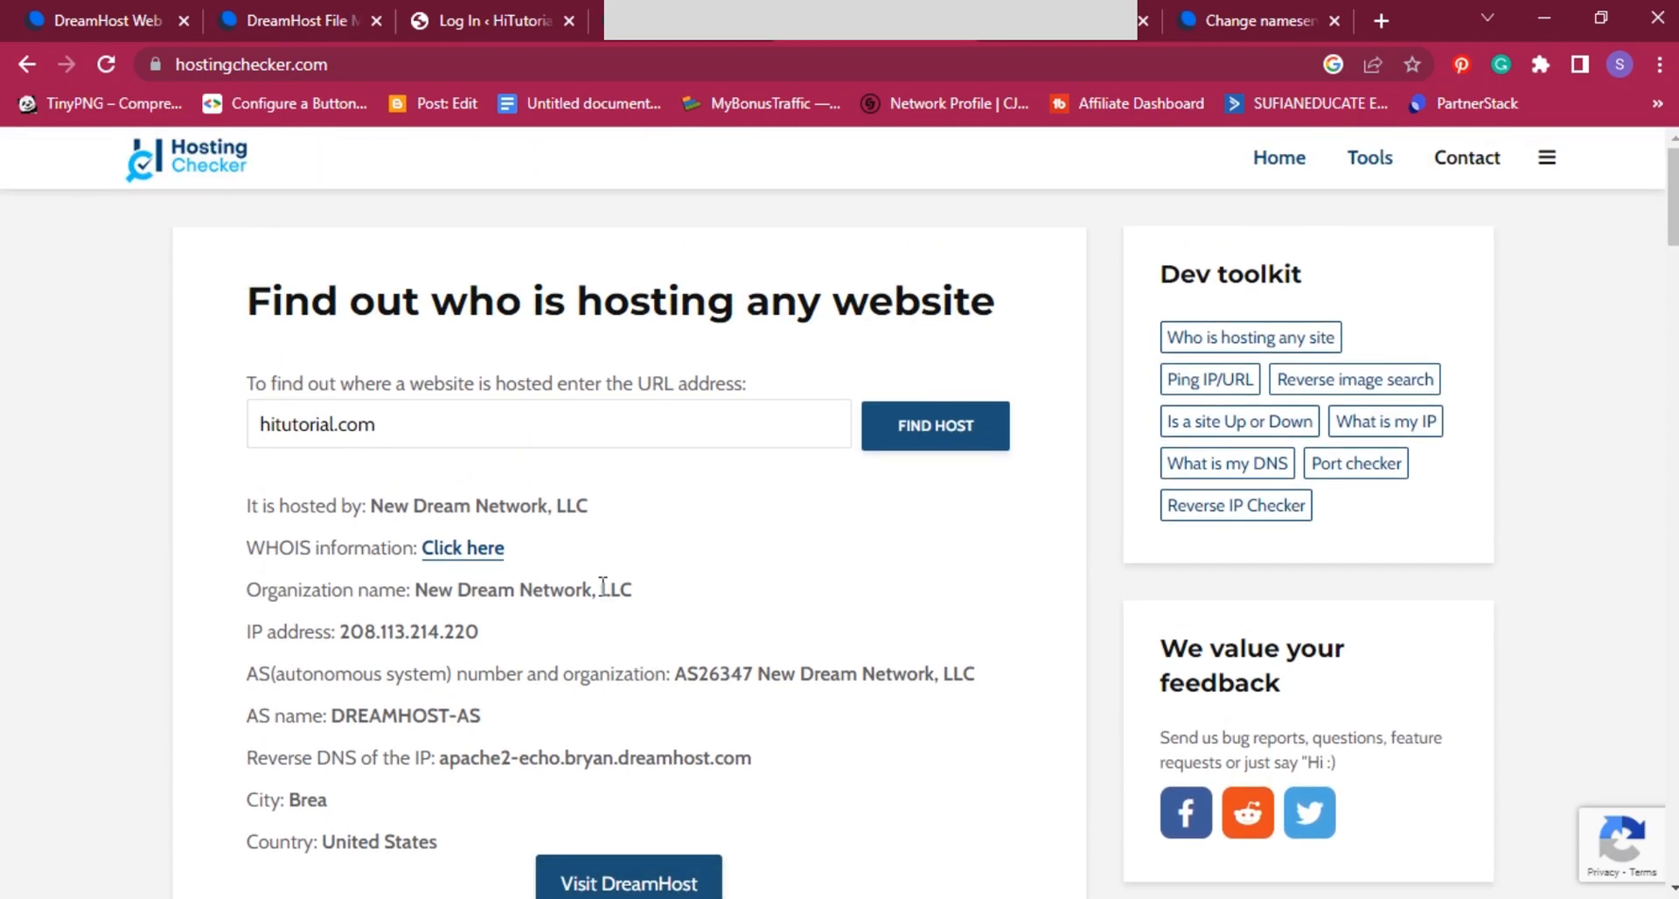
left_click(487, 20)
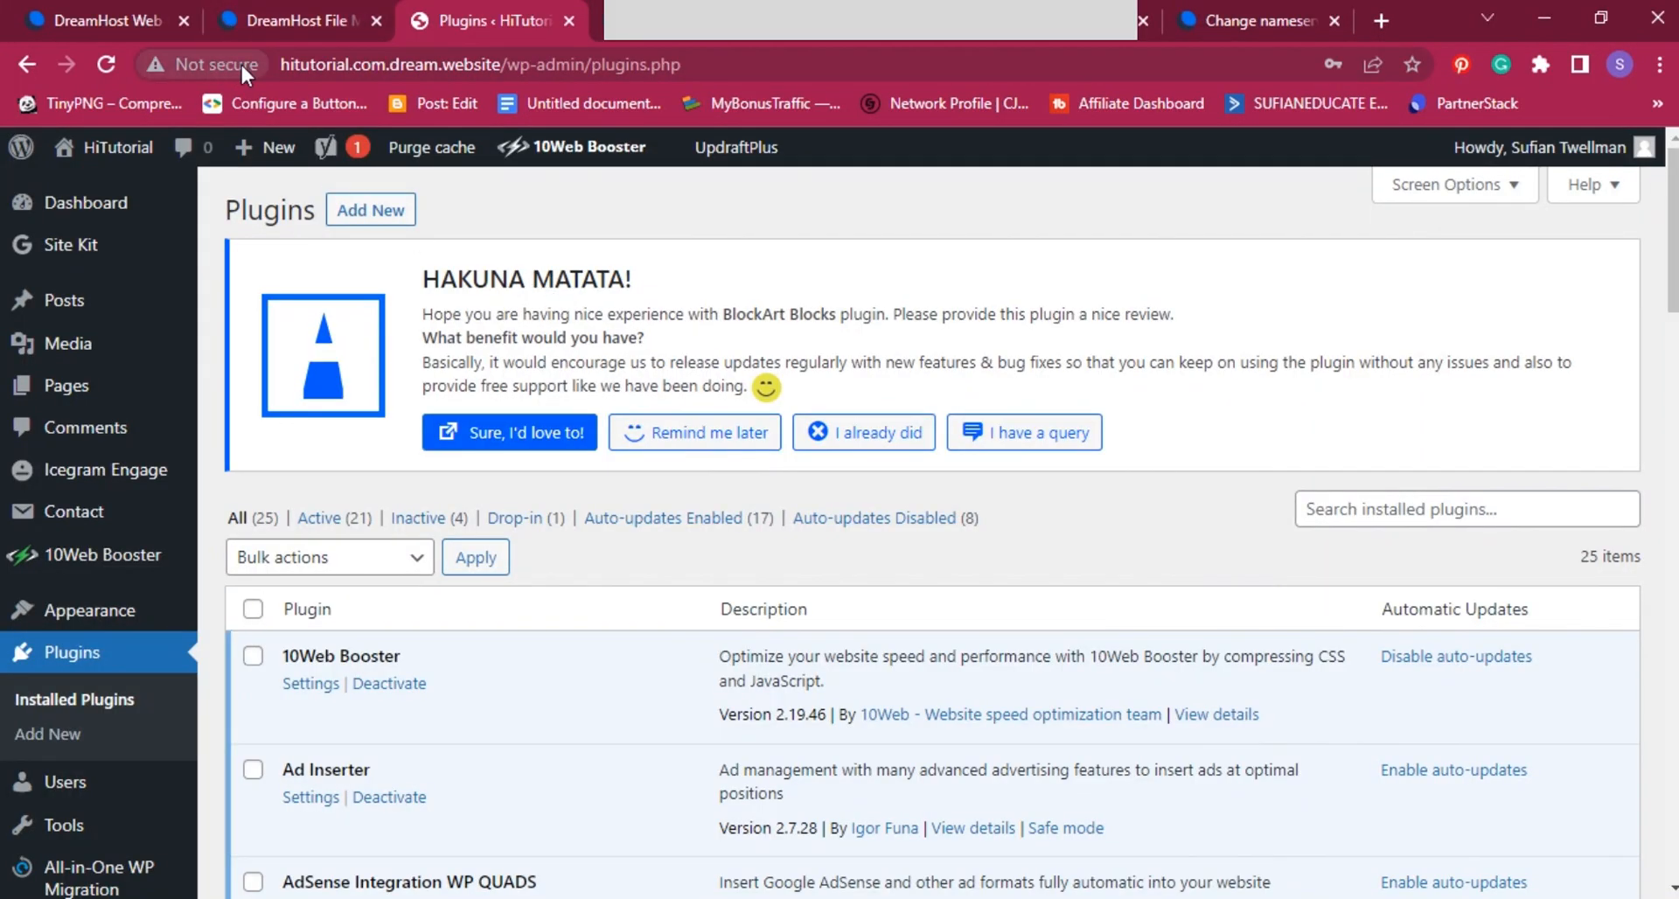
mouse_move(117, 147)
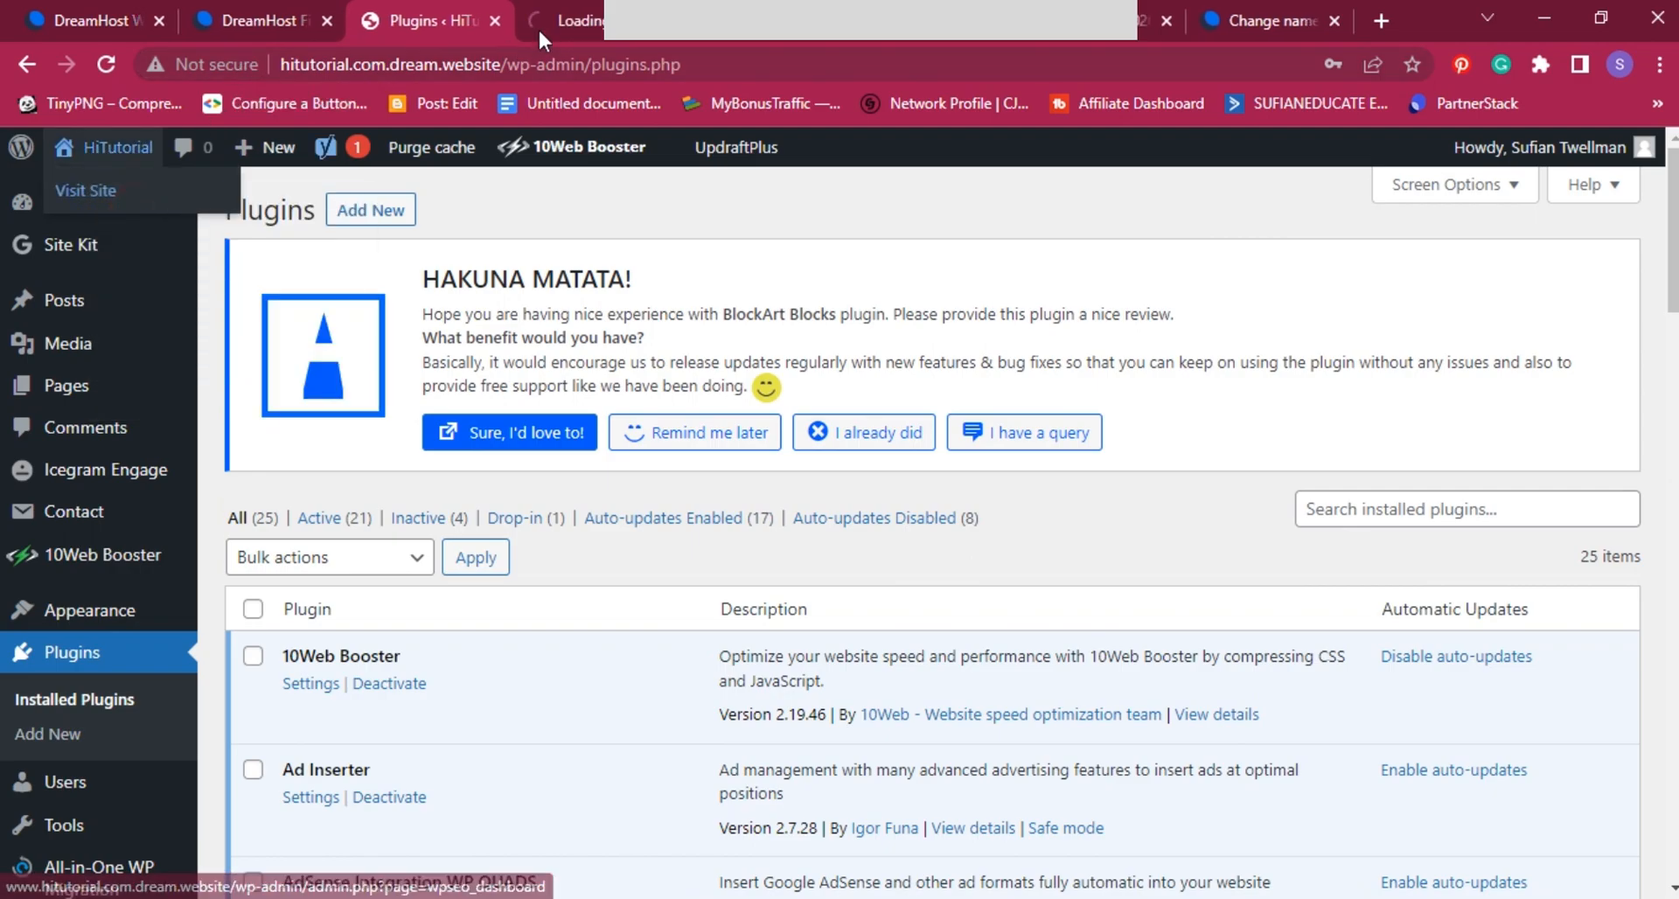
Step: Visit the HiTutorial front end, open the Blog page and scroll through a post
left_click(563, 20)
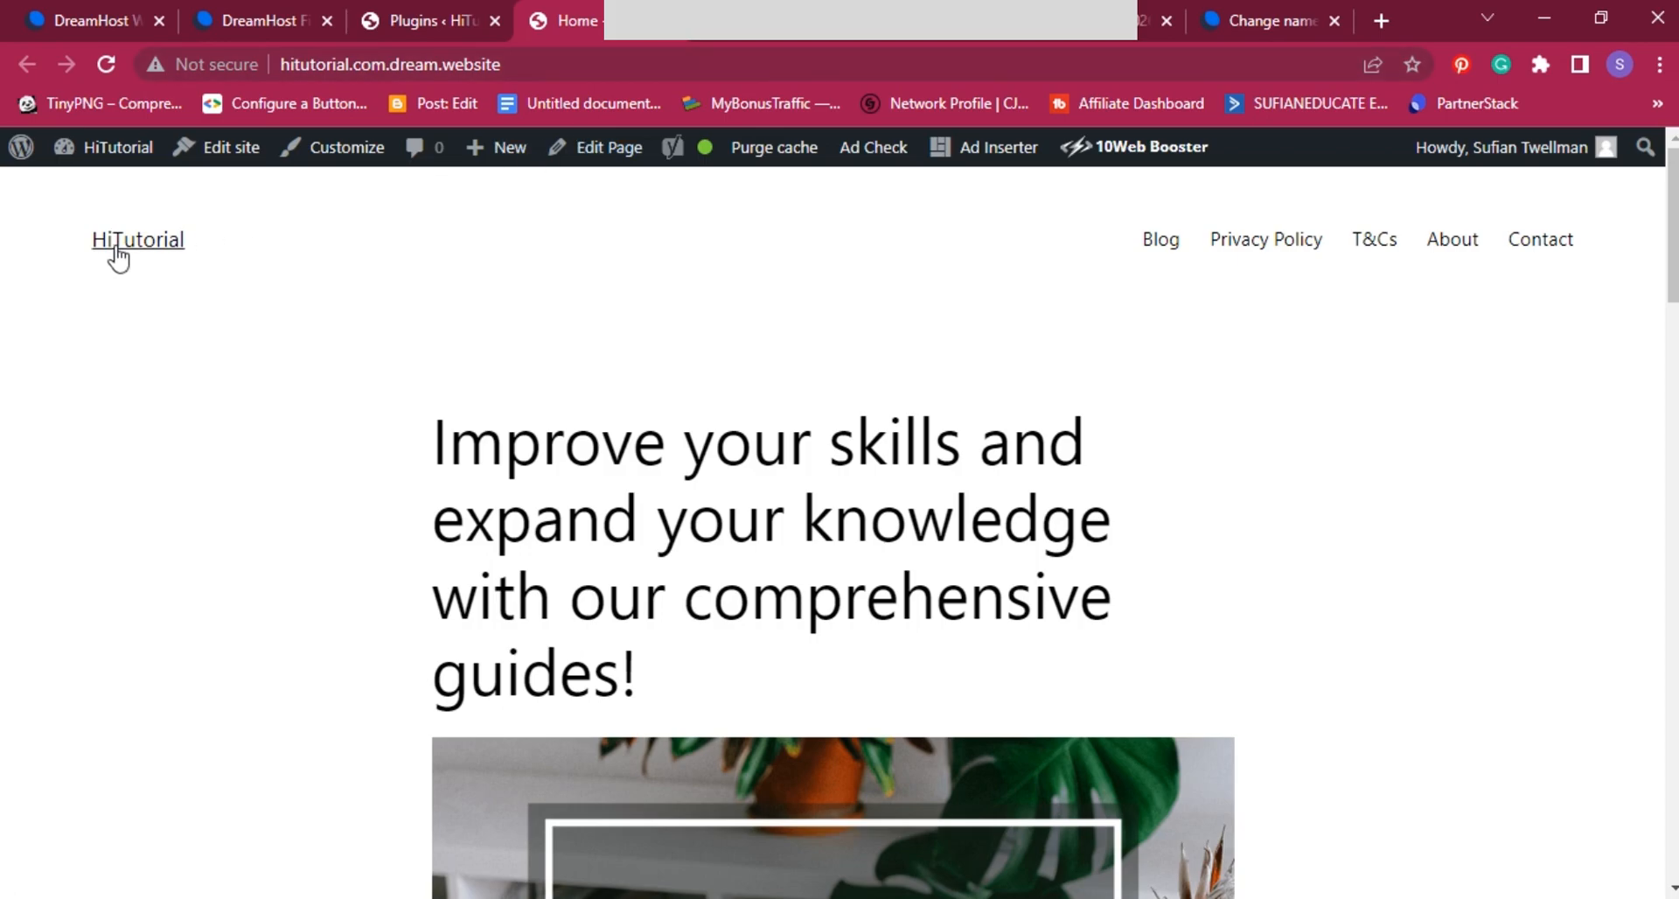
mouse_move(171, 197)
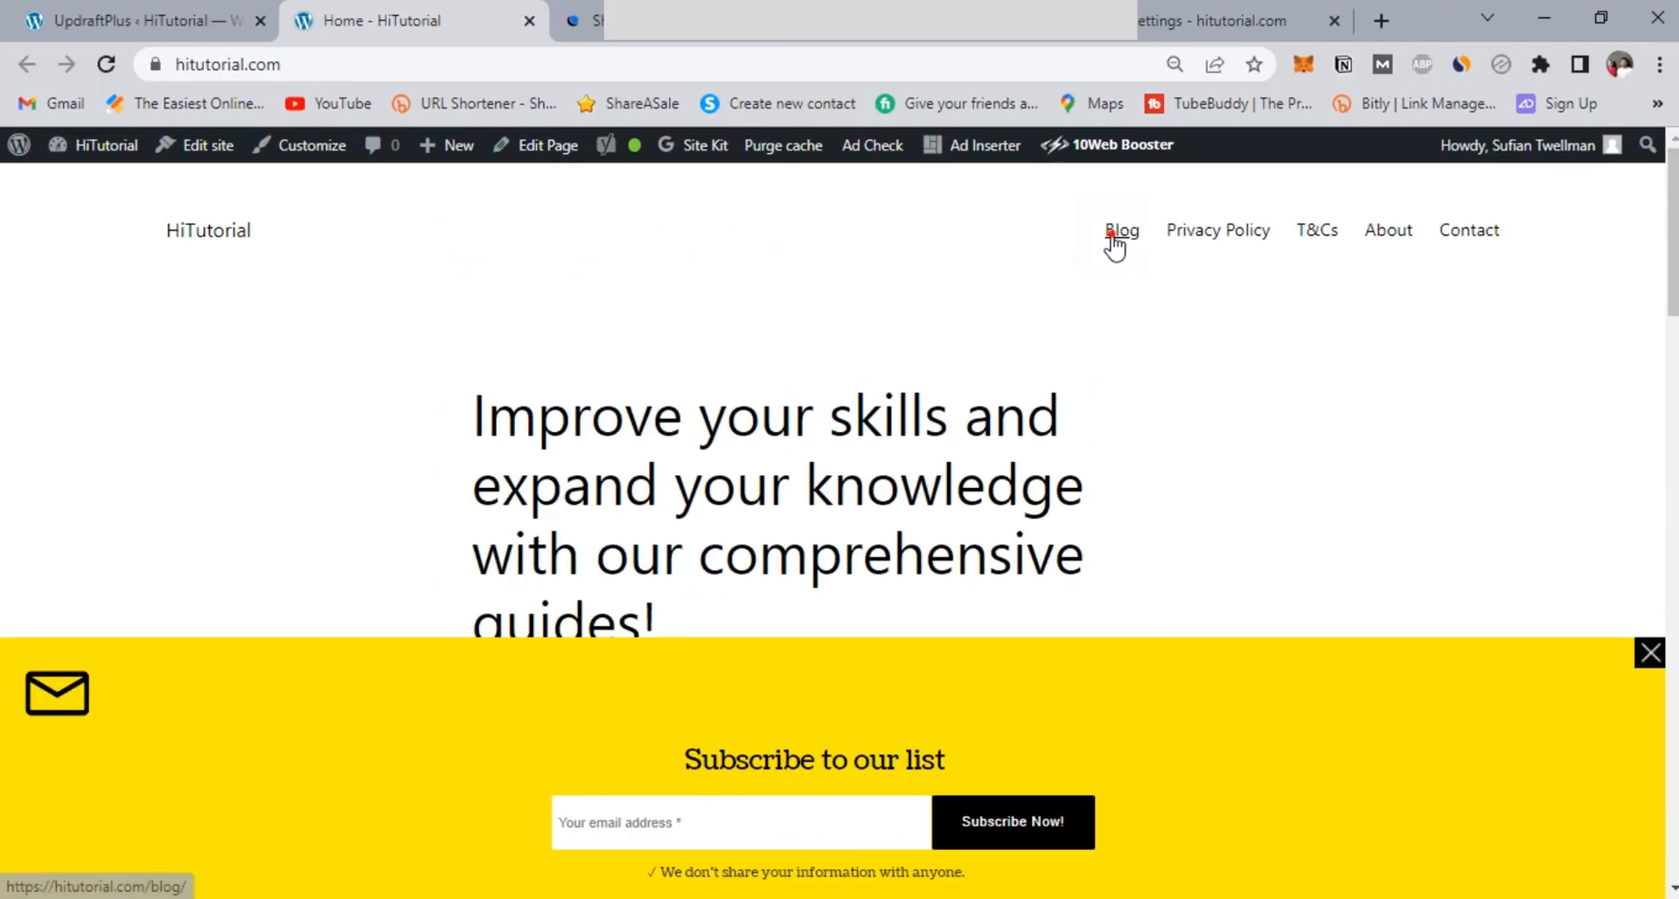
left_click(1121, 230)
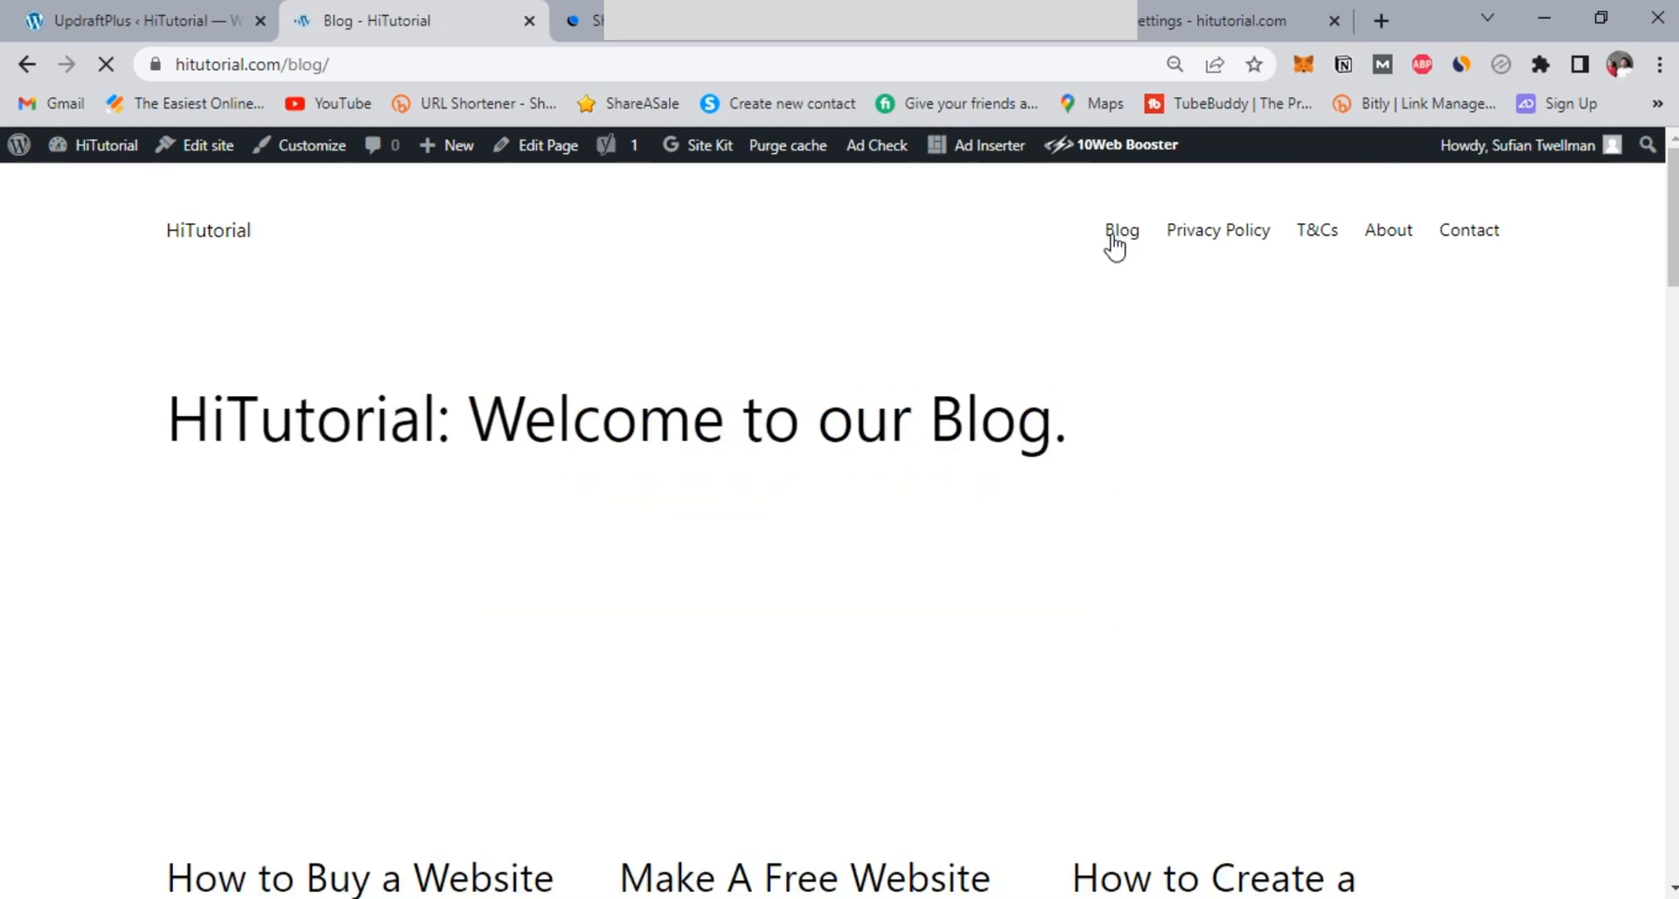
scroll("down", 3)
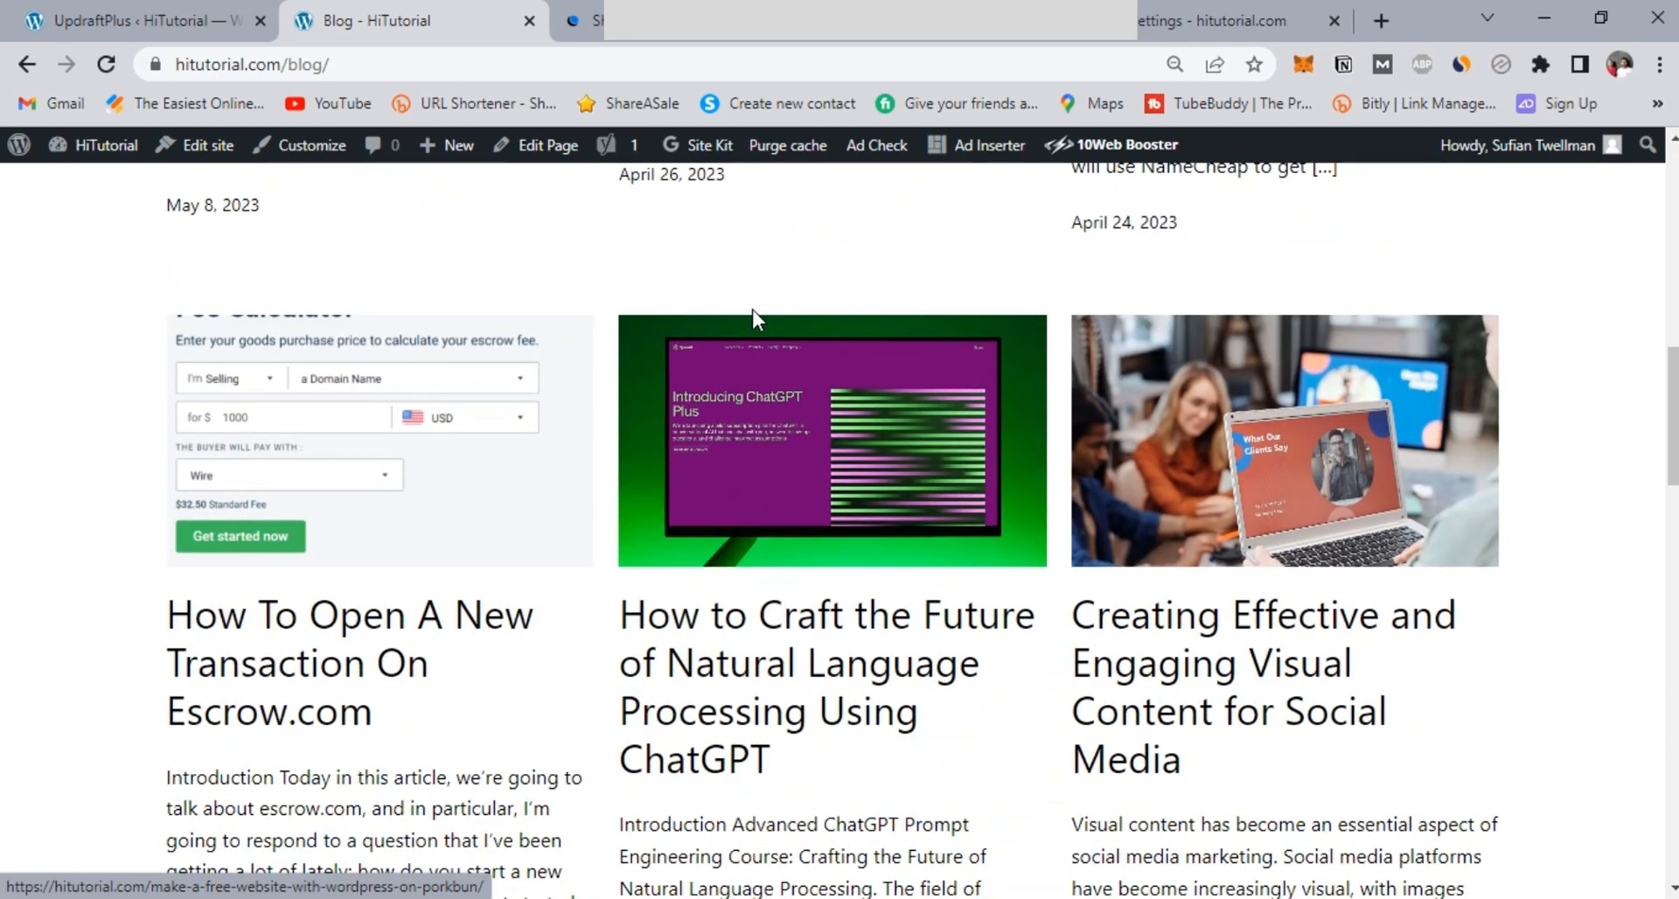
scroll("down", 3)
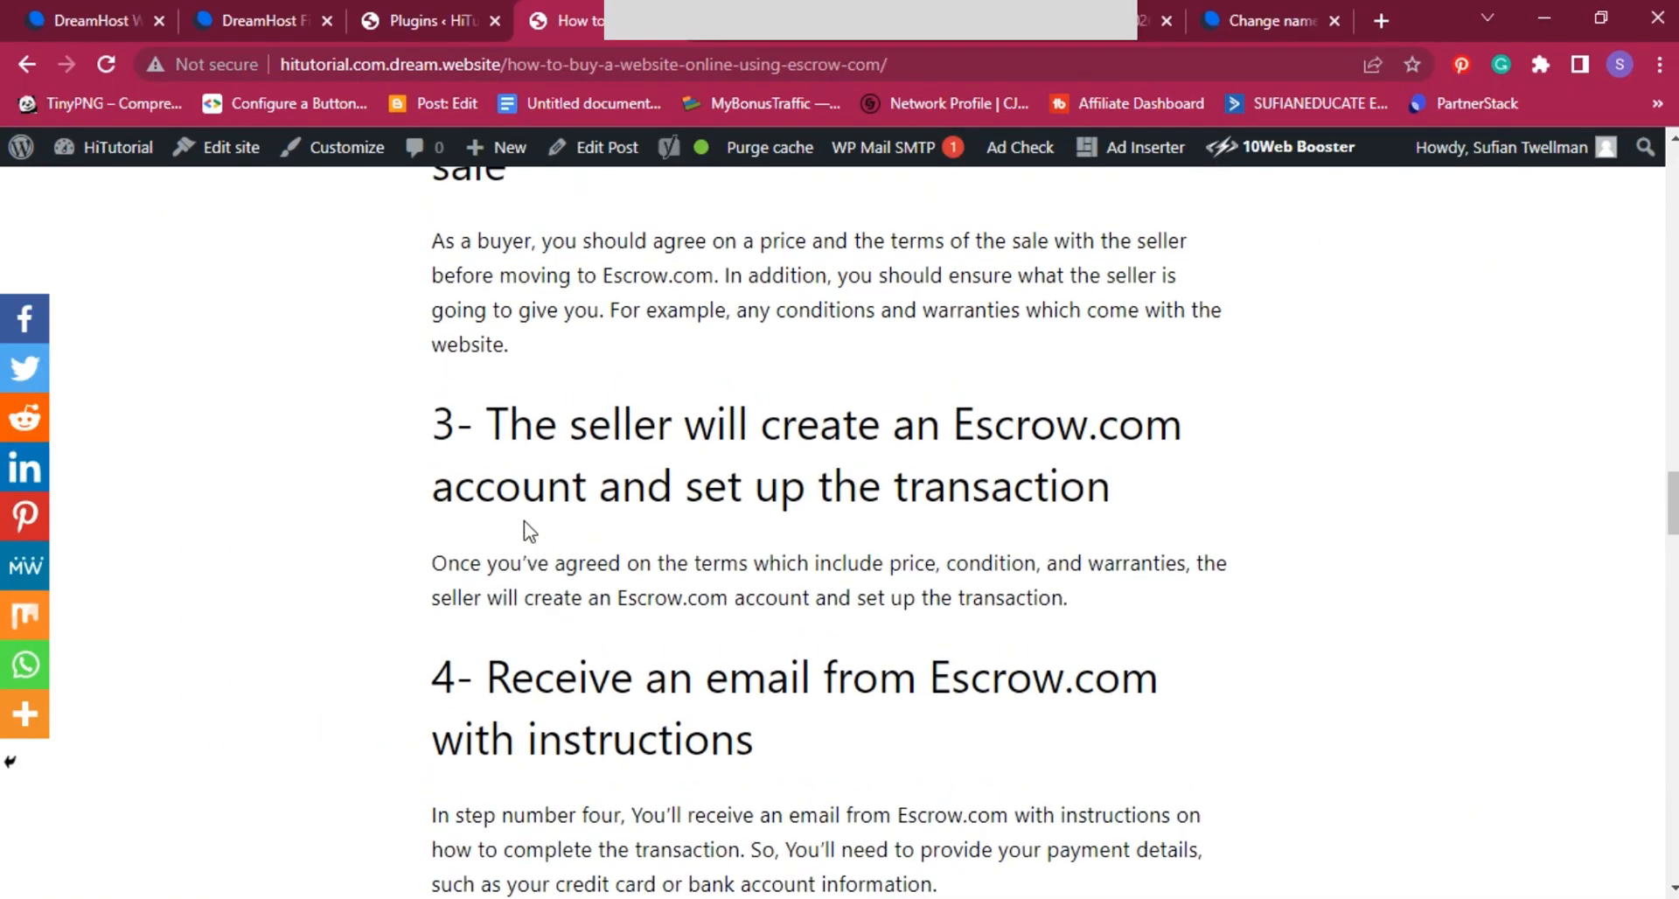
scroll("up", 3)
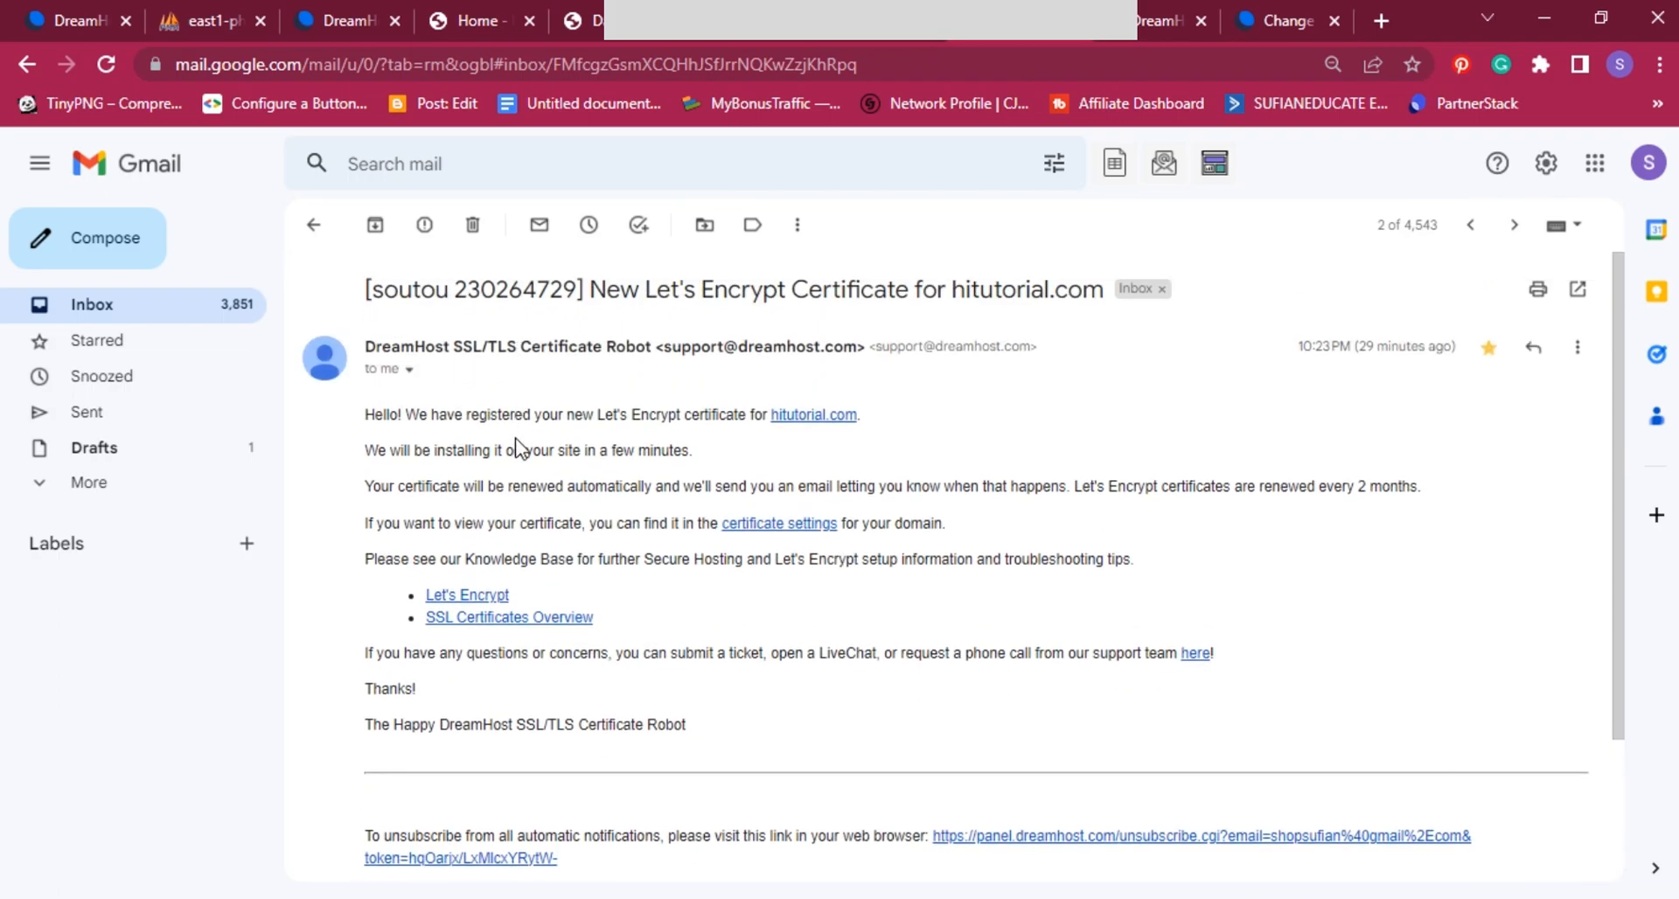
mouse_move(812, 415)
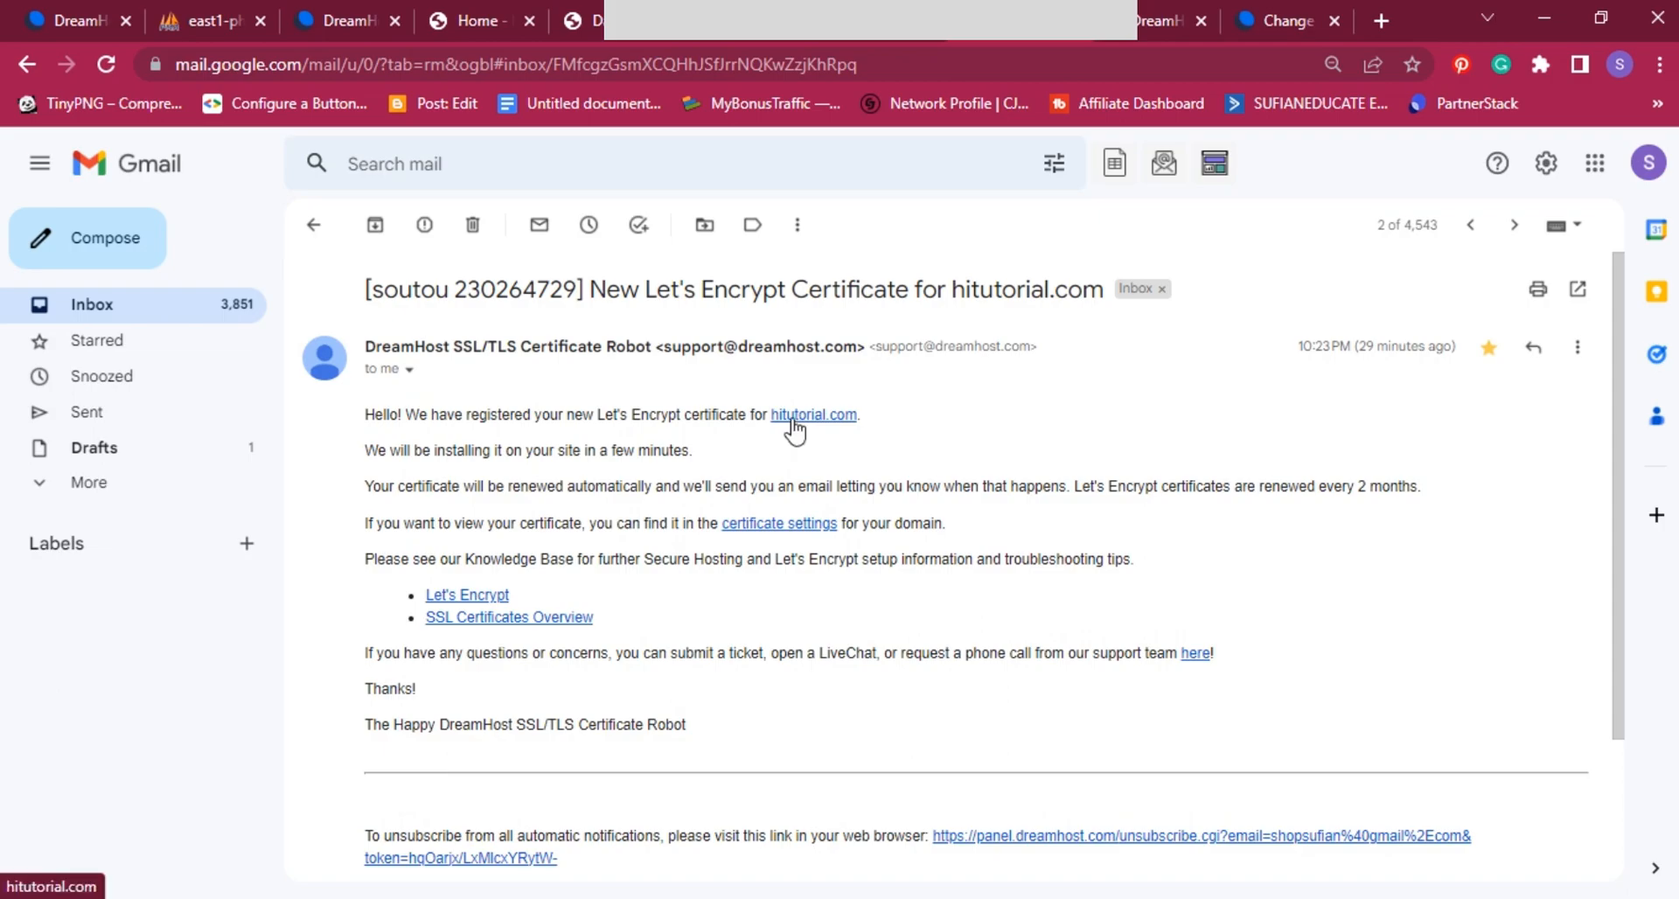
Step: Follow the hitutorial.com link in DreamHost's Let's Encrypt certificate email
left_click(812, 415)
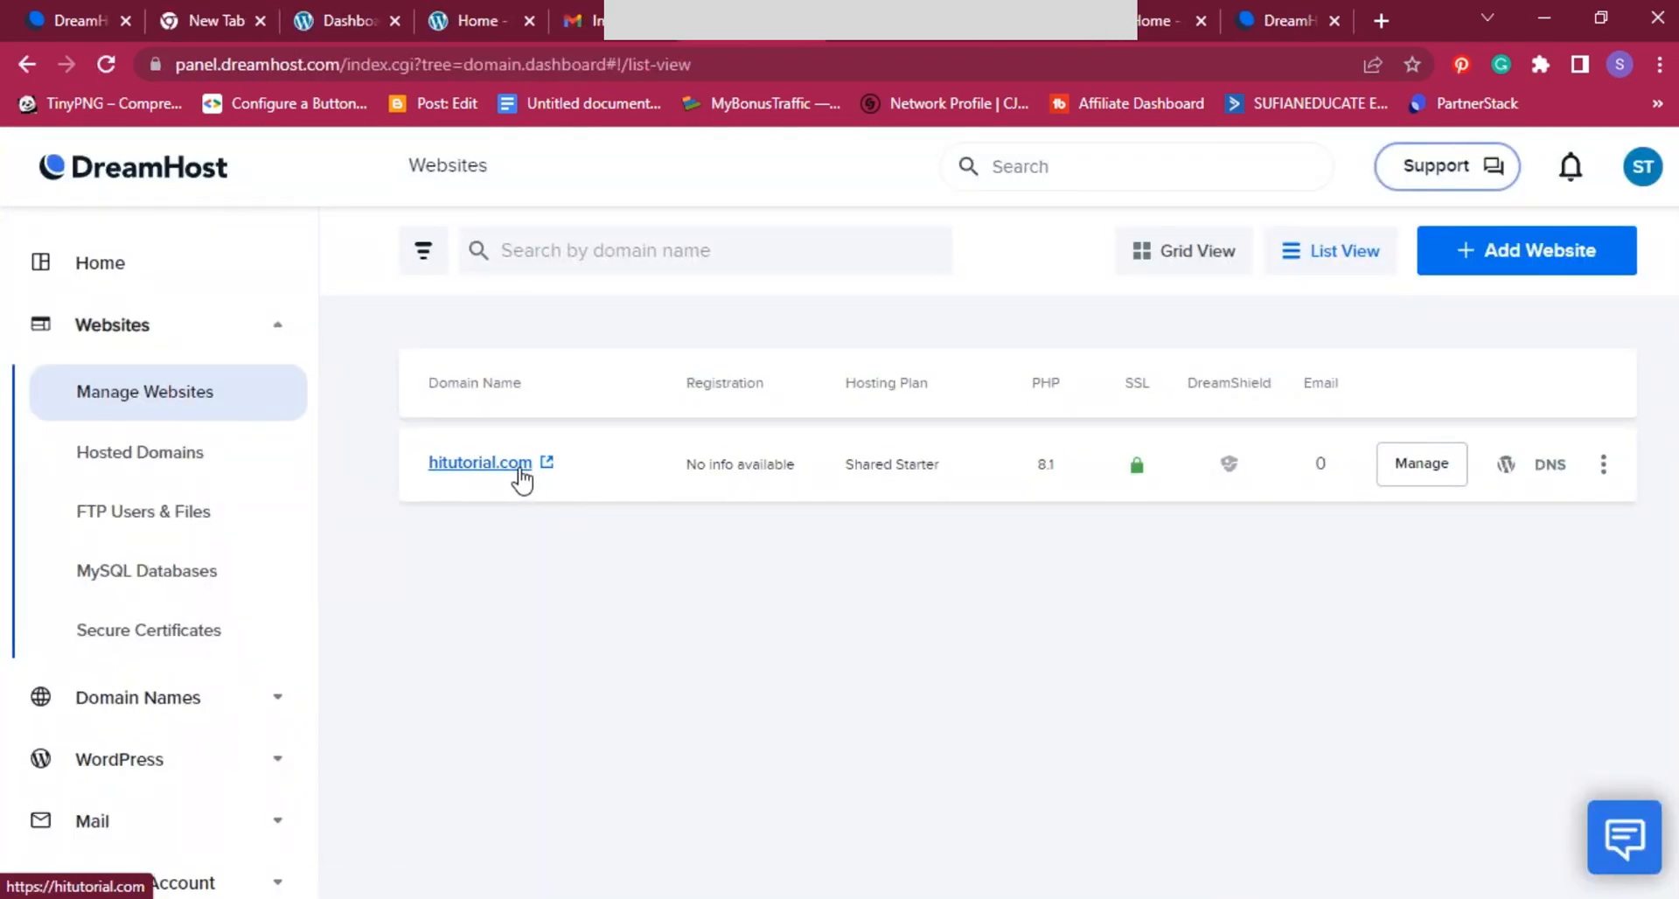
Step: Visit the live hitutorial.com site, browse the Blog into the ChatGPT post, then return to the DreamHost websites list
left_click(478, 462)
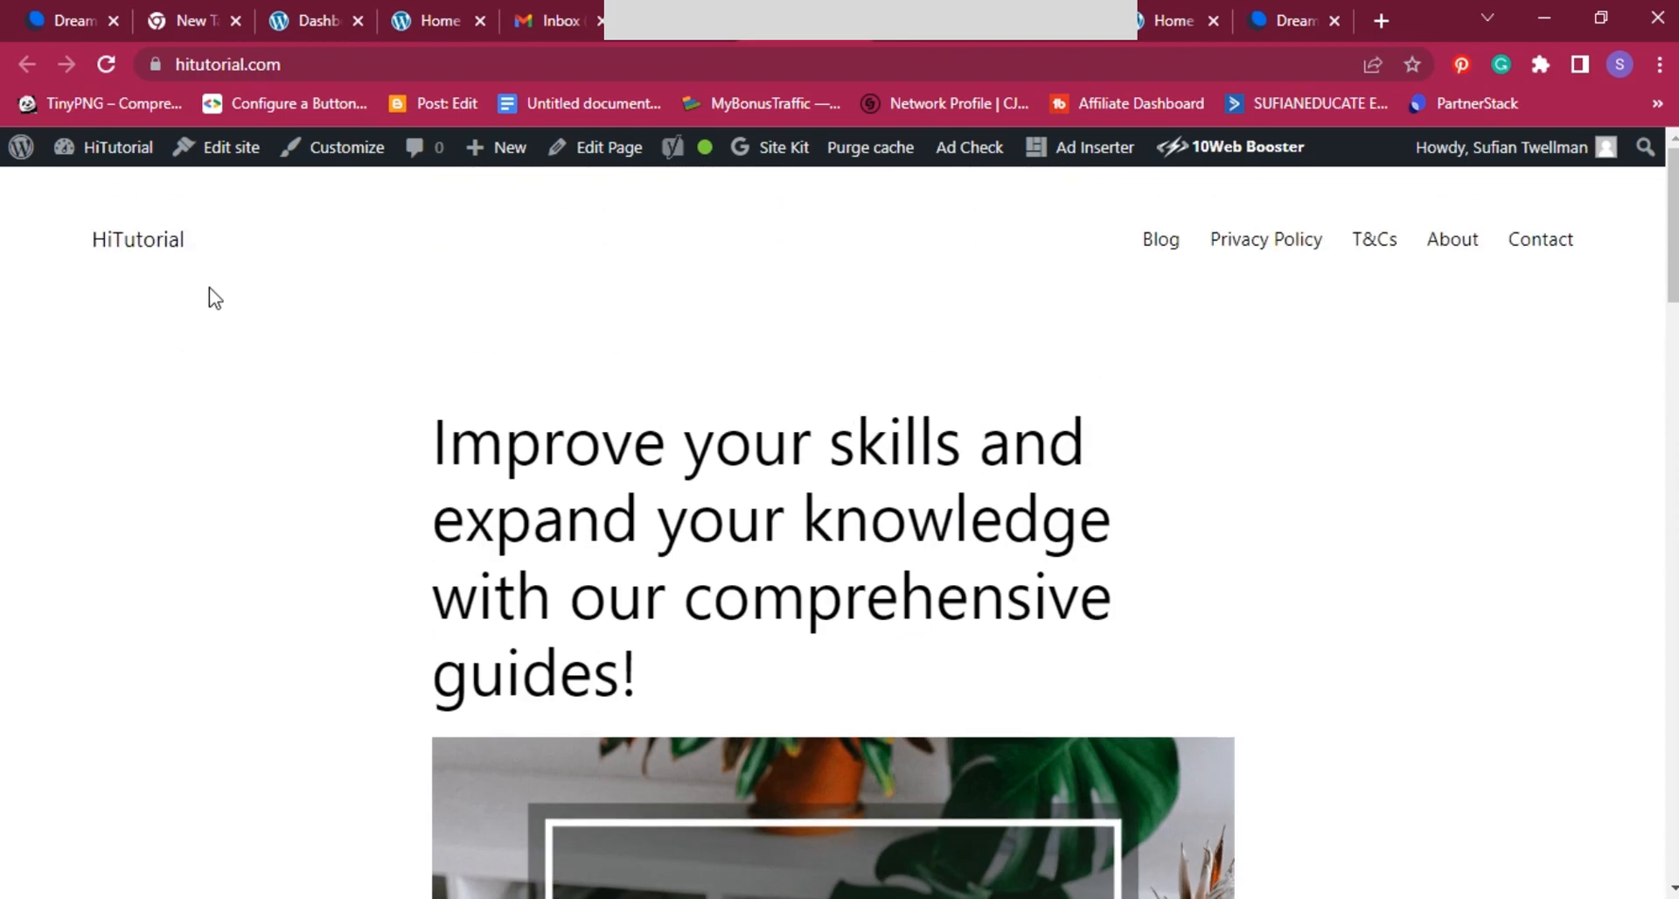
left_click(118, 147)
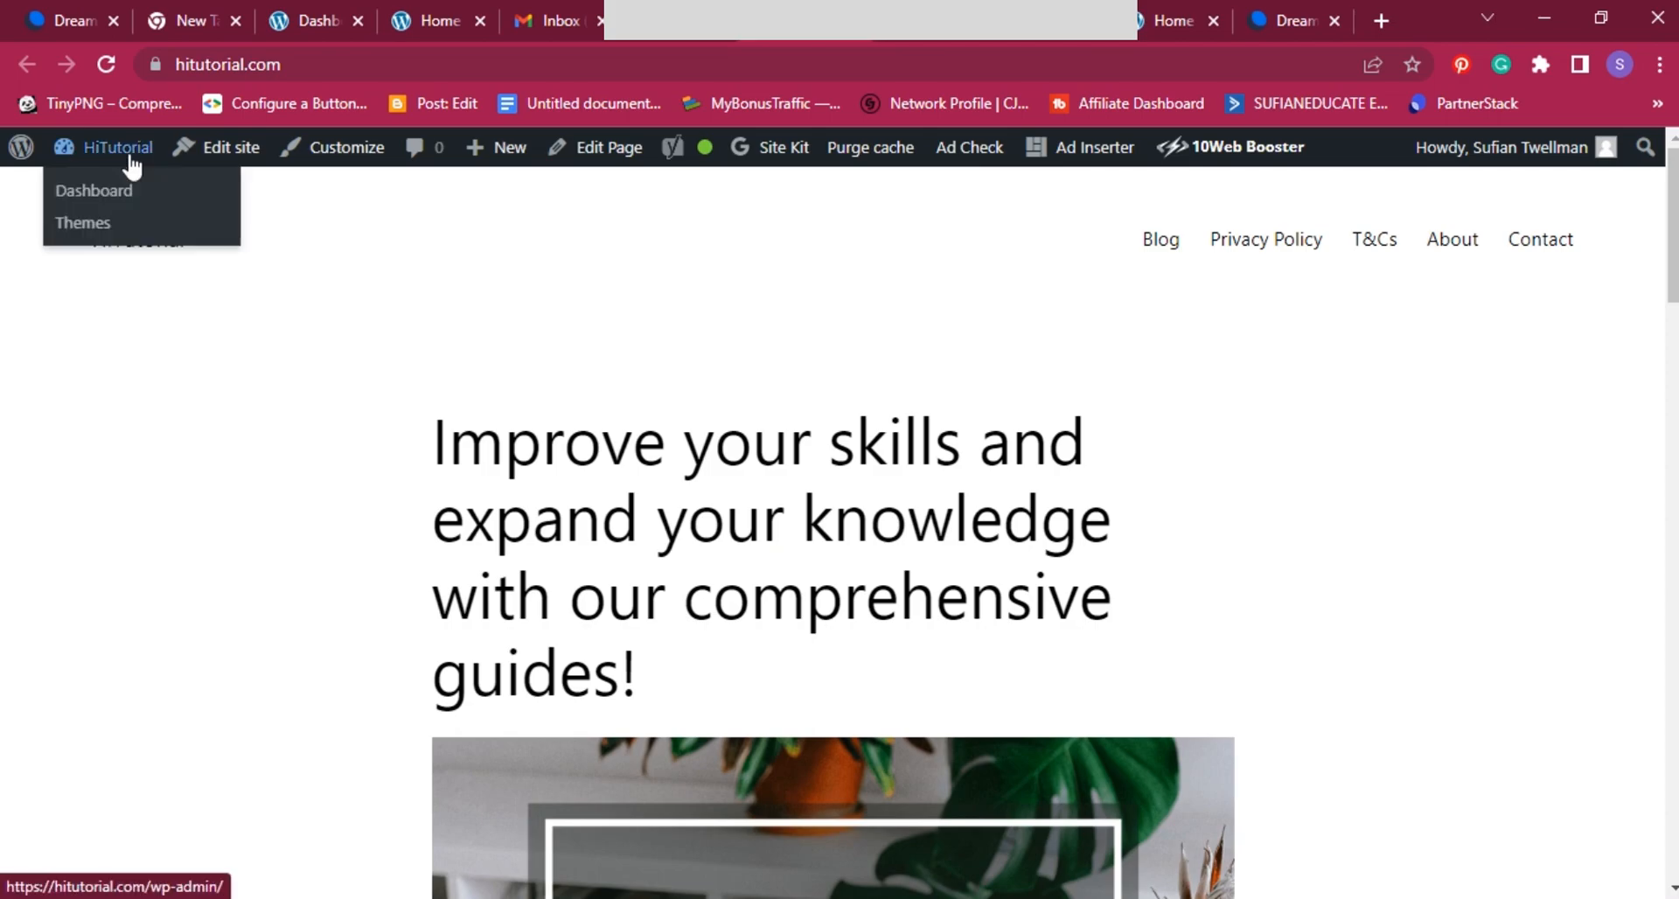
left_click(1159, 238)
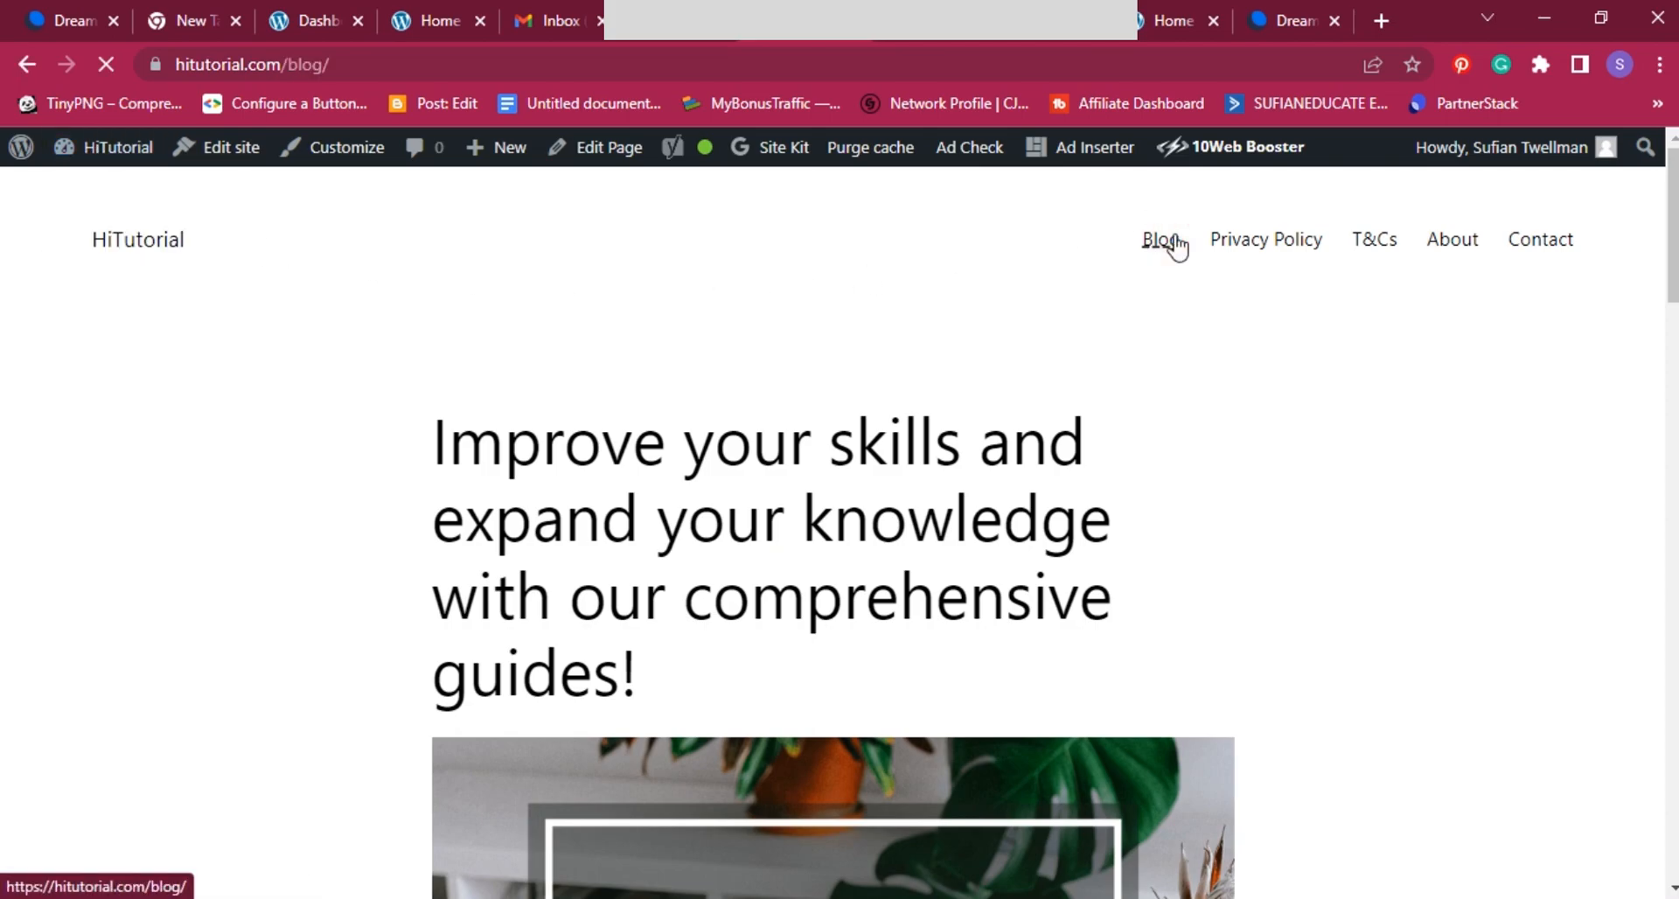
scroll("down", 3)
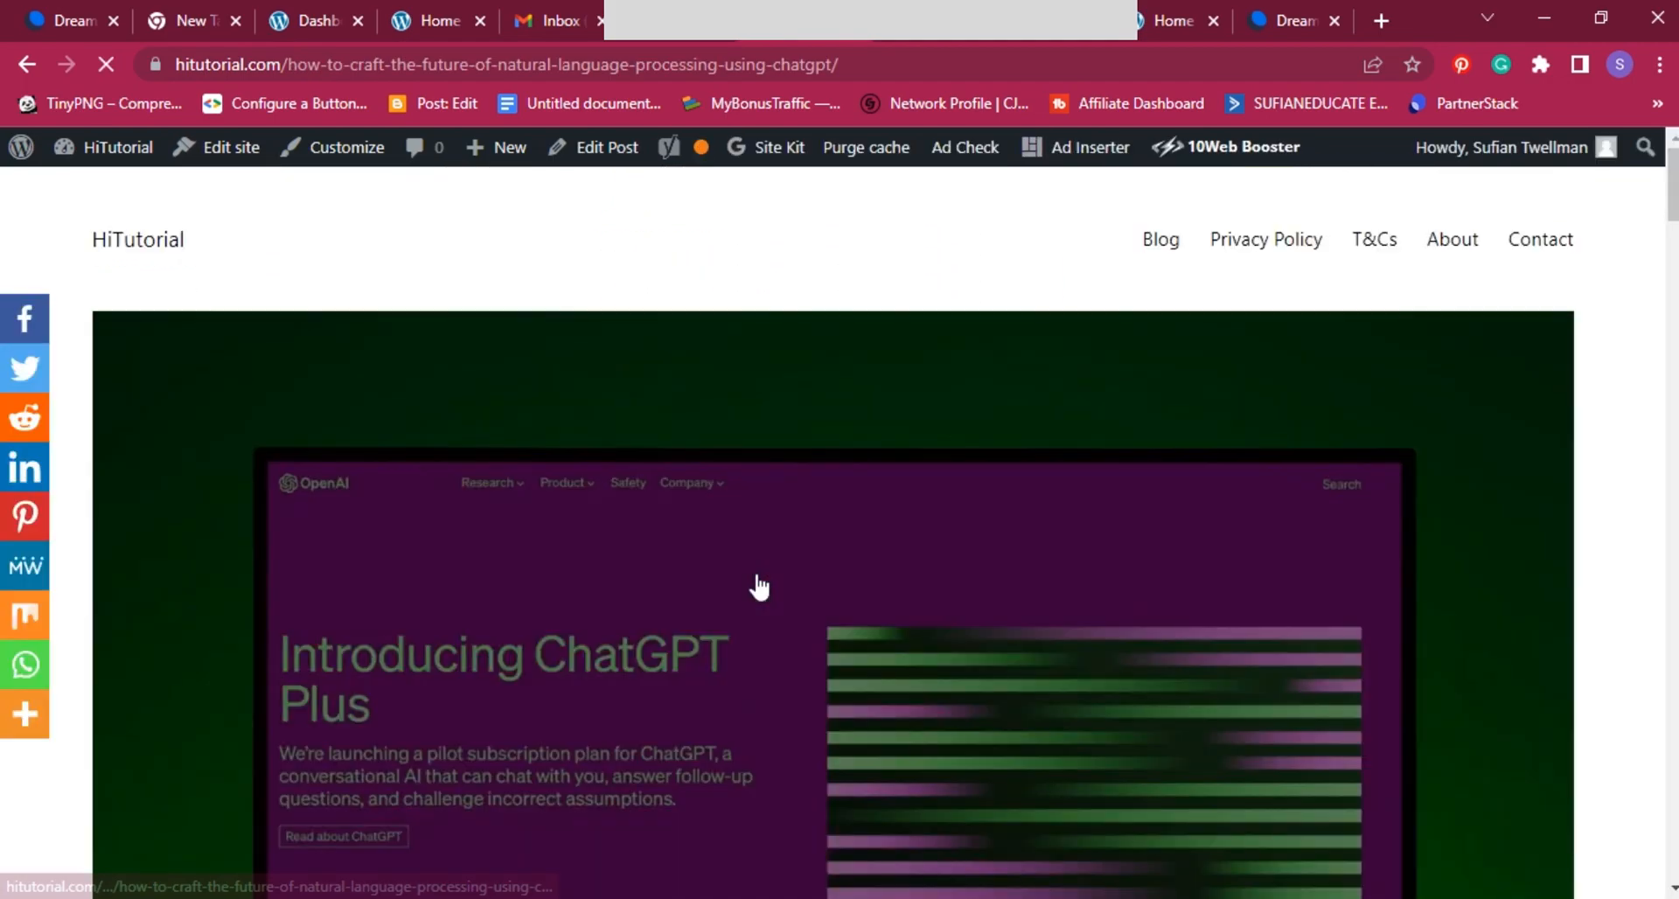
scroll("down", 3)
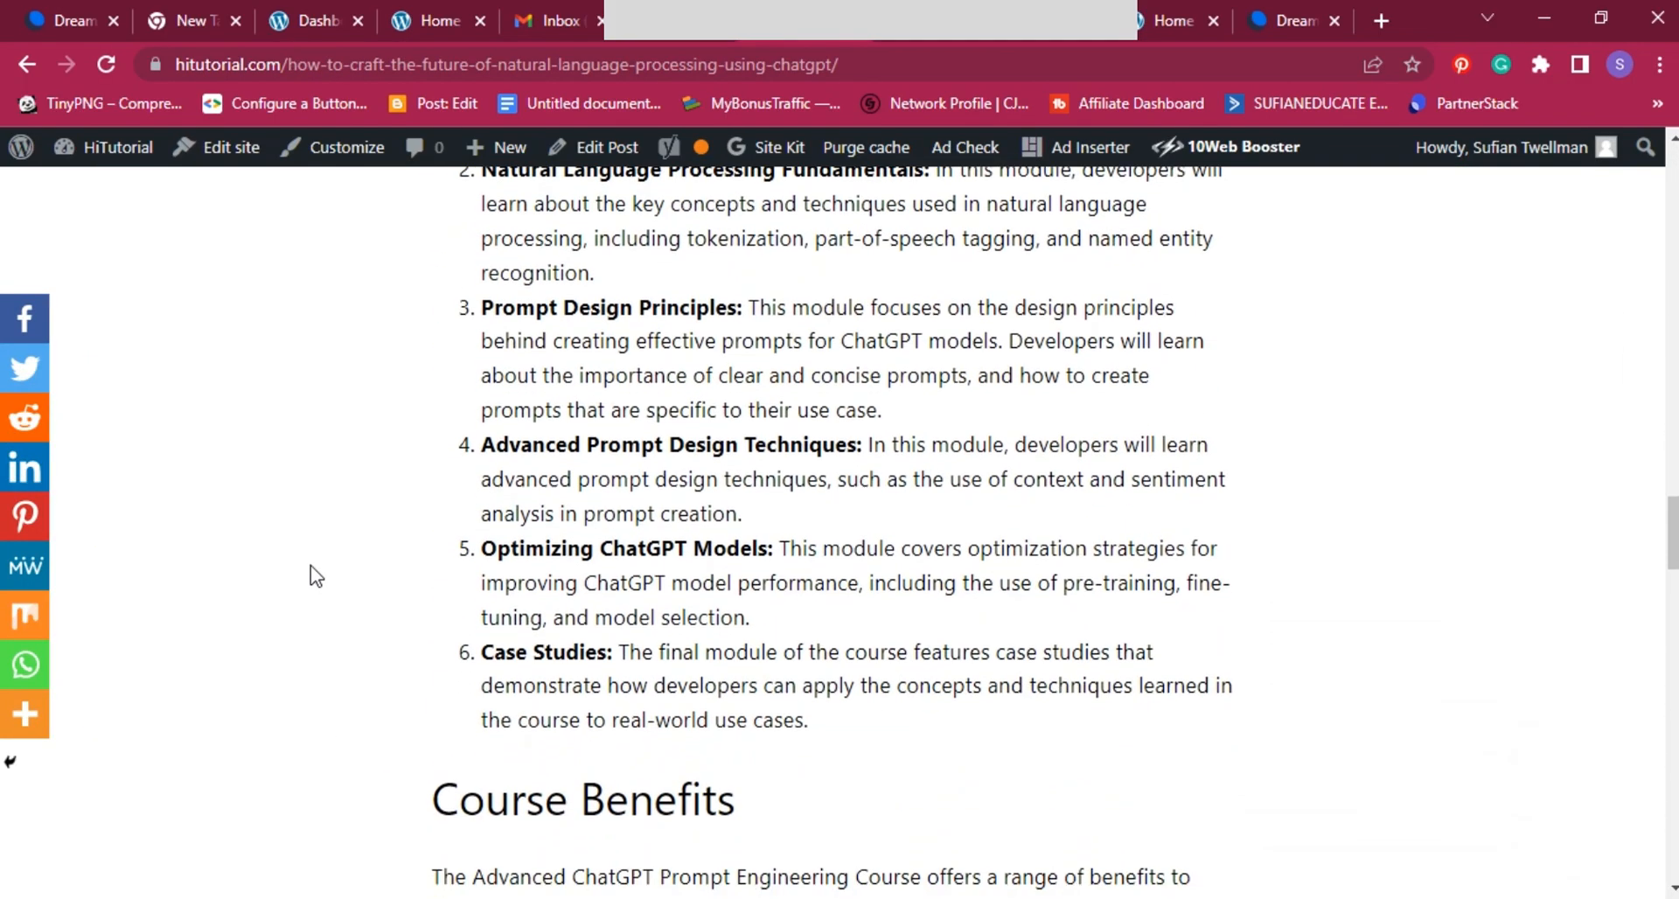
scroll("down", 3)
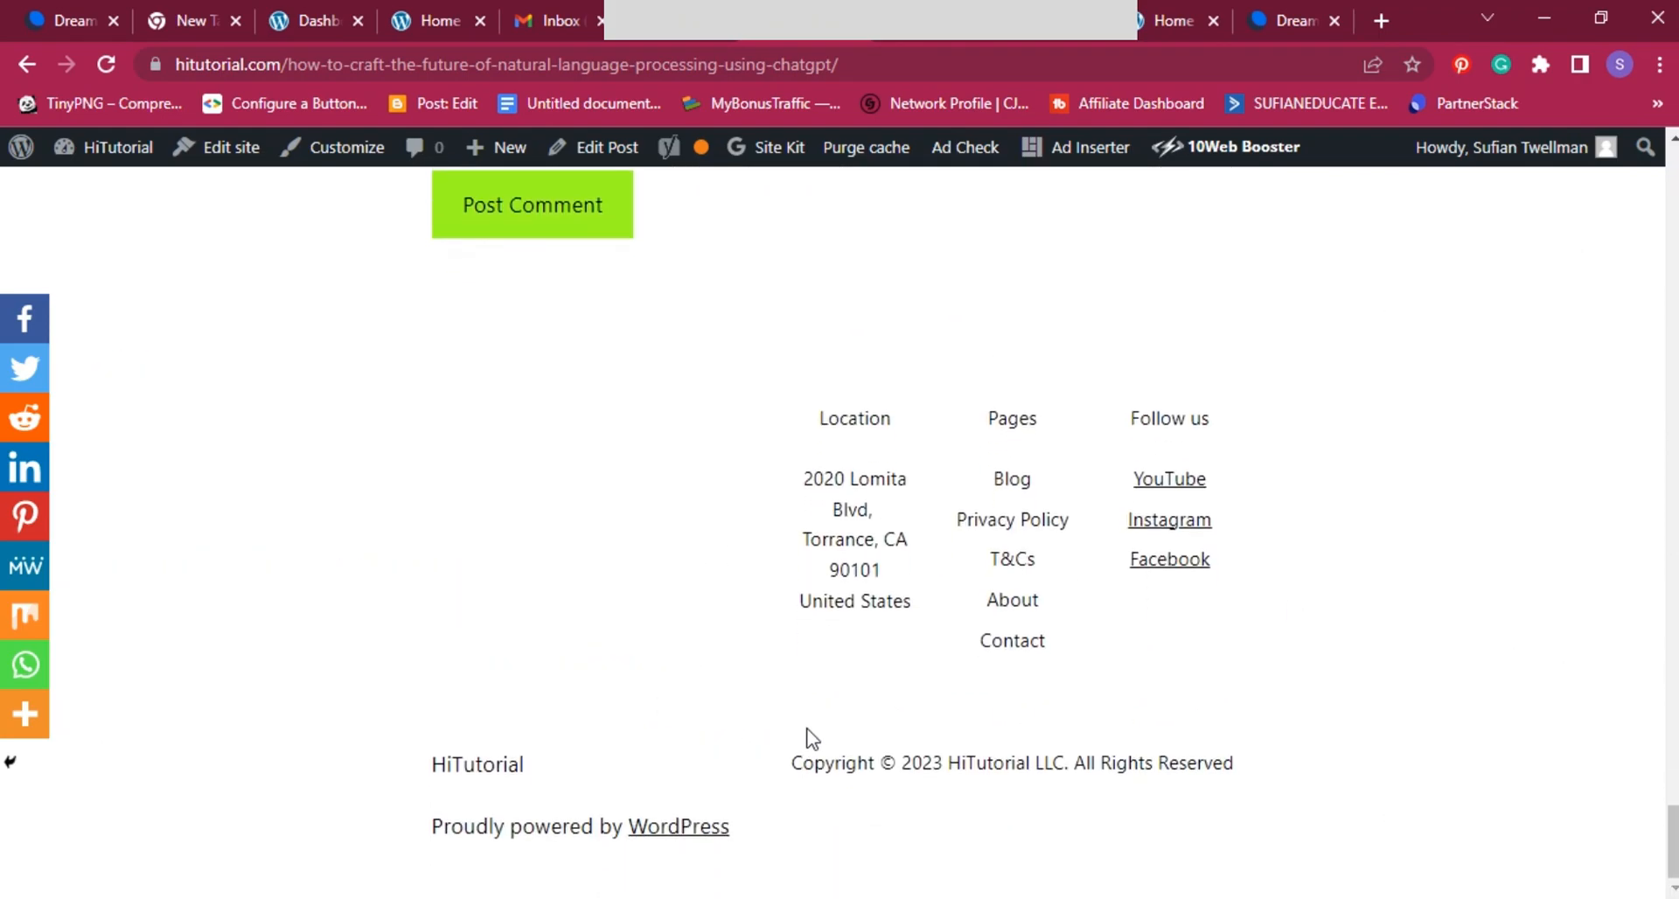
scroll("up", 3)
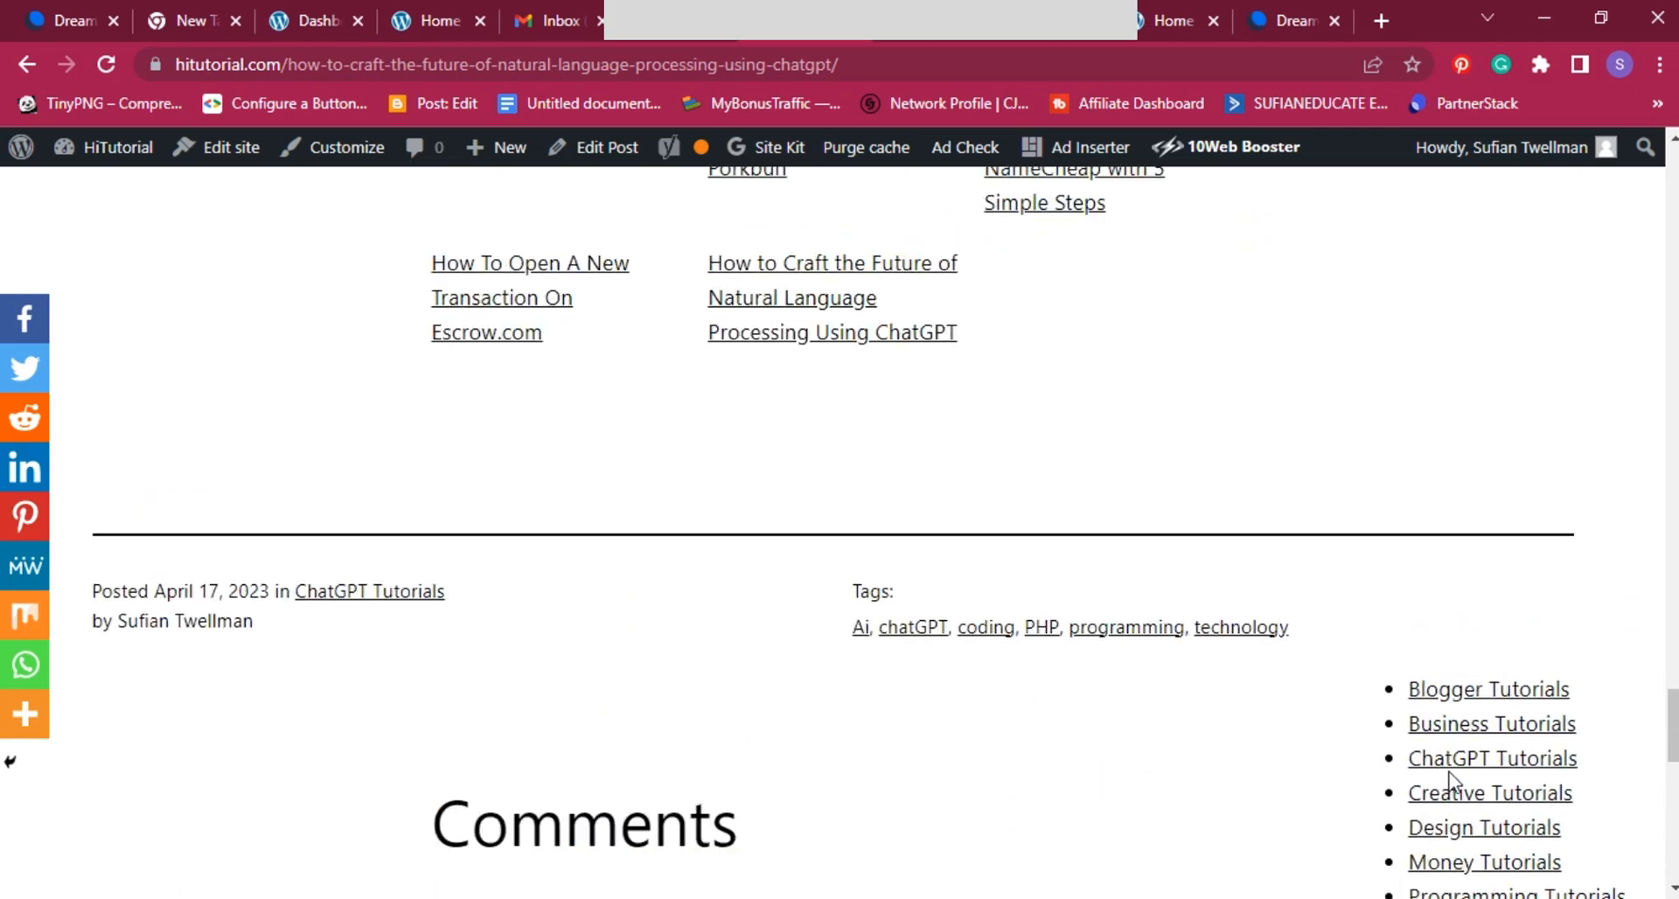
scroll("up", 3)
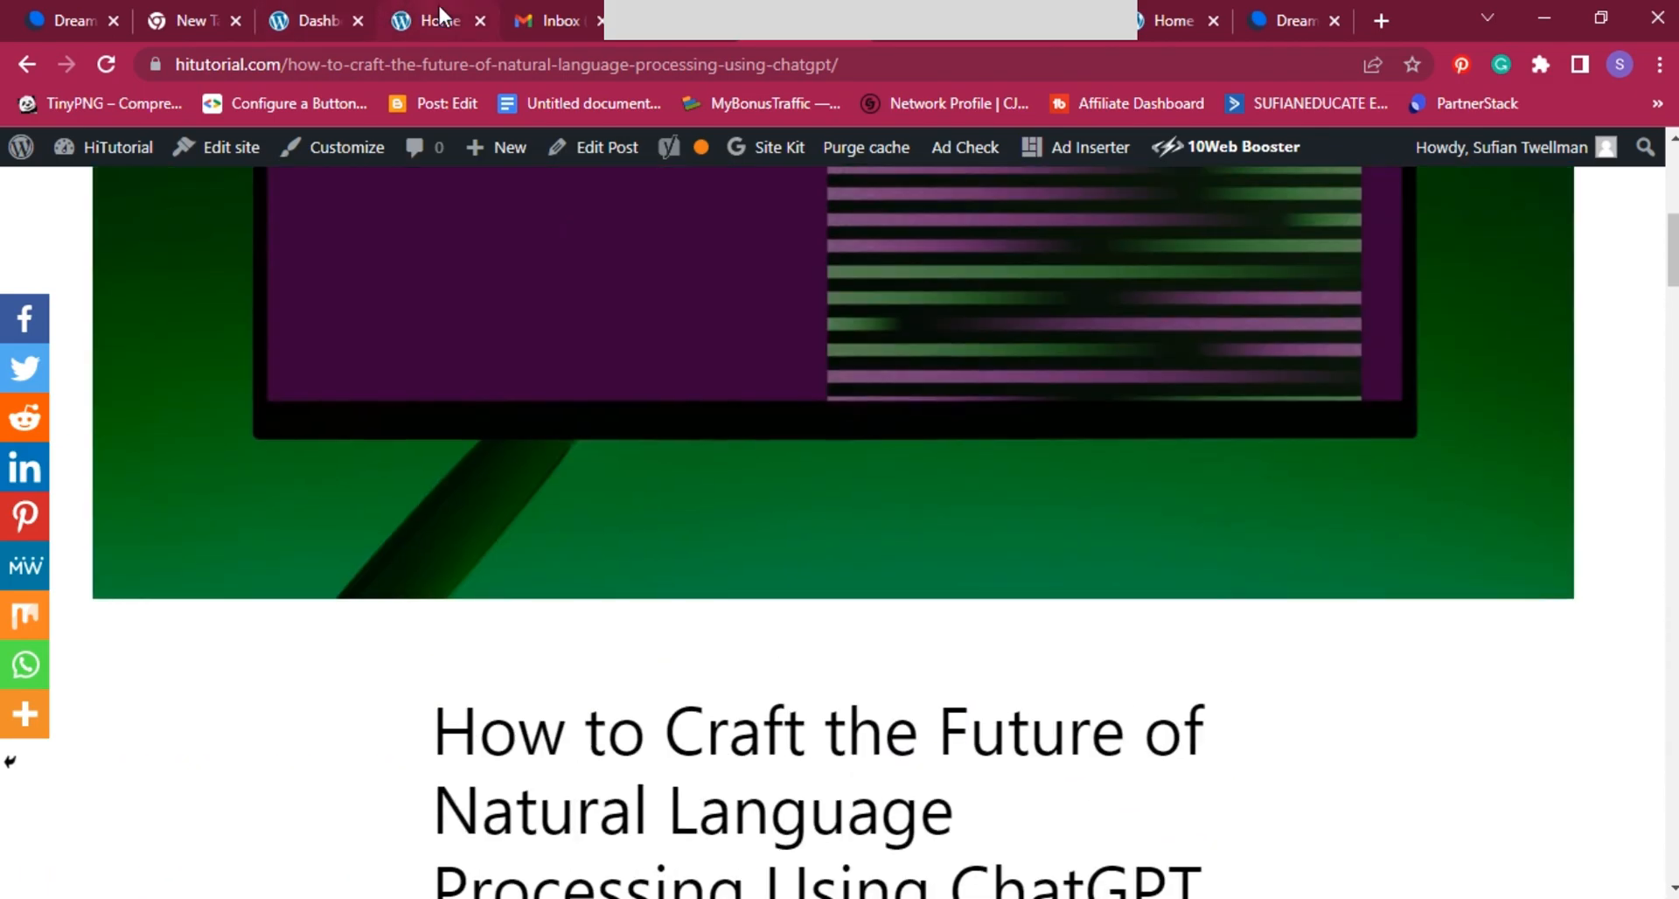
left_click(437, 20)
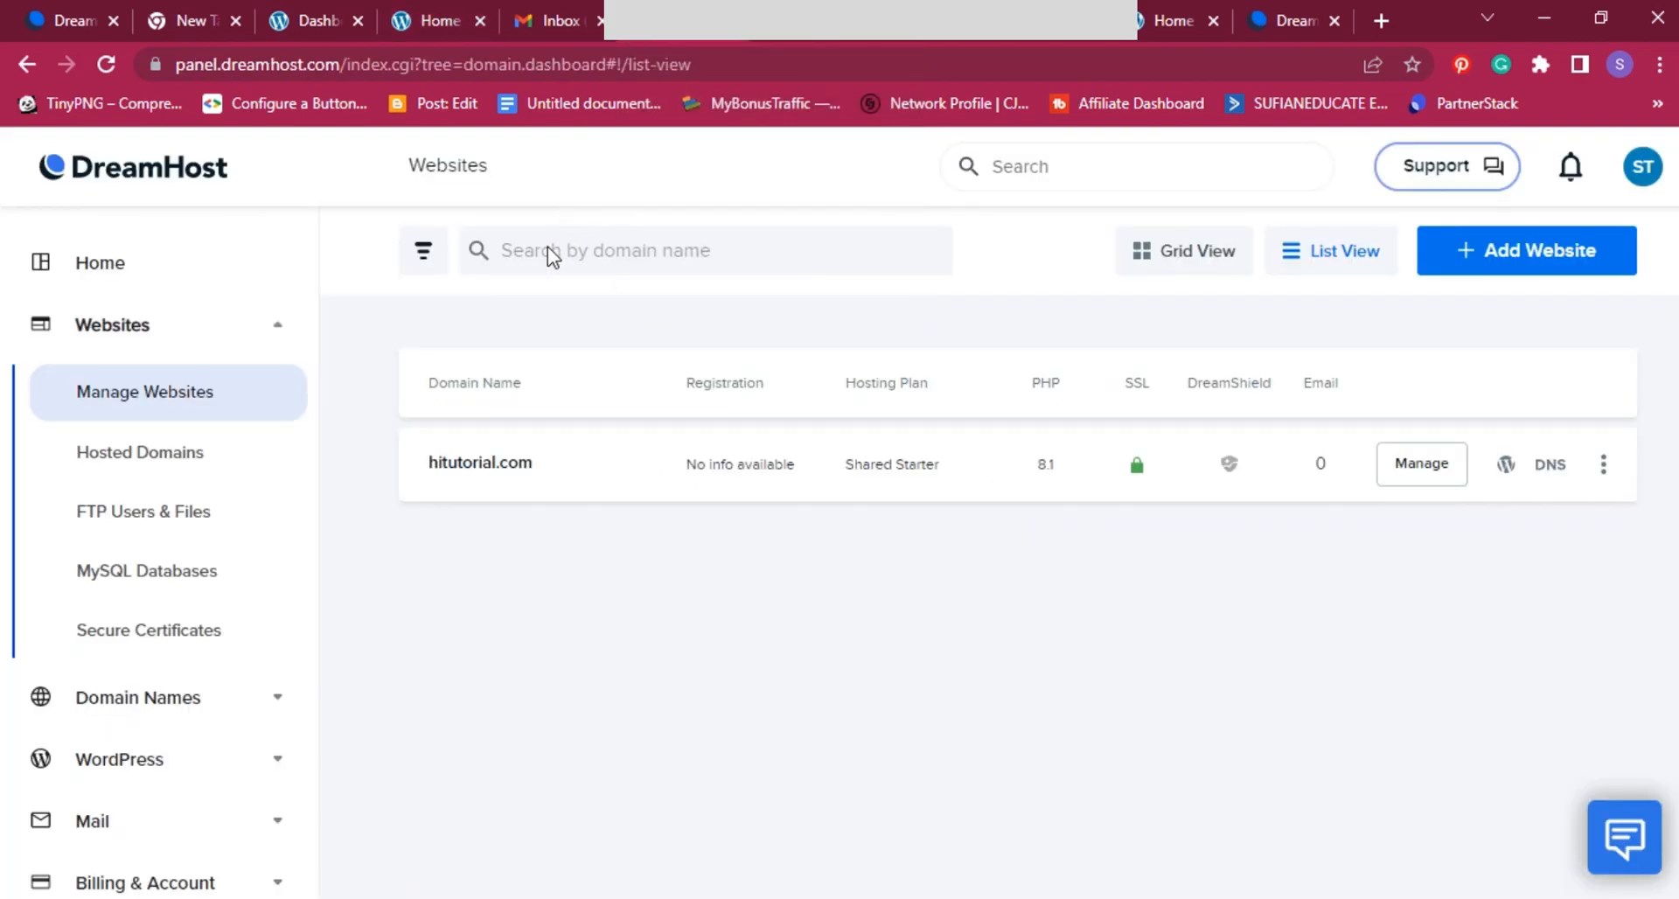